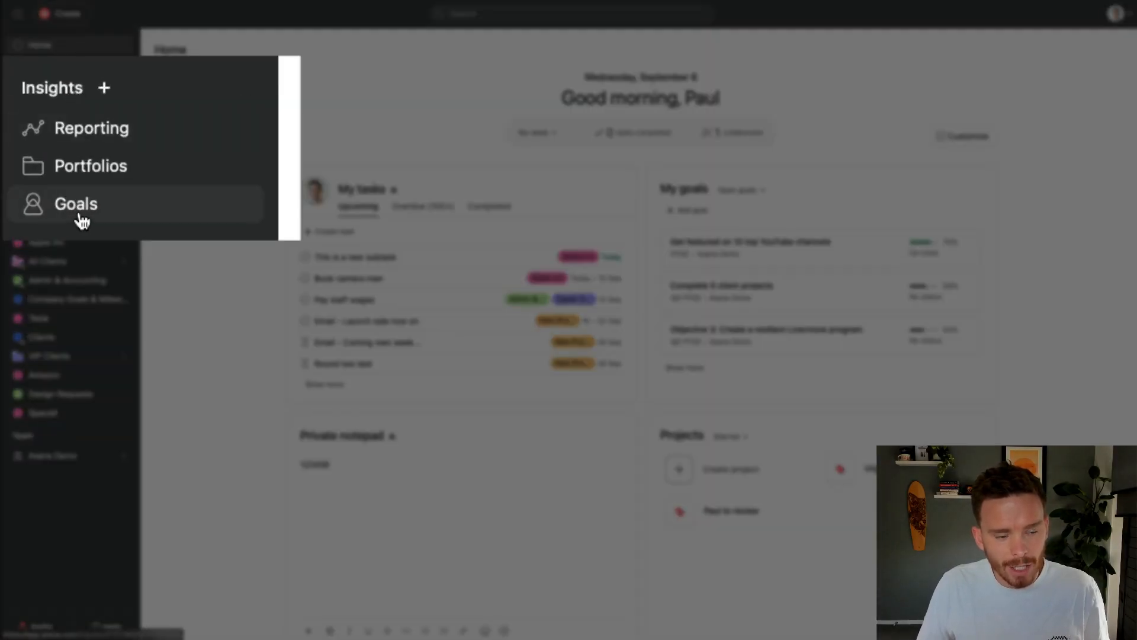
# Step: Open Goals under Insights in the sidebar and scroll down the page
pyautogui.click(75, 204)
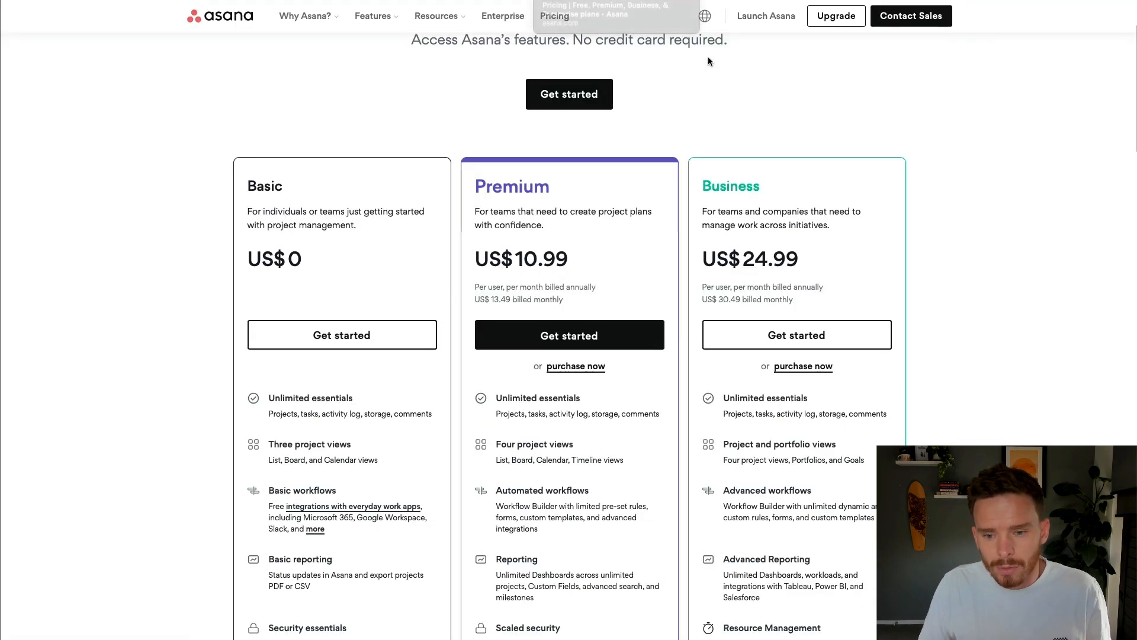
pyautogui.scroll(-3)
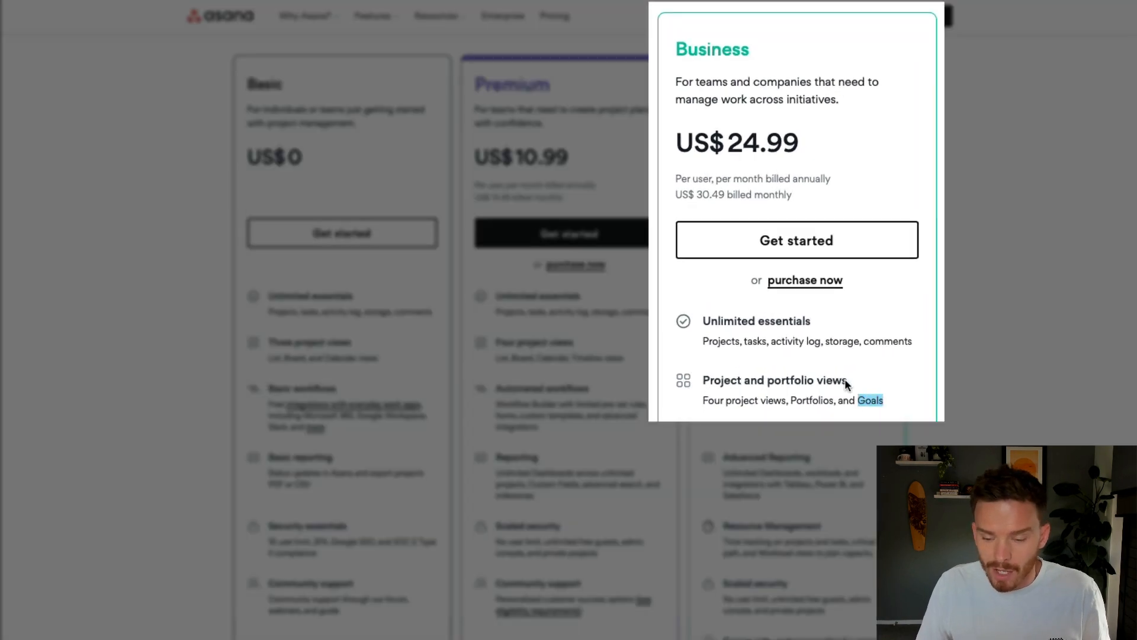
pyautogui.moveTo(841, 377)
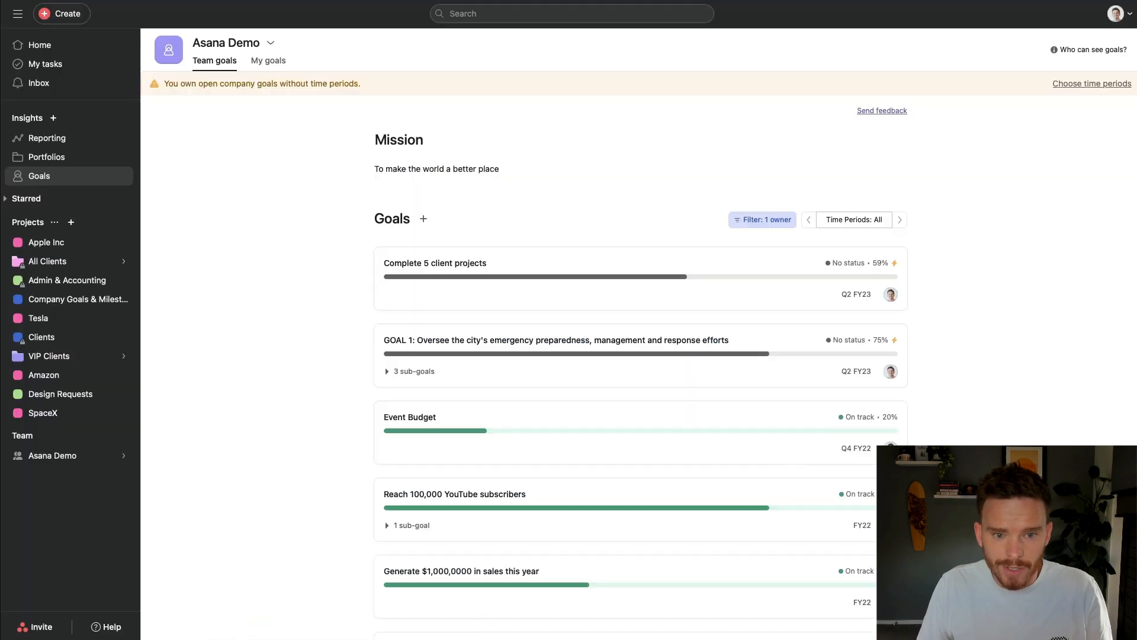
pyautogui.moveTo(247, 208)
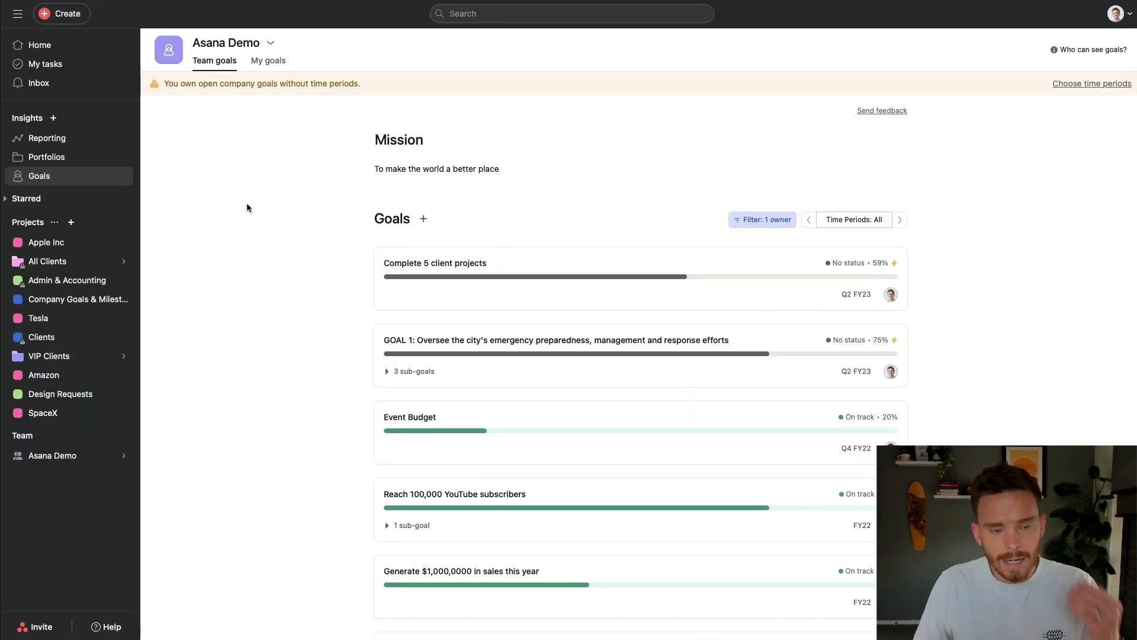
pyautogui.moveTo(232, 109)
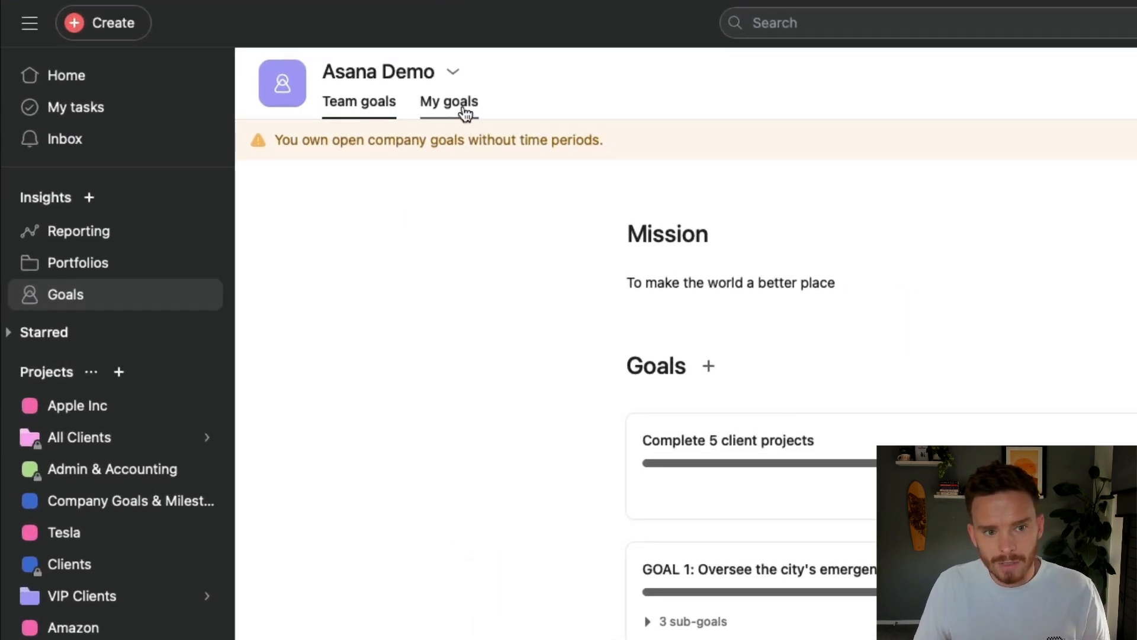
pyautogui.click(449, 102)
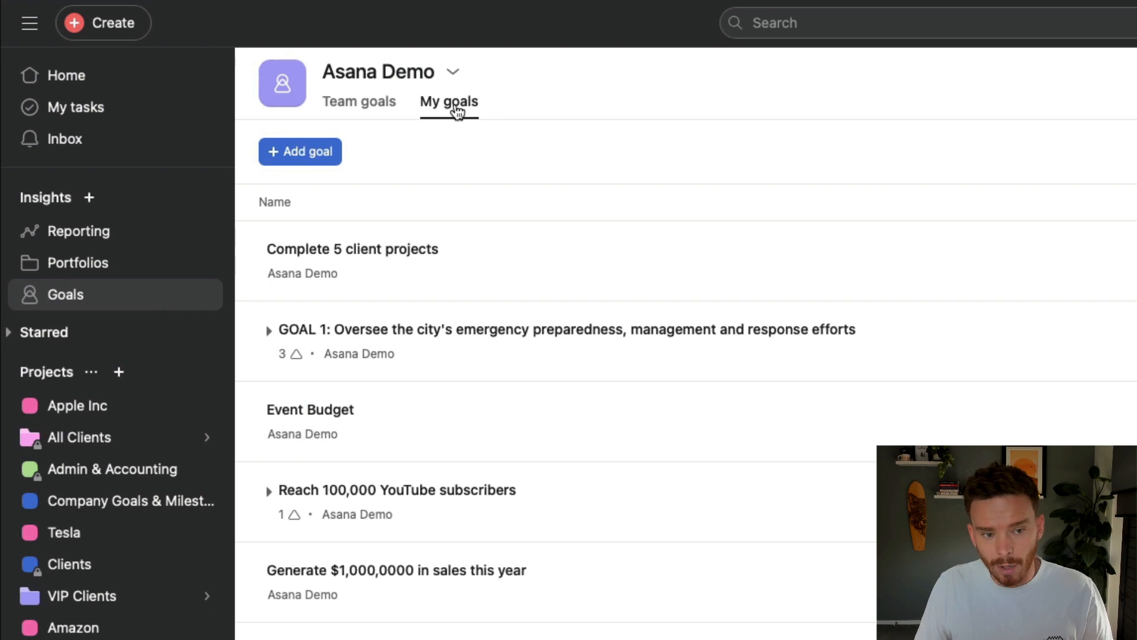
pyautogui.click(358, 101)
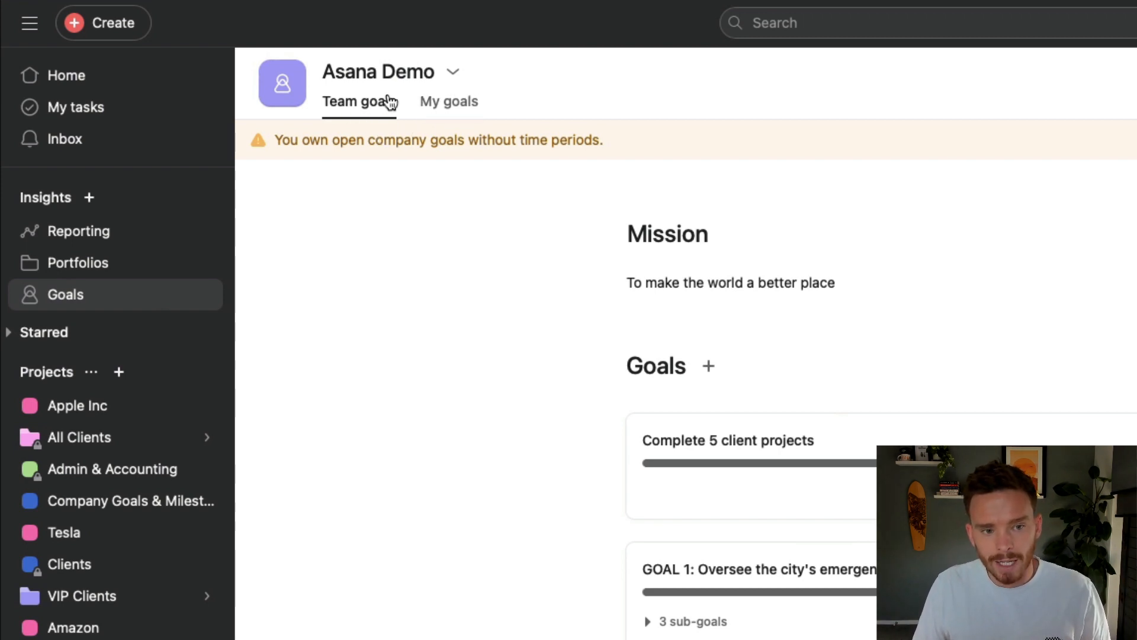
pyautogui.moveTo(436, 187)
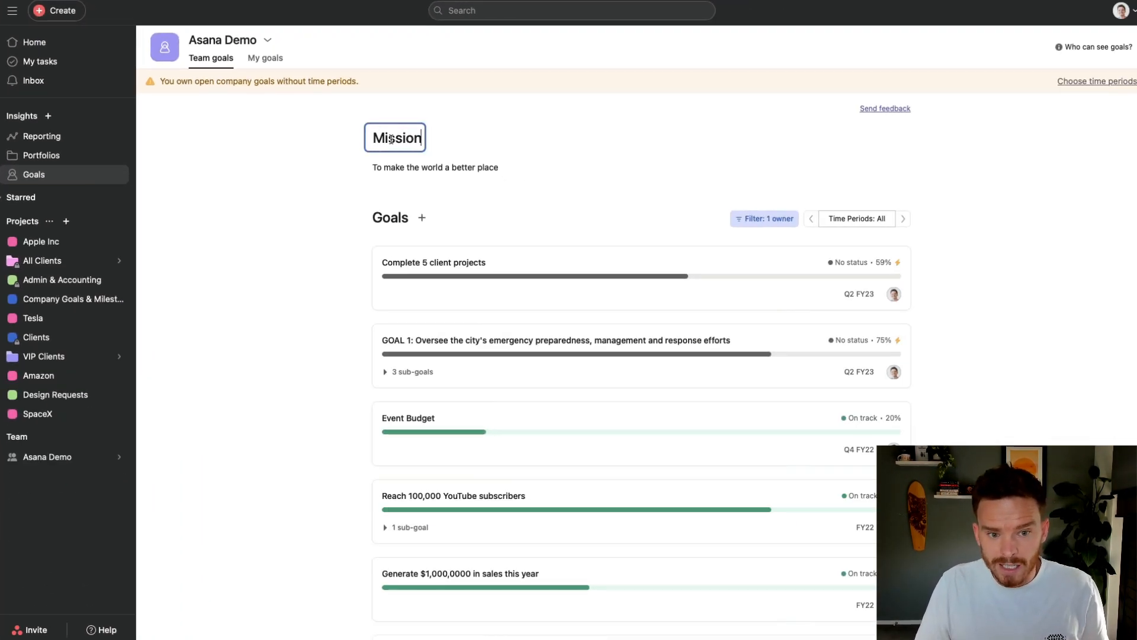
# Step: Rename the Mission heading to 'Vision', then review the full goals list
pyautogui.write('Vision')
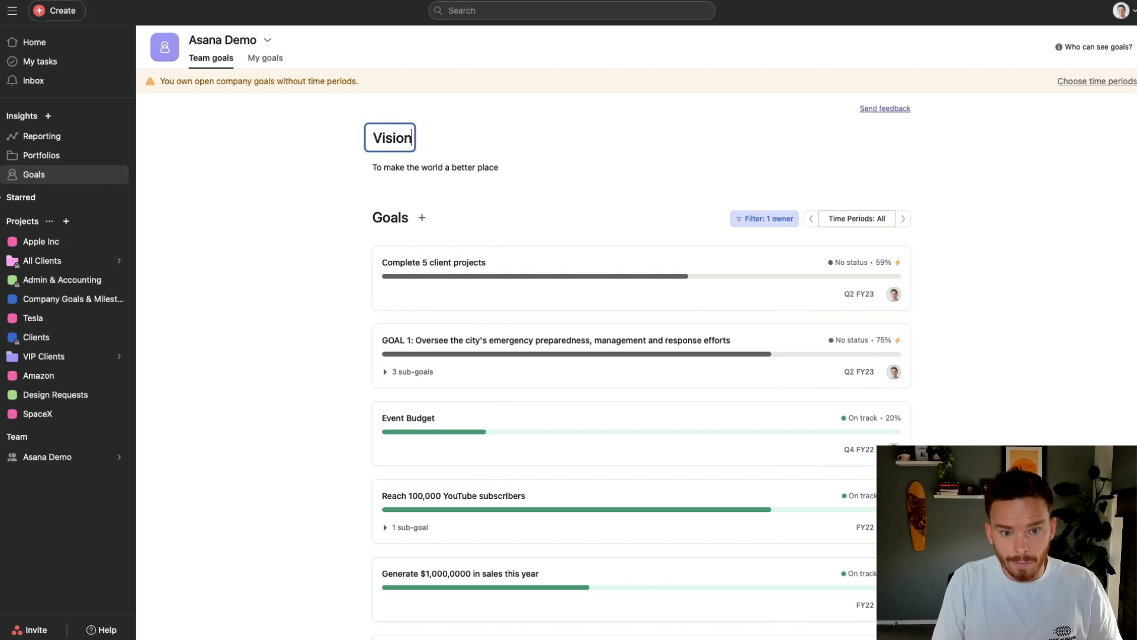
pyautogui.click(434, 167)
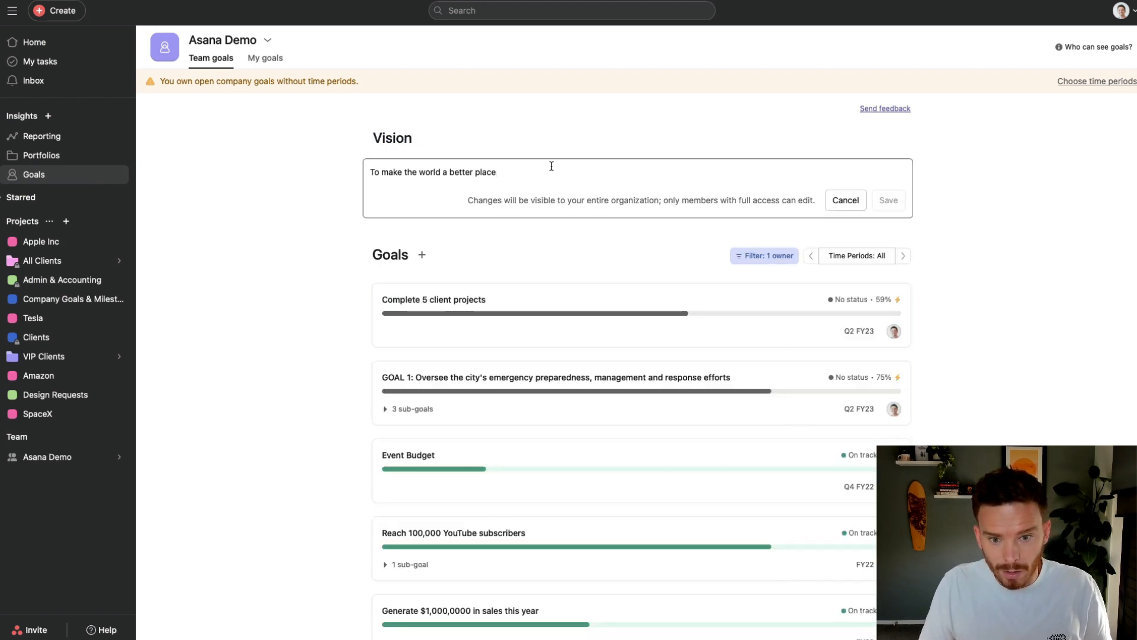
pyautogui.moveTo(576, 177)
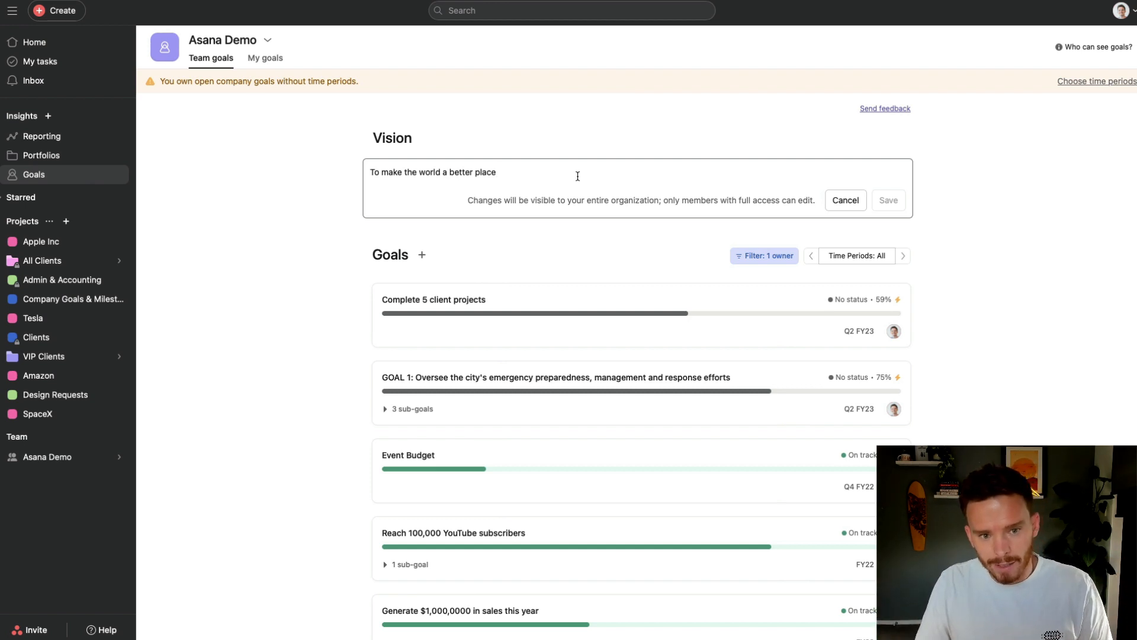
pyautogui.scroll(-3)
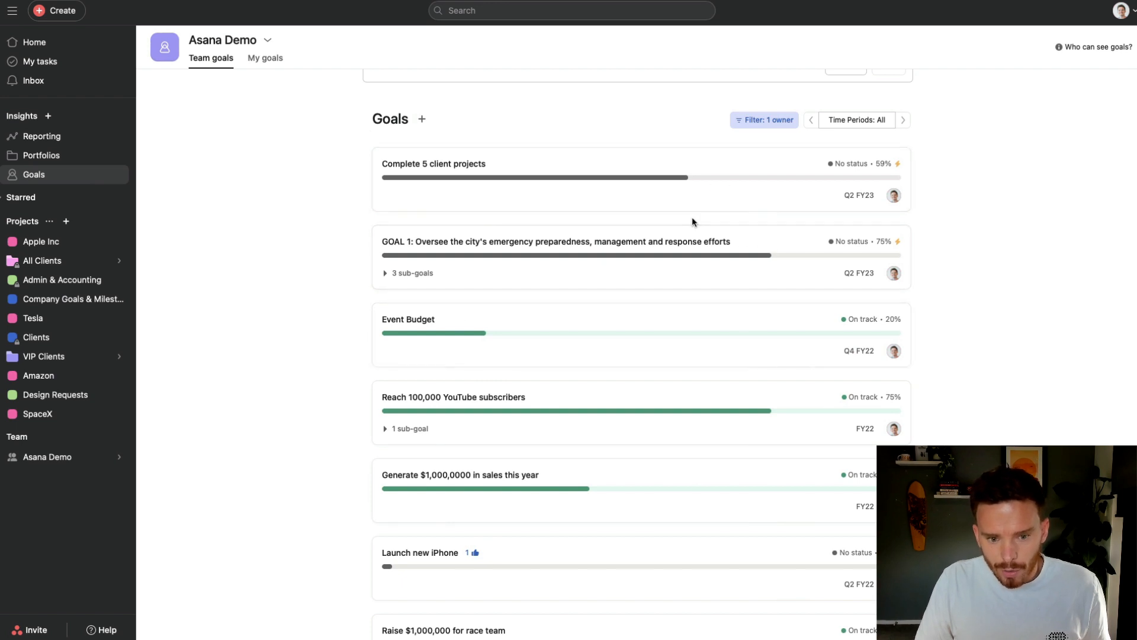
pyautogui.scroll(-3)
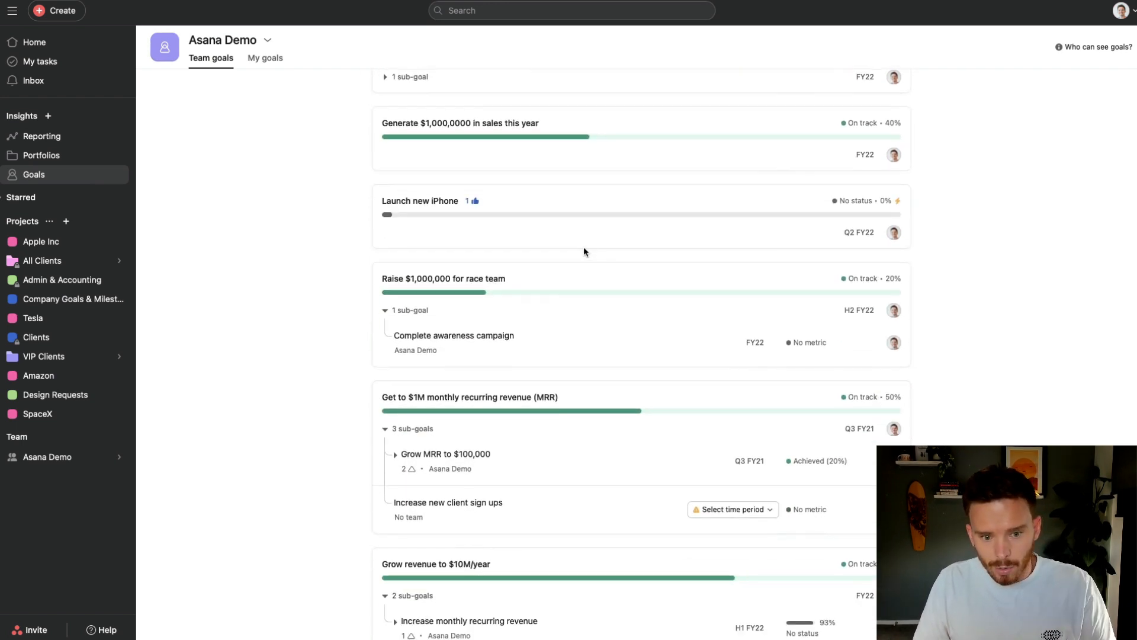
pyautogui.scroll(3)
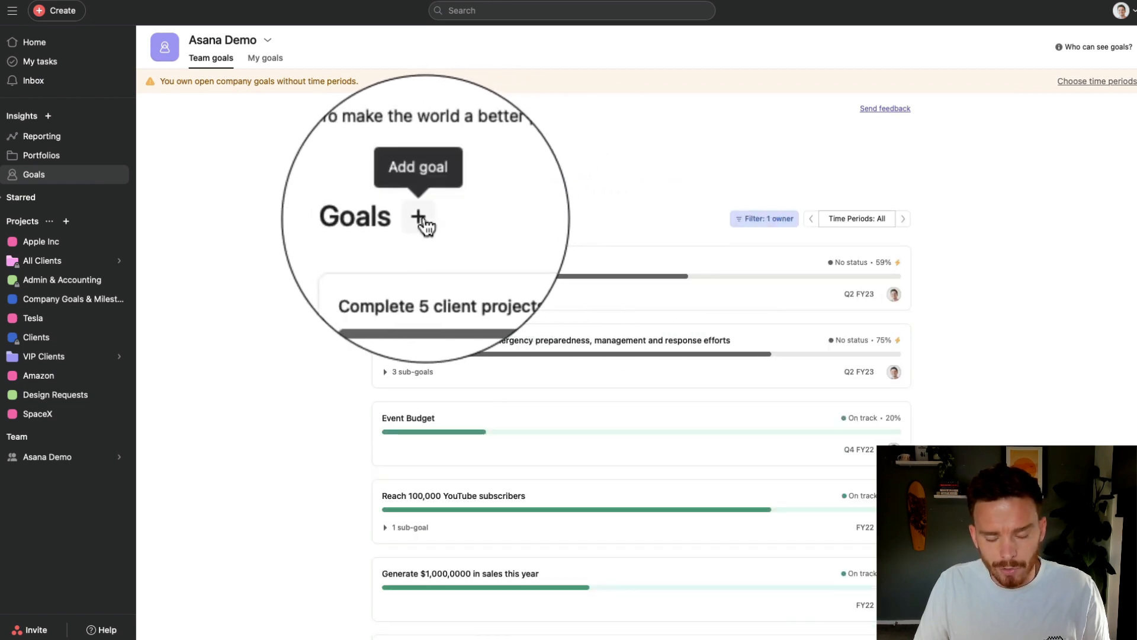
# Step: Add a company goal titled 'Grow revenue by 20%', keeping the current owner
pyautogui.click(418, 217)
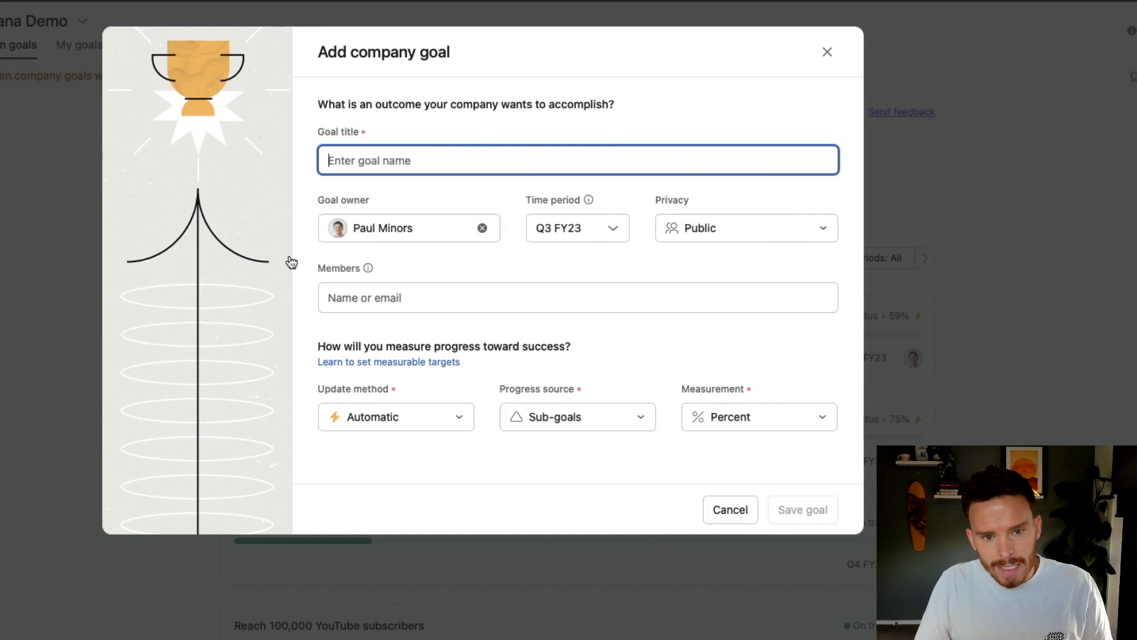
pyautogui.moveTo(497, 140)
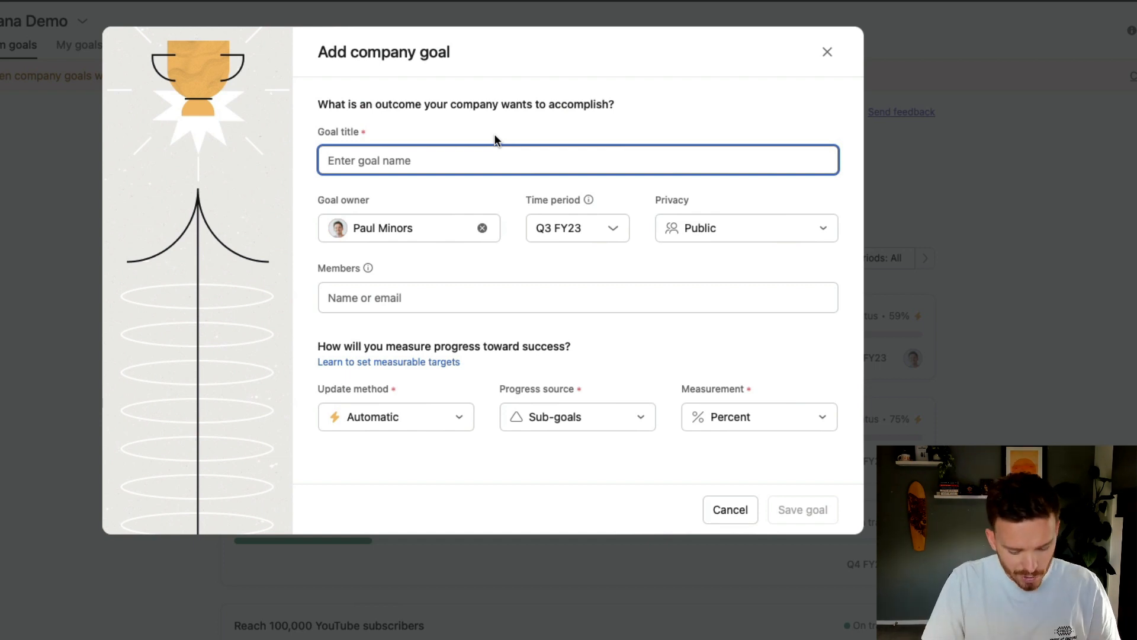
pyautogui.write('Grow re')
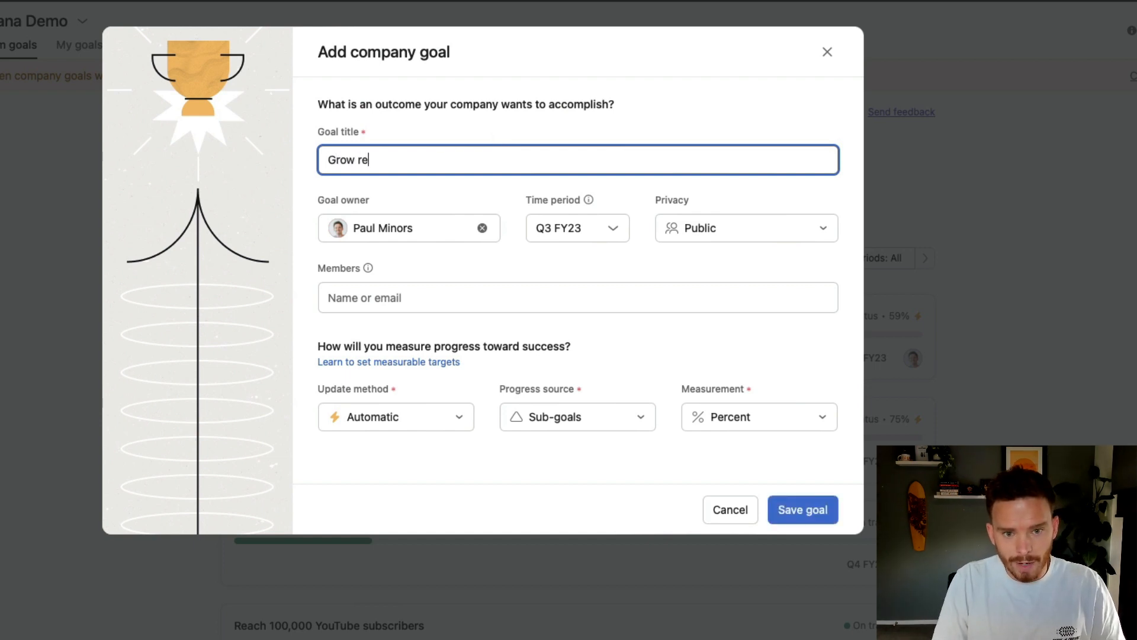
pyautogui.write('venue by 20%')
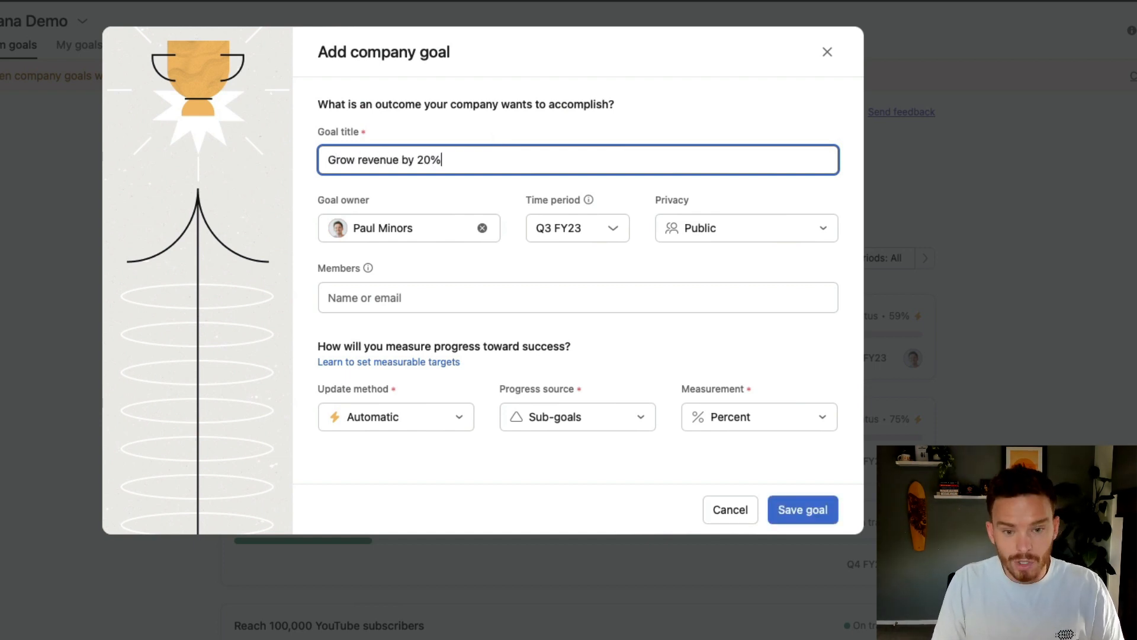
pyautogui.moveTo(448, 236)
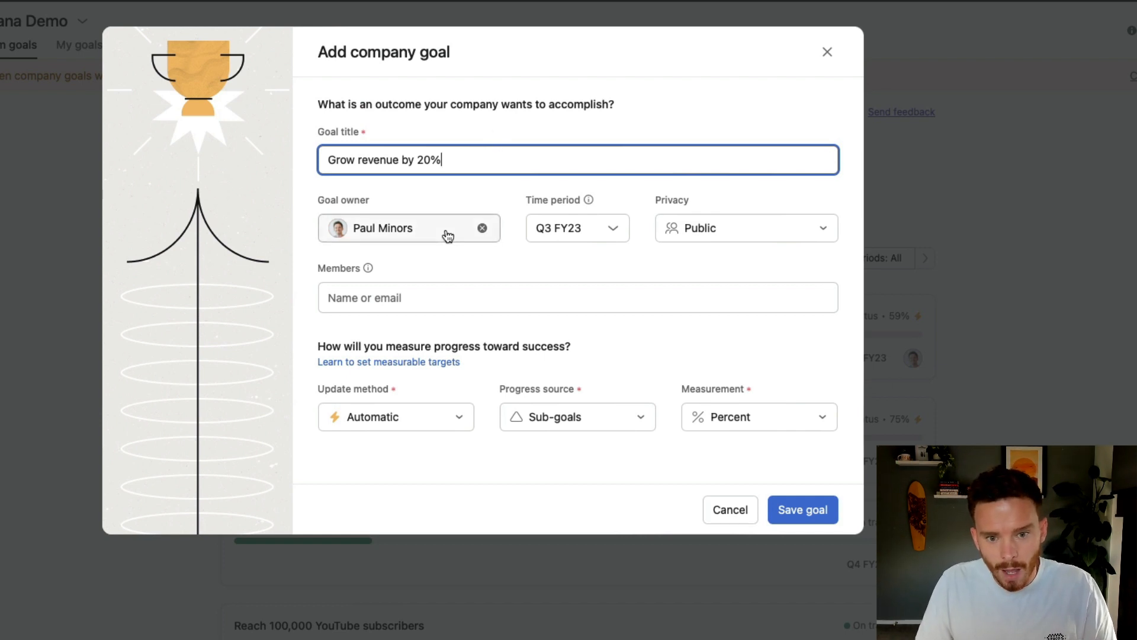
pyautogui.click(409, 228)
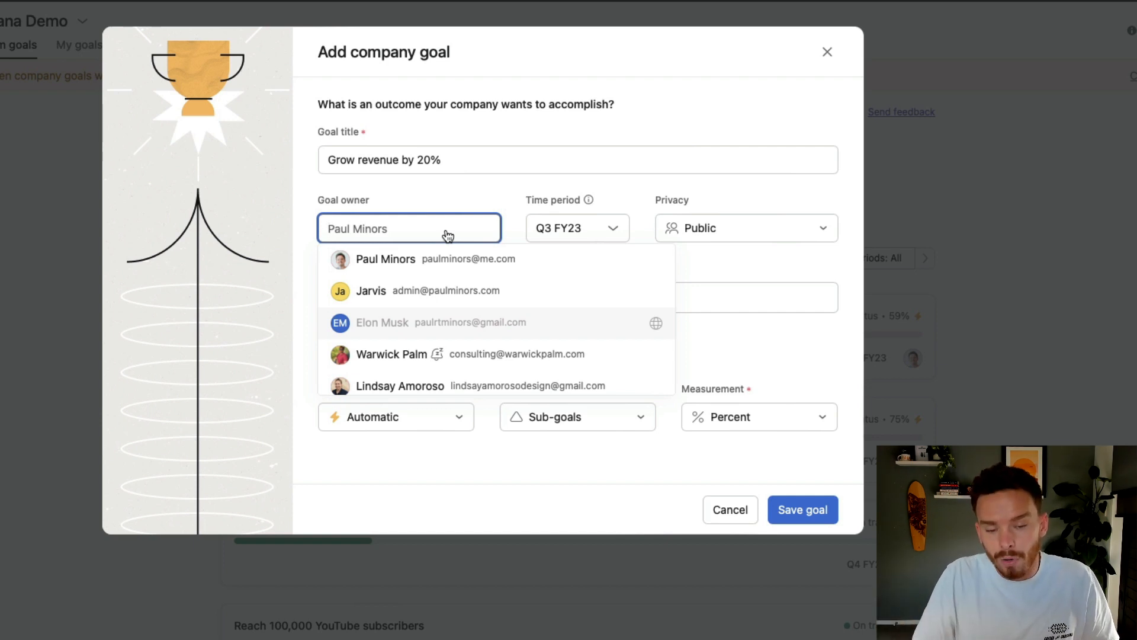
pyautogui.moveTo(478, 199)
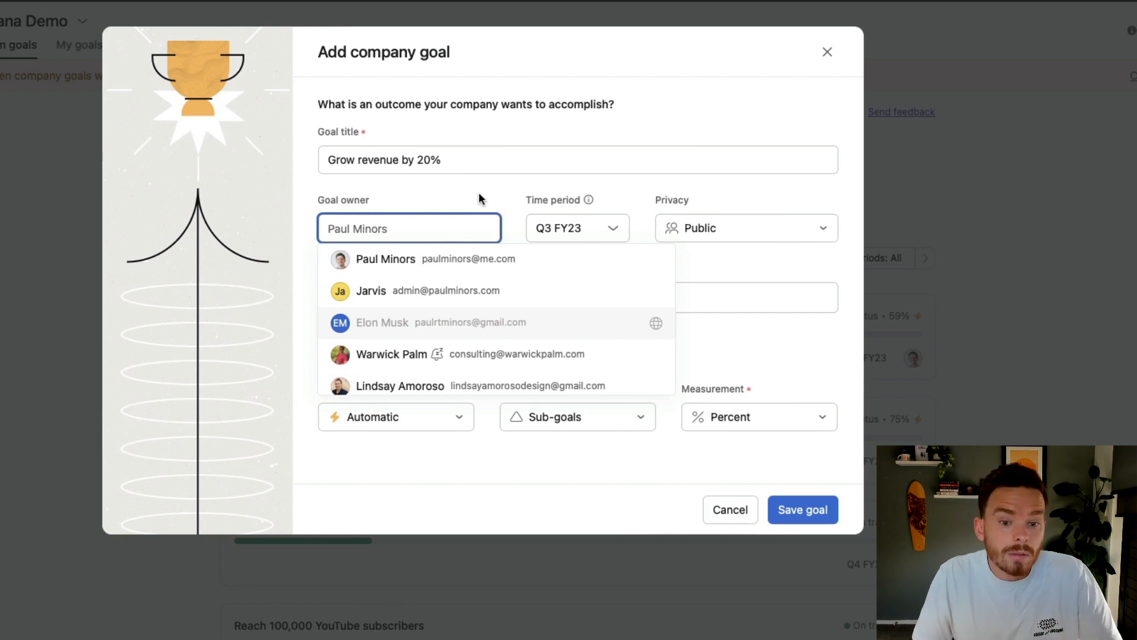
pyautogui.click(385, 259)
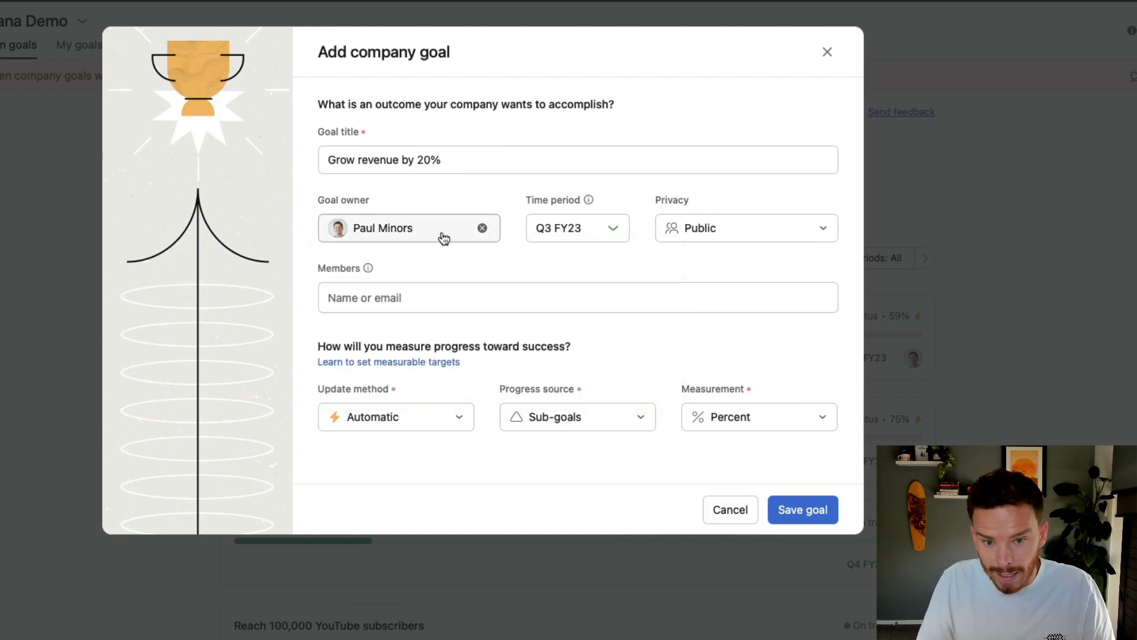
pyautogui.click(578, 227)
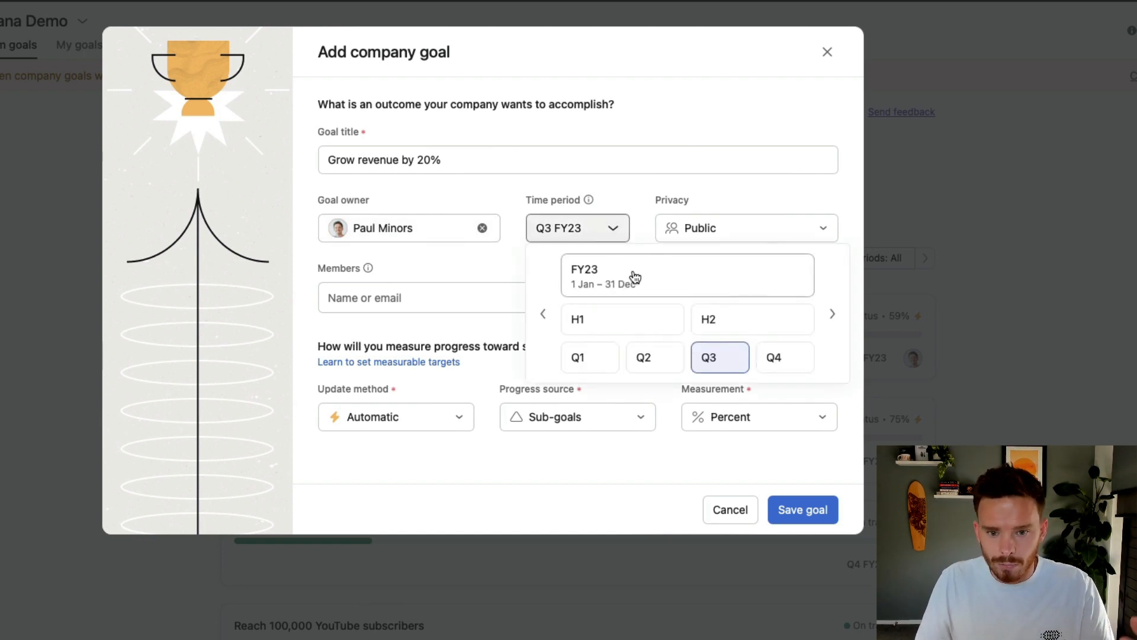
pyautogui.moveTo(647, 284)
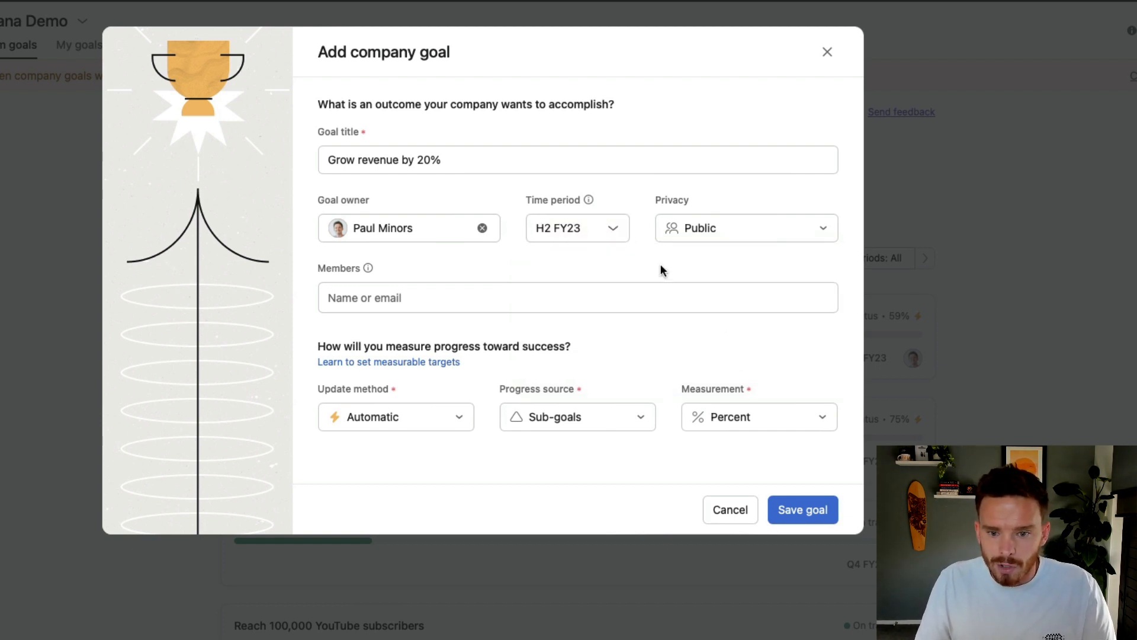
# Step: Set the draft goal's time period to the full year FY23
pyautogui.click(576, 227)
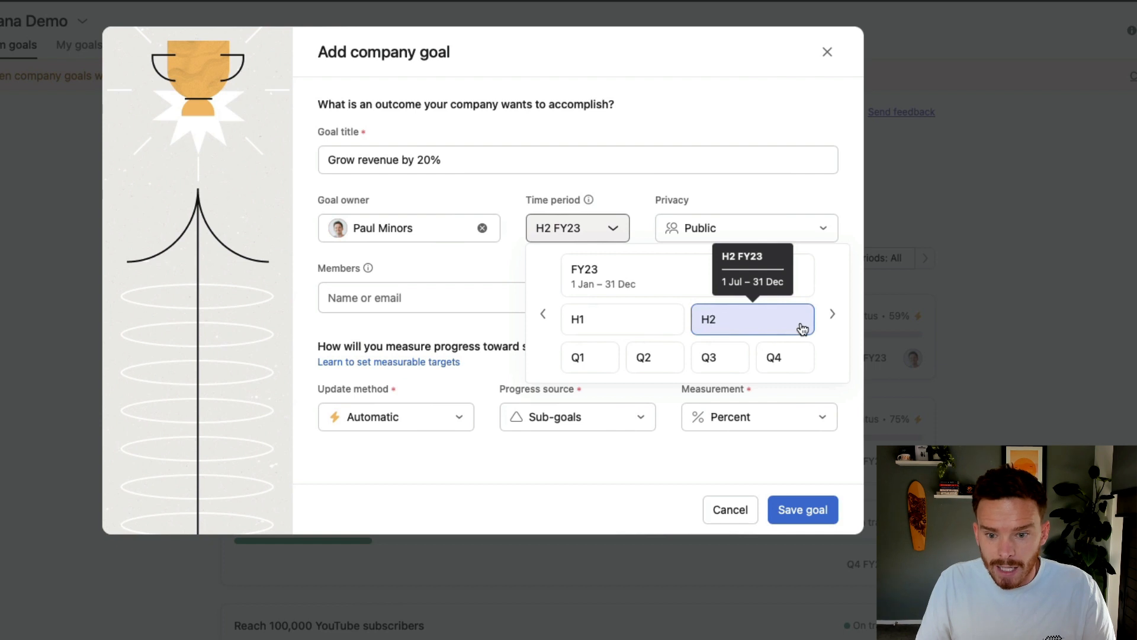
pyautogui.click(719, 357)
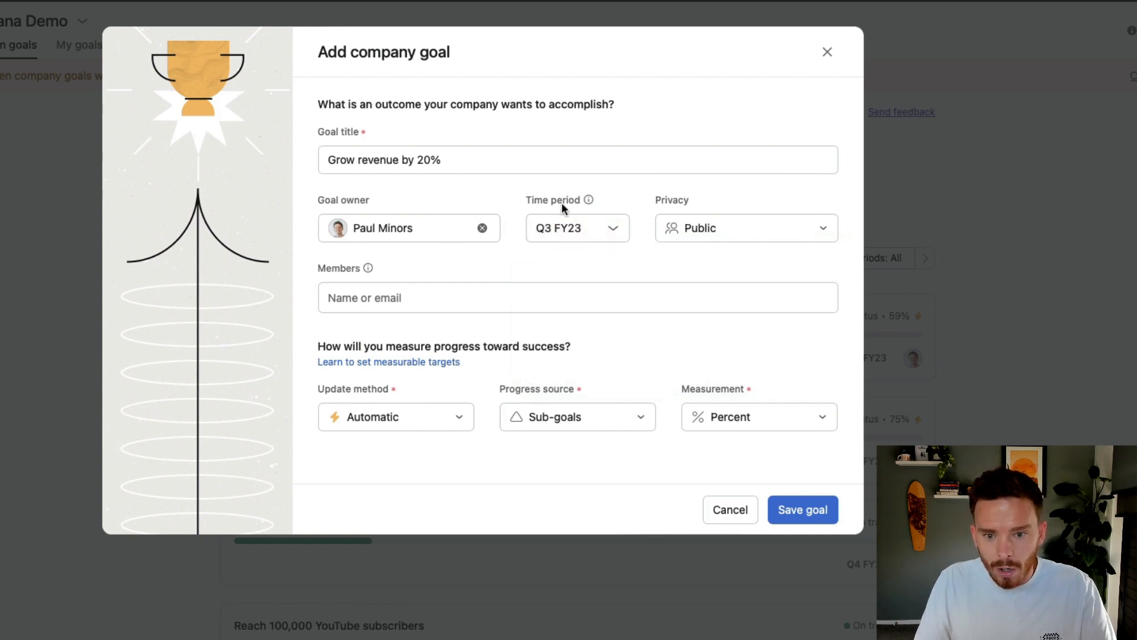
pyautogui.click(576, 228)
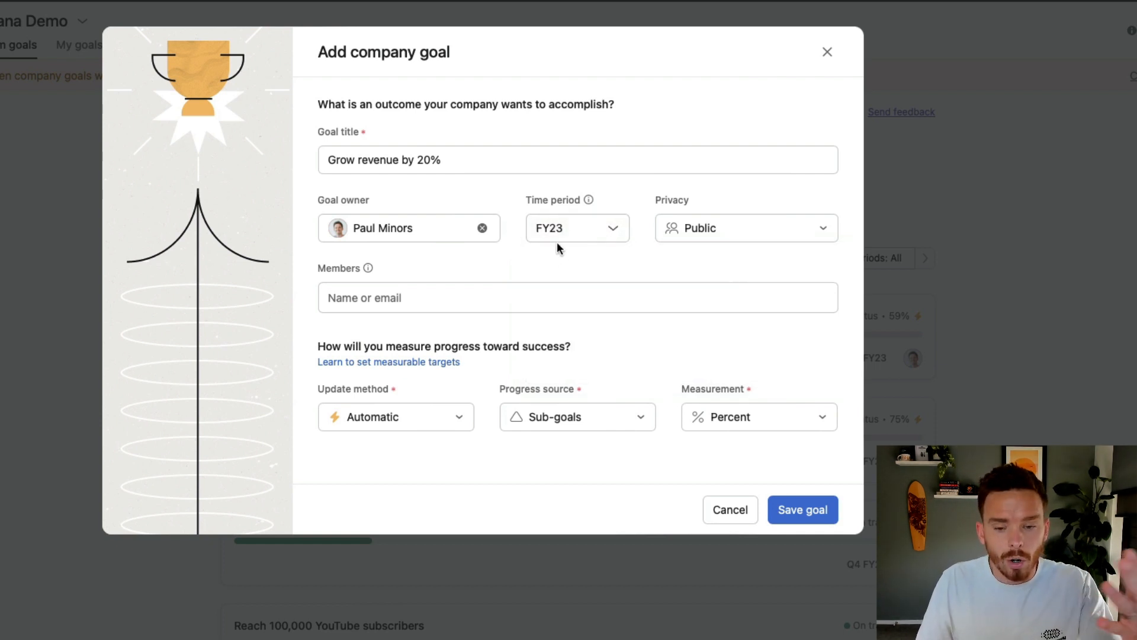
pyautogui.click(576, 228)
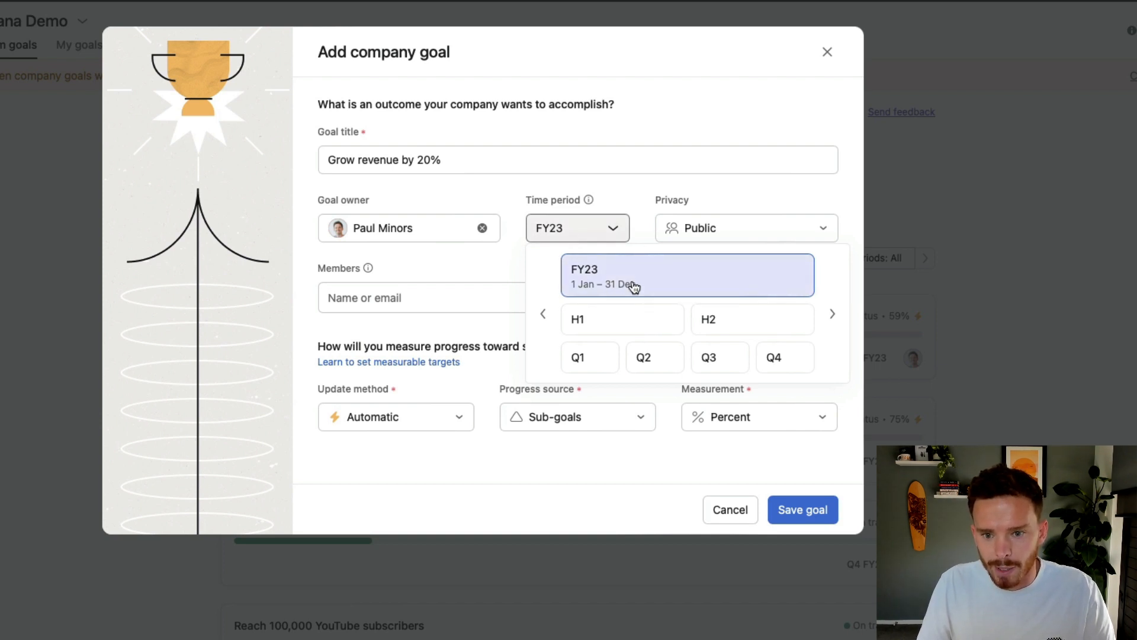
pyautogui.click(746, 228)
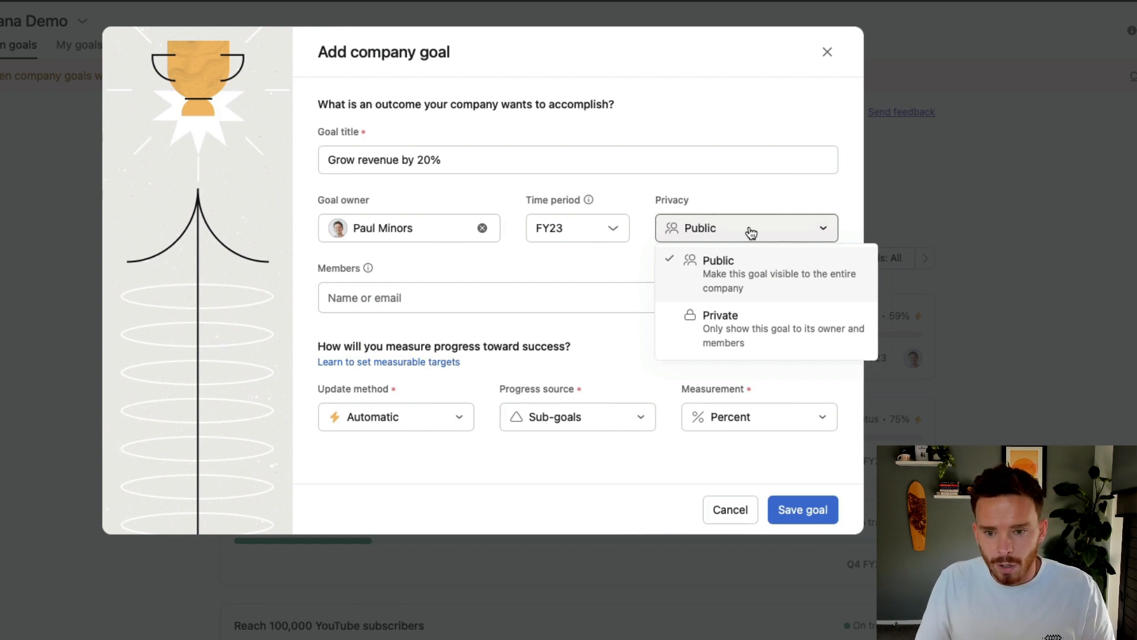
pyautogui.moveTo(791, 294)
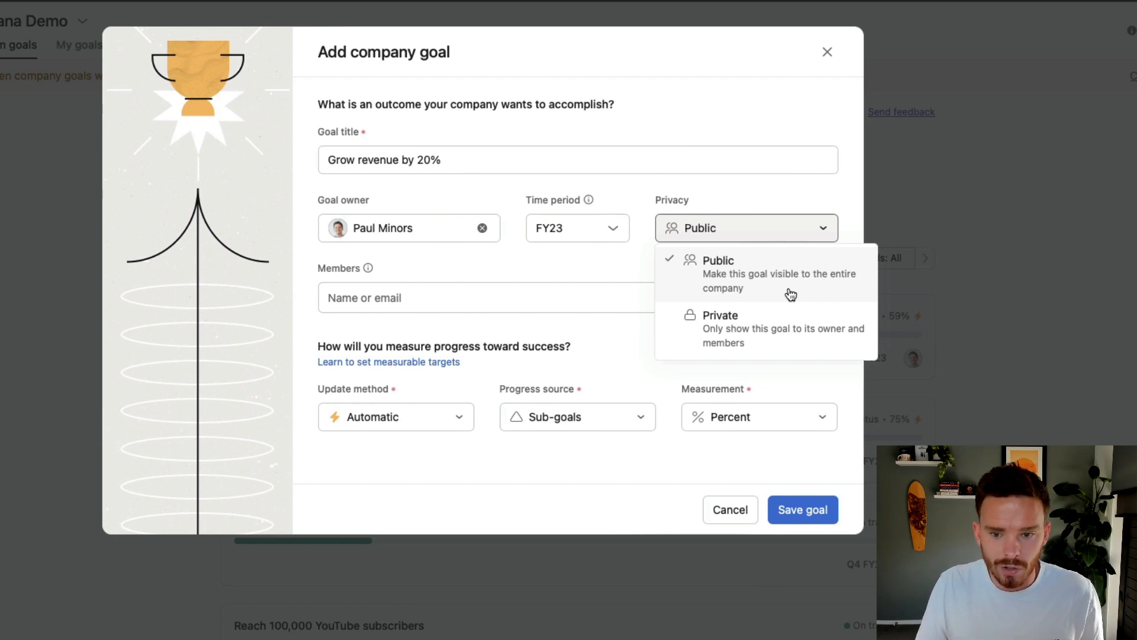
pyautogui.moveTo(782, 330)
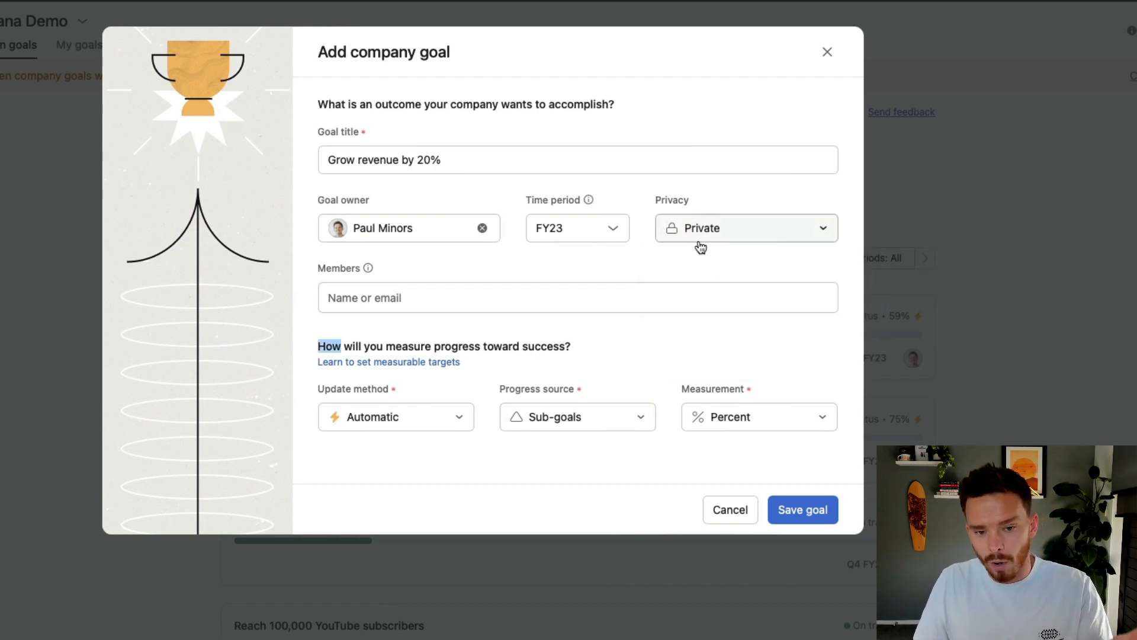
pyautogui.moveTo(450, 239)
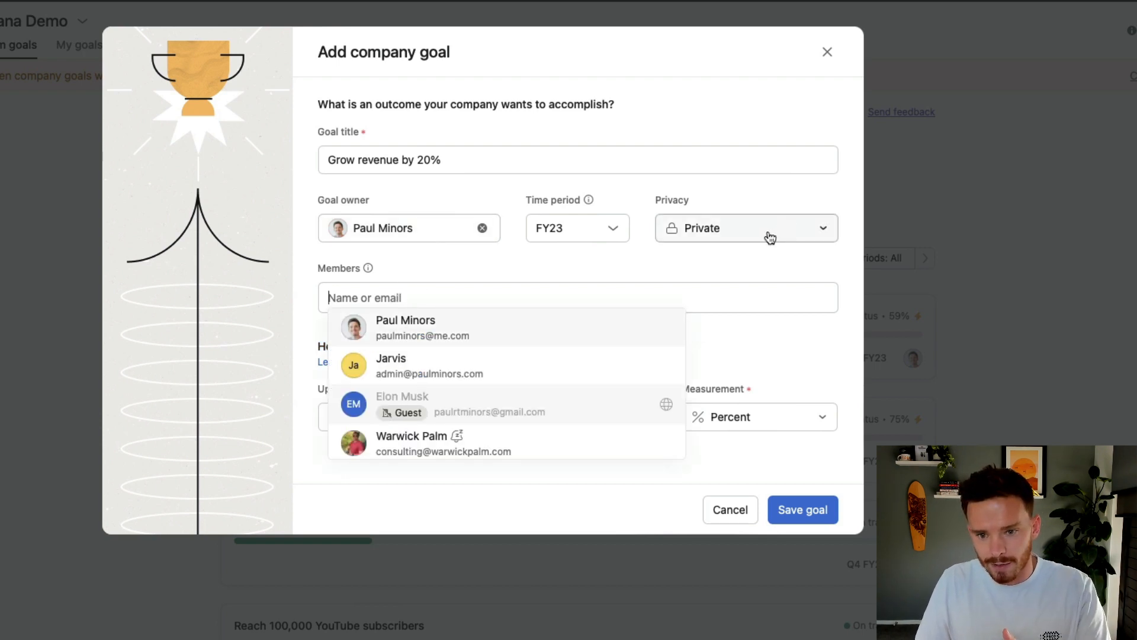
# Step: Set the goal's privacy to Public and reopen the privacy choices
pyautogui.click(745, 227)
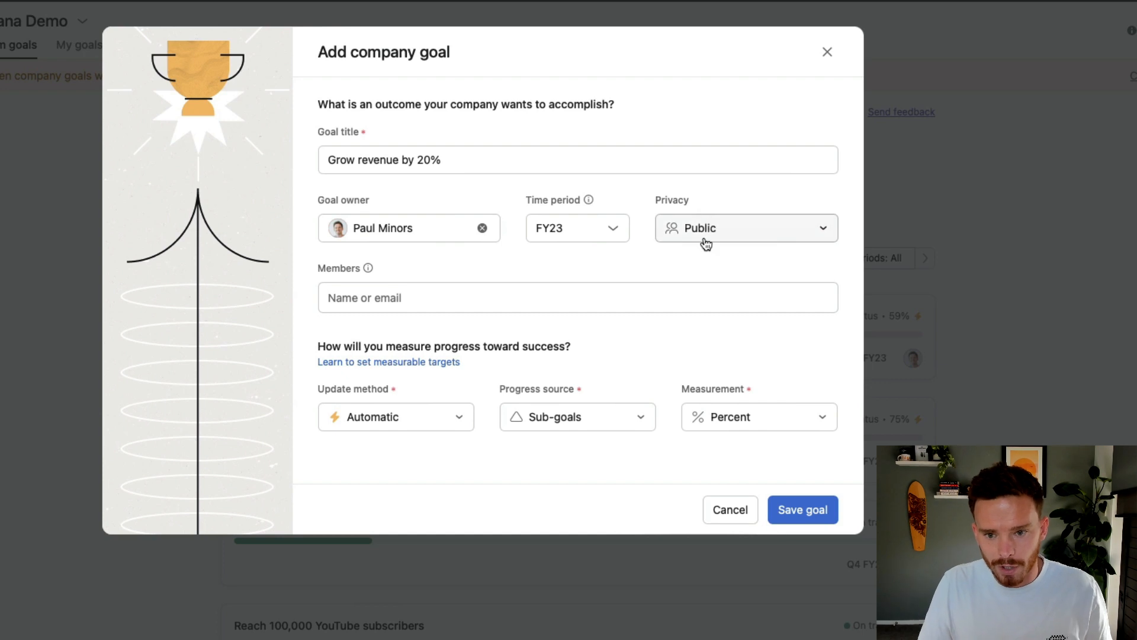
pyautogui.click(746, 228)
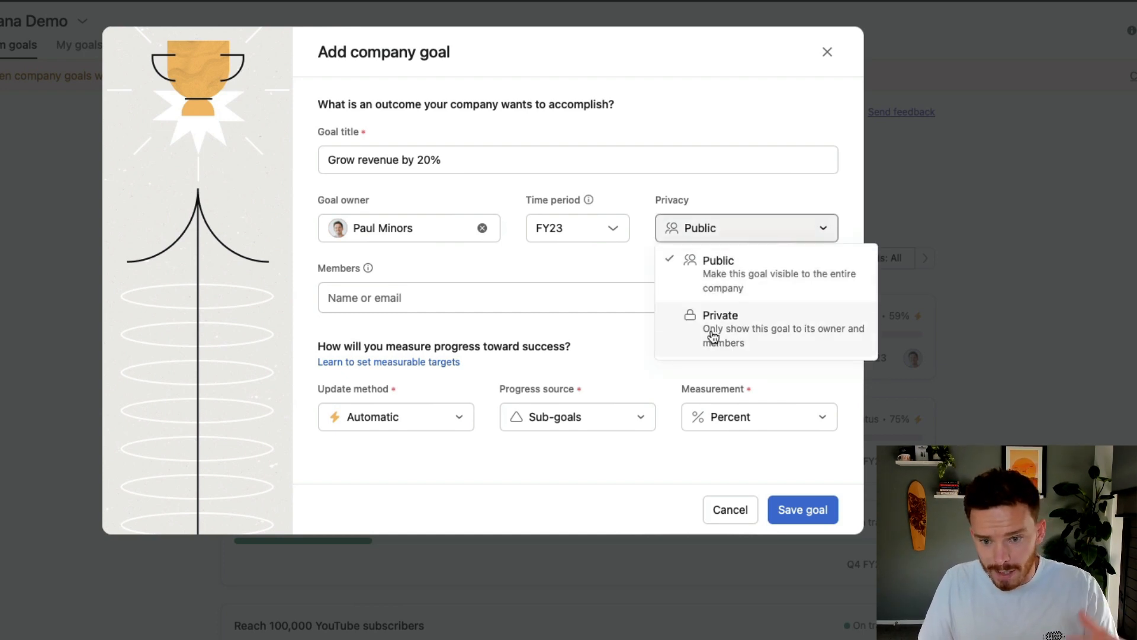
pyautogui.click(721, 315)
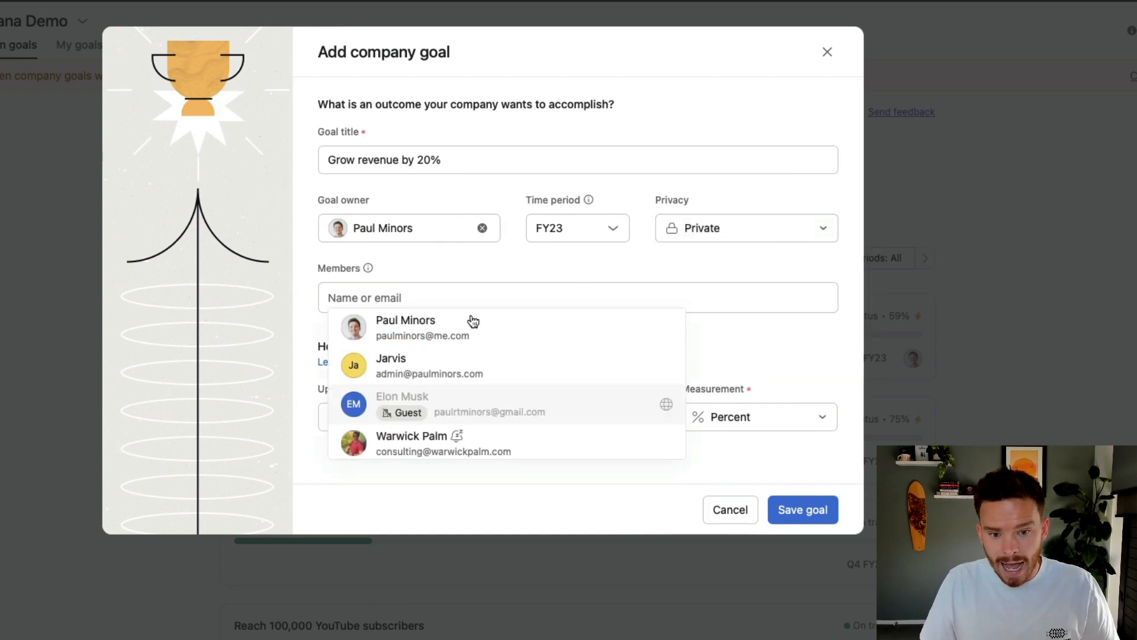
pyautogui.scroll(-3)
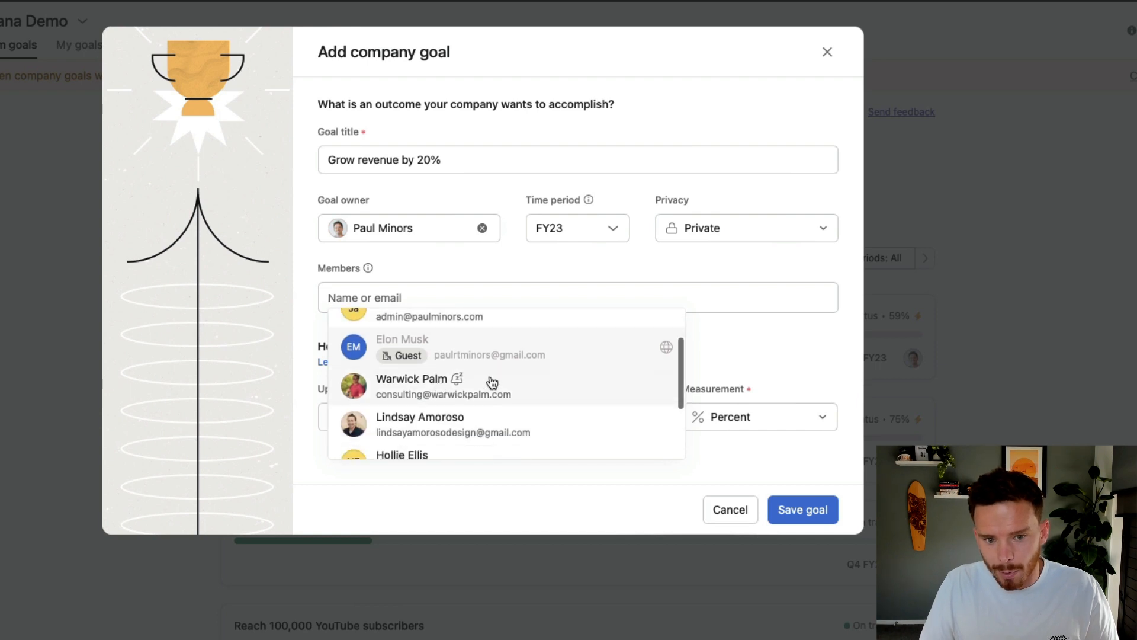
pyautogui.click(411, 386)
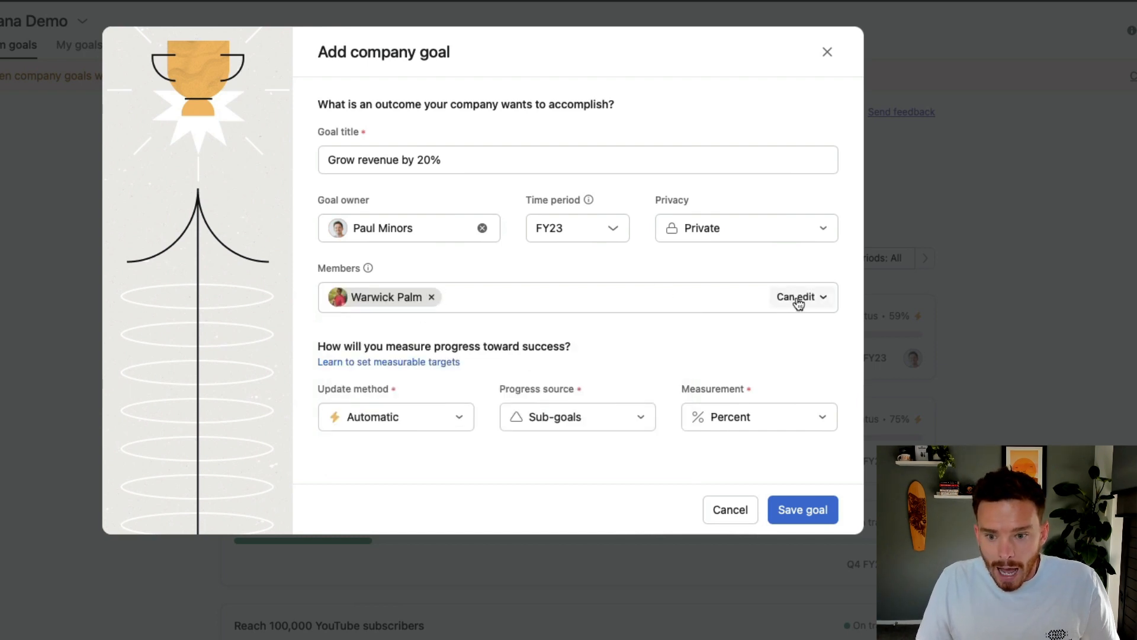
pyautogui.click(796, 297)
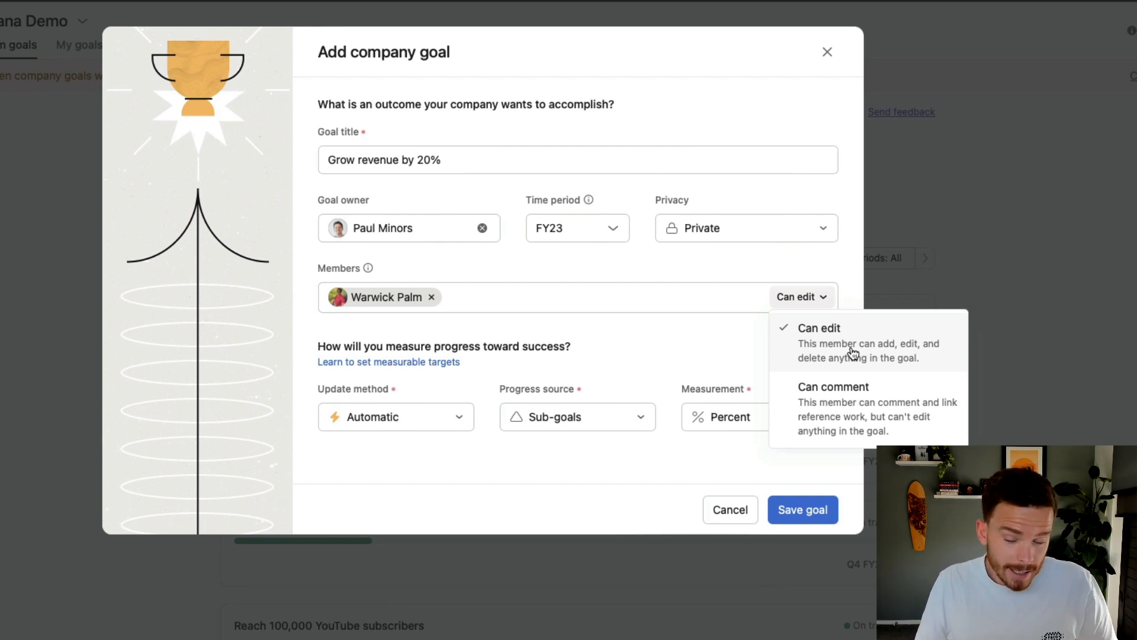
pyautogui.click(833, 387)
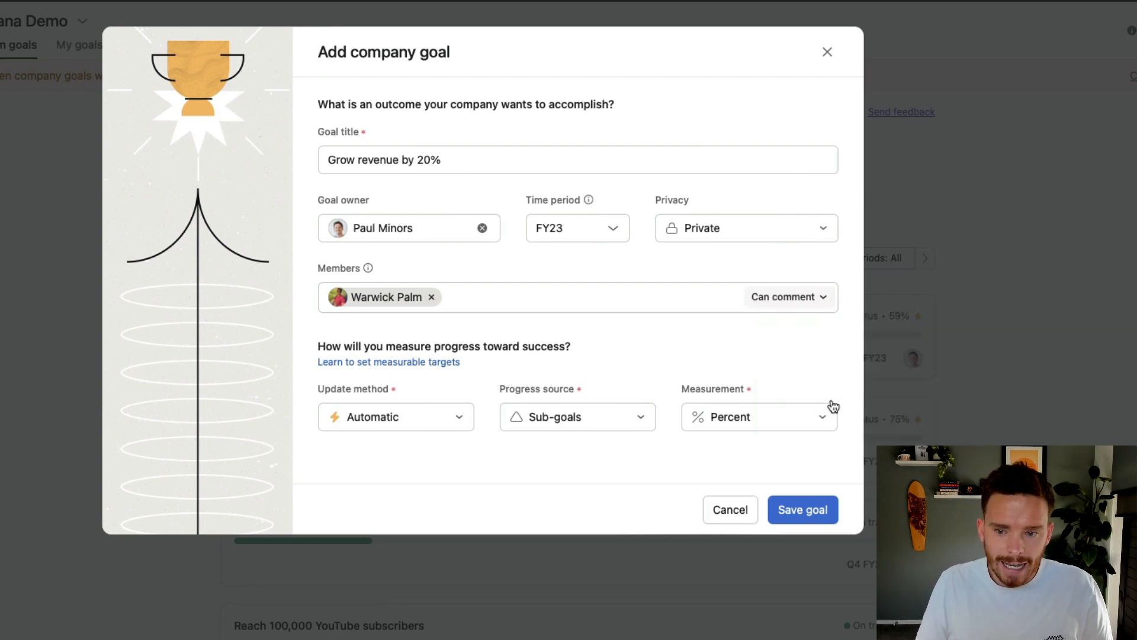
pyautogui.click(788, 297)
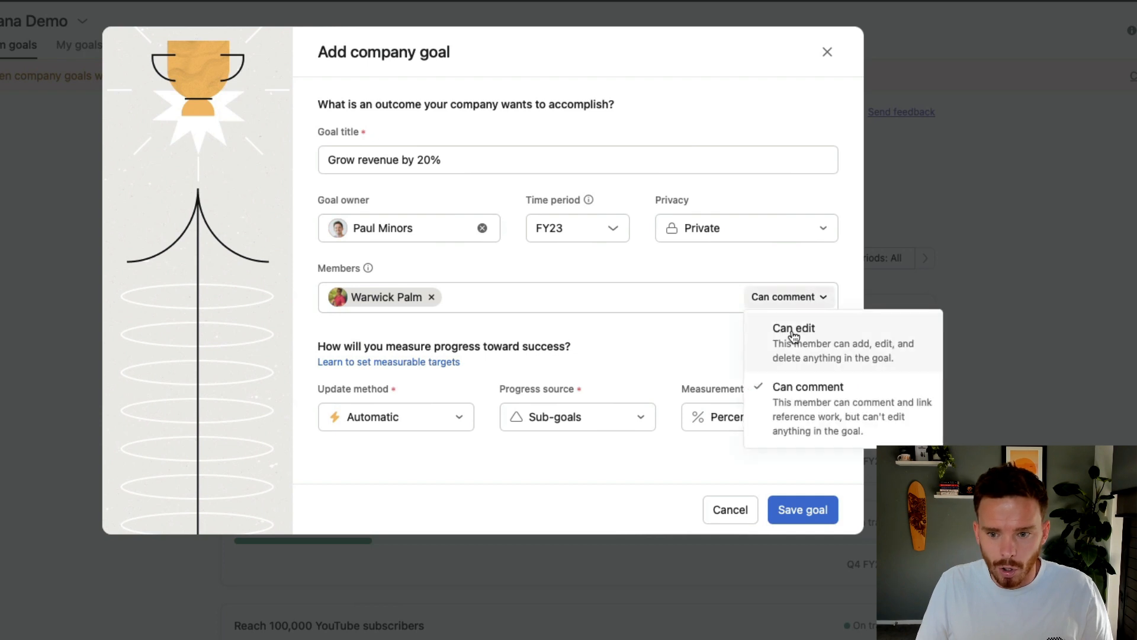
pyautogui.click(793, 327)
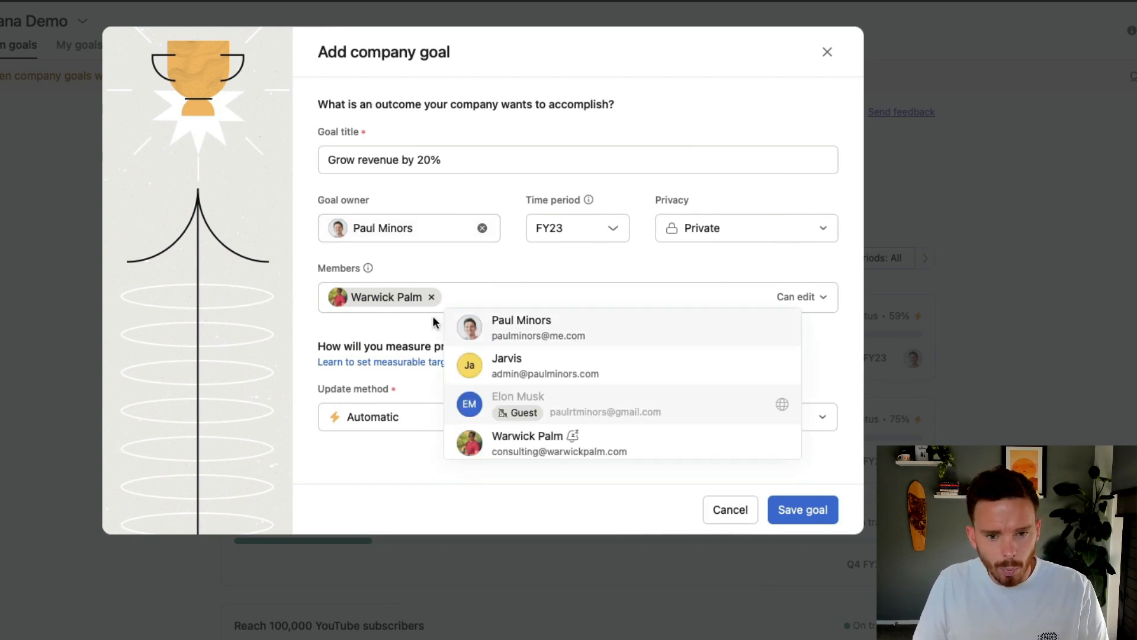
pyautogui.click(424, 326)
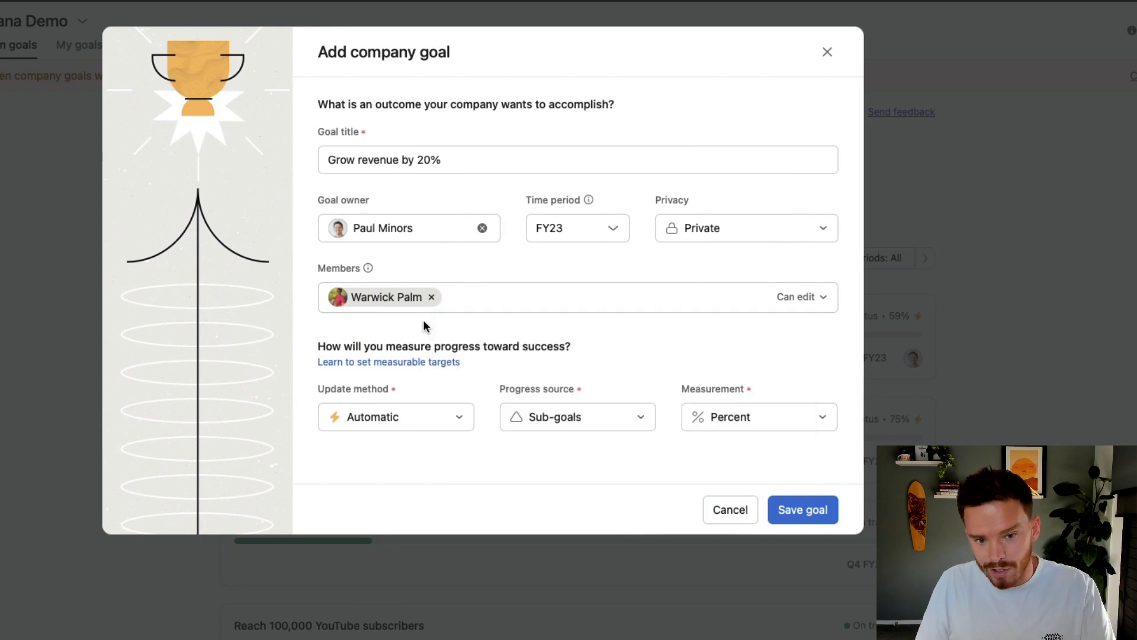
pyautogui.moveTo(478, 307)
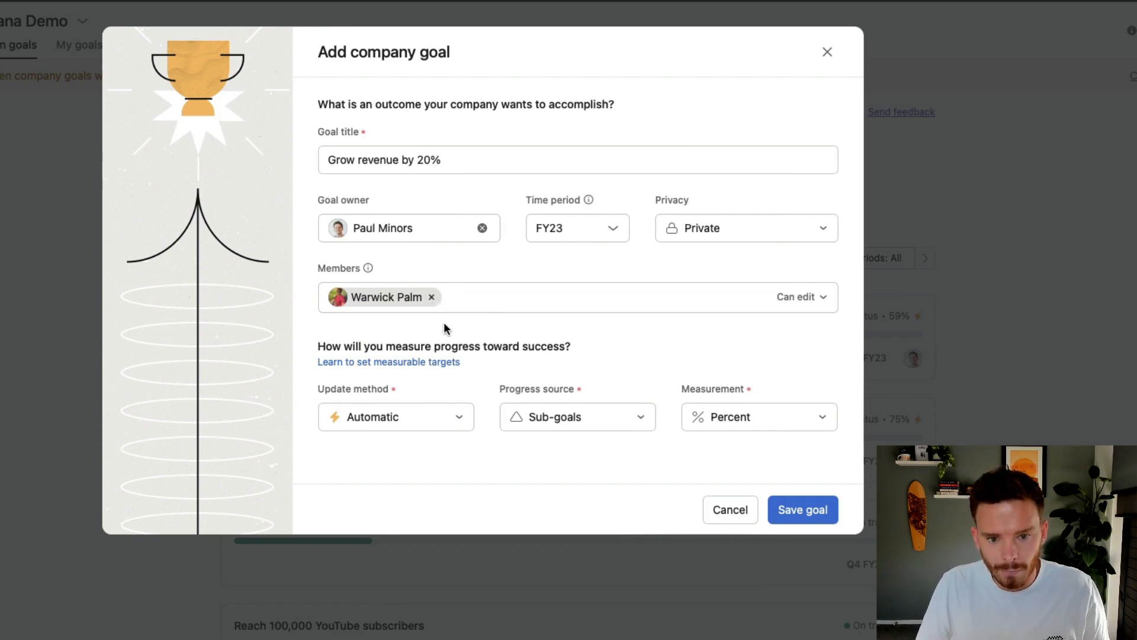
pyautogui.moveTo(417, 424)
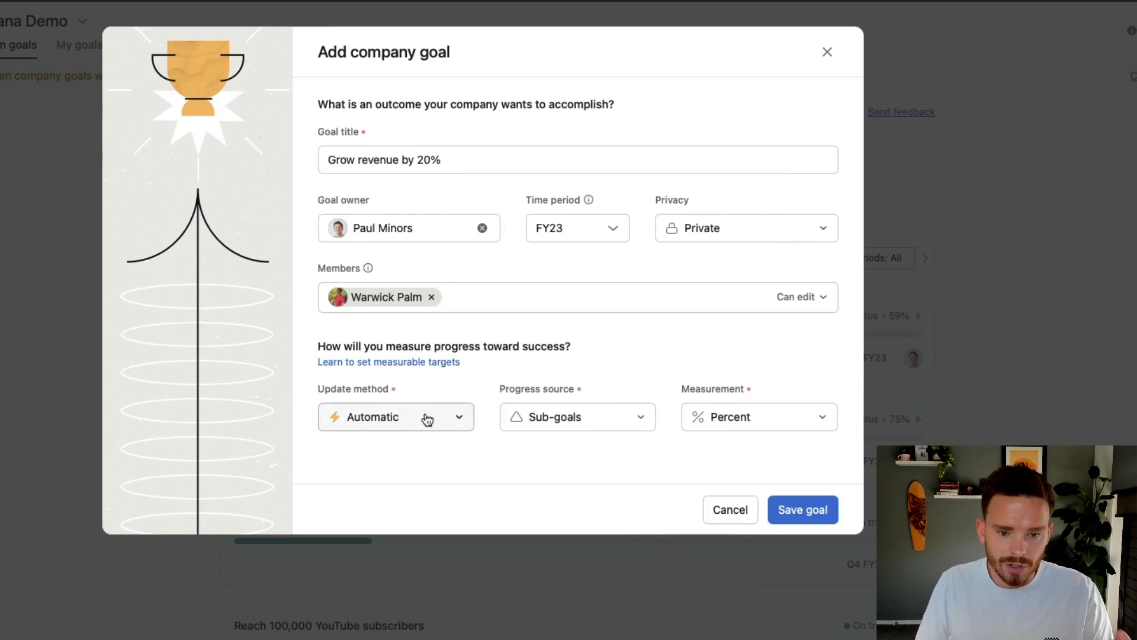
# Step: Set the progress source to Projects, measured by milestones complete
pyautogui.click(395, 416)
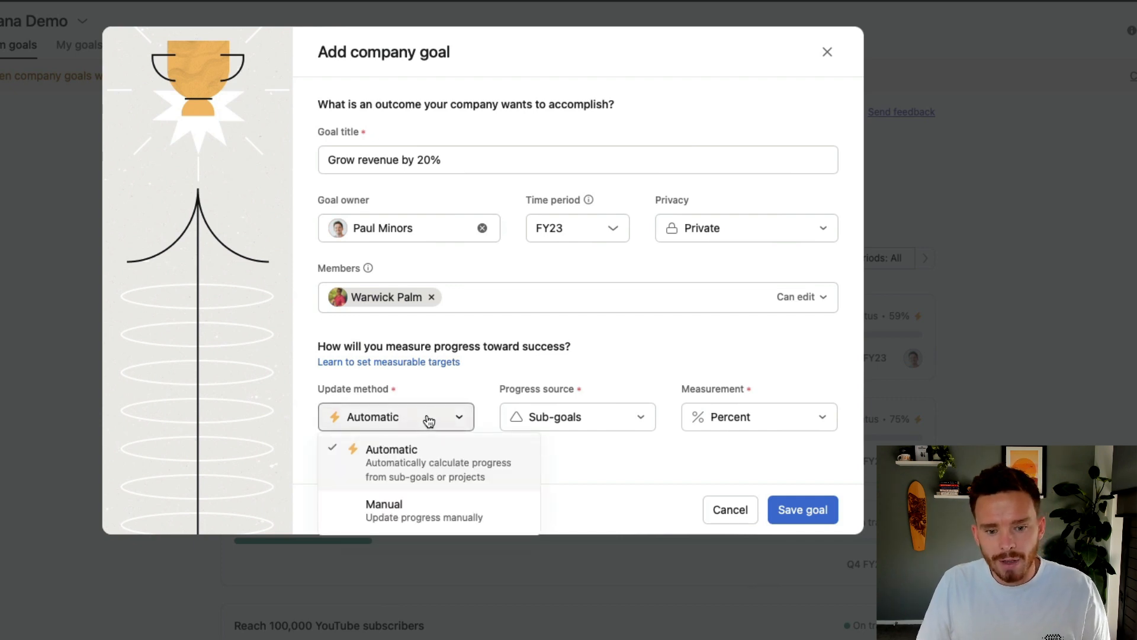
pyautogui.moveTo(433, 456)
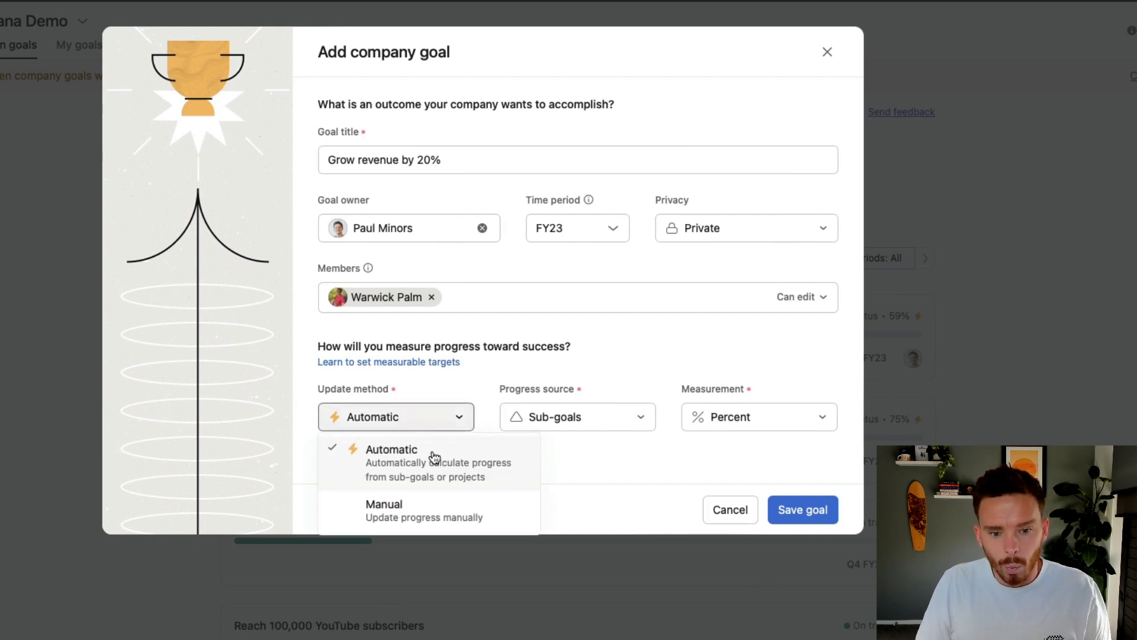
pyautogui.moveTo(526, 482)
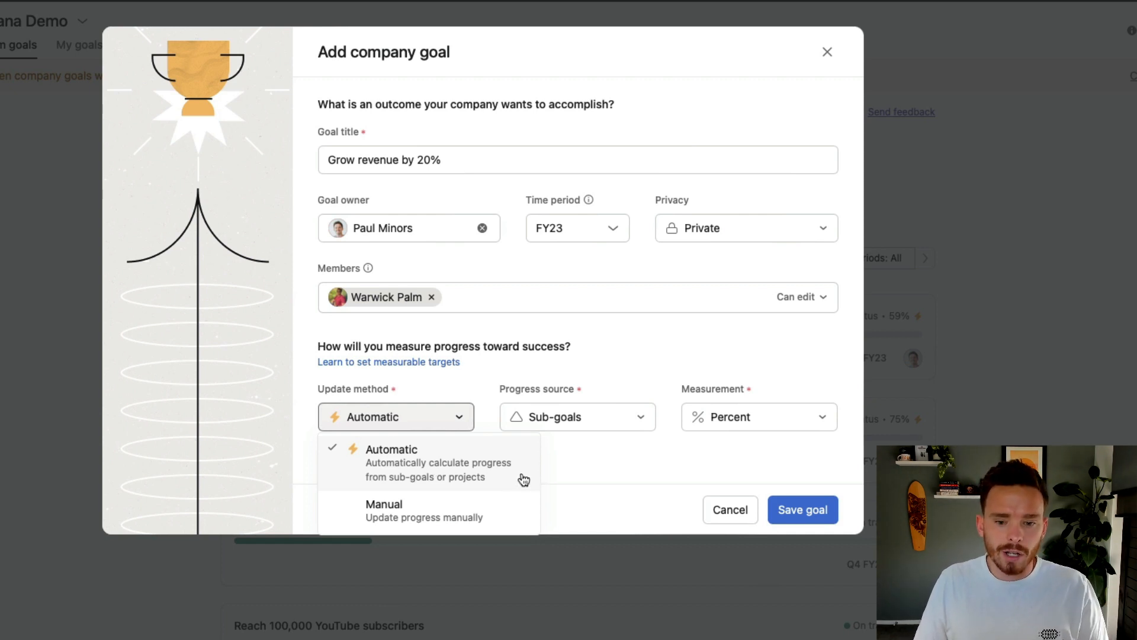
pyautogui.click(576, 416)
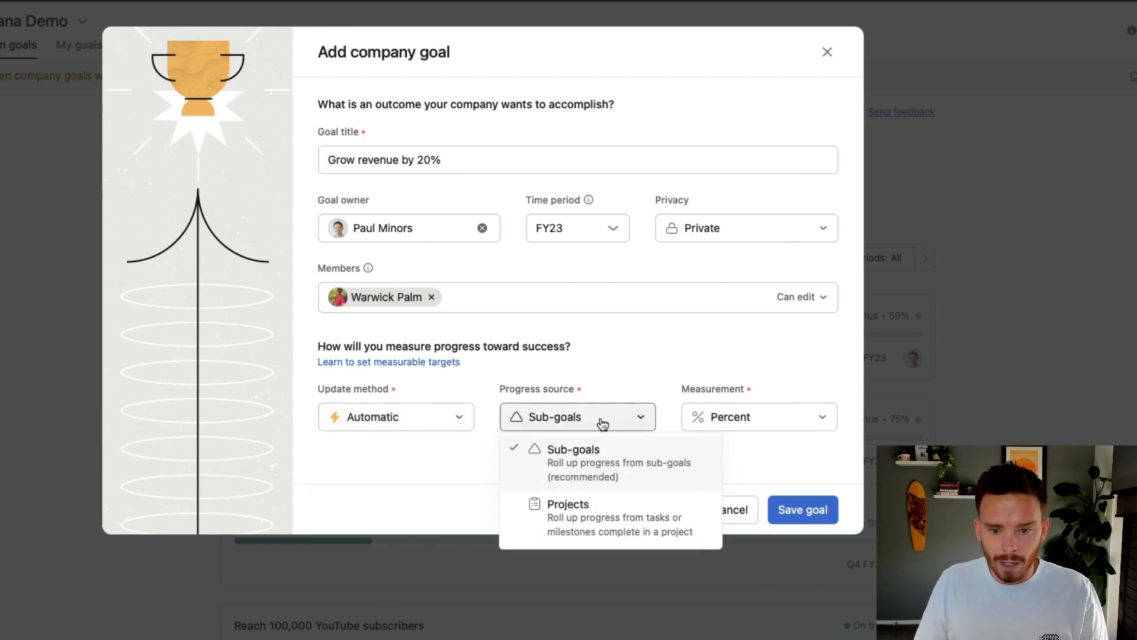
pyautogui.moveTo(613, 497)
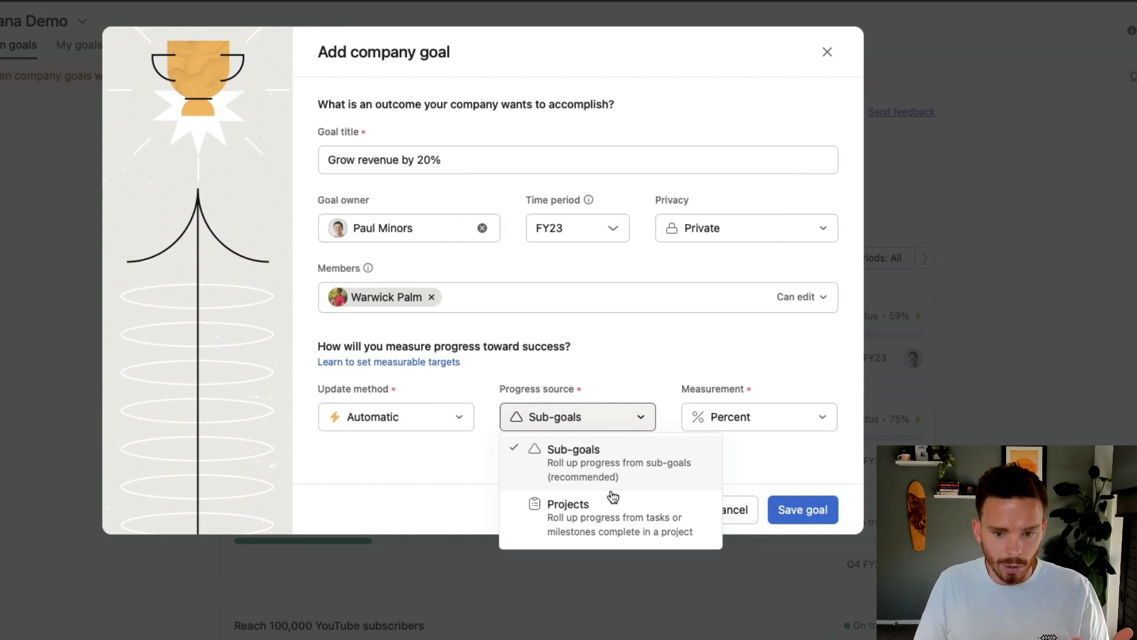
pyautogui.click(569, 503)
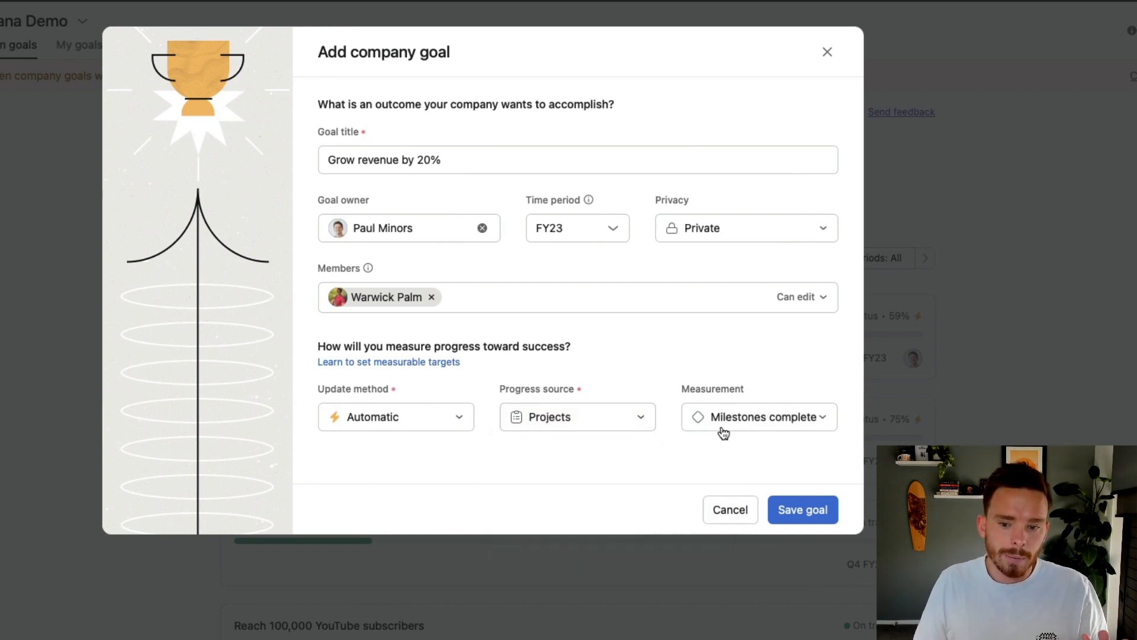
pyautogui.click(758, 417)
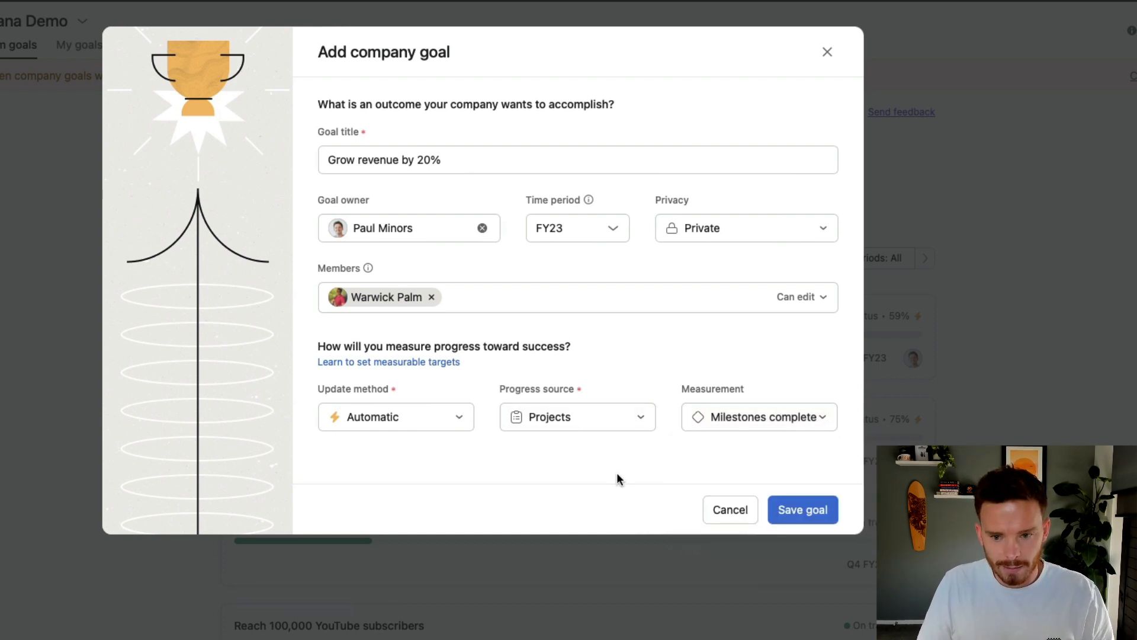
pyautogui.moveTo(419, 424)
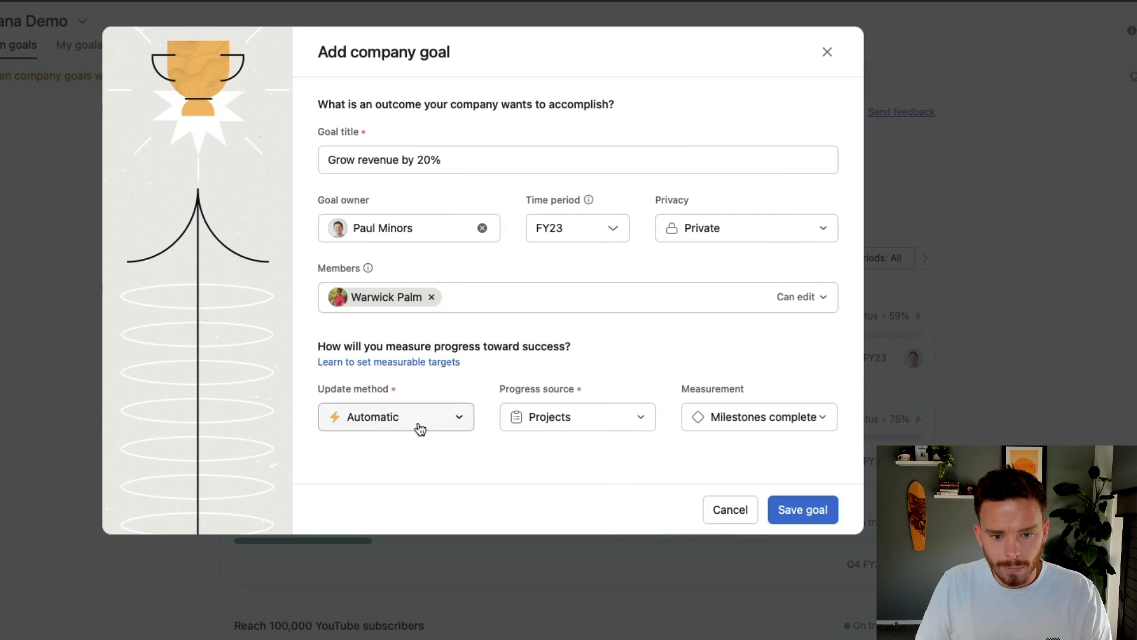
# Step: Switch progress to manual updates measured in US dollars
pyautogui.click(395, 416)
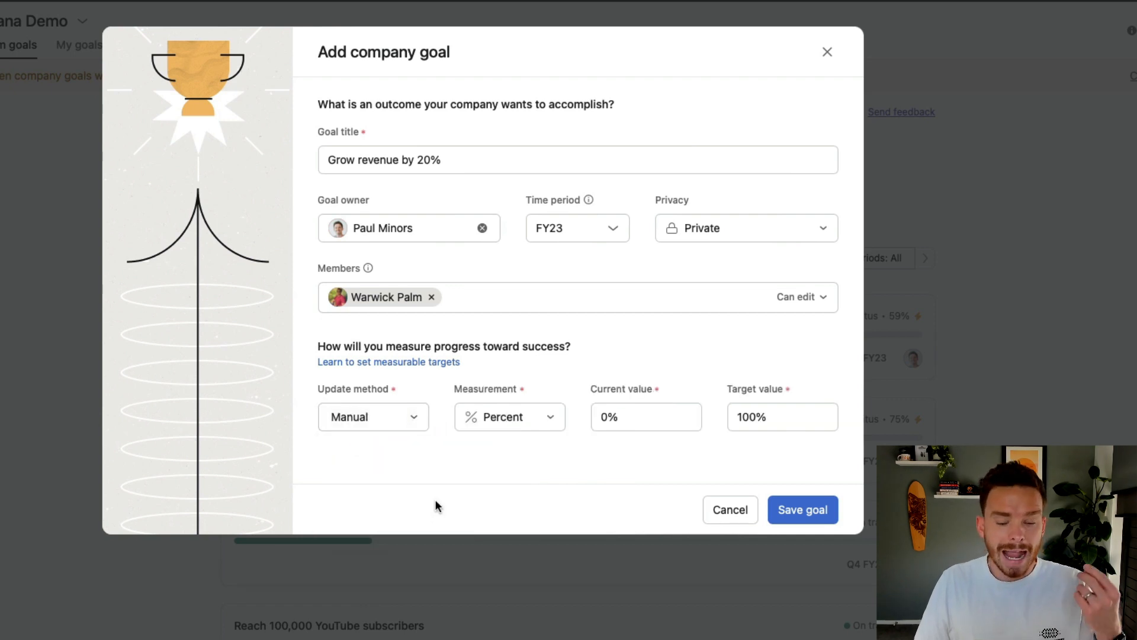
pyautogui.moveTo(427, 201)
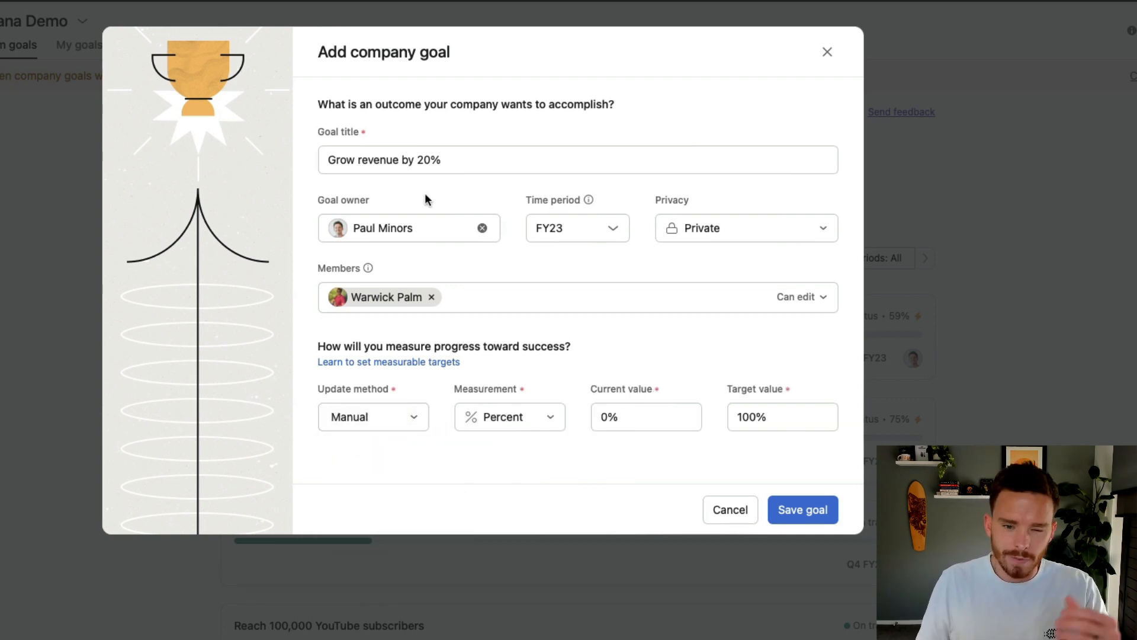
pyautogui.moveTo(552, 467)
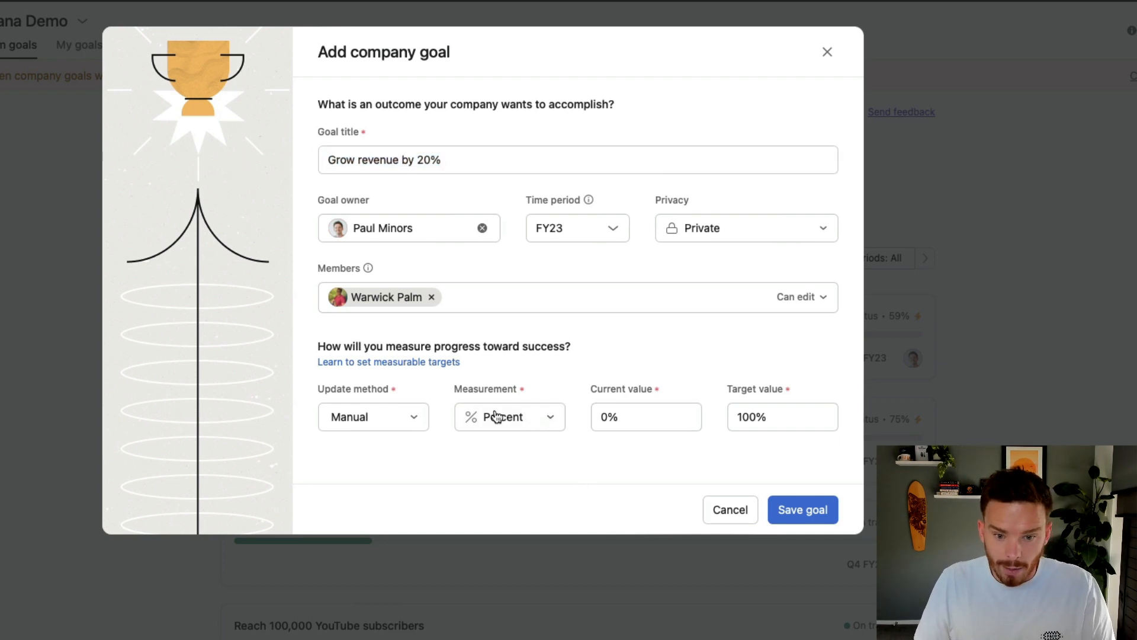
pyautogui.click(509, 417)
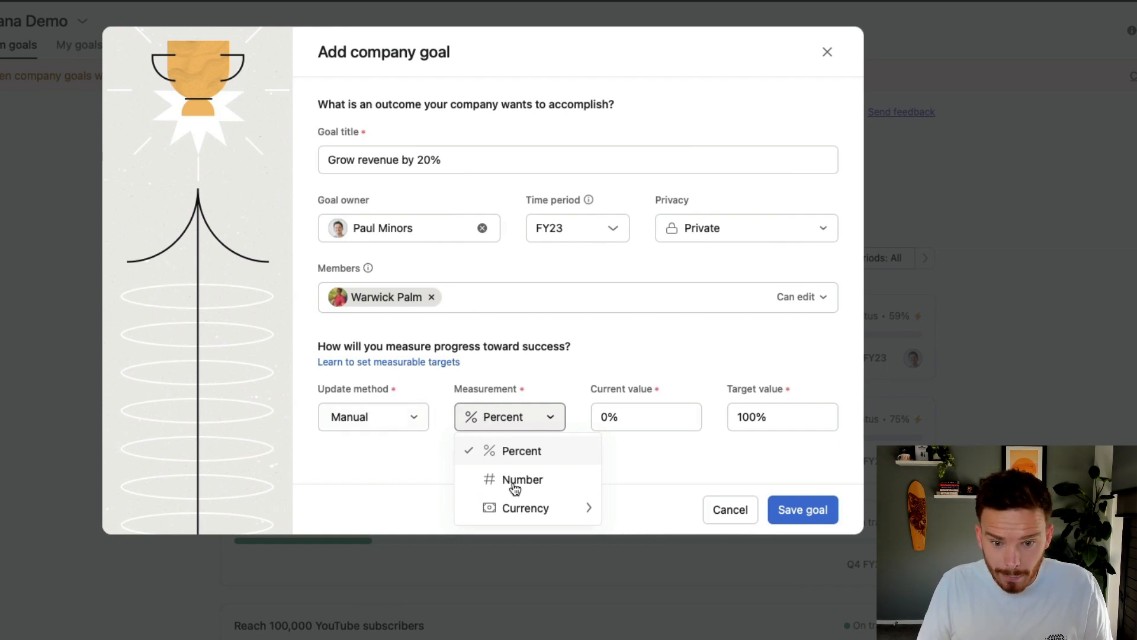
pyautogui.moveTo(543, 465)
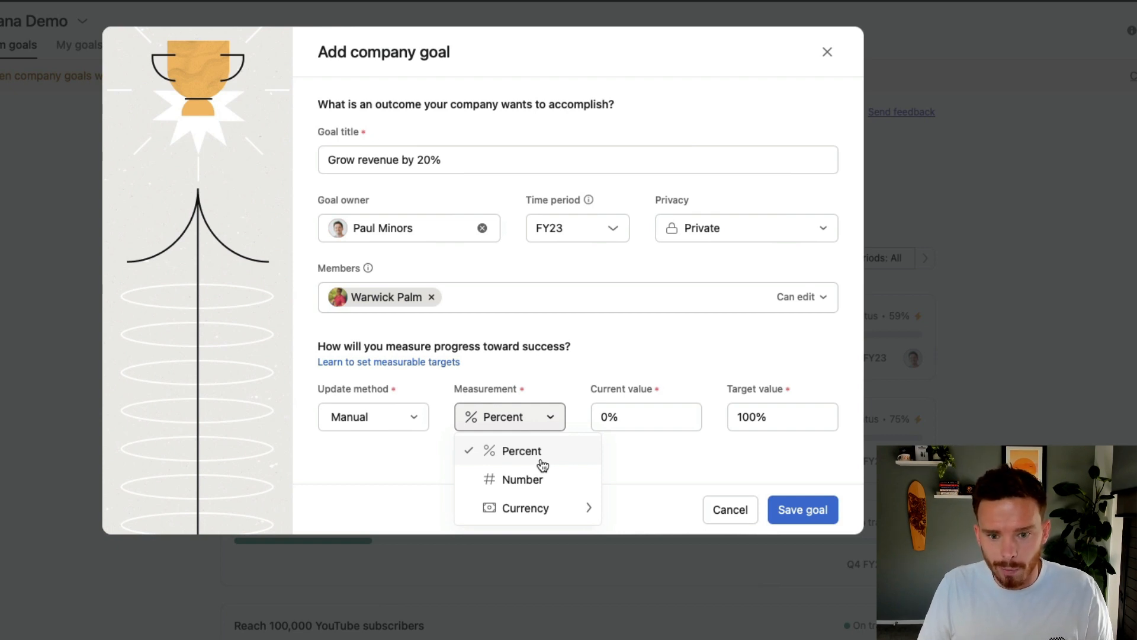
pyautogui.click(521, 479)
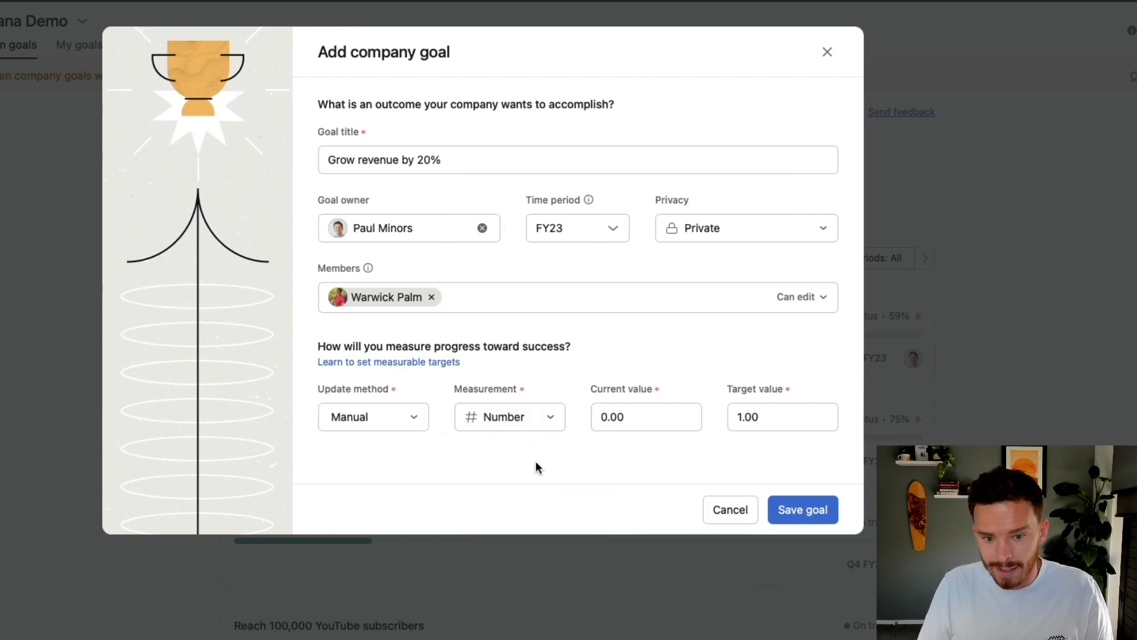
pyautogui.click(510, 417)
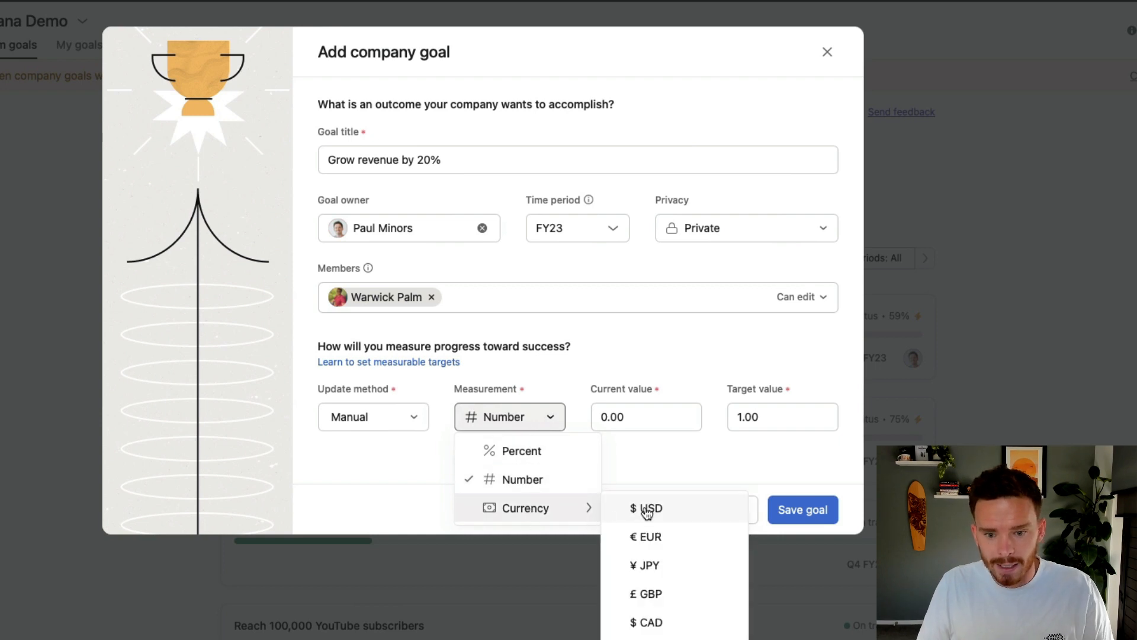
pyautogui.click(649, 507)
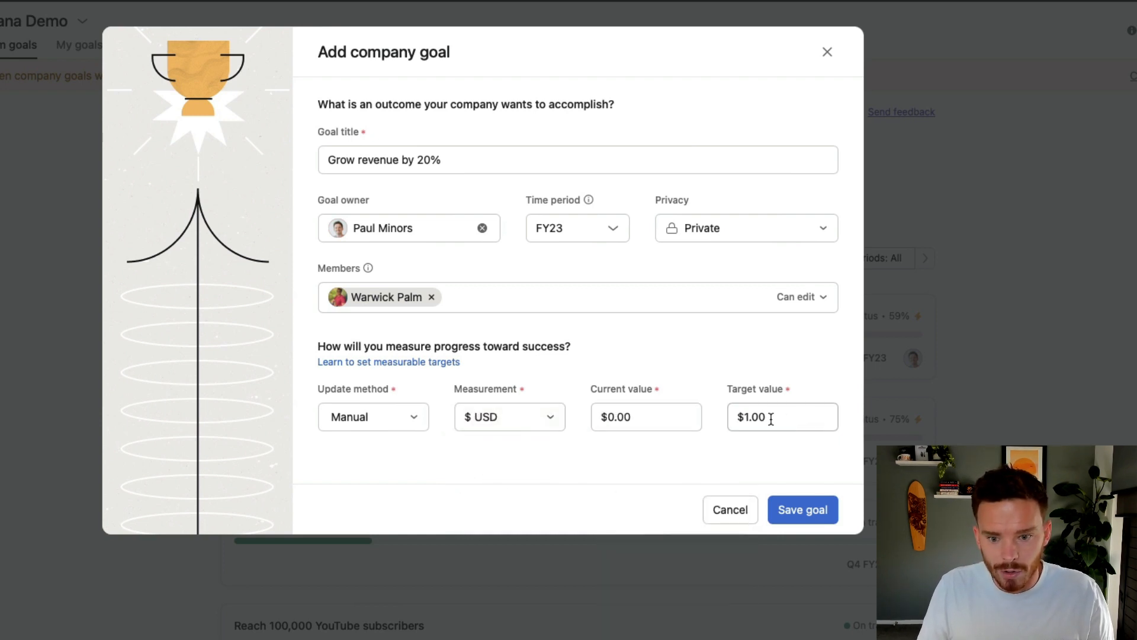
# Step: Enter a $1,200,000 target value and reset the current value to $0.00
pyautogui.click(510, 416)
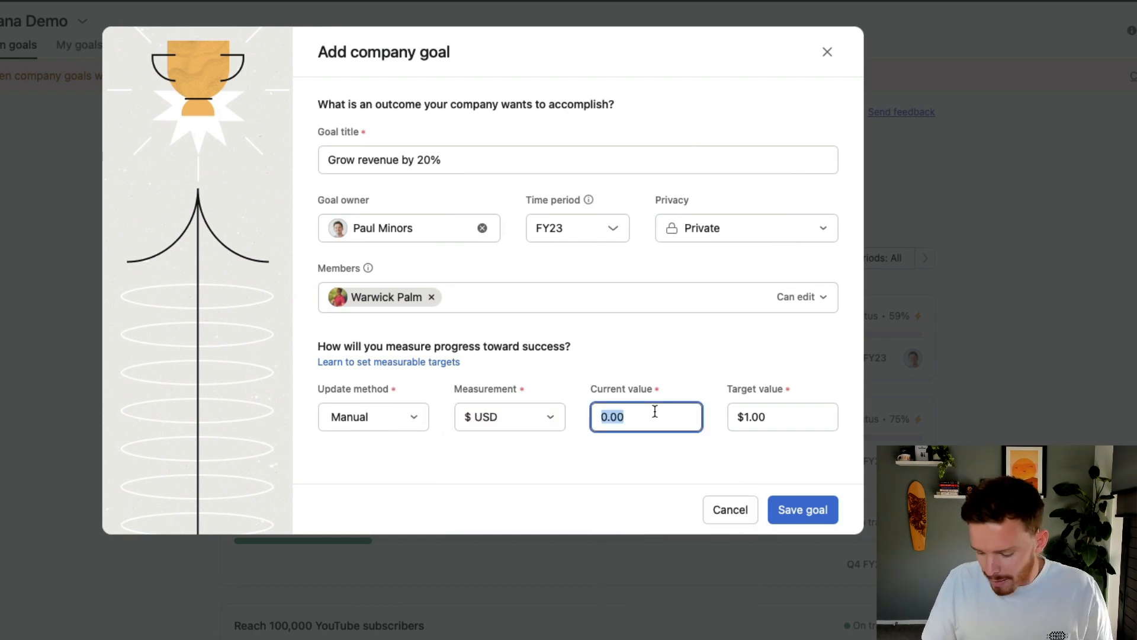
pyautogui.write('10000')
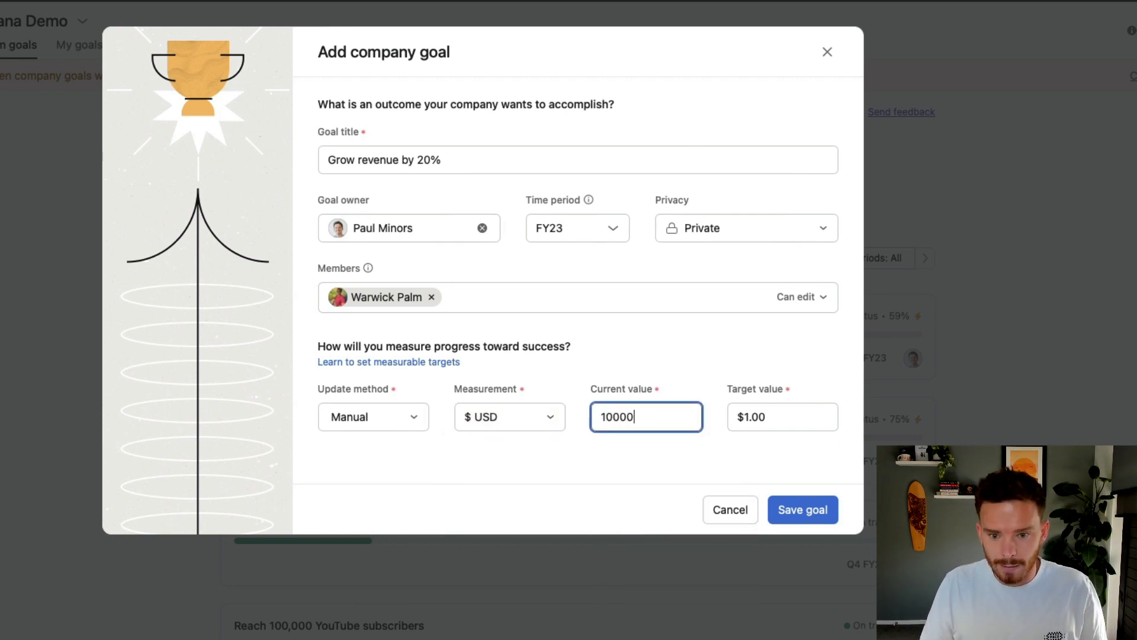
pyautogui.click(782, 416)
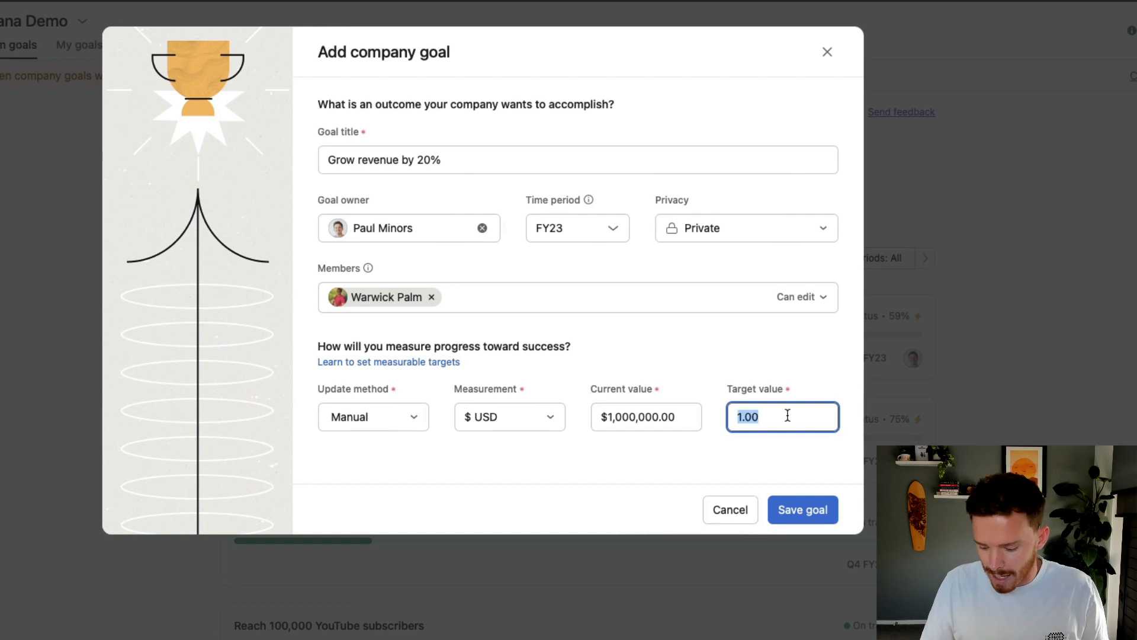
pyautogui.write('1200000')
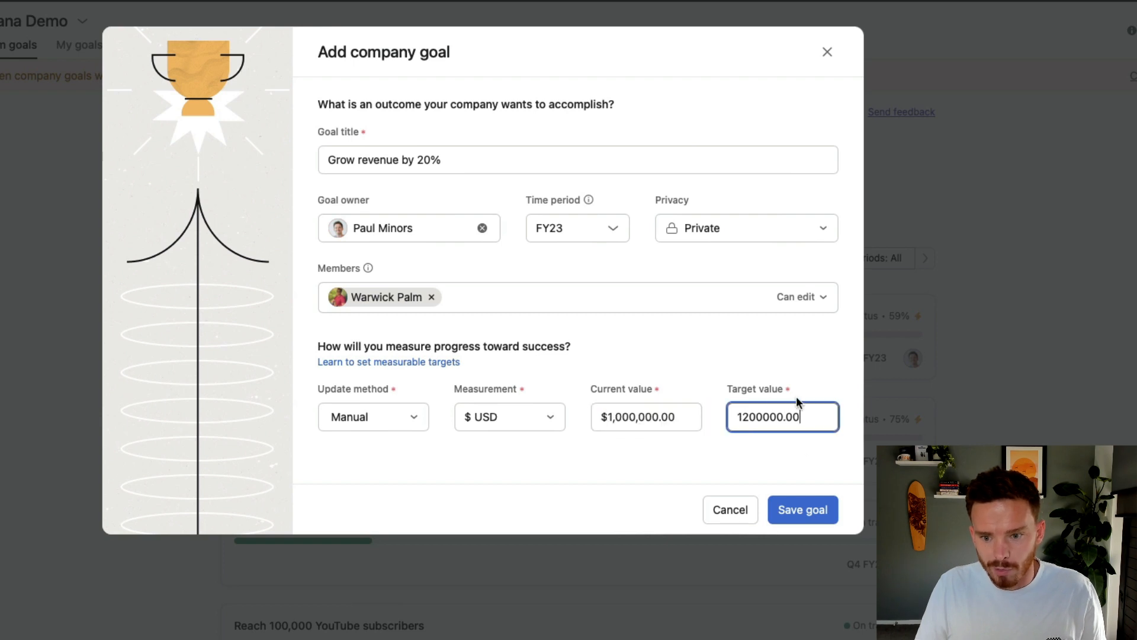
pyautogui.click(645, 417)
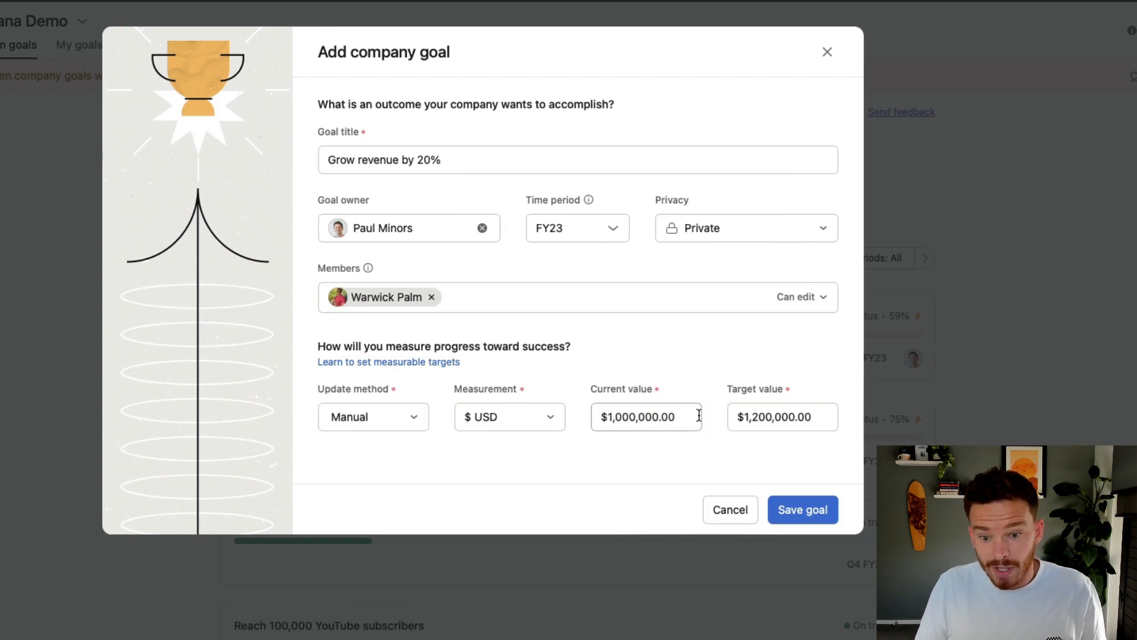
pyautogui.click(781, 416)
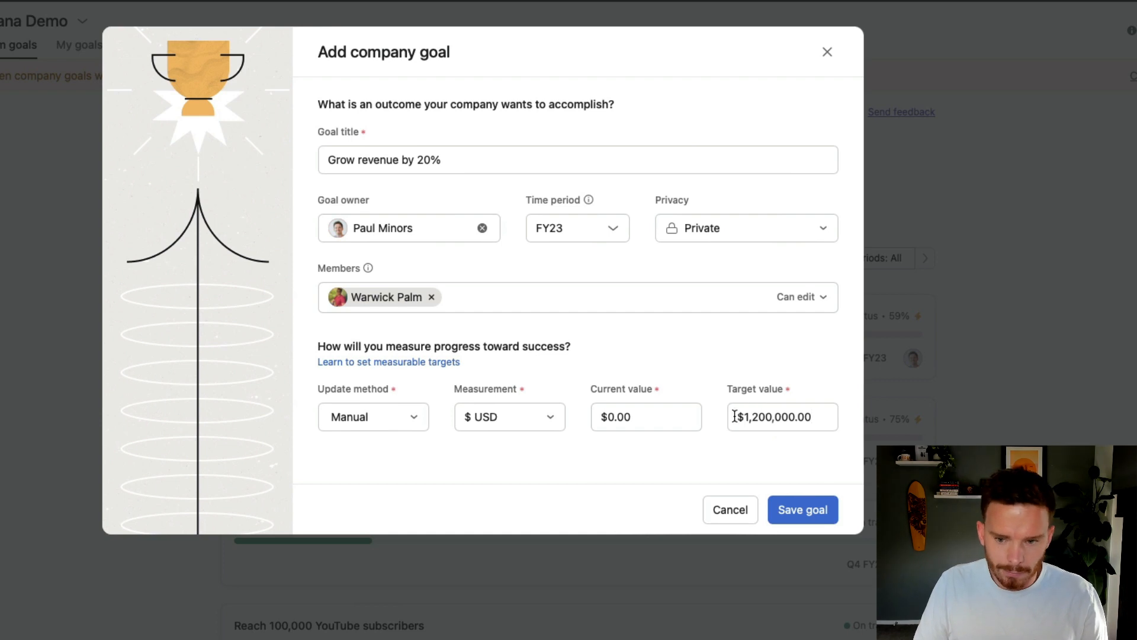
pyautogui.moveTo(778, 455)
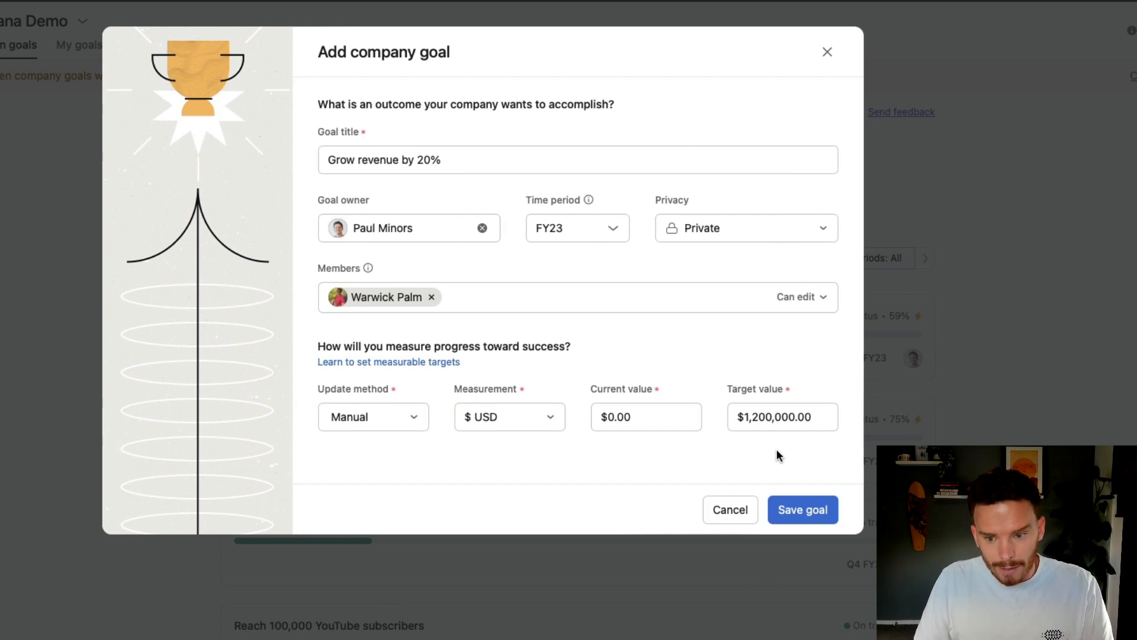
# Step: Save the goal and describe reaching $1M revenue last year, aiming for $1.2M
pyautogui.click(802, 510)
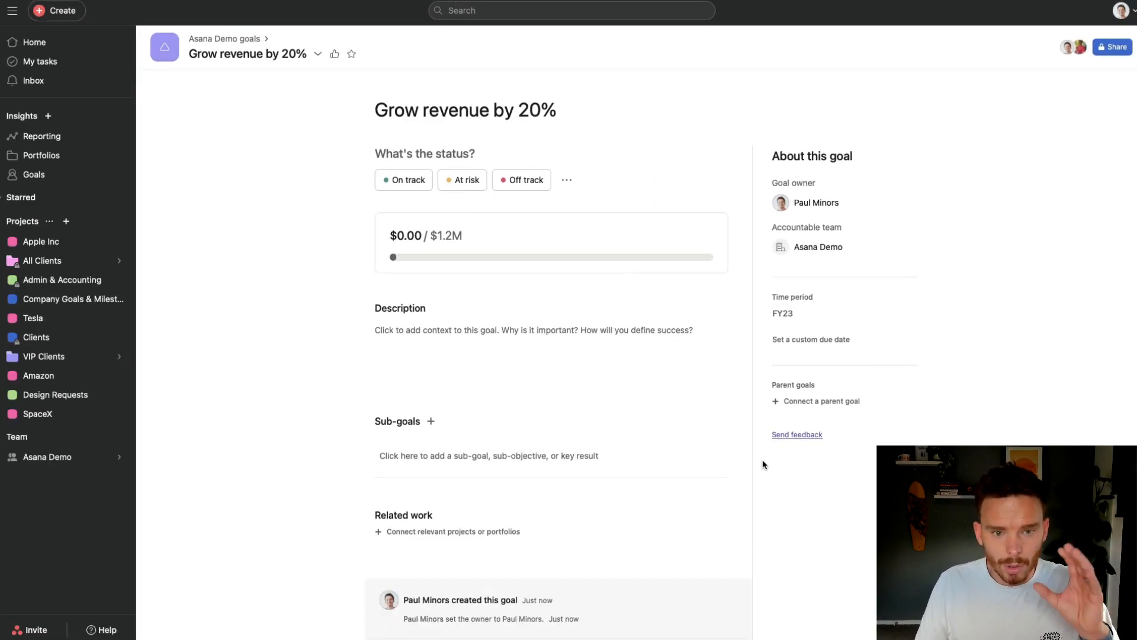
pyautogui.moveTo(498, 237)
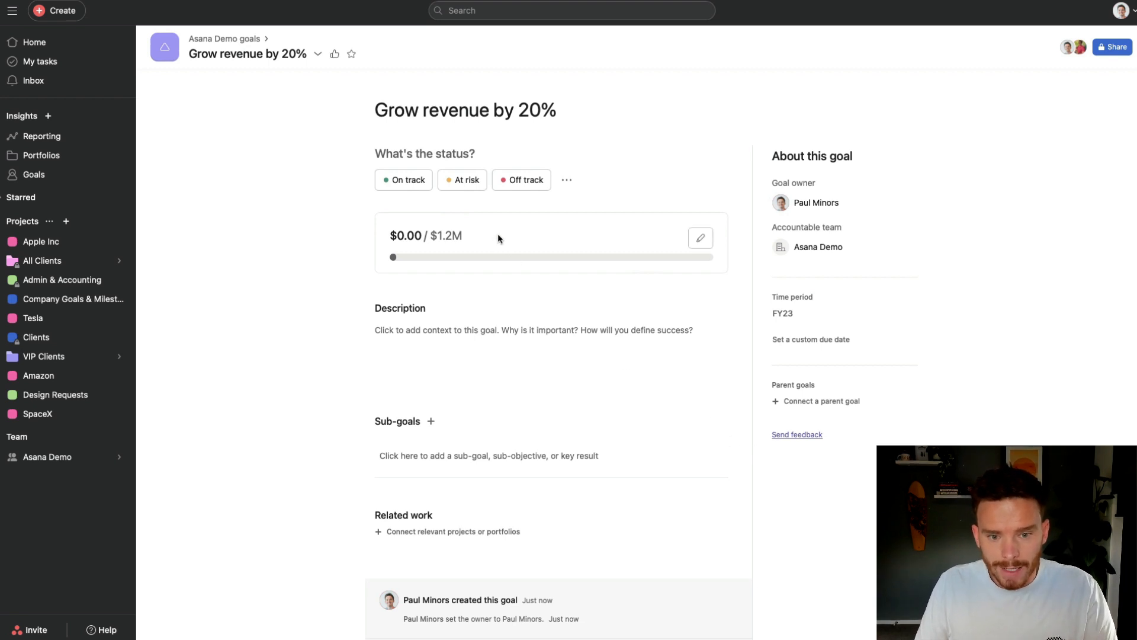
pyautogui.moveTo(594, 252)
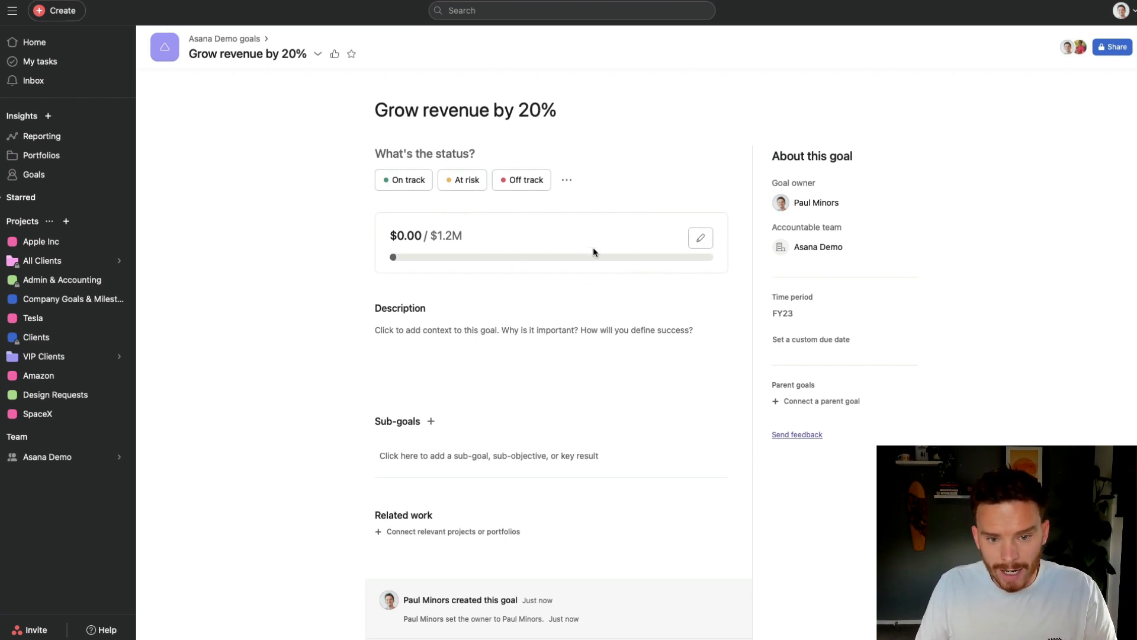
pyautogui.moveTo(700, 238)
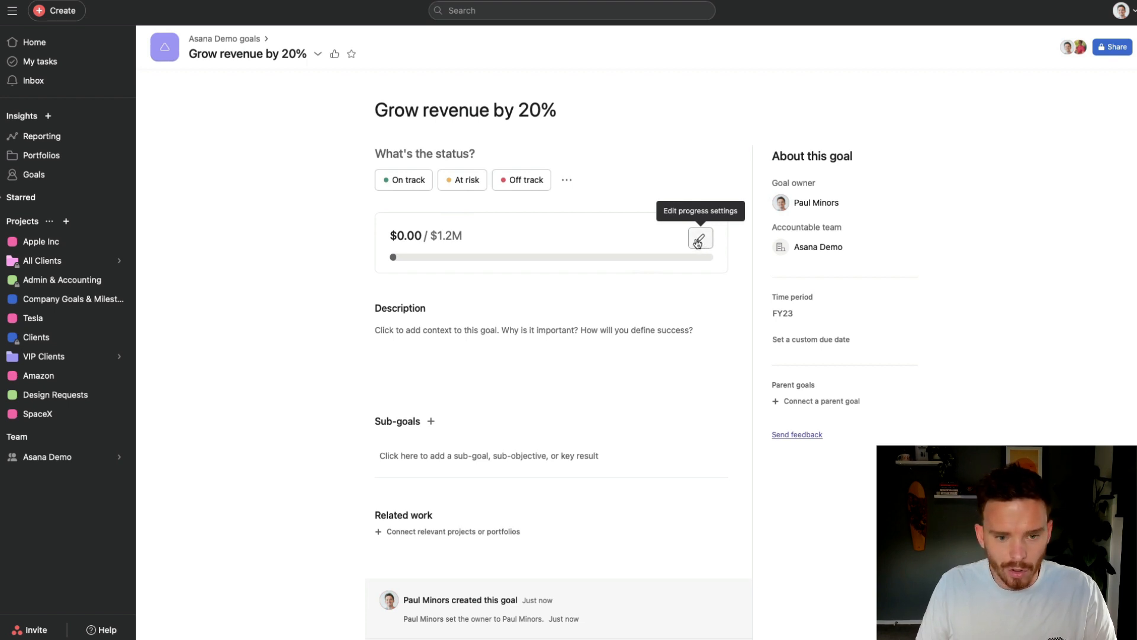
pyautogui.click(533, 330)
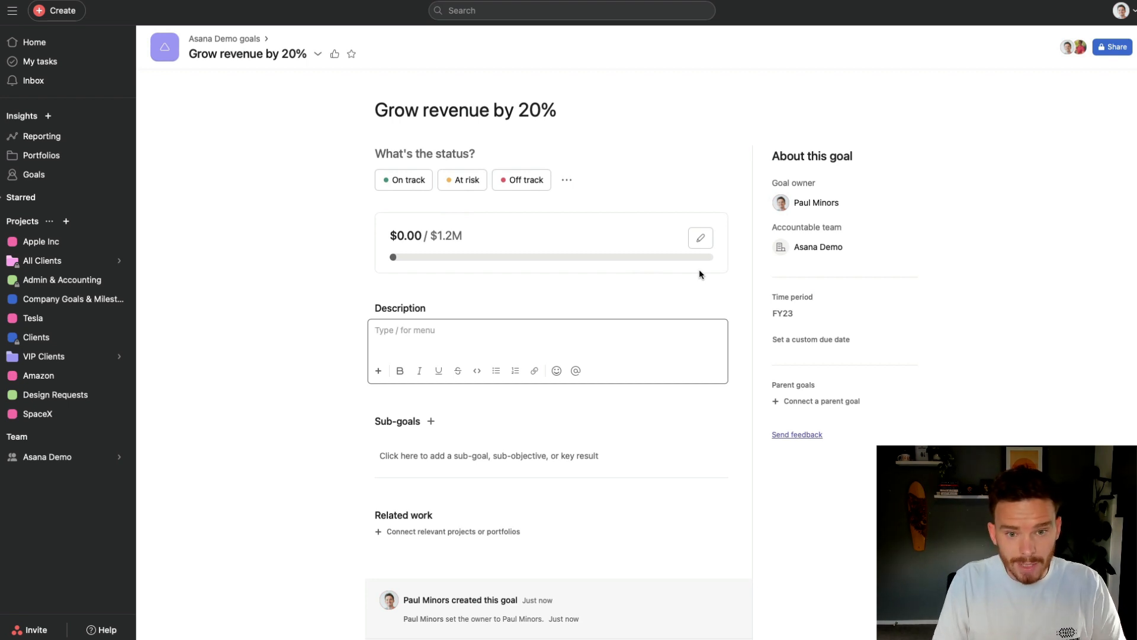
pyautogui.write('We achie')
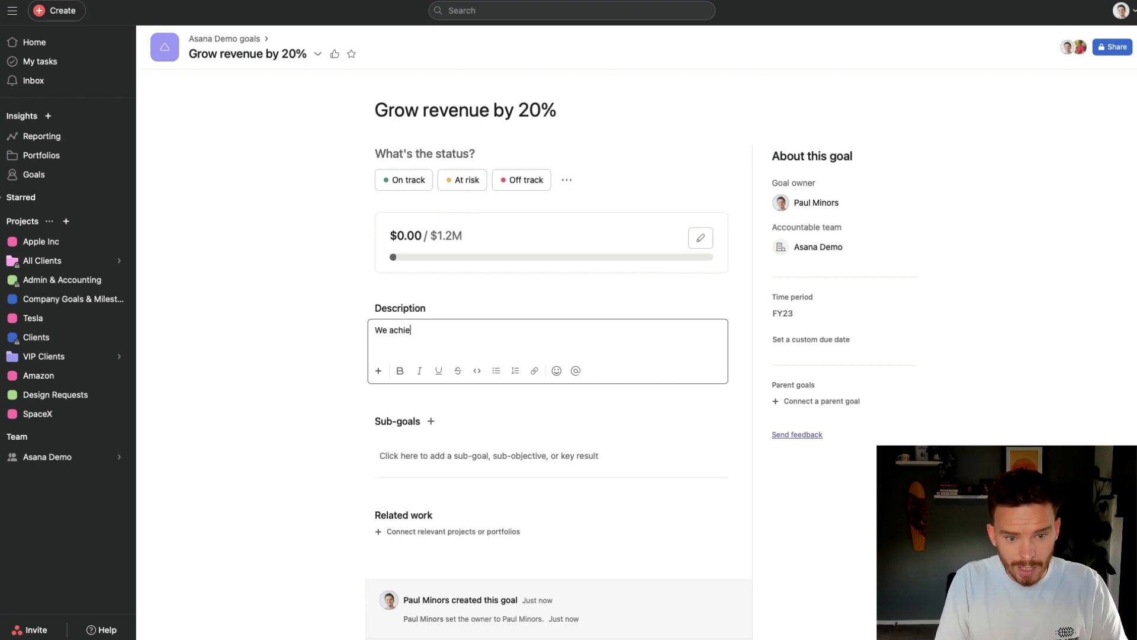
pyautogui.write('ved $1M in')
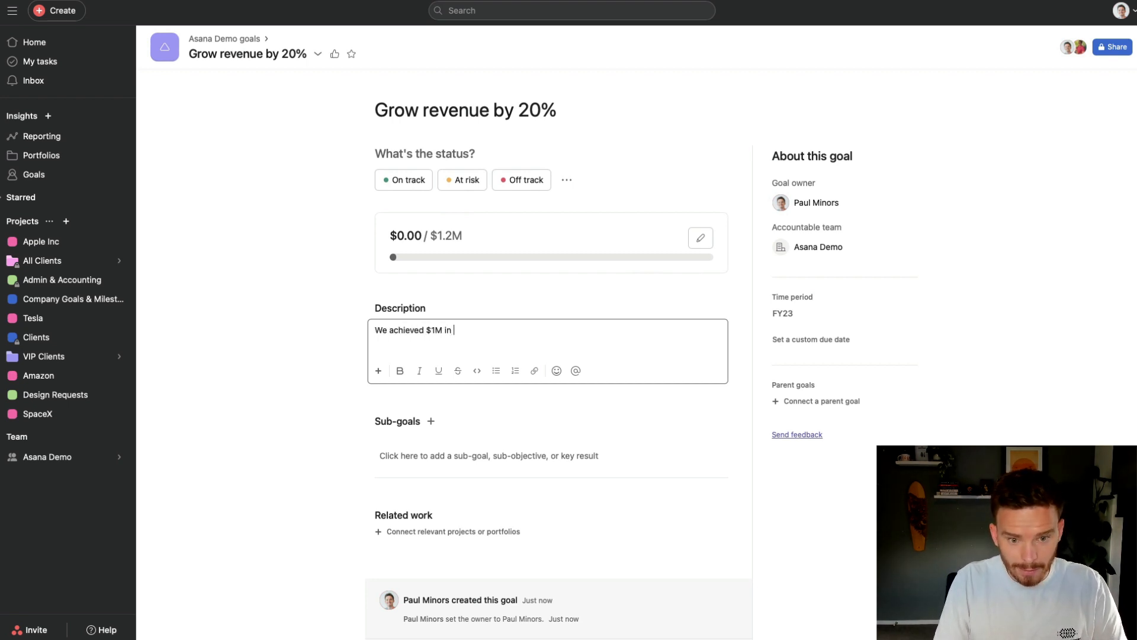
pyautogui.write('revenue last year')
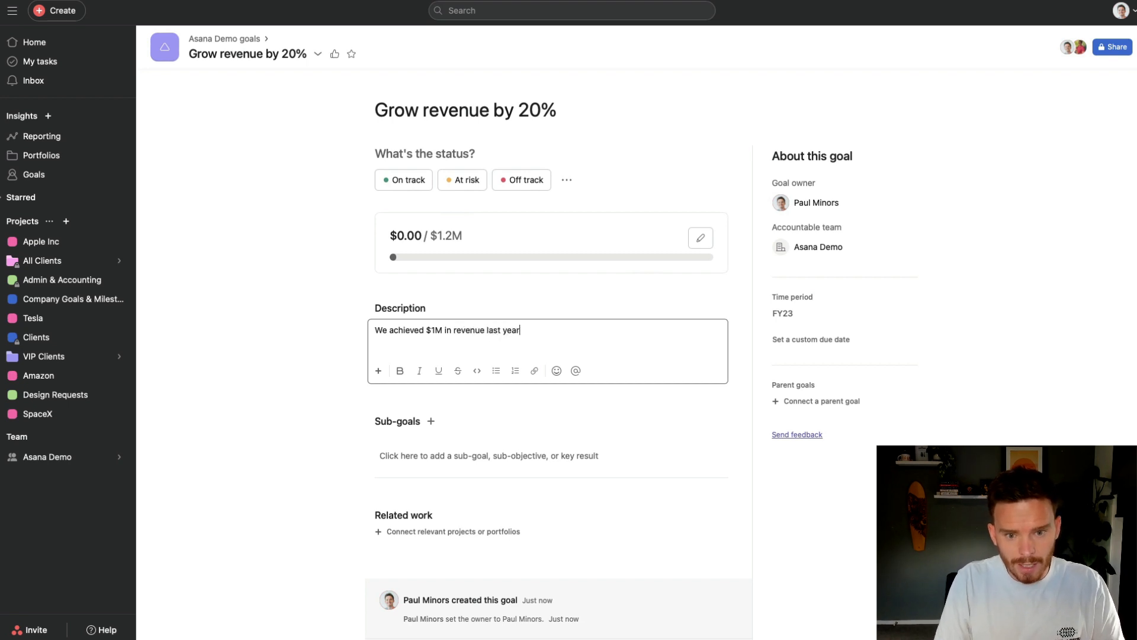
pyautogui.write(", this year we'd like to do $1.2M.")
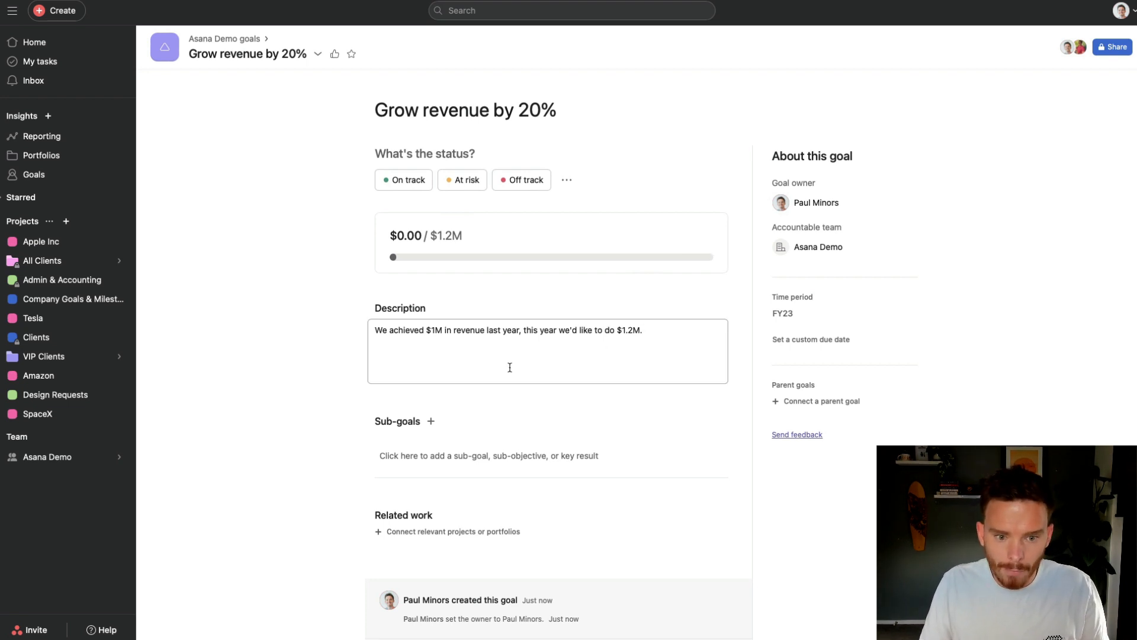
pyautogui.moveTo(430, 421)
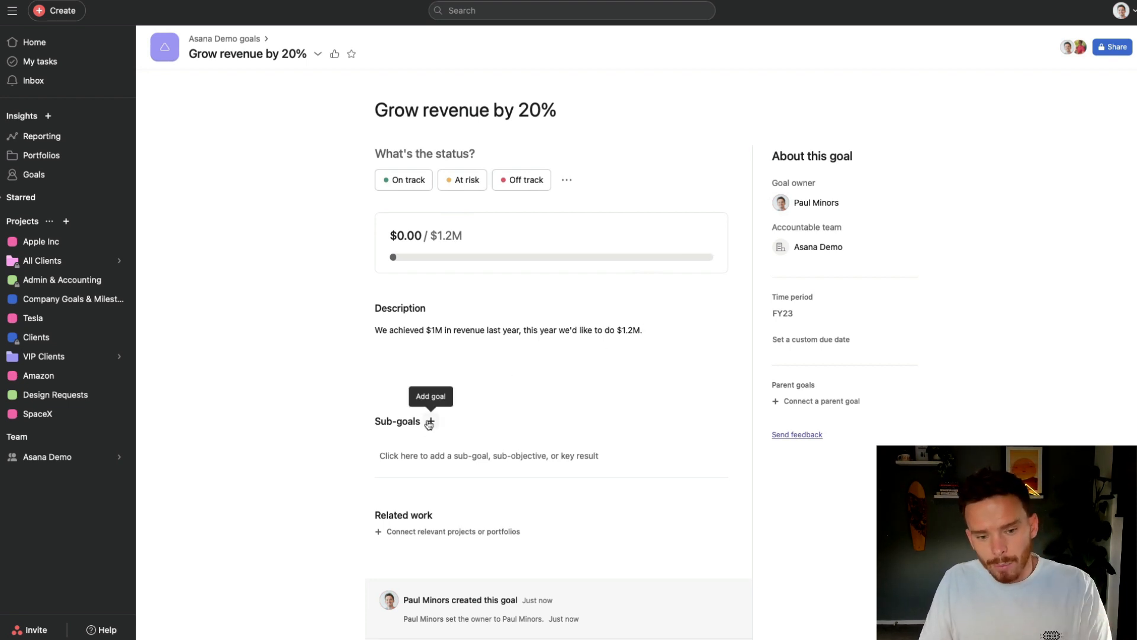
# Step: Add 'Decrease customer churn to >15%' from the Sub-goals + button
pyautogui.click(507, 332)
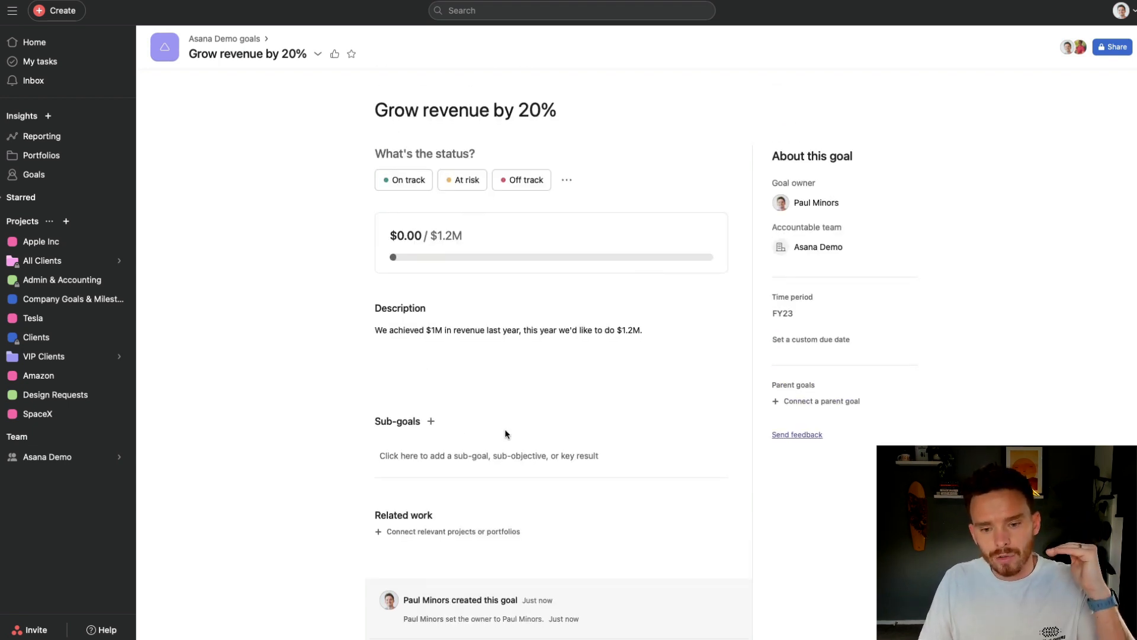
pyautogui.scroll(-3)
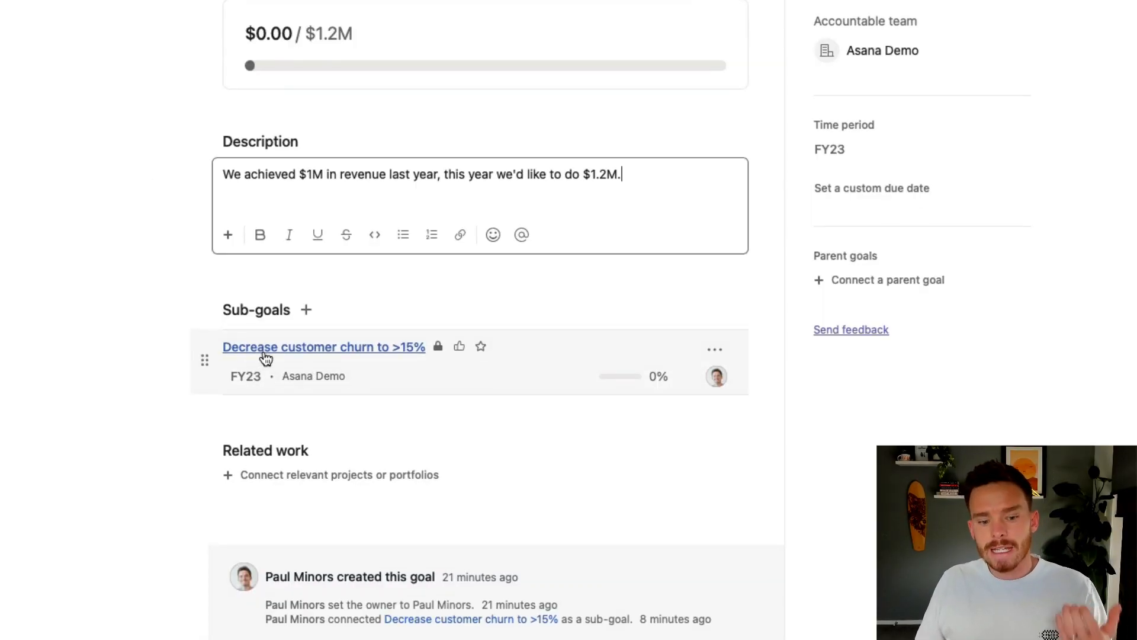
pyautogui.moveTo(274, 346)
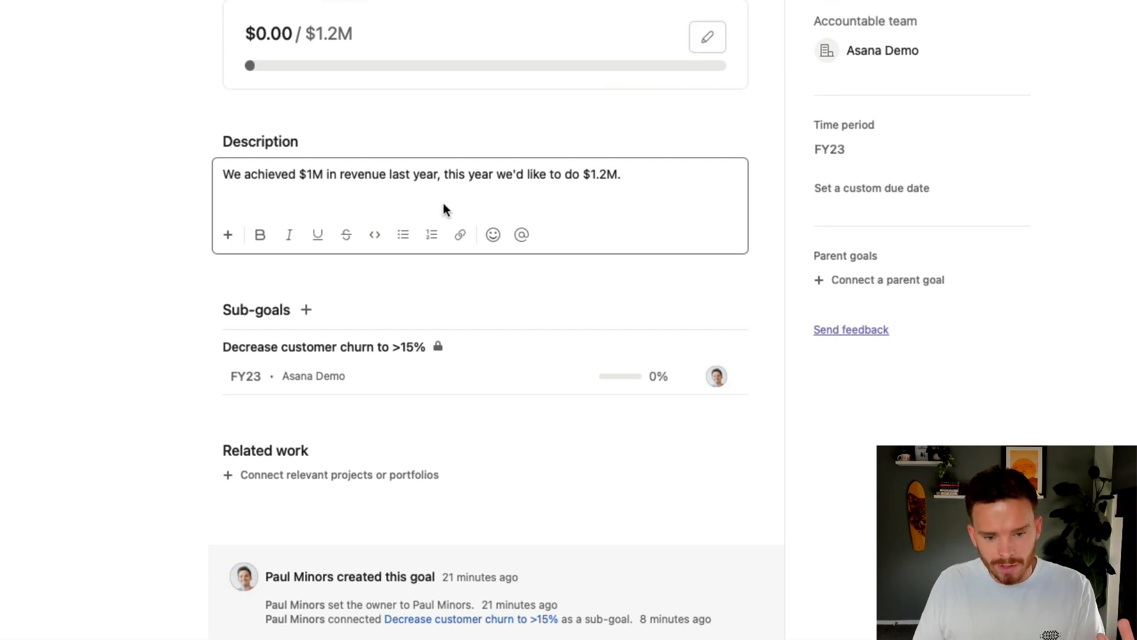
pyautogui.moveTo(434, 375)
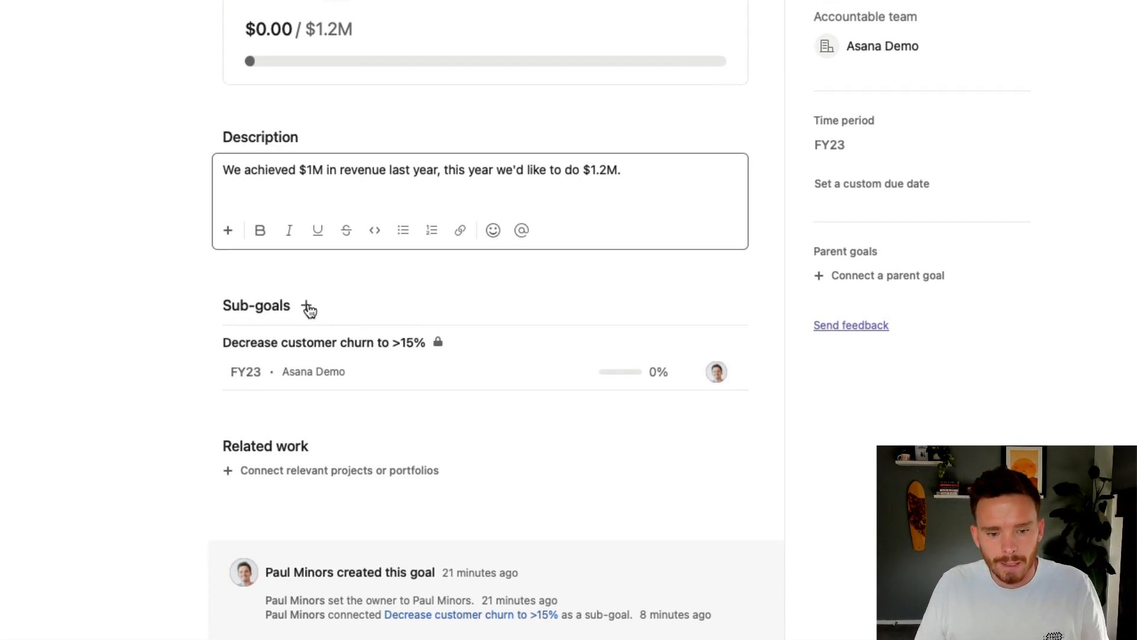
# Step: Enter 'Increase sales conversion rate to 10%' as a new sub-goal name, removing the trailing space
pyautogui.click(307, 305)
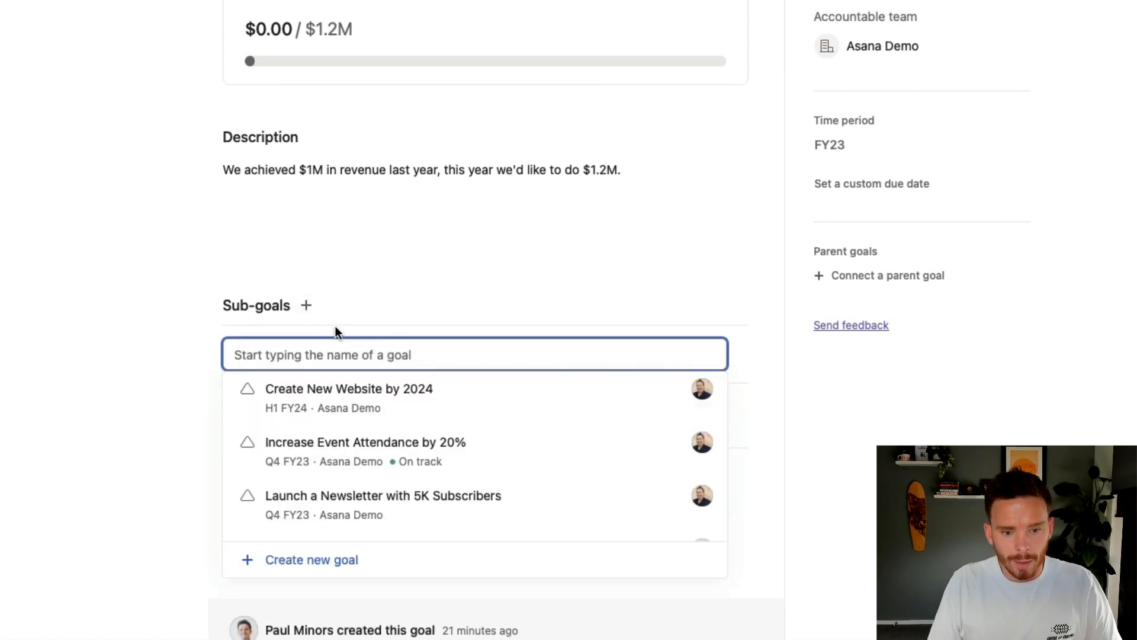
pyautogui.write('Increase sales conversion rate to 10%')
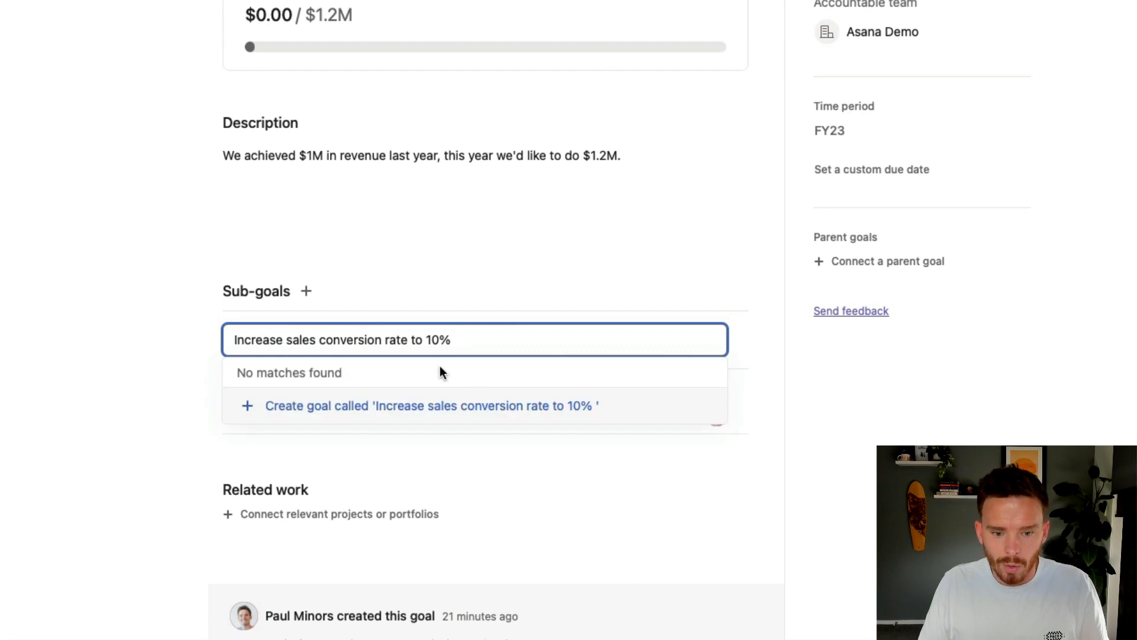
pyautogui.moveTo(343, 386)
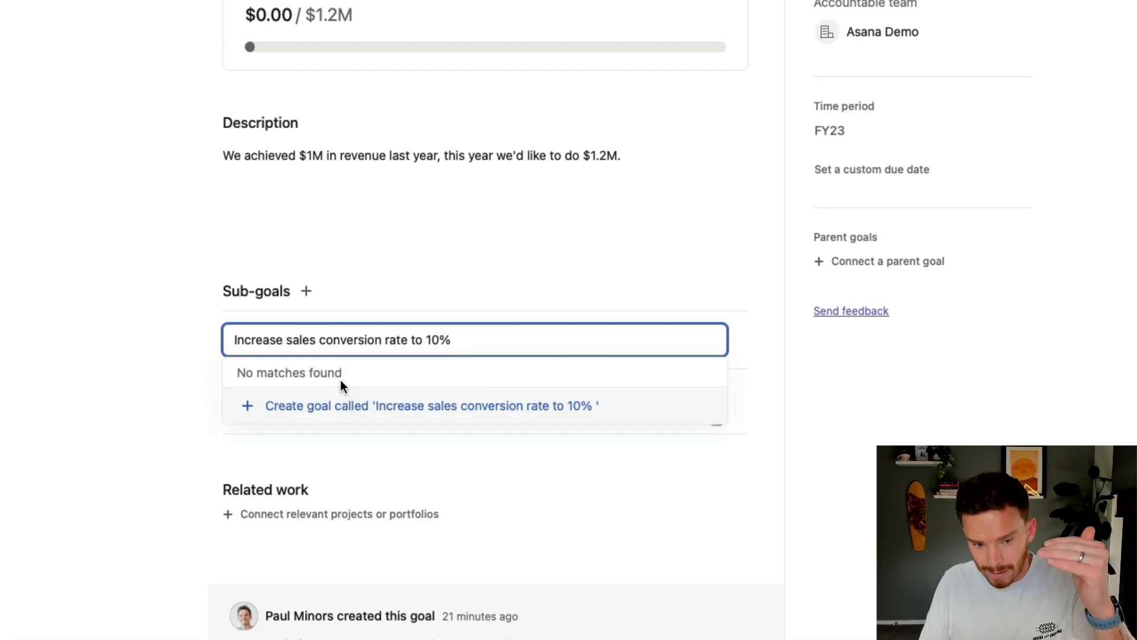
pyautogui.click(430, 405)
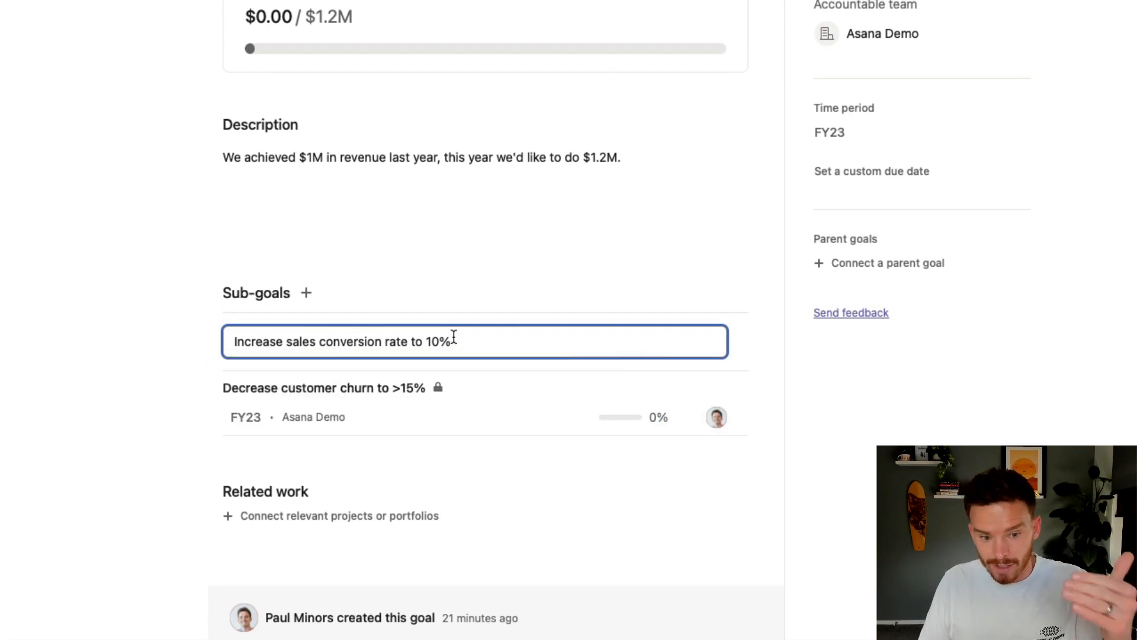
pyautogui.press('Return')
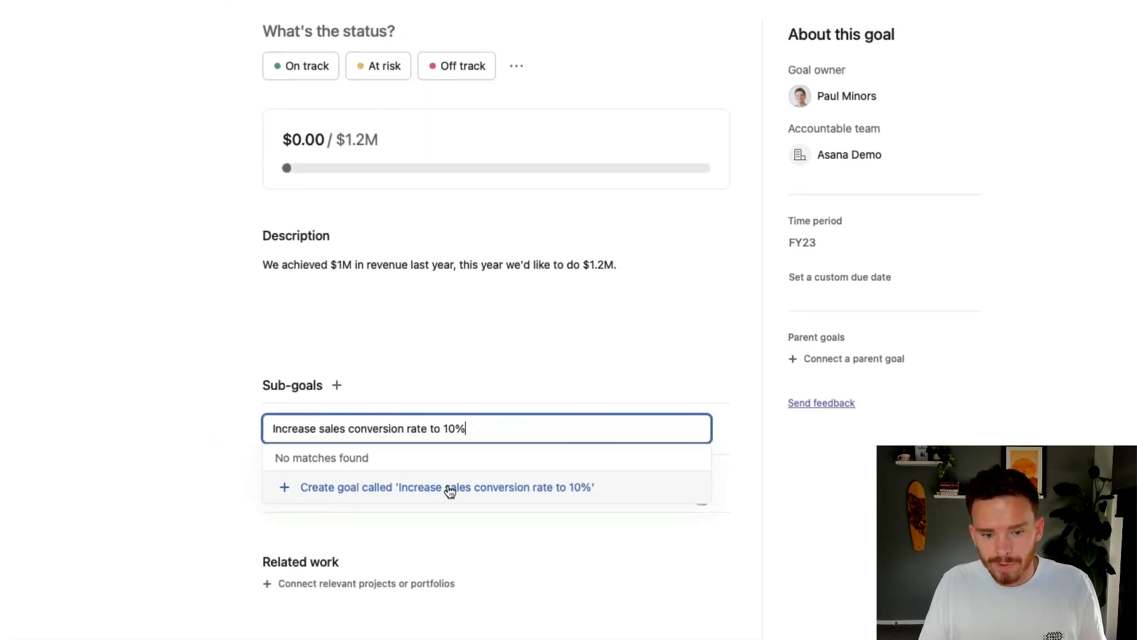
# Step: Create the conversion-rate goal from the typed name and assign its owner and a member
pyautogui.click(446, 487)
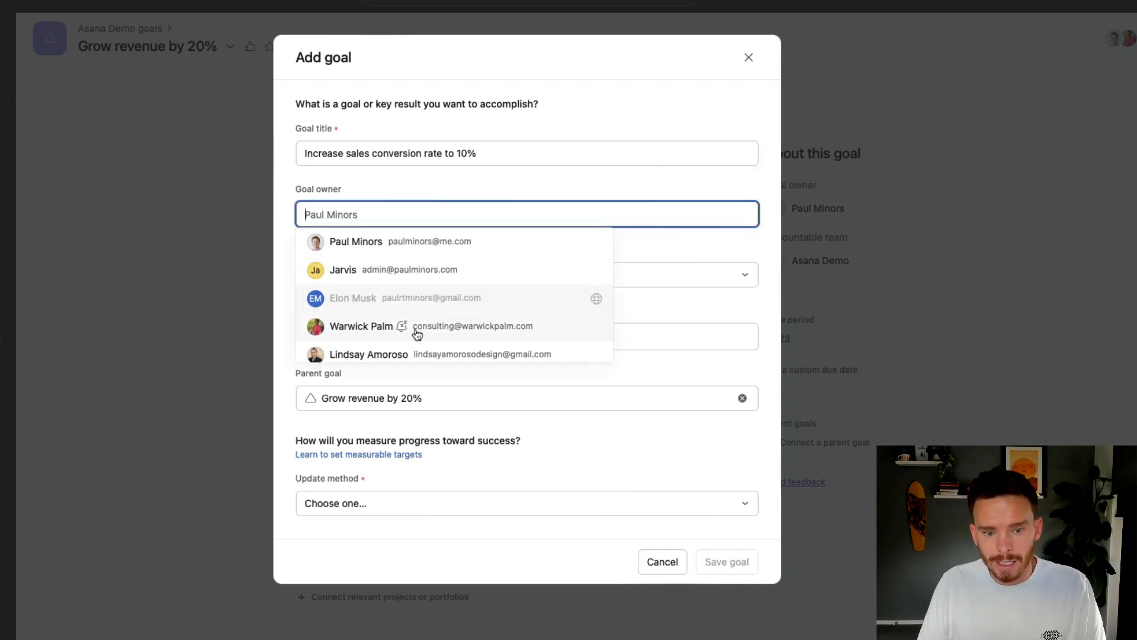
pyautogui.click(361, 325)
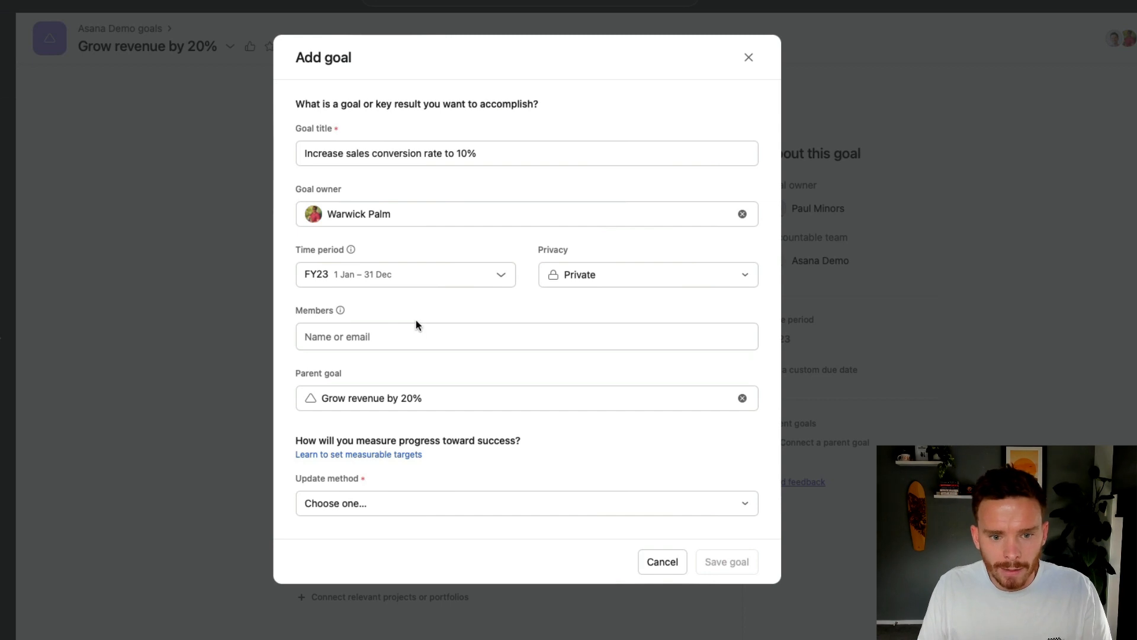
pyautogui.click(526, 336)
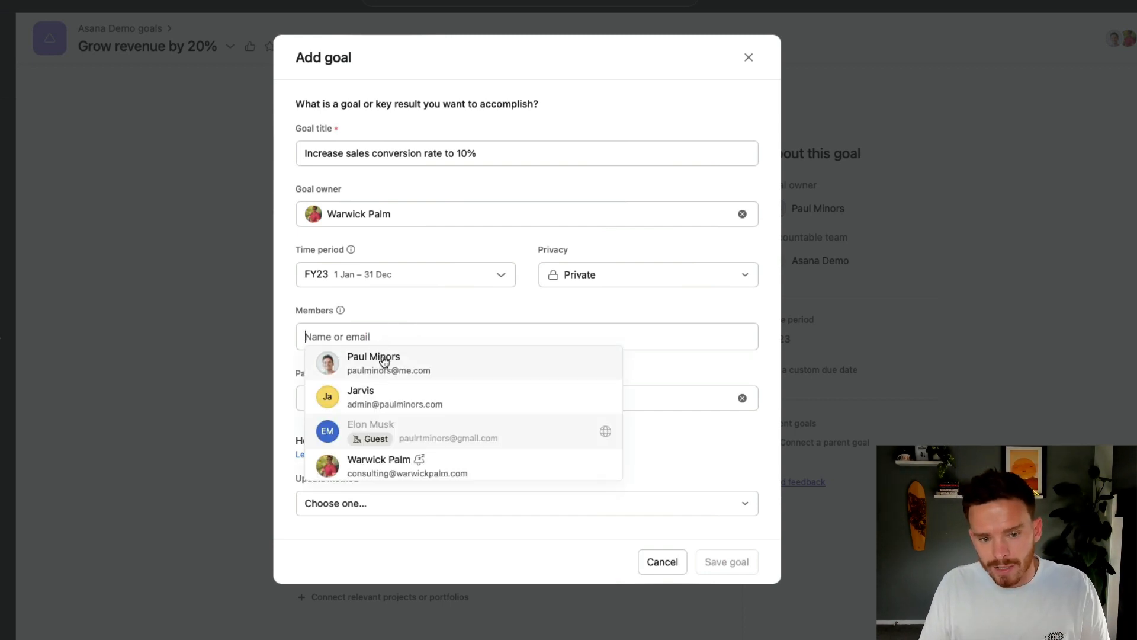
pyautogui.click(374, 362)
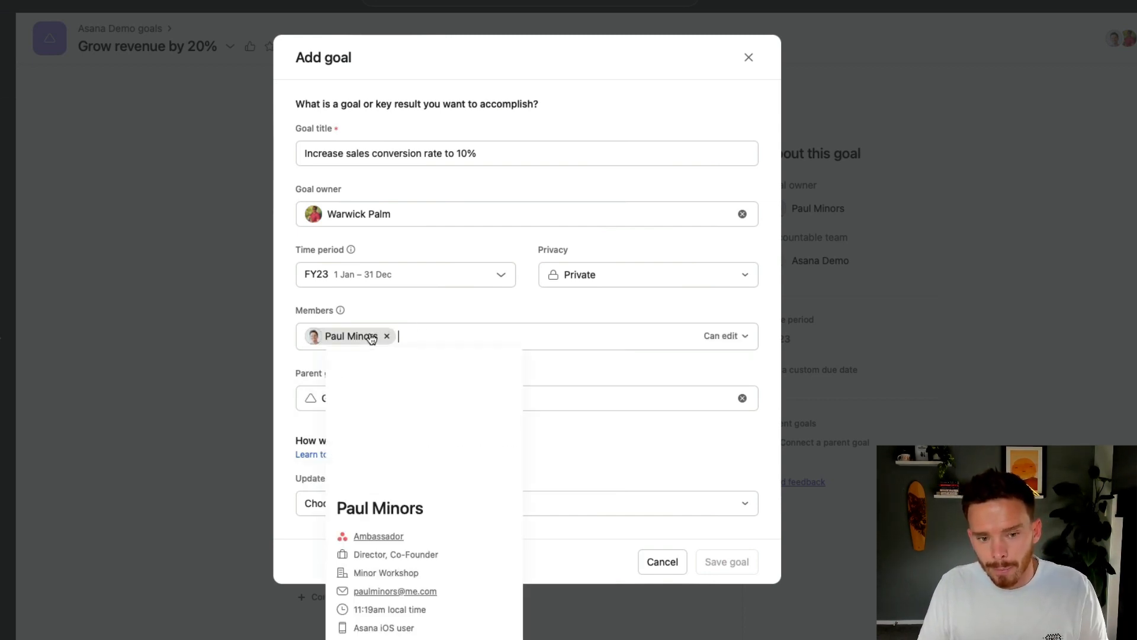
pyautogui.moveTo(370, 255)
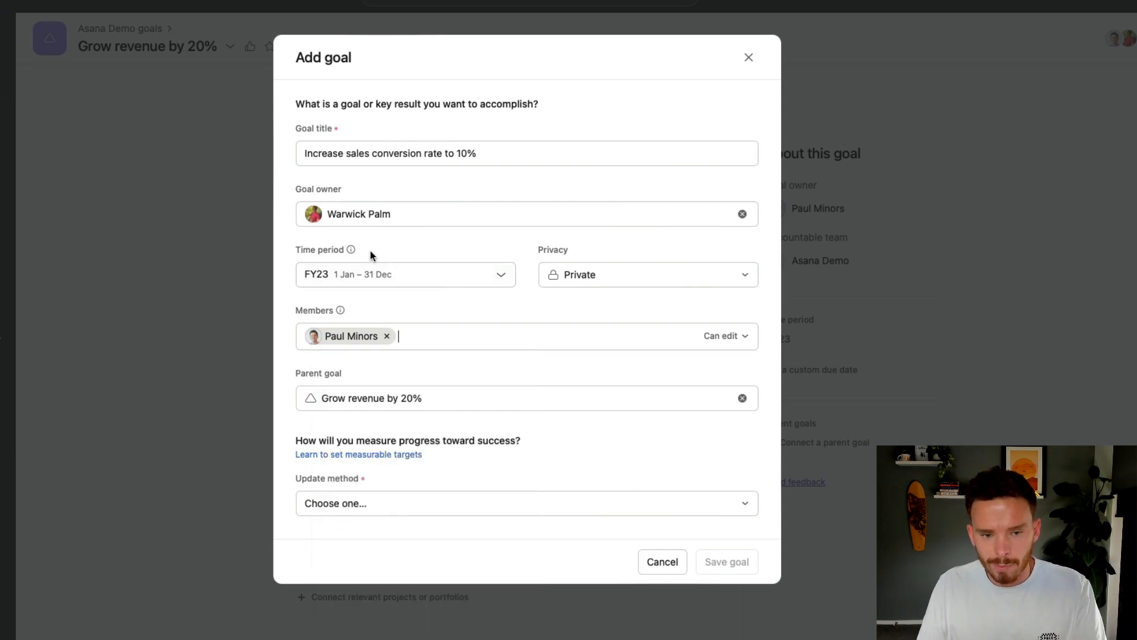
pyautogui.moveTo(417, 283)
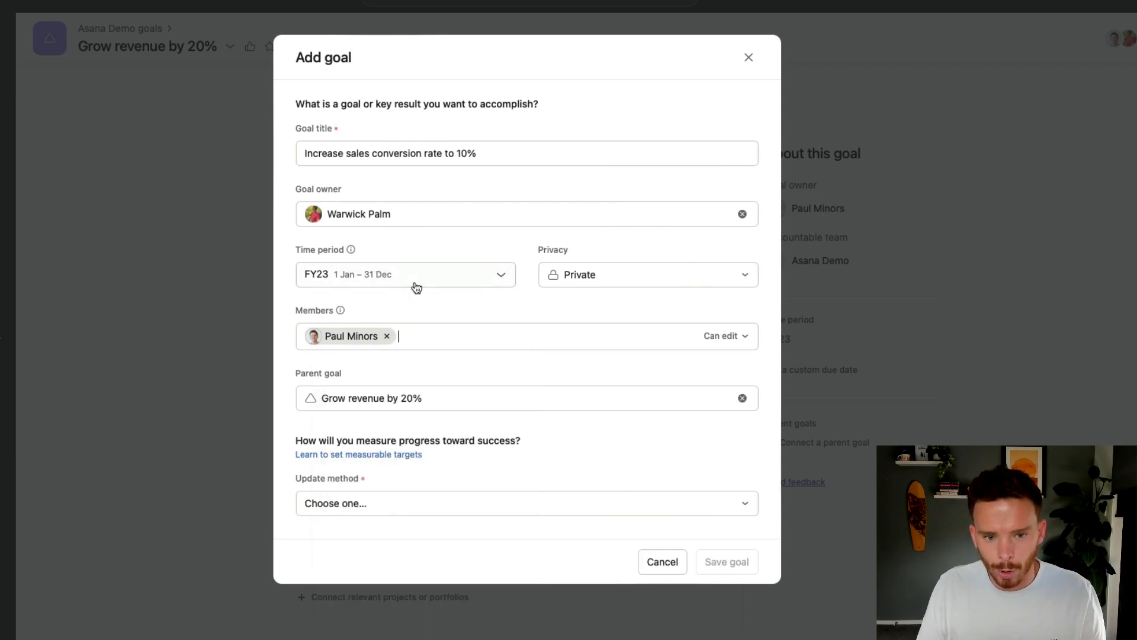
# Step: Set the sub-goal's time period to H2 FY23 and make it visible to the whole company
pyautogui.click(404, 274)
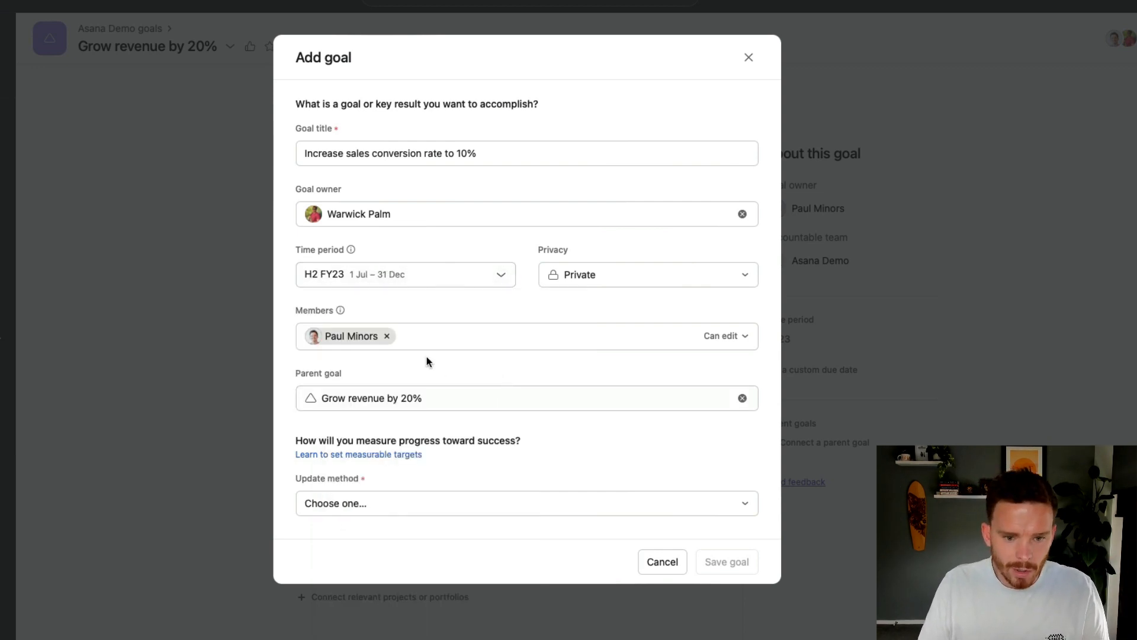
pyautogui.click(405, 275)
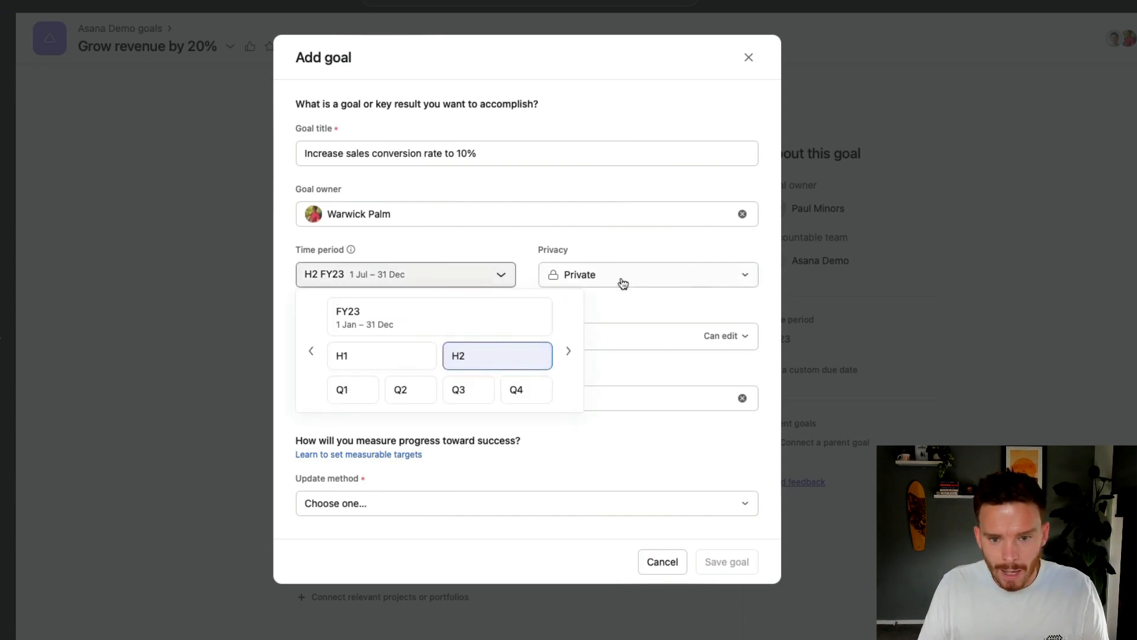
pyautogui.click(646, 274)
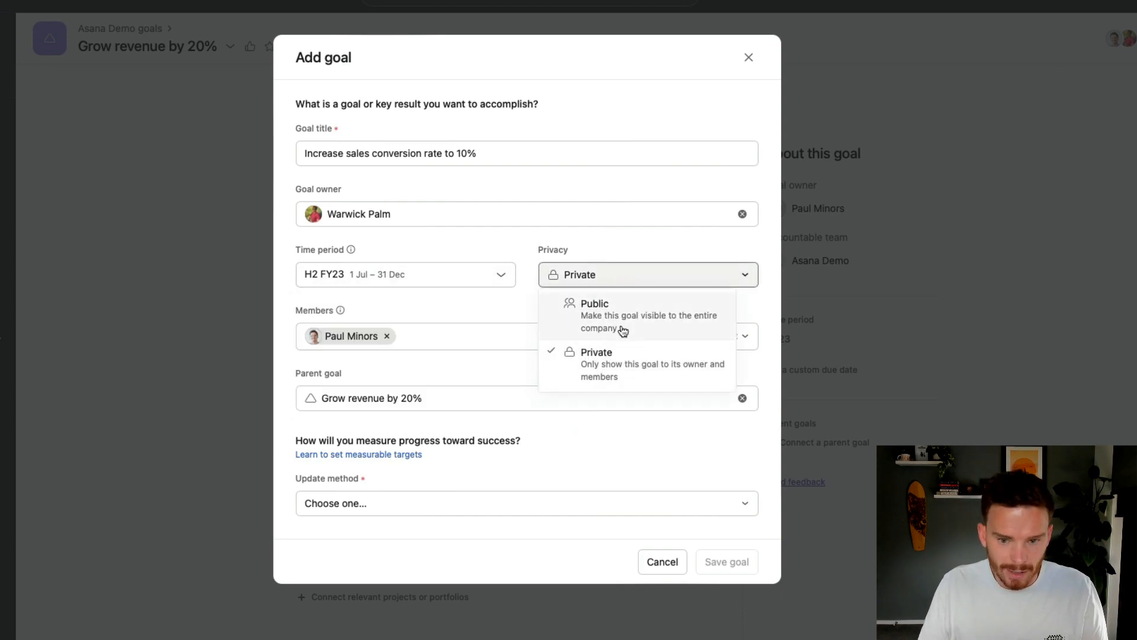
pyautogui.click(594, 303)
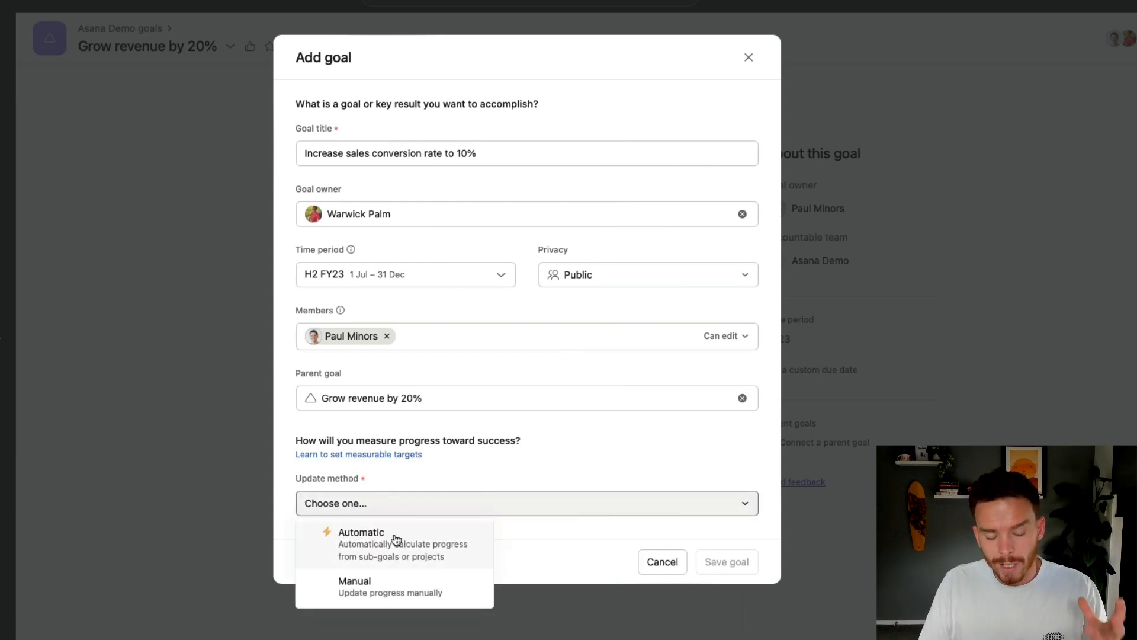
pyautogui.moveTo(385, 586)
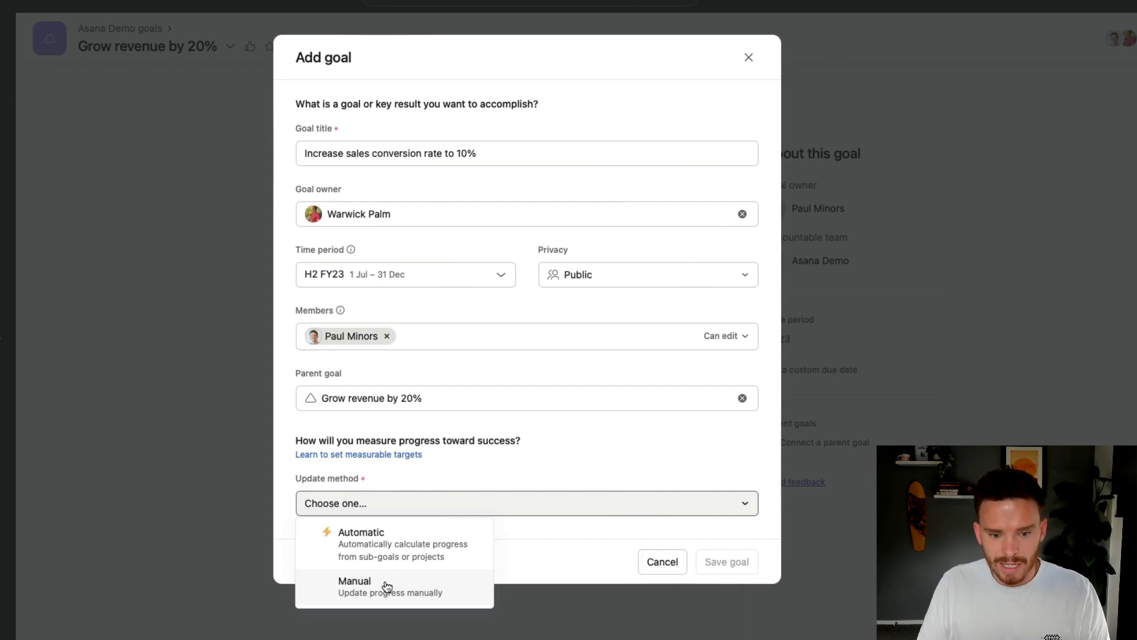
# Step: Track progress manually as a percent from 5% to 10% and save the goal
pyautogui.click(355, 585)
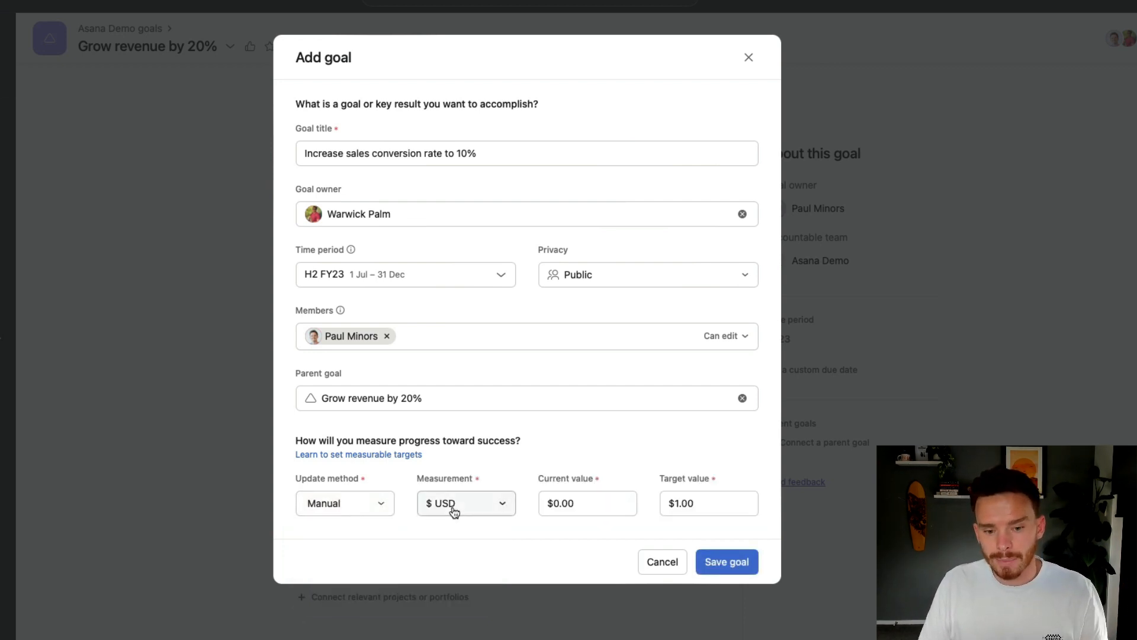
pyautogui.click(466, 503)
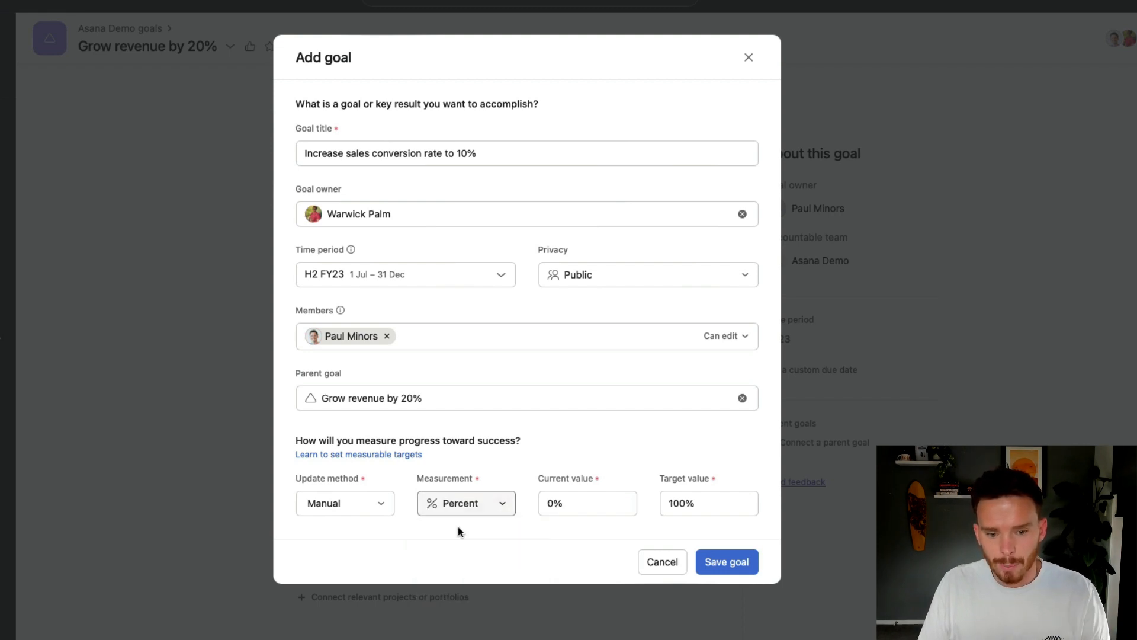
pyautogui.click(587, 503)
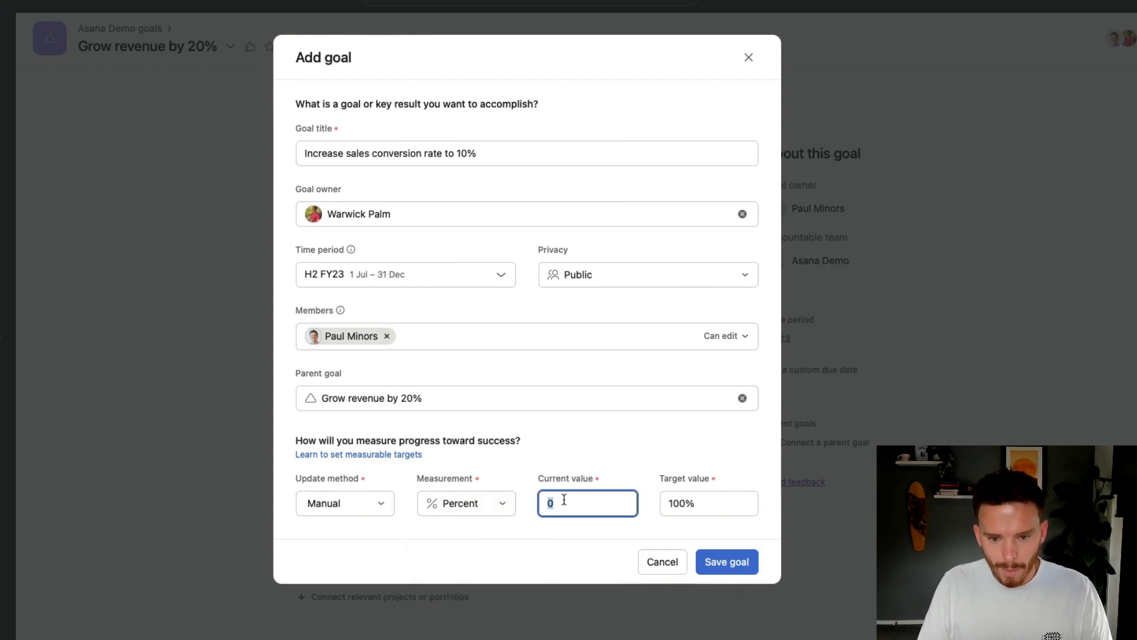
pyautogui.click(708, 503)
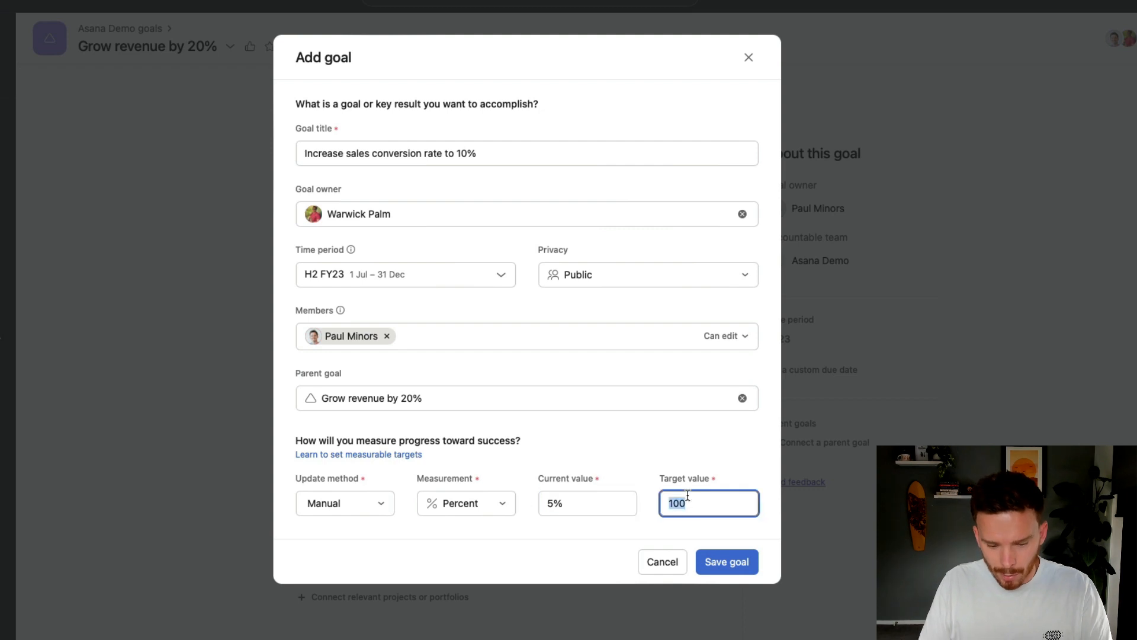
pyautogui.press('Backspace')
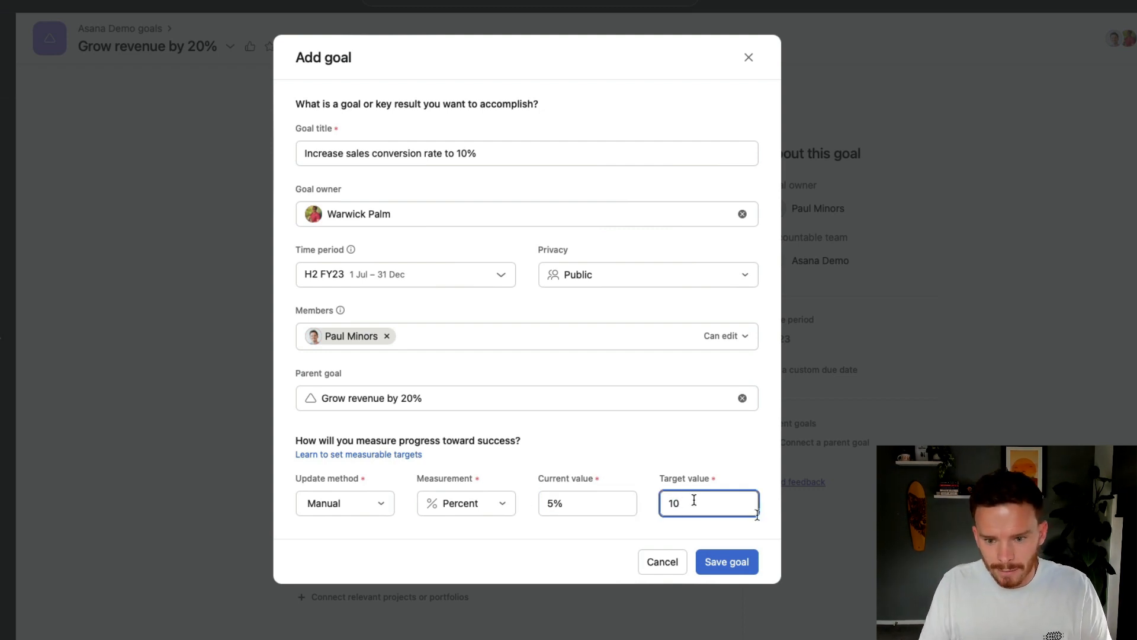
pyautogui.click(726, 561)
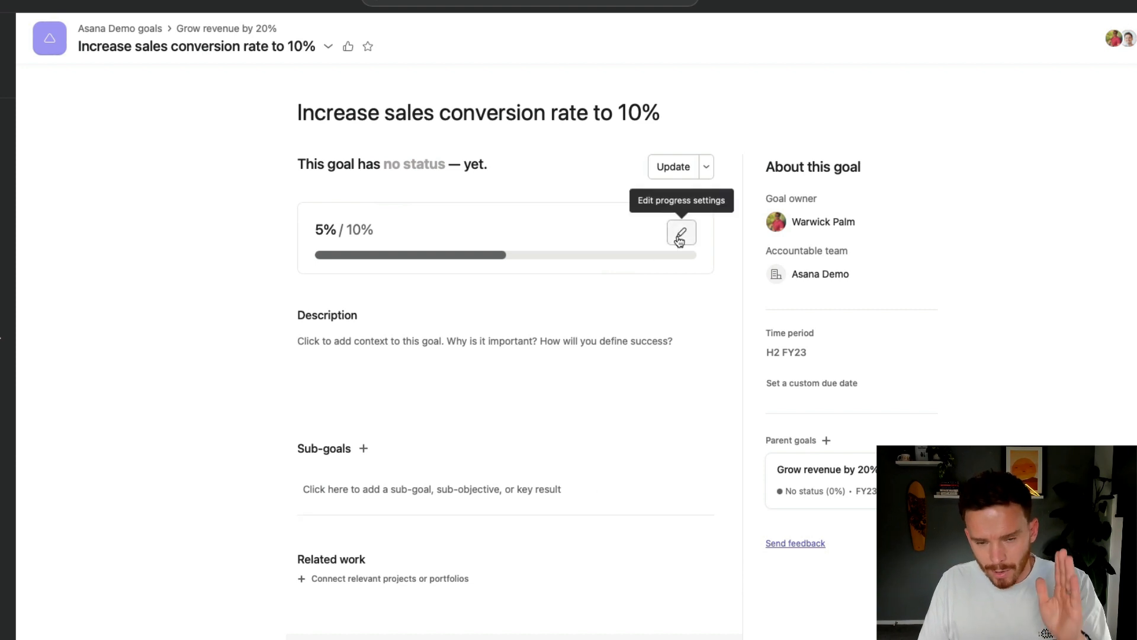
pyautogui.click(484, 340)
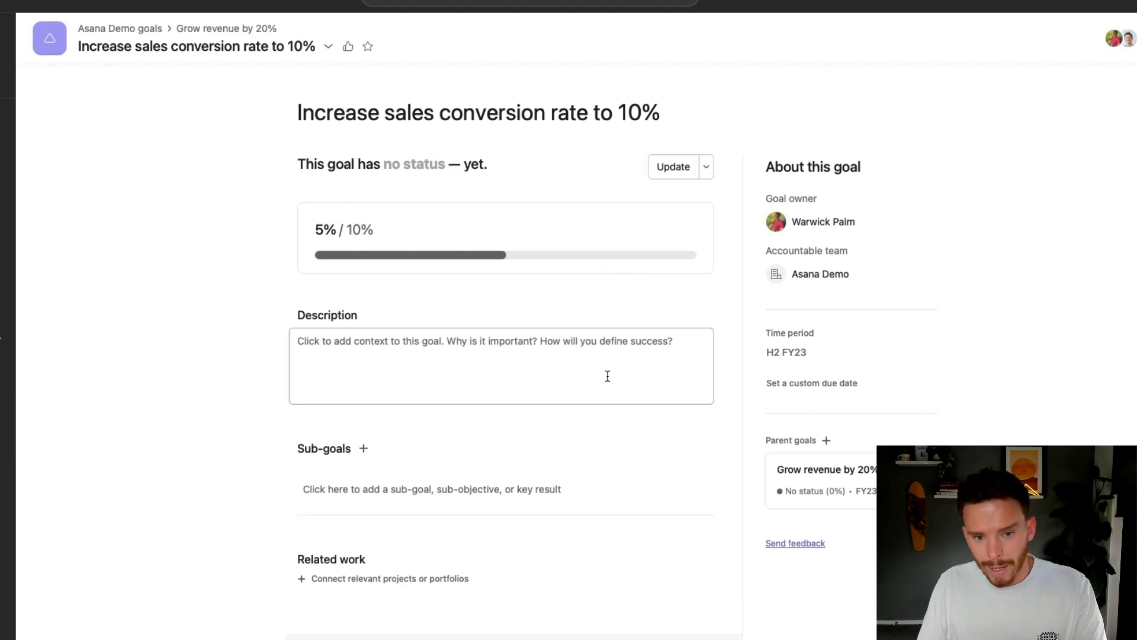
pyautogui.moveTo(226, 29)
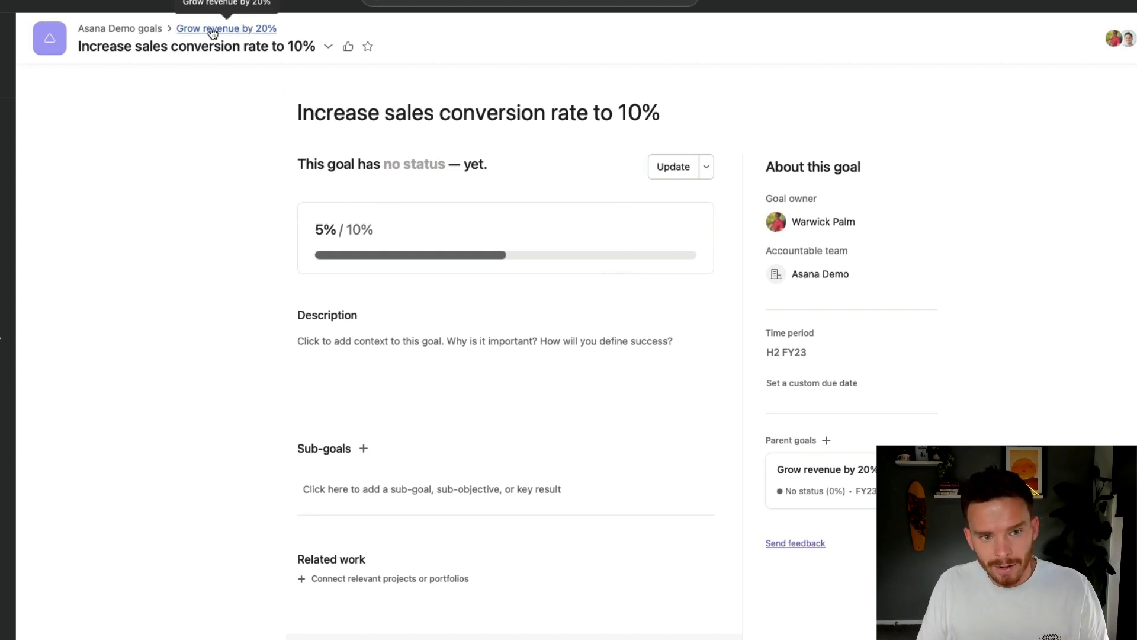
pyautogui.moveTo(217, 32)
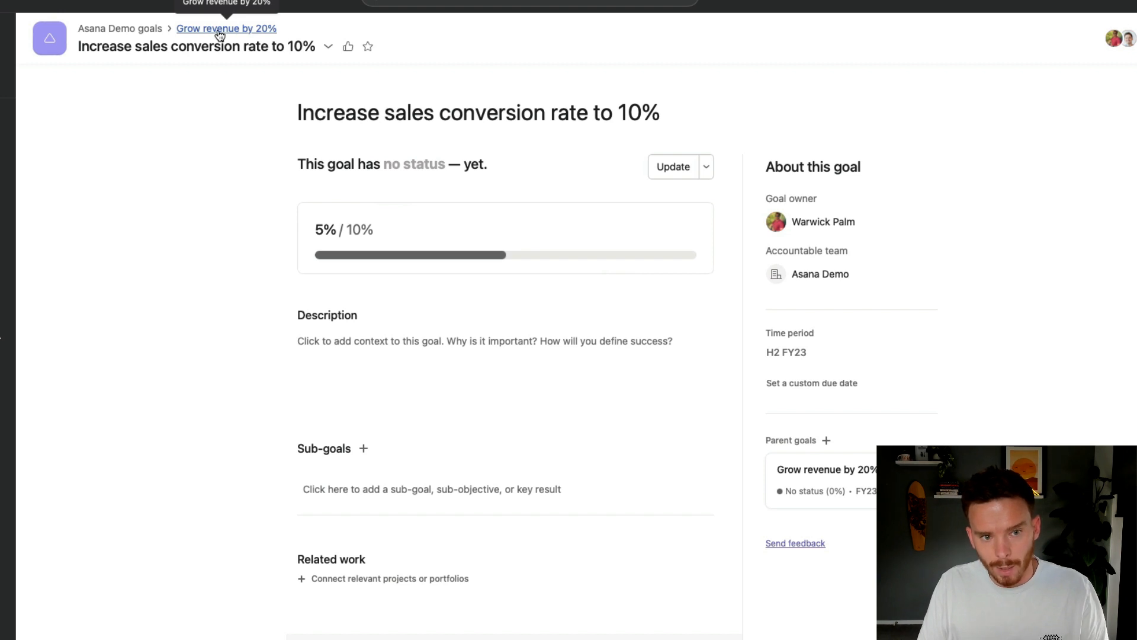
pyautogui.moveTo(827, 482)
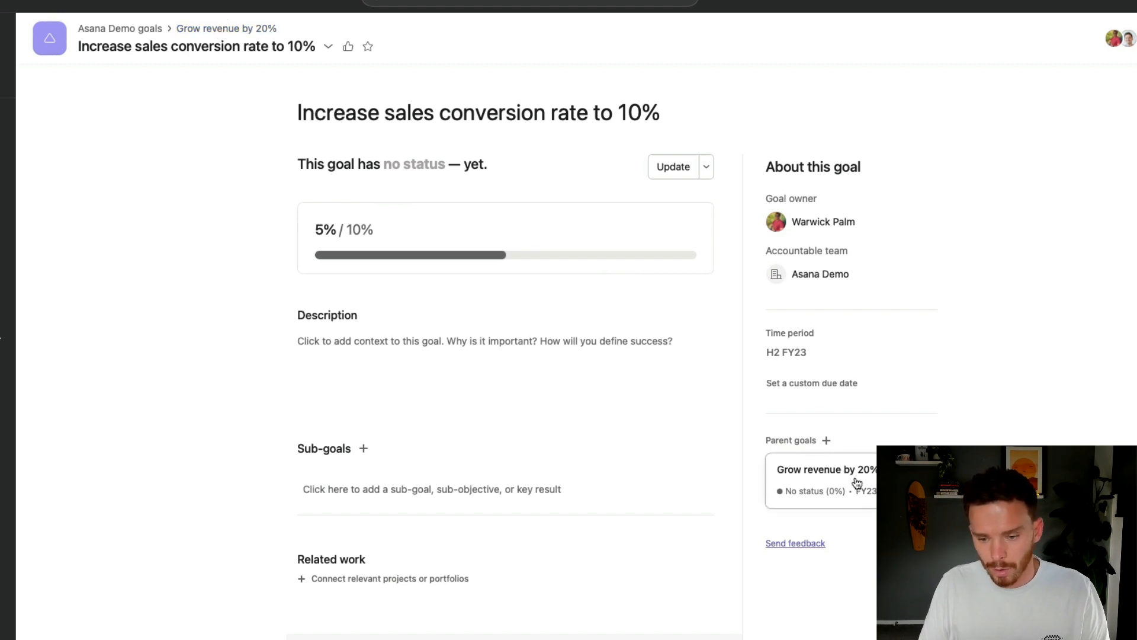
pyautogui.moveTo(680, 233)
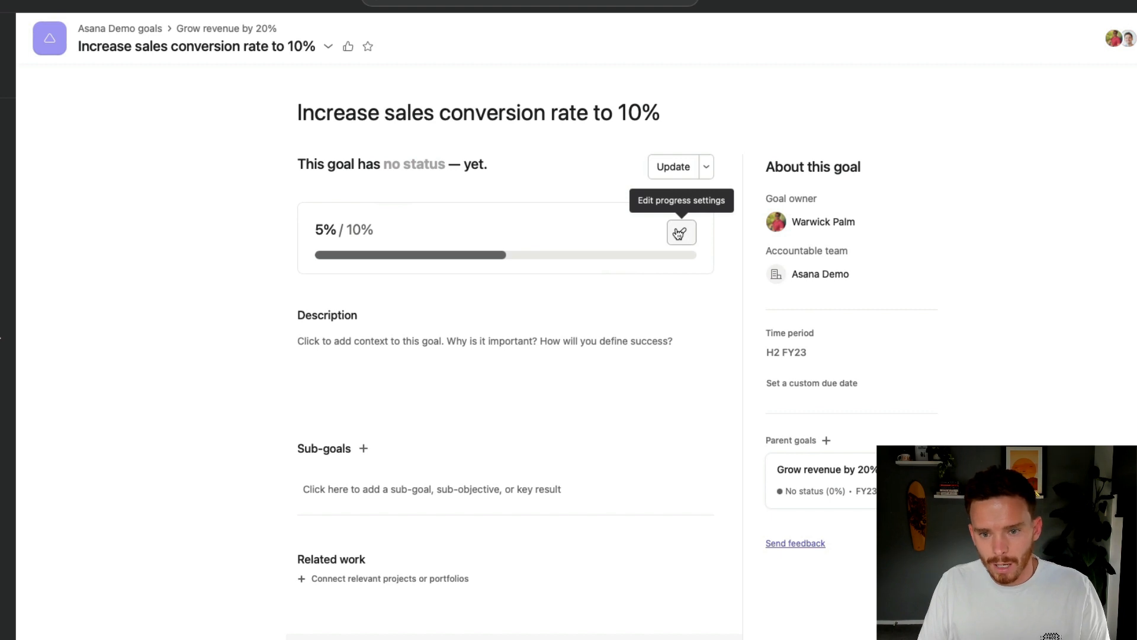
# Step: Set progress to two decimal places with a 5.00% starting value, then reopen and cancel
pyautogui.click(681, 233)
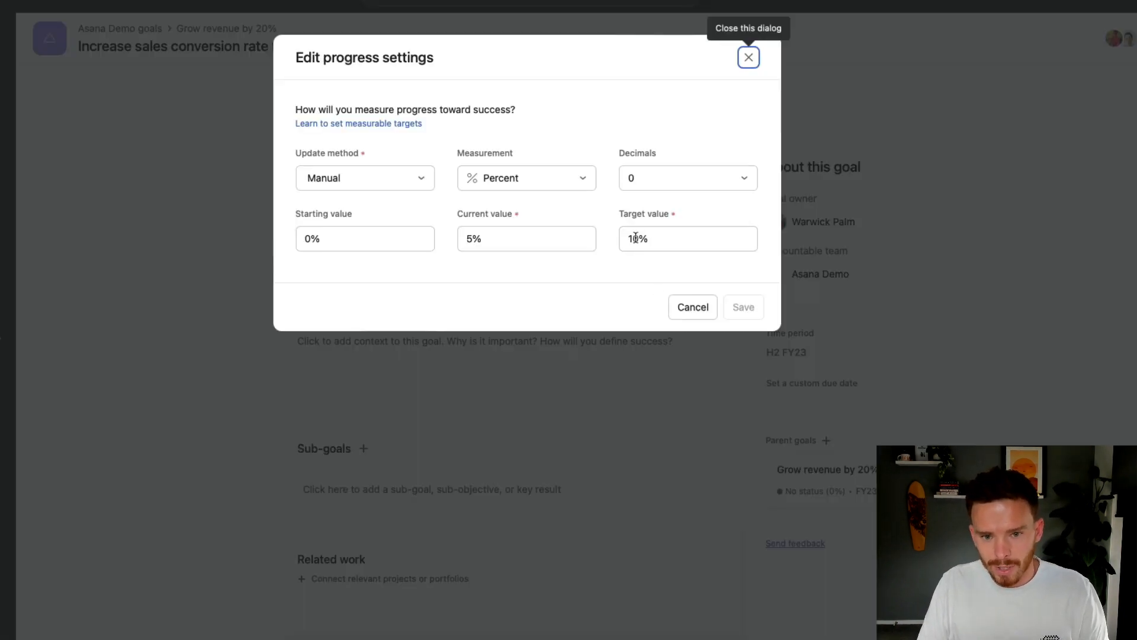
pyautogui.click(686, 177)
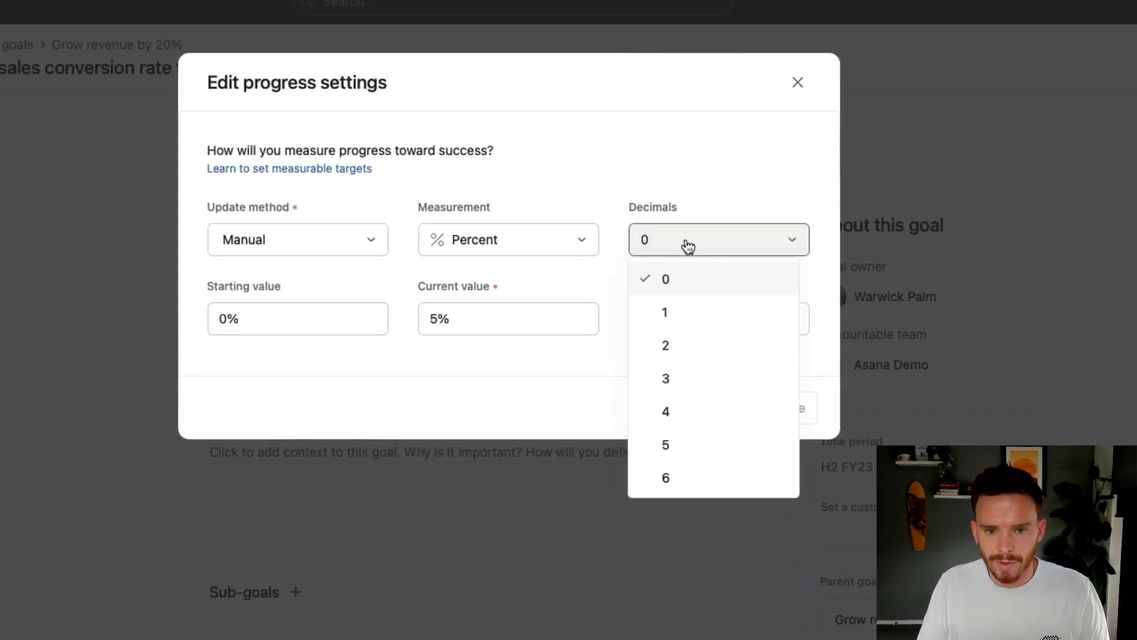
pyautogui.moveTo(687, 355)
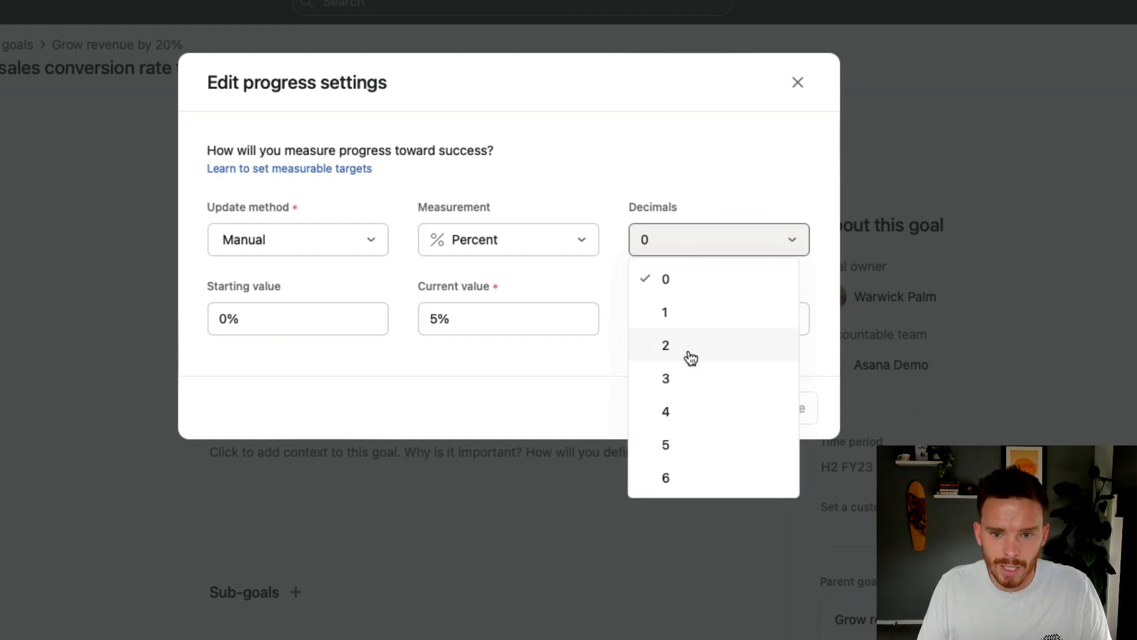
pyautogui.click(665, 345)
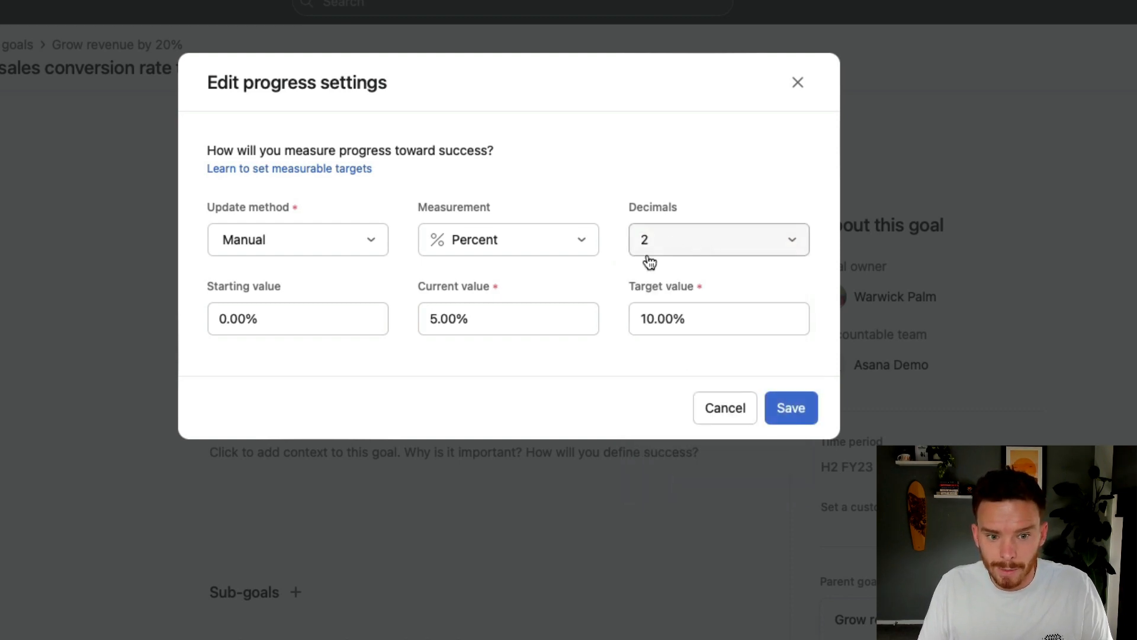
pyautogui.click(297, 318)
pyautogui.write('5')
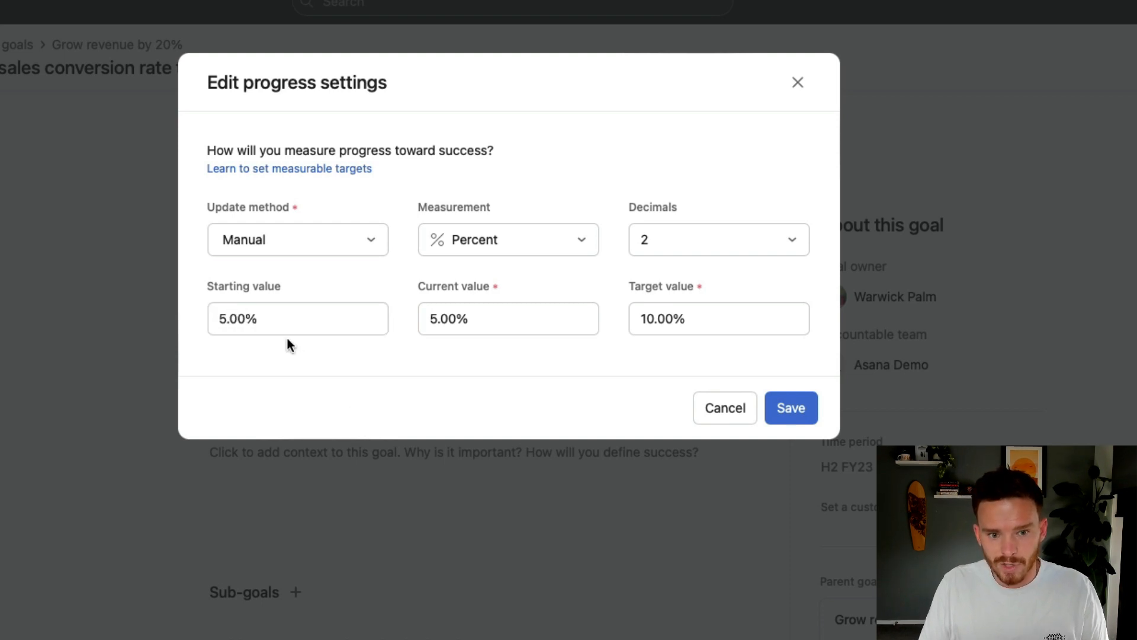
pyautogui.click(718, 319)
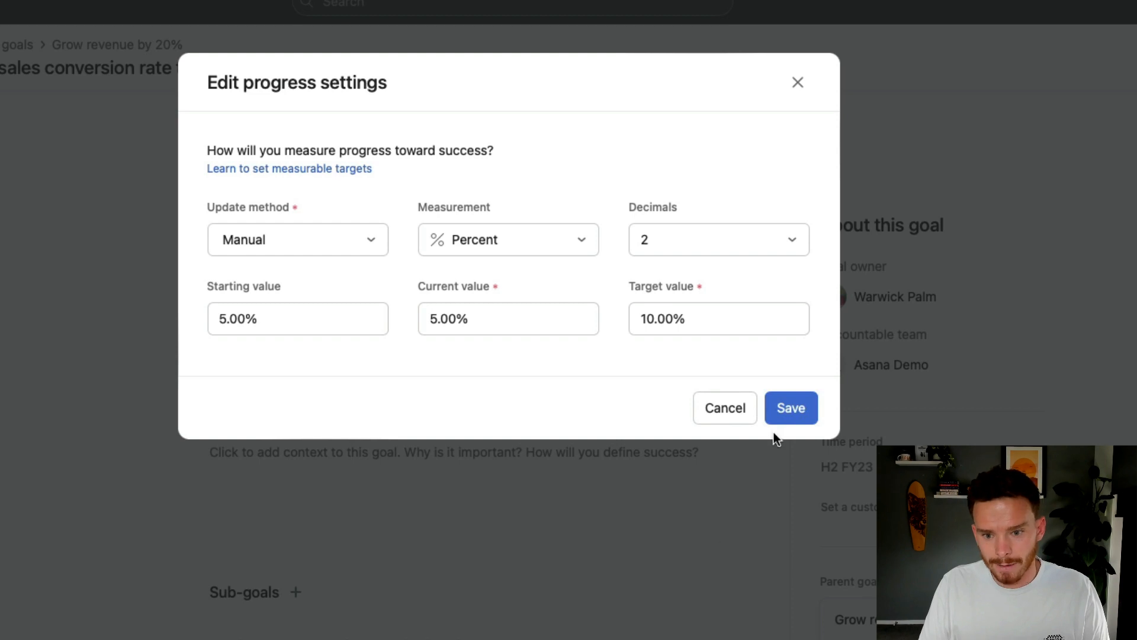
pyautogui.click(791, 408)
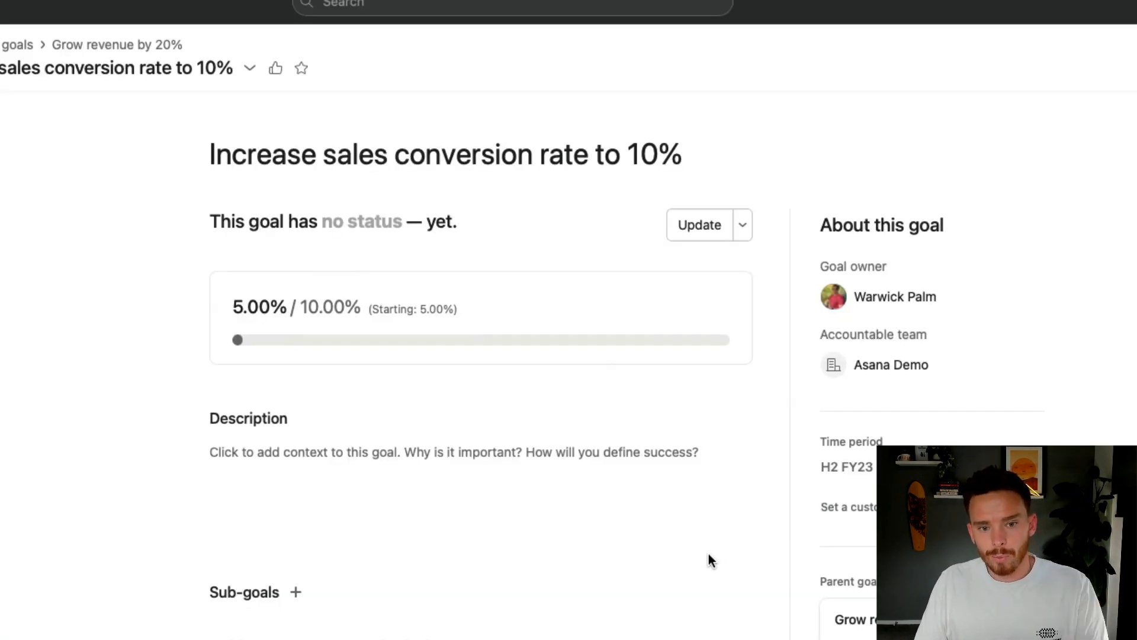
pyautogui.moveTo(711, 310)
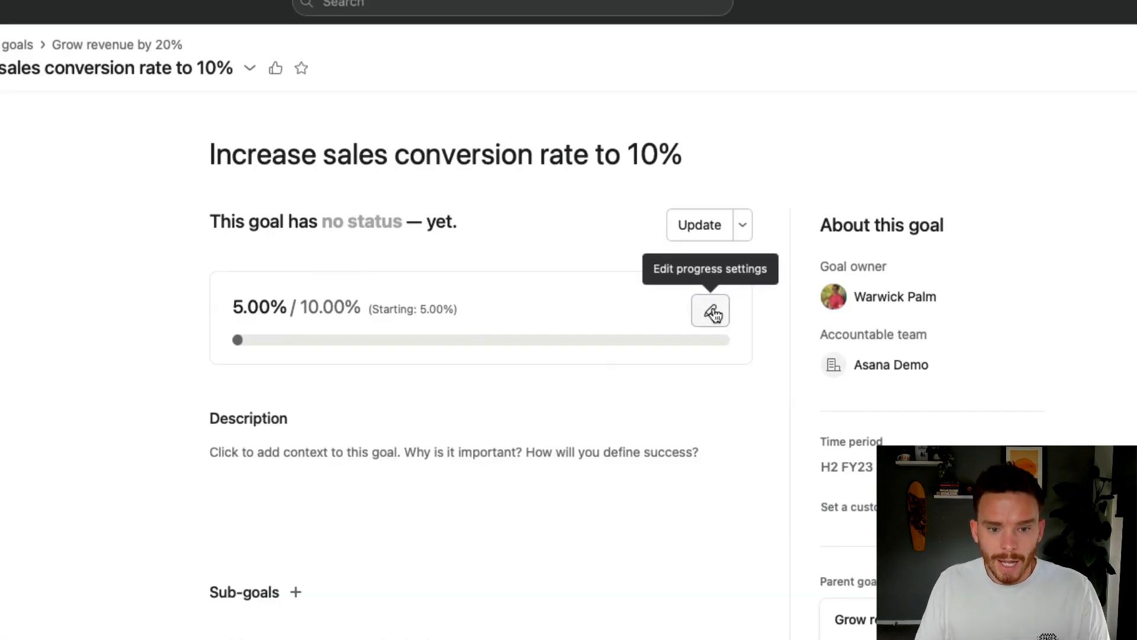
pyautogui.click(710, 311)
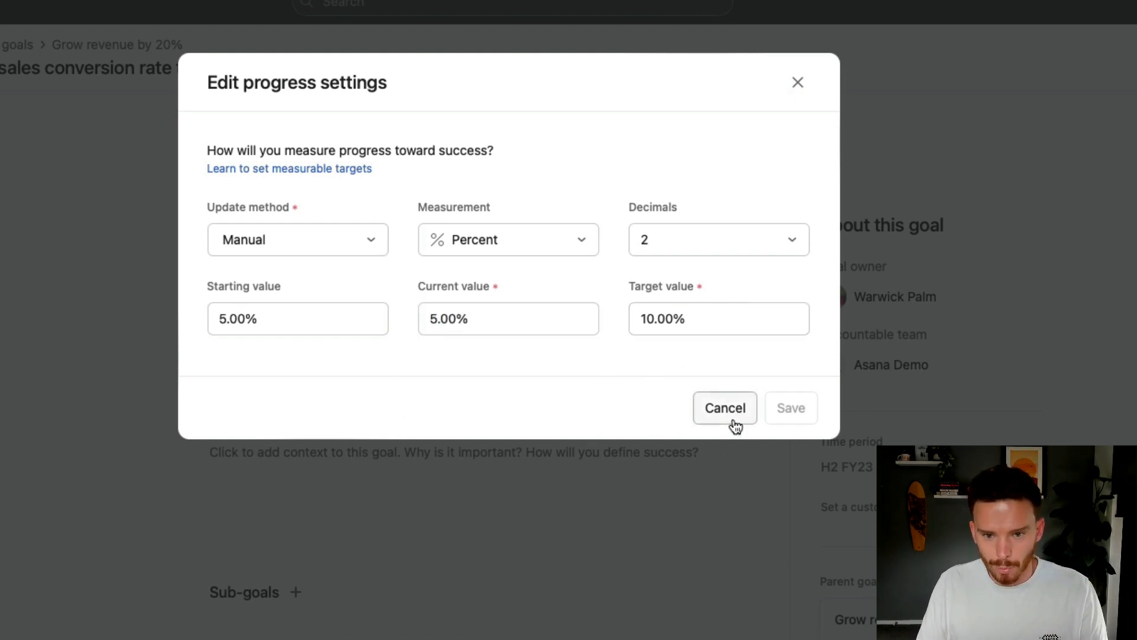
pyautogui.click(725, 408)
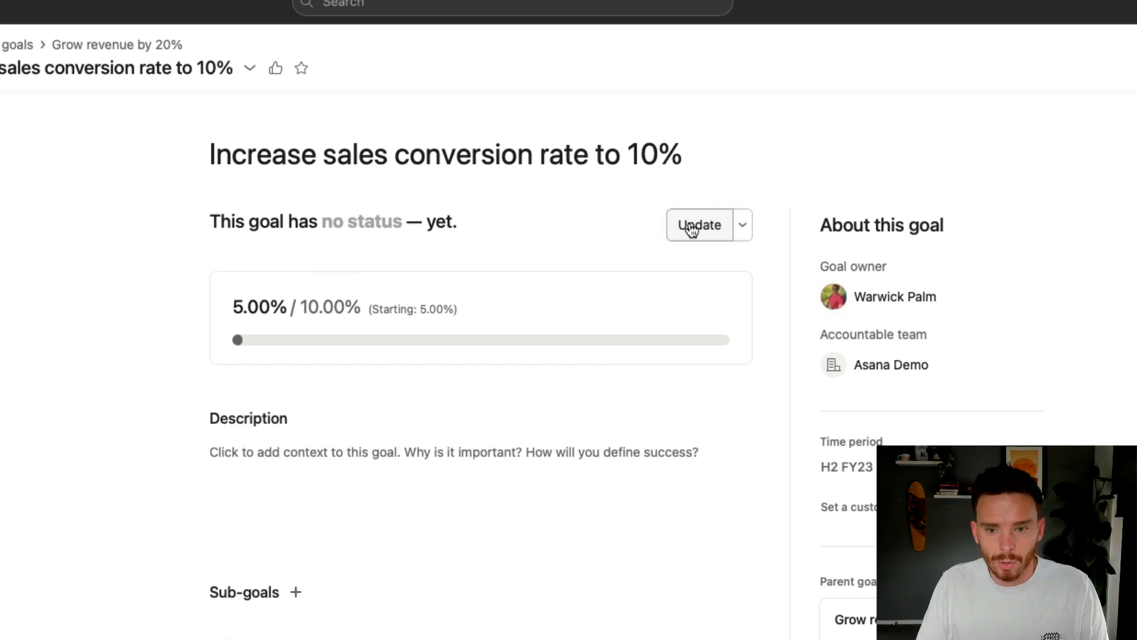
# Step: Start a status update for the conversion-rate goal and mark it On track
pyautogui.click(698, 225)
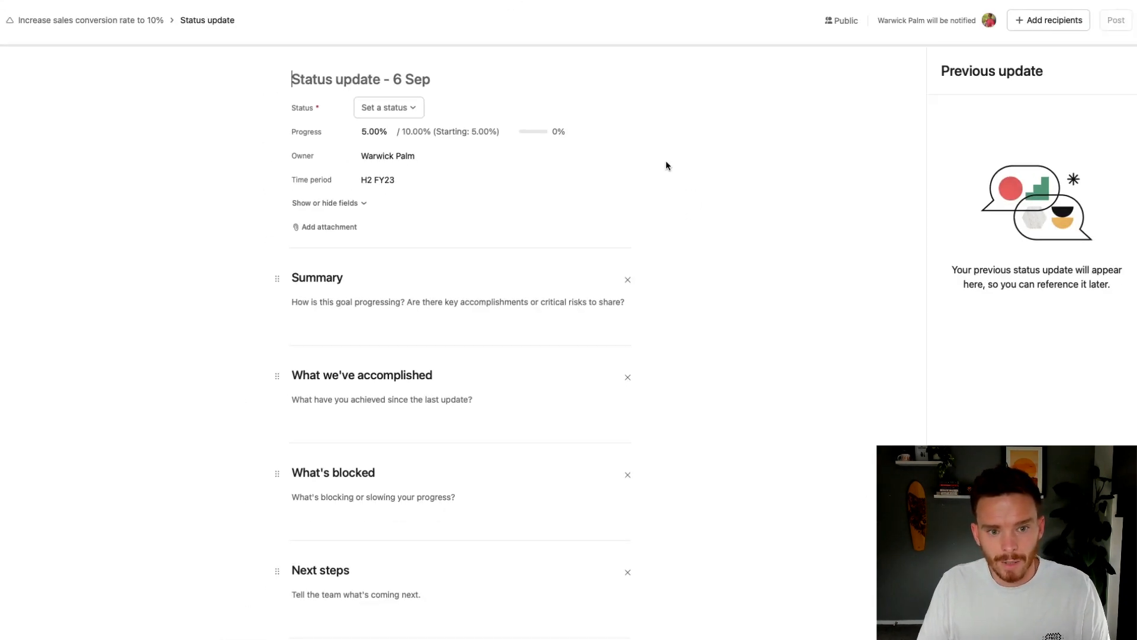
pyautogui.click(388, 107)
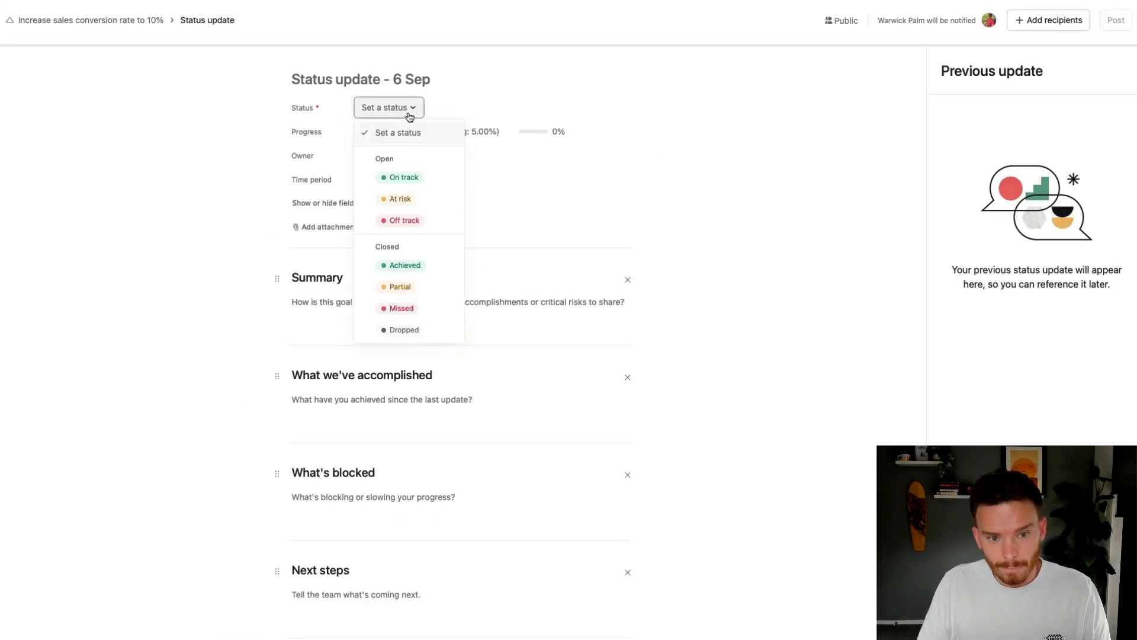
pyautogui.moveTo(402, 177)
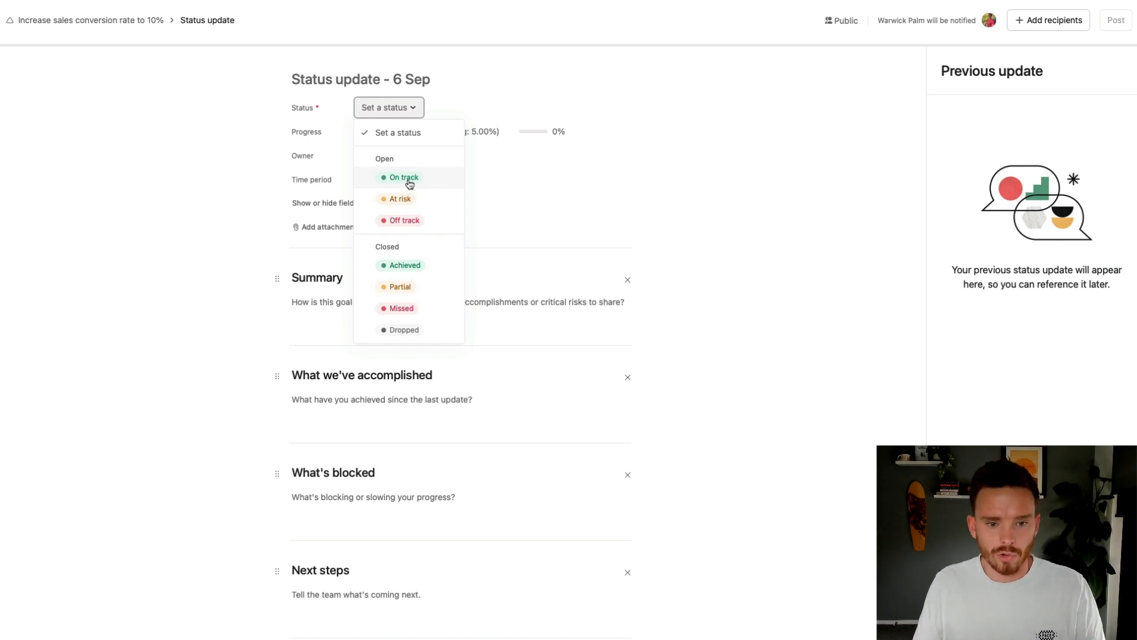
pyautogui.click(403, 178)
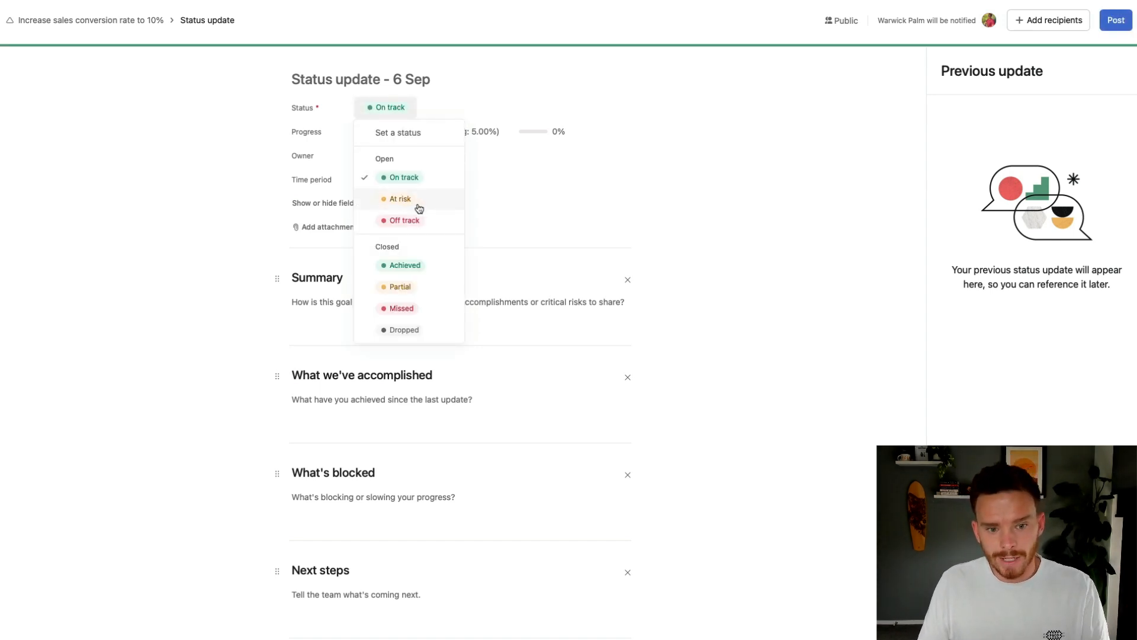
pyautogui.moveTo(420, 231)
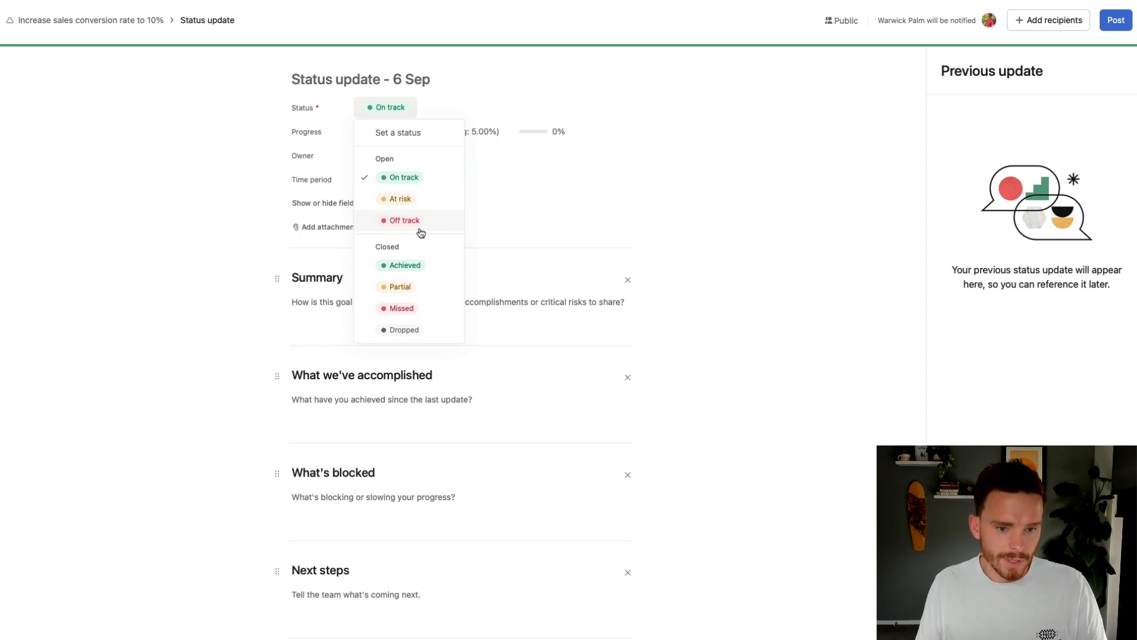
pyautogui.moveTo(432, 277)
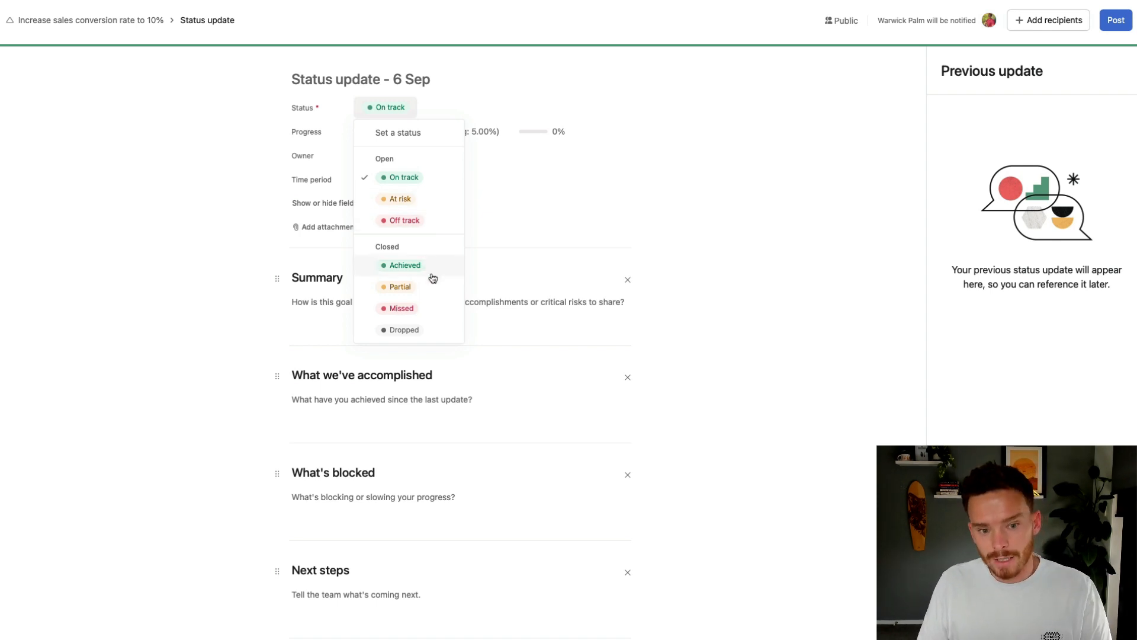
pyautogui.moveTo(404, 330)
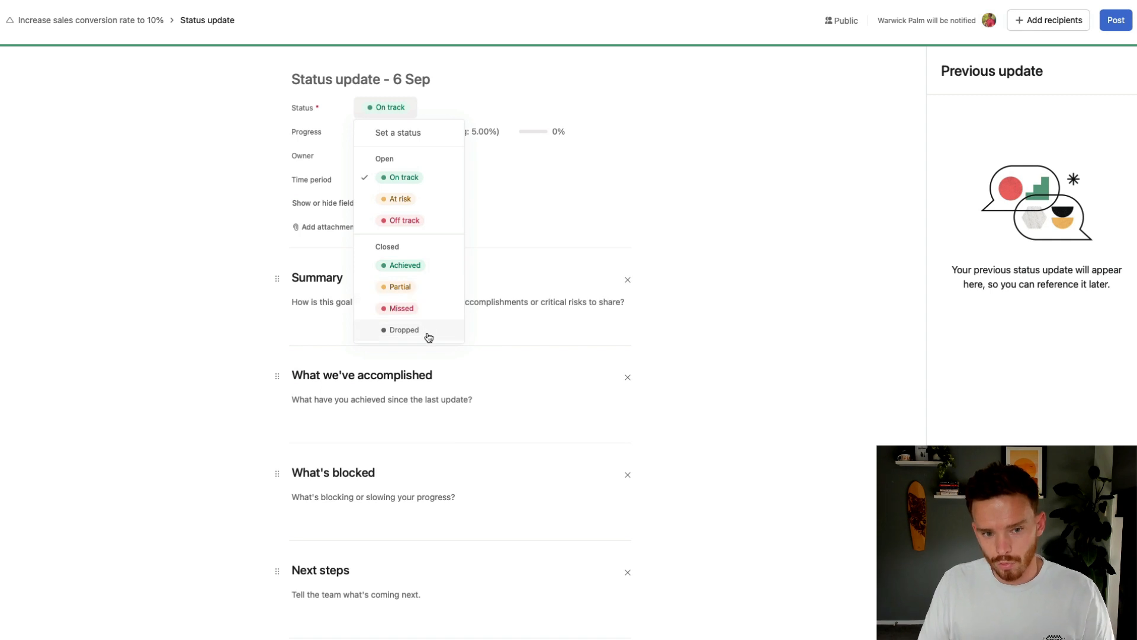
pyautogui.click(401, 177)
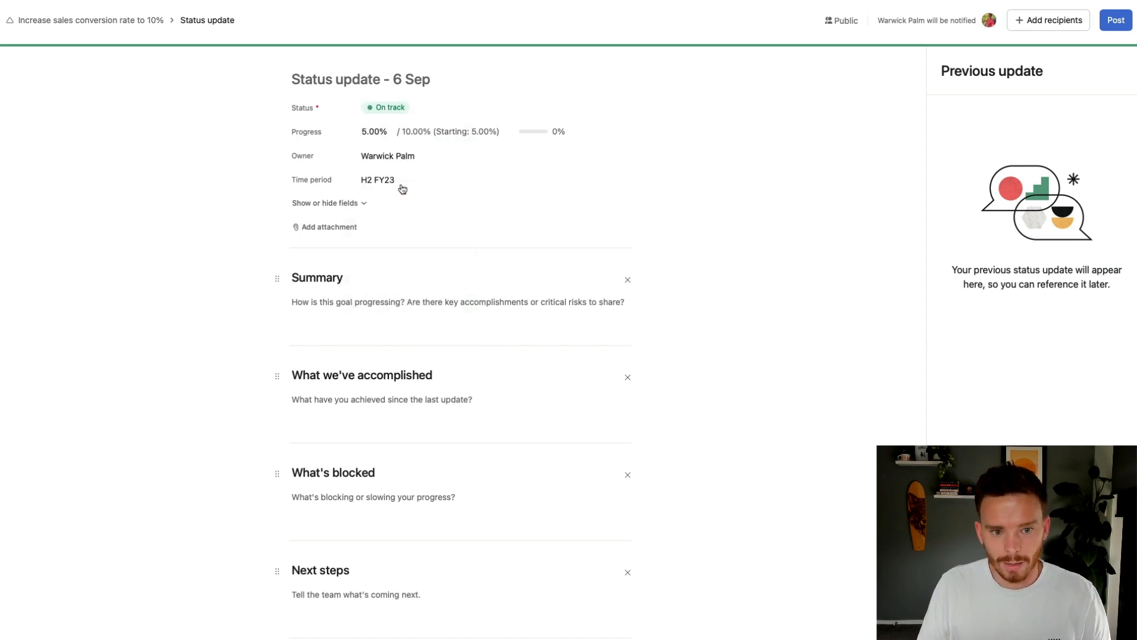
pyautogui.moveTo(336, 193)
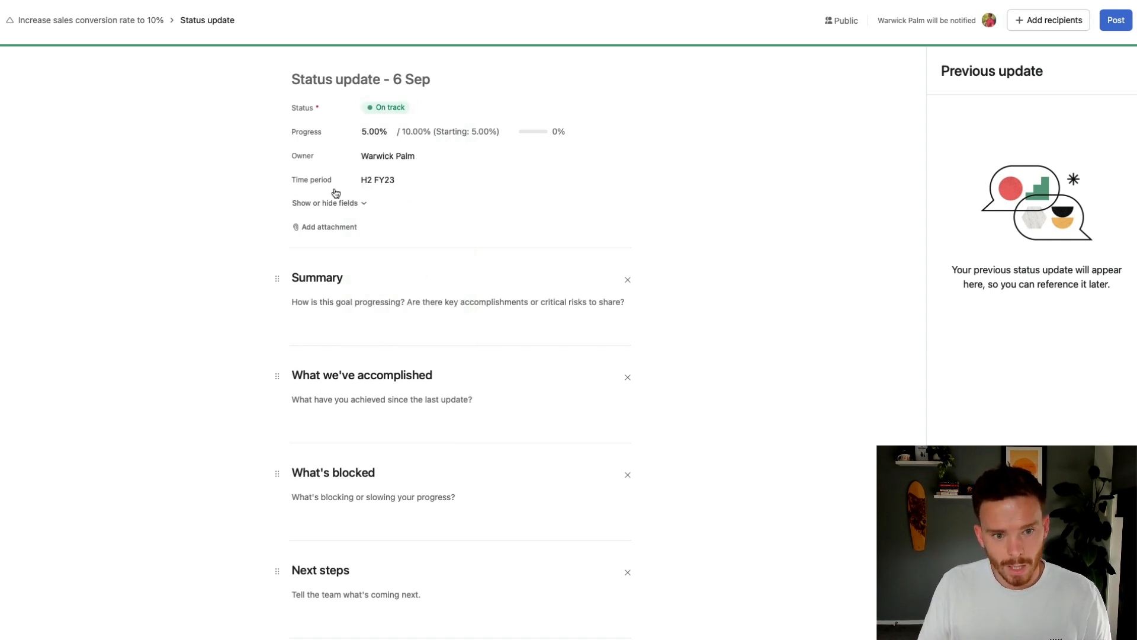
pyautogui.click(373, 132)
pyautogui.write('7.2')
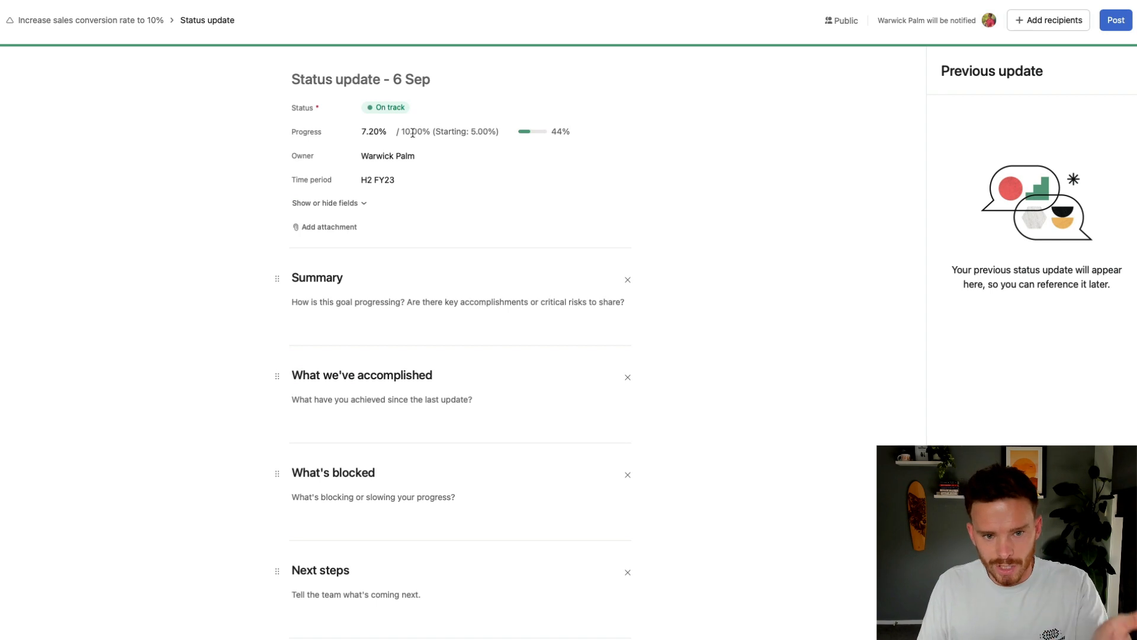
pyautogui.moveTo(407, 313)
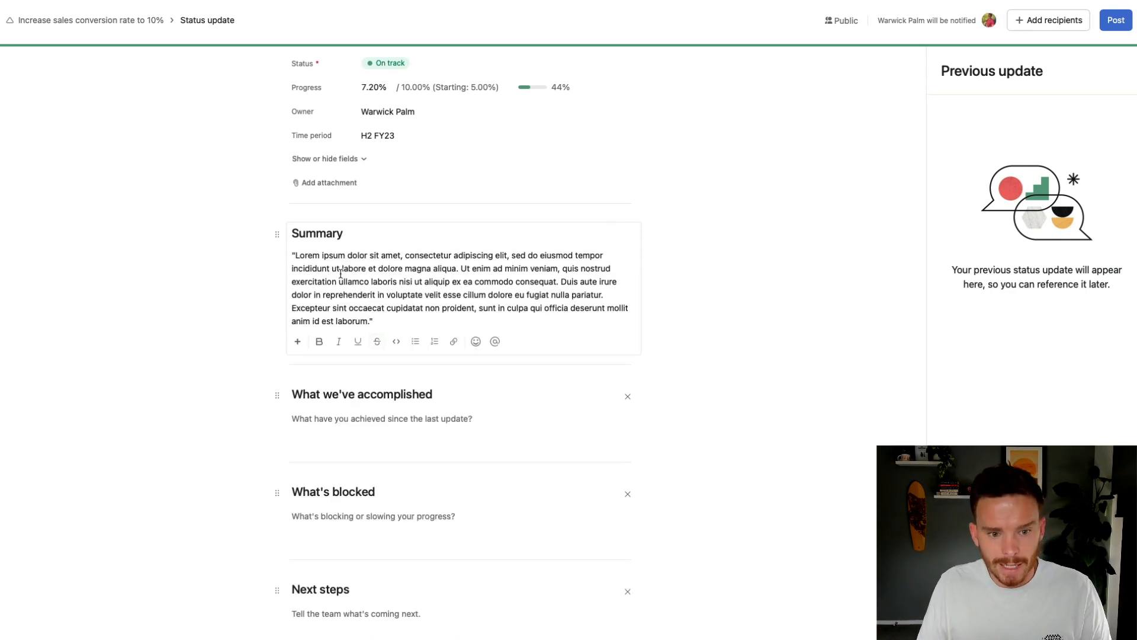
# Step: Rename the Next steps section to 'What we did to improve conversion' and check sharing options
pyautogui.scroll(-3)
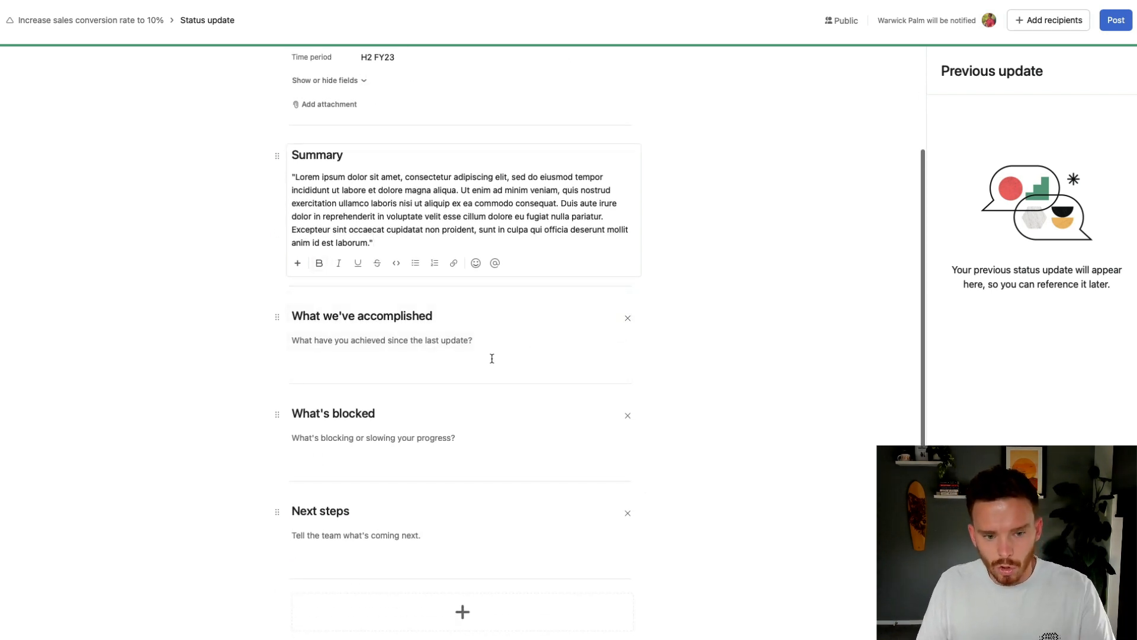
pyautogui.moveTo(526, 348)
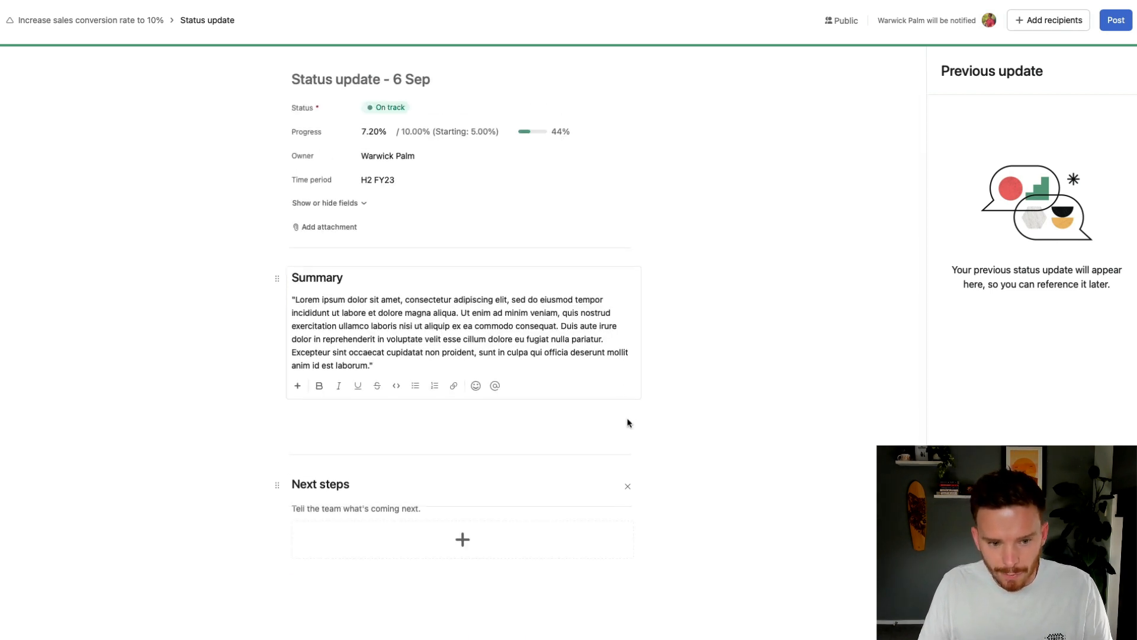
pyautogui.doubleClick(320, 440)
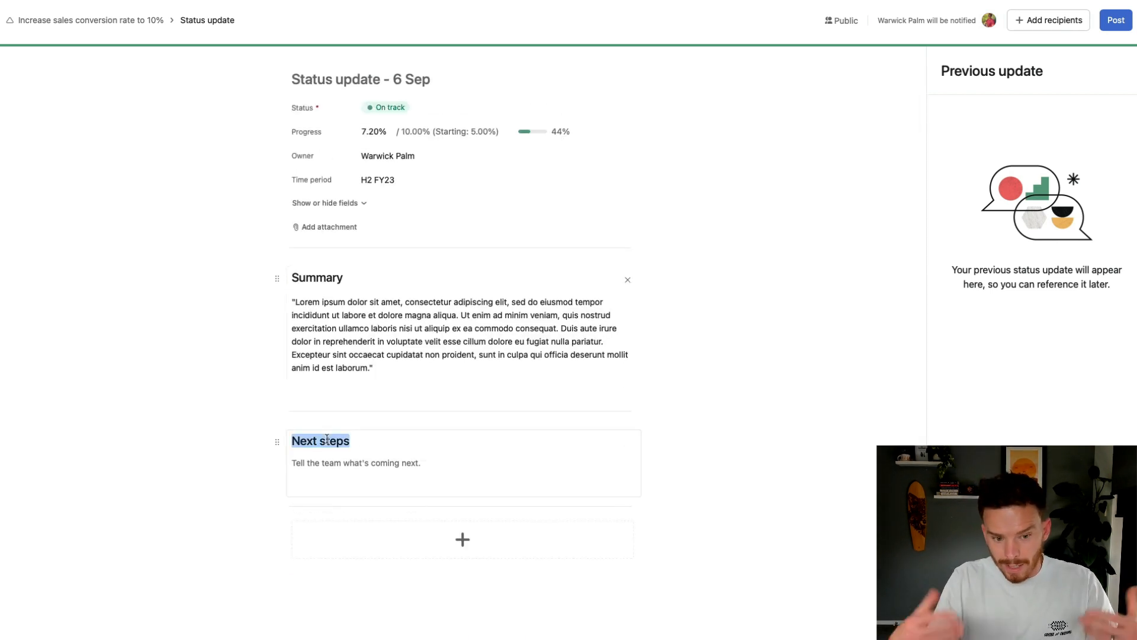
pyautogui.write('What we did')
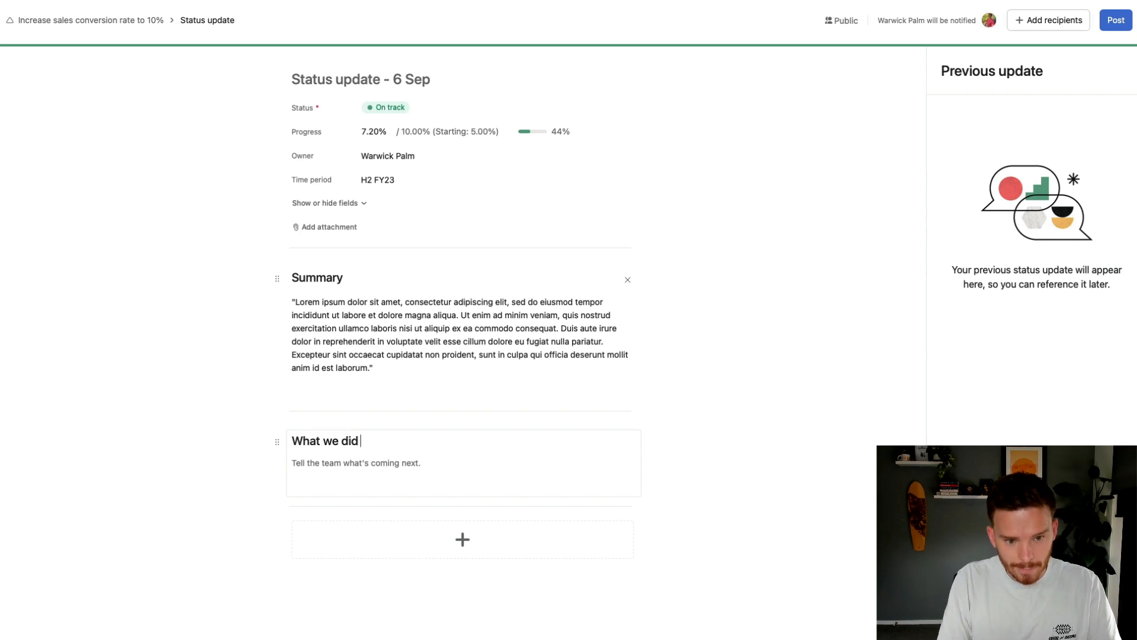
pyautogui.write('to improve conversion')
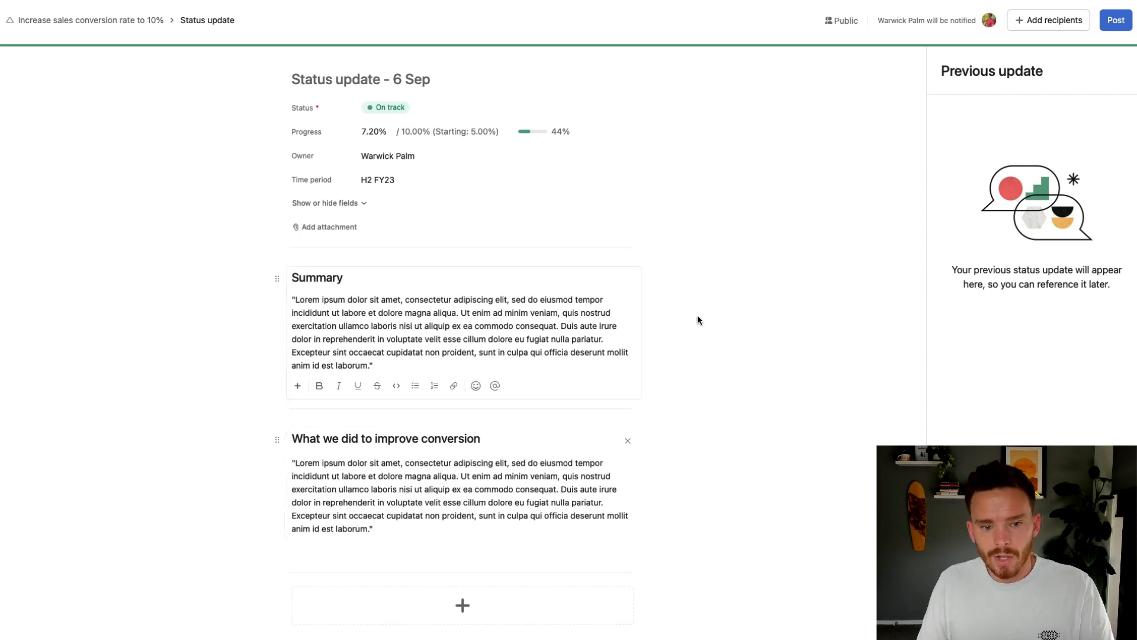
pyautogui.moveTo(689, 321)
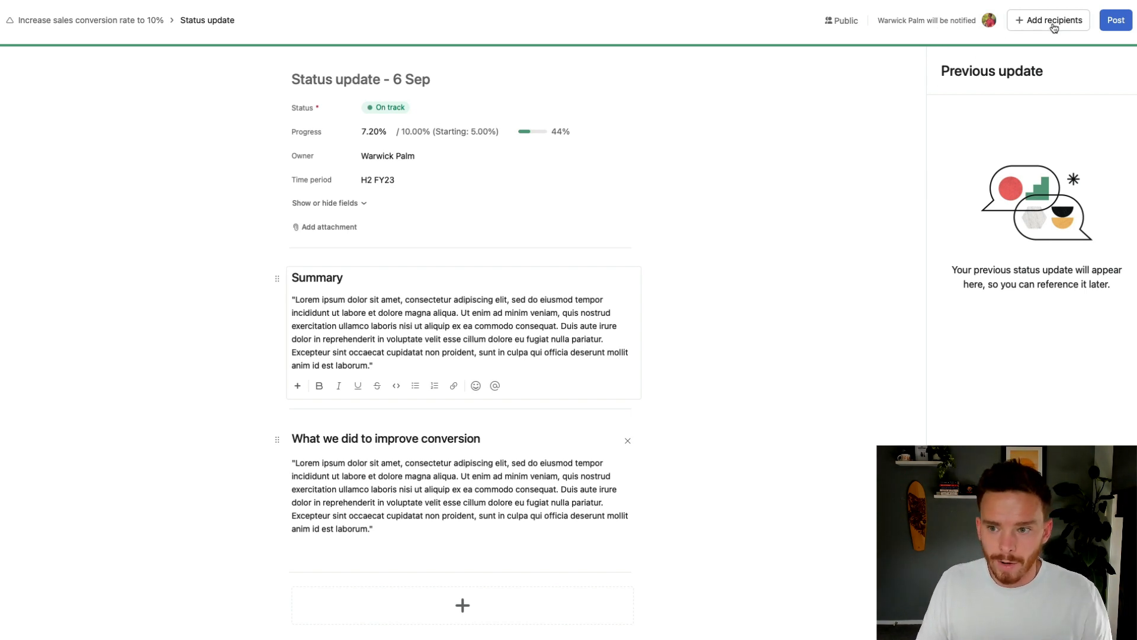
pyautogui.click(1053, 20)
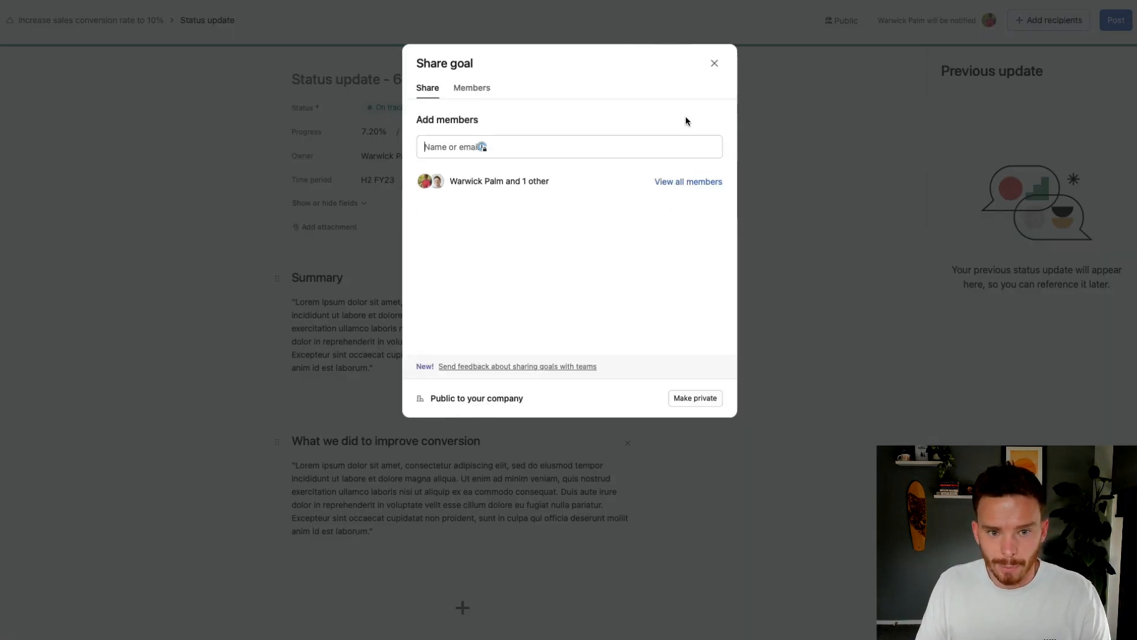
pyautogui.click(713, 63)
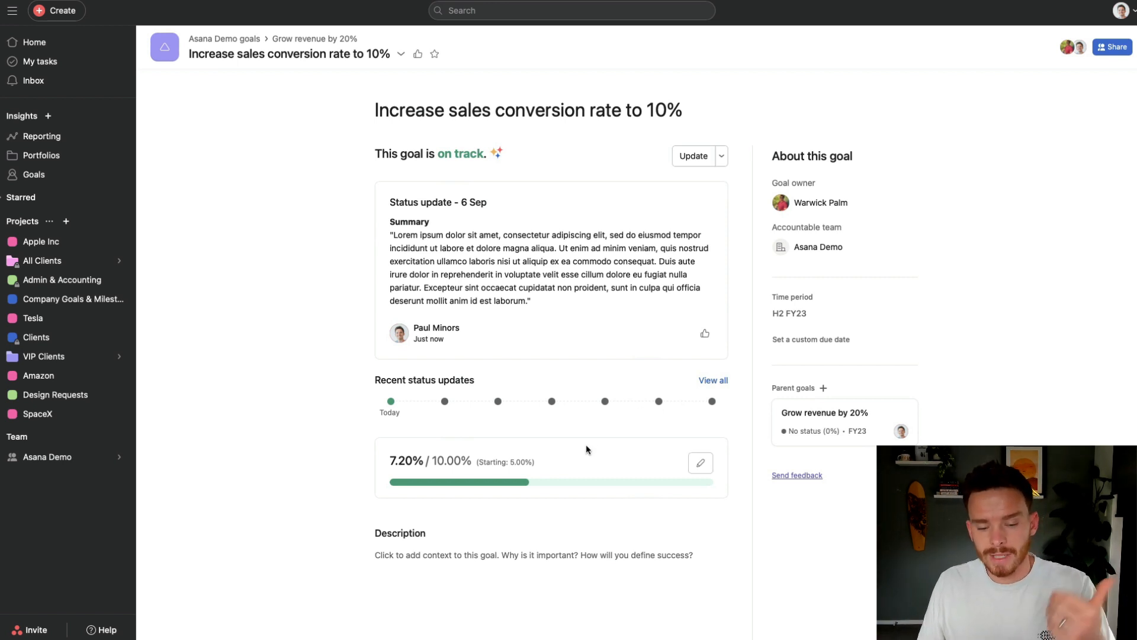
pyautogui.moveTo(591, 456)
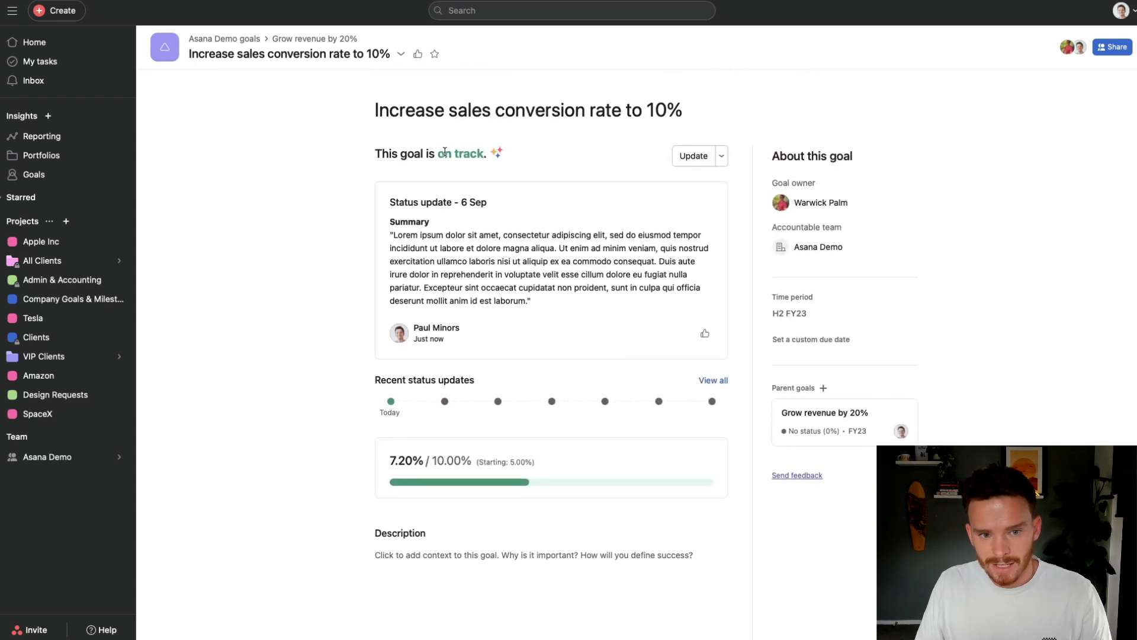
# Step: Scroll down the Grow revenue by 20% goal page toward its sub-goals
pyautogui.scroll(-3)
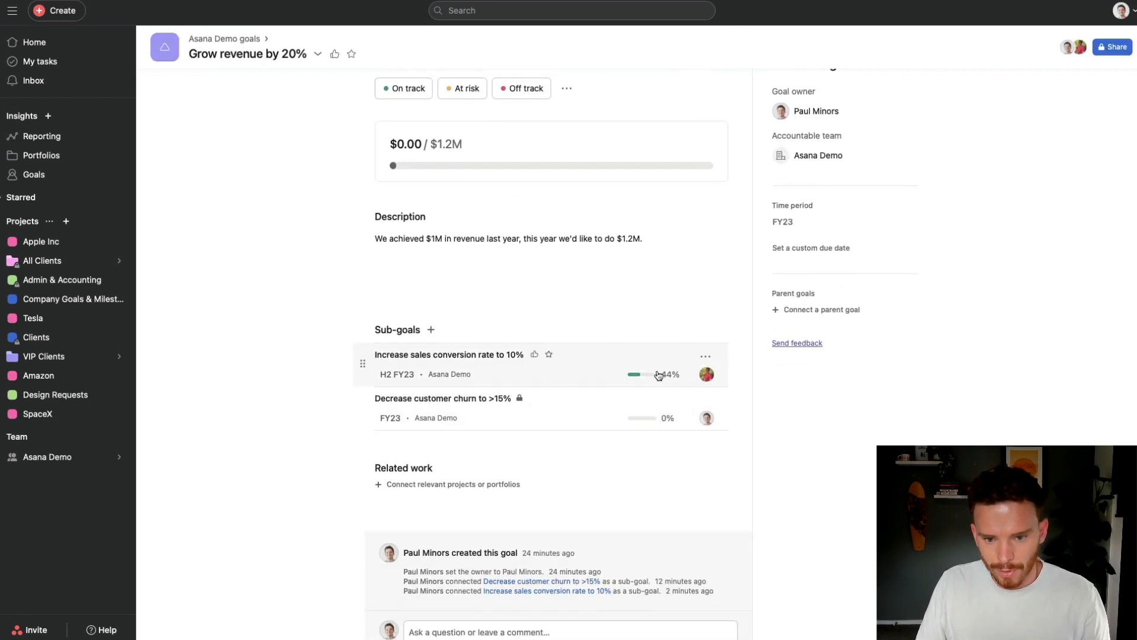
pyautogui.moveTo(507, 407)
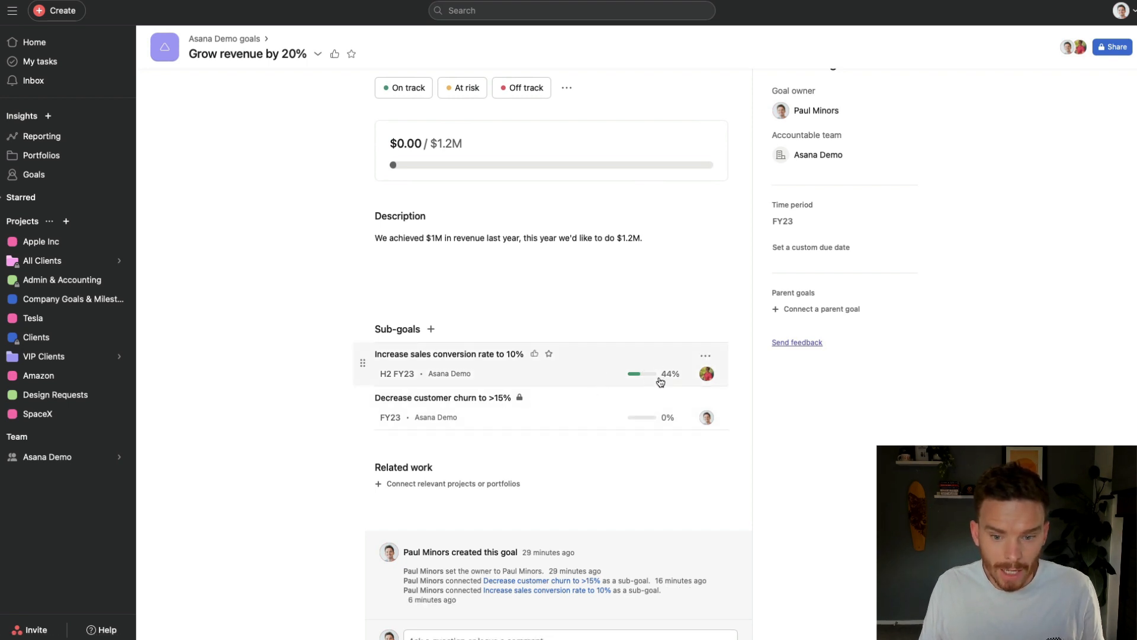
pyautogui.moveTo(470, 361)
pyautogui.write('Hire 5 new sales people')
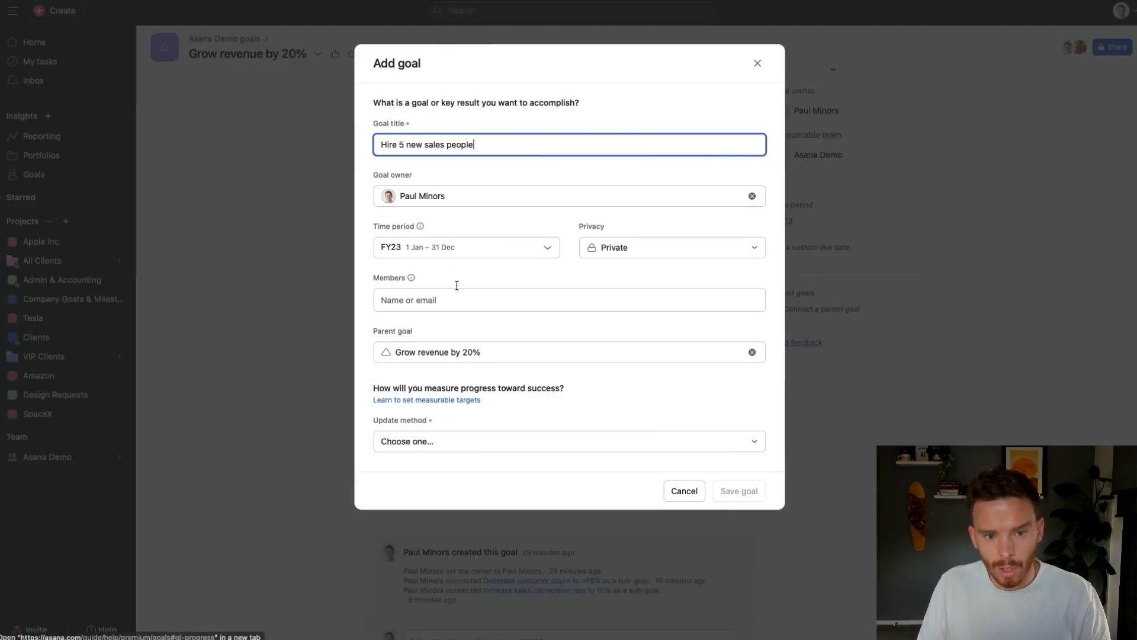
# Step: Save 'Hire 5 new sales people' with a member and automatic progress from projects
pyautogui.click(465, 246)
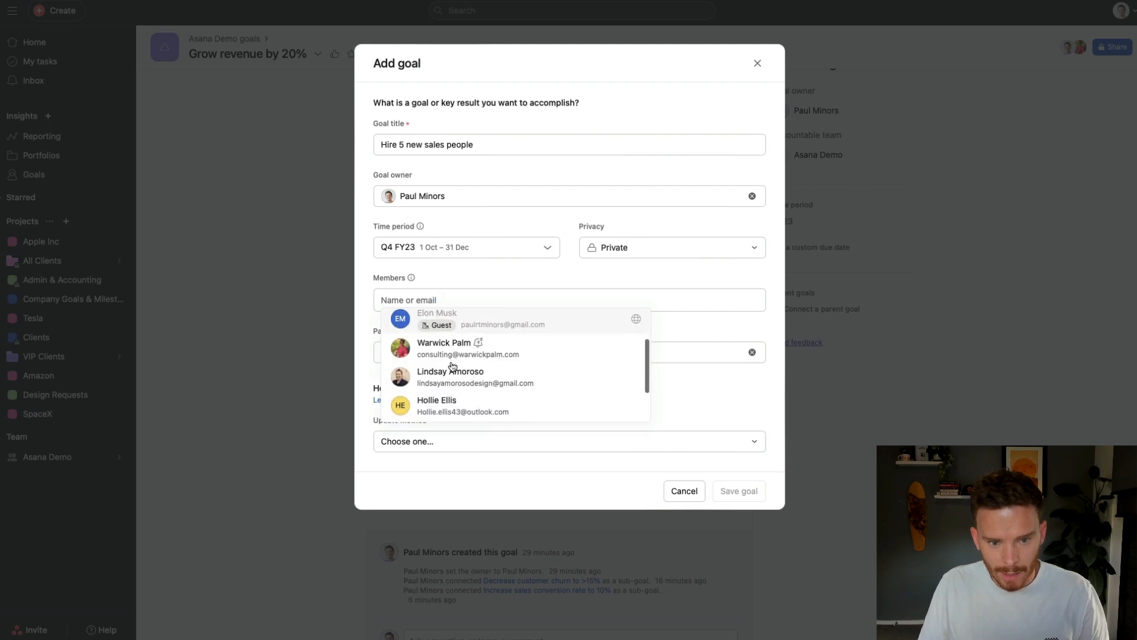
pyautogui.click(449, 377)
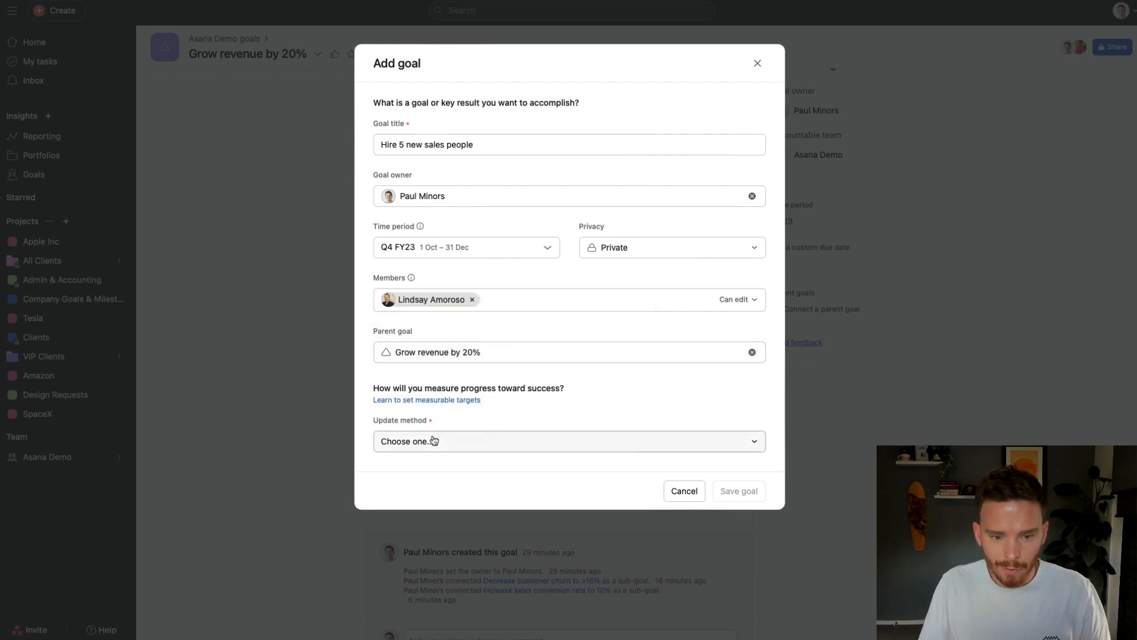
pyautogui.click(568, 441)
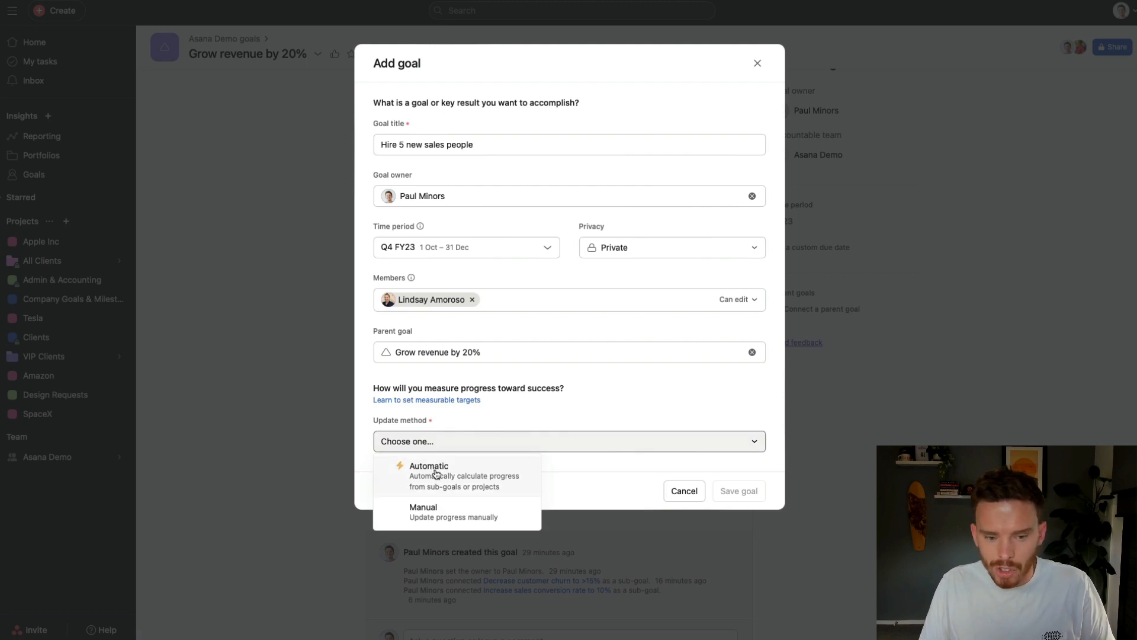
pyautogui.click(429, 466)
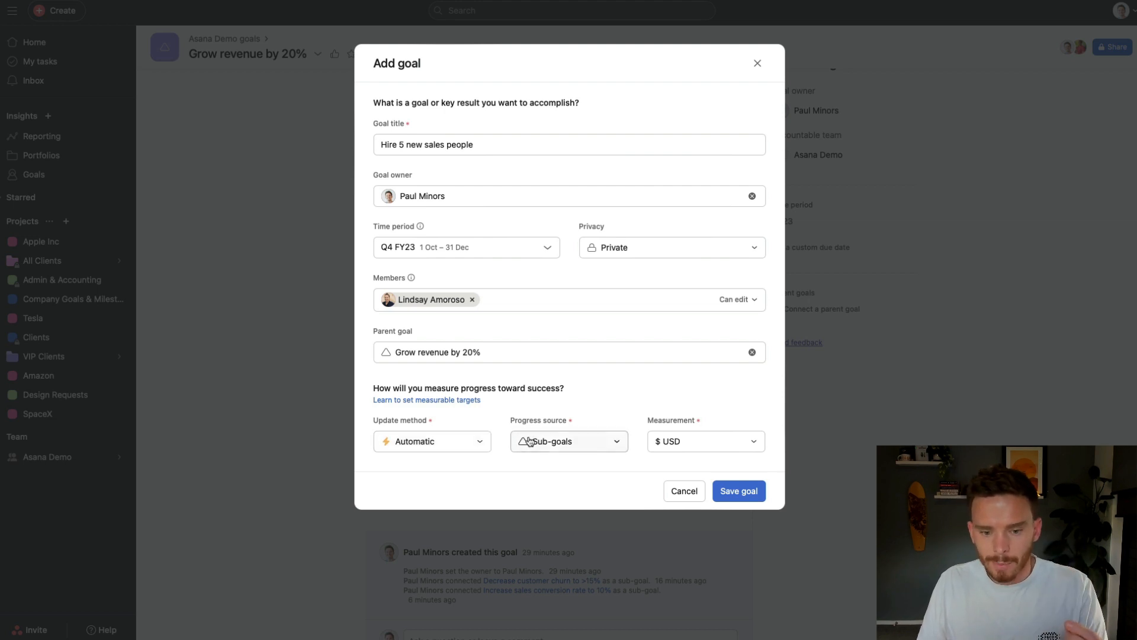
pyautogui.click(568, 440)
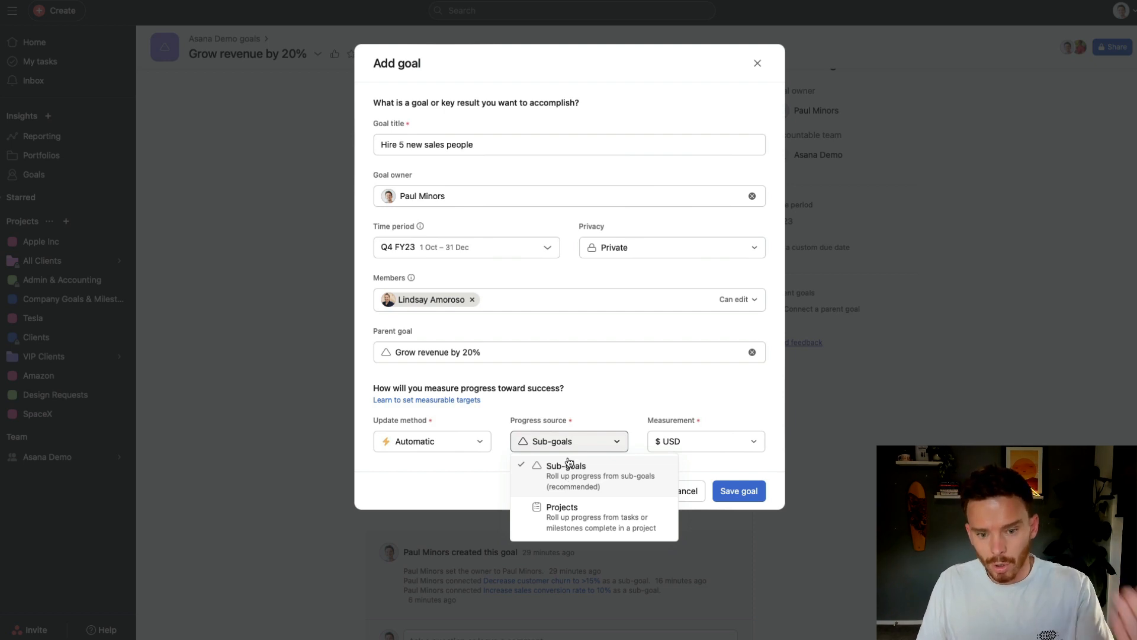
pyautogui.moveTo(570, 513)
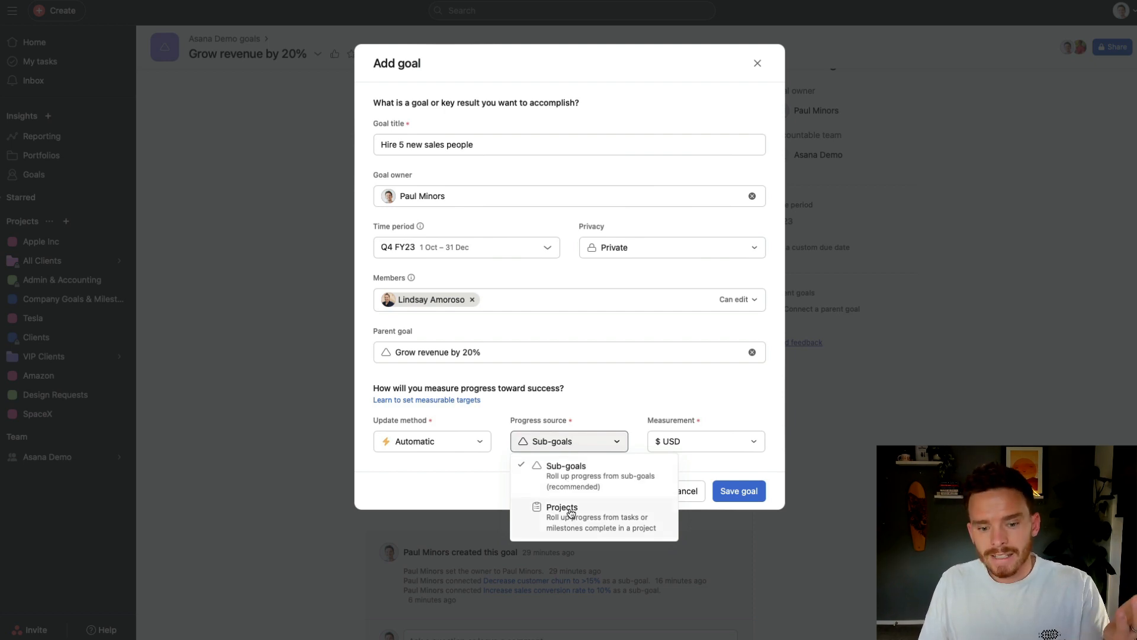
pyautogui.click(561, 507)
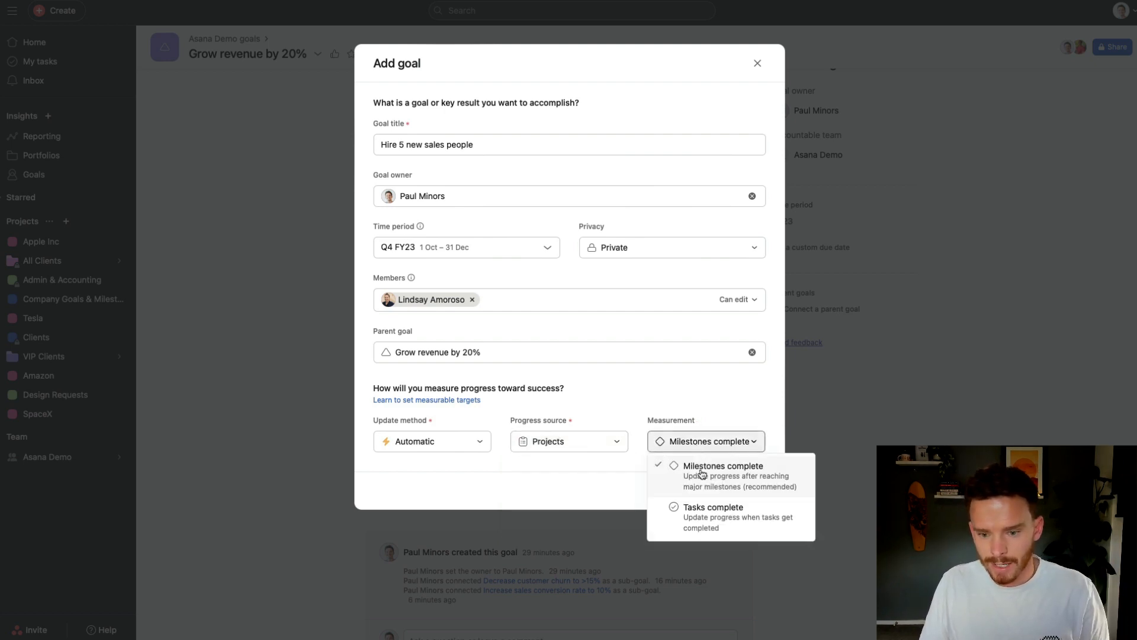
pyautogui.moveTo(724, 485)
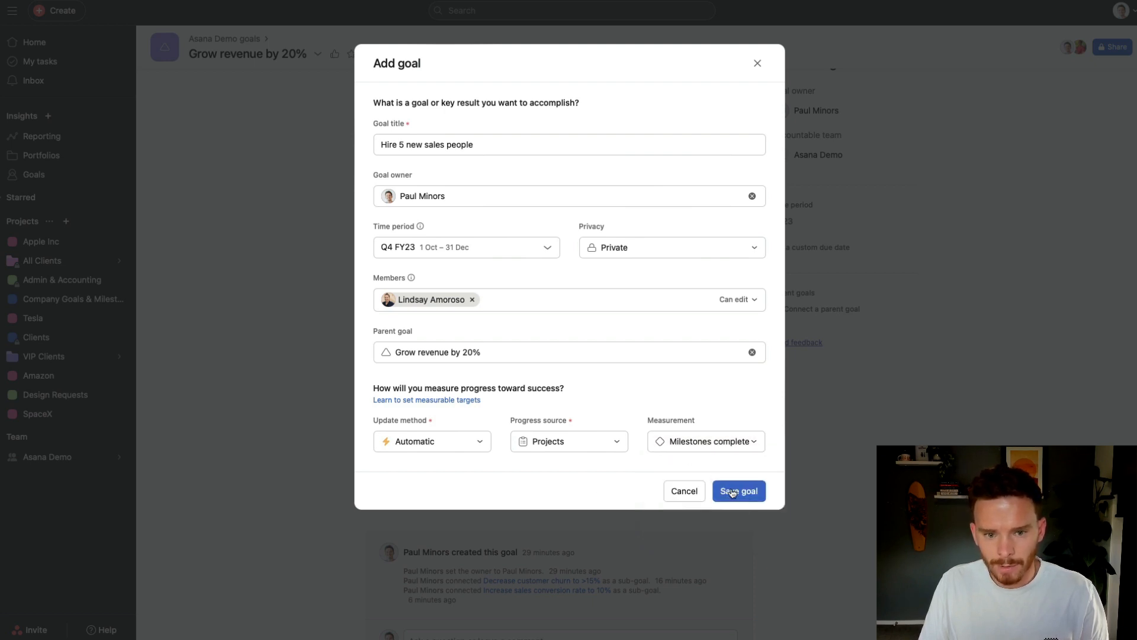
pyautogui.click(739, 491)
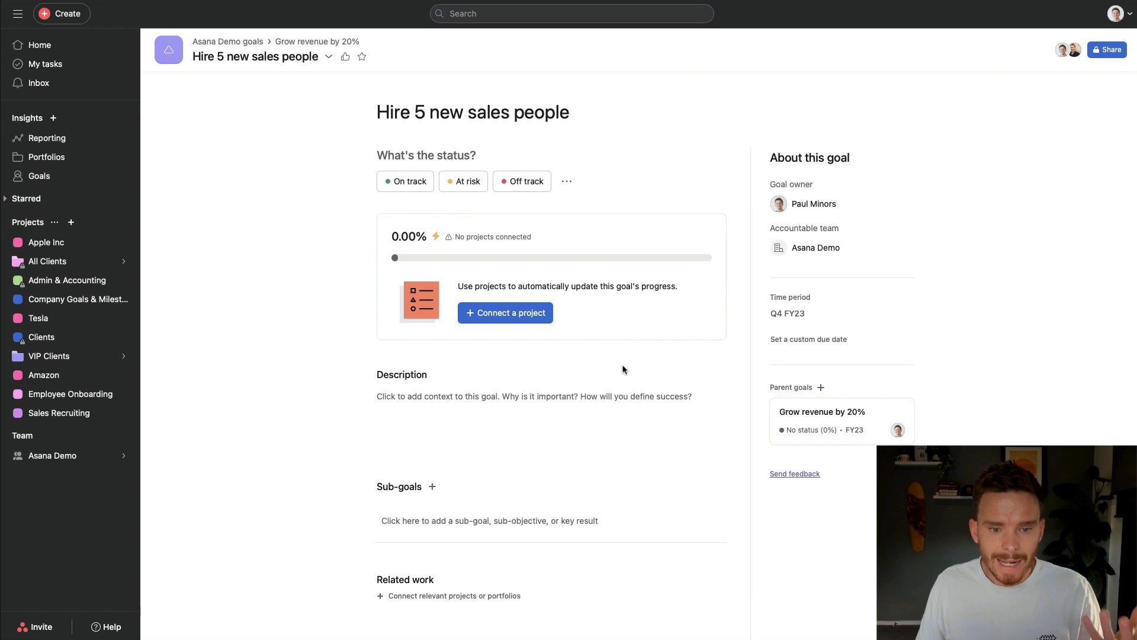
pyautogui.moveTo(572, 363)
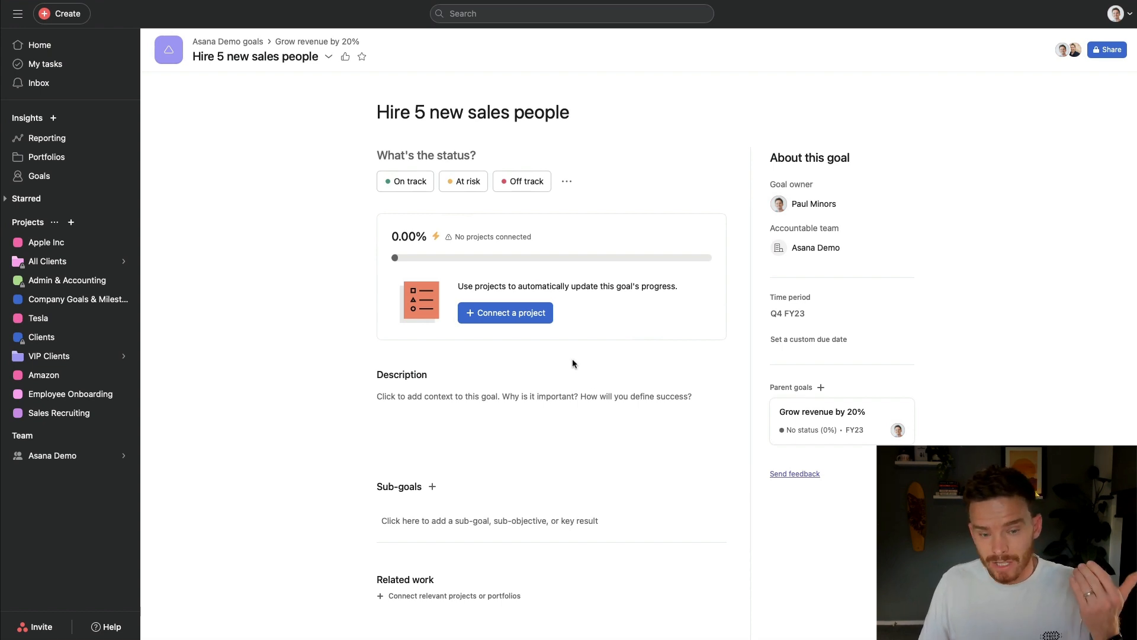
pyautogui.moveTo(568, 355)
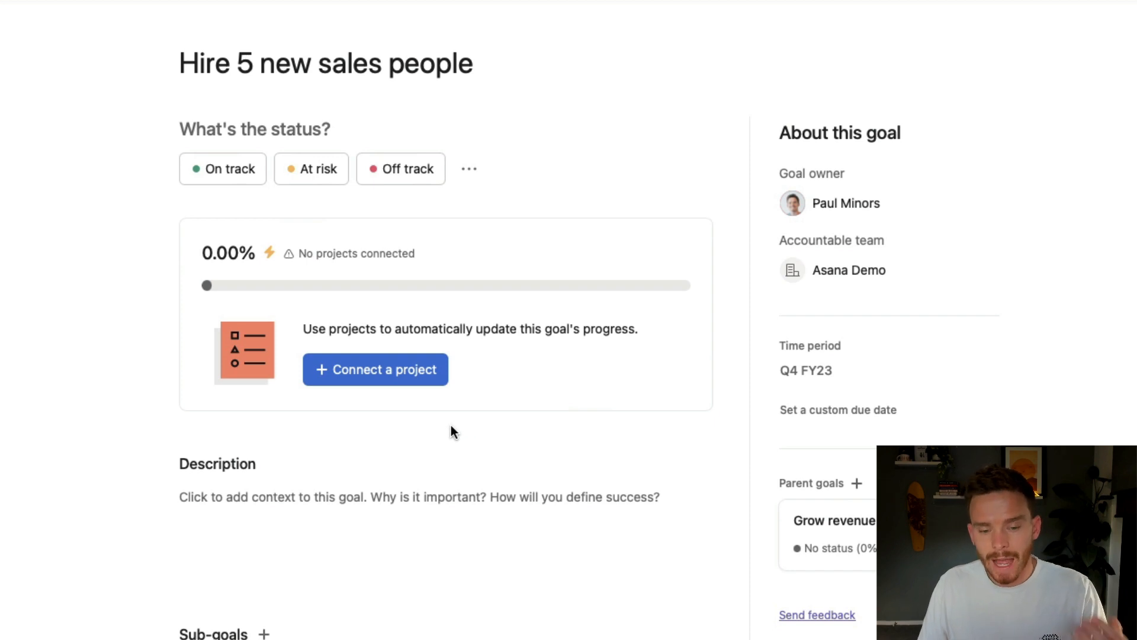
pyautogui.moveTo(427, 404)
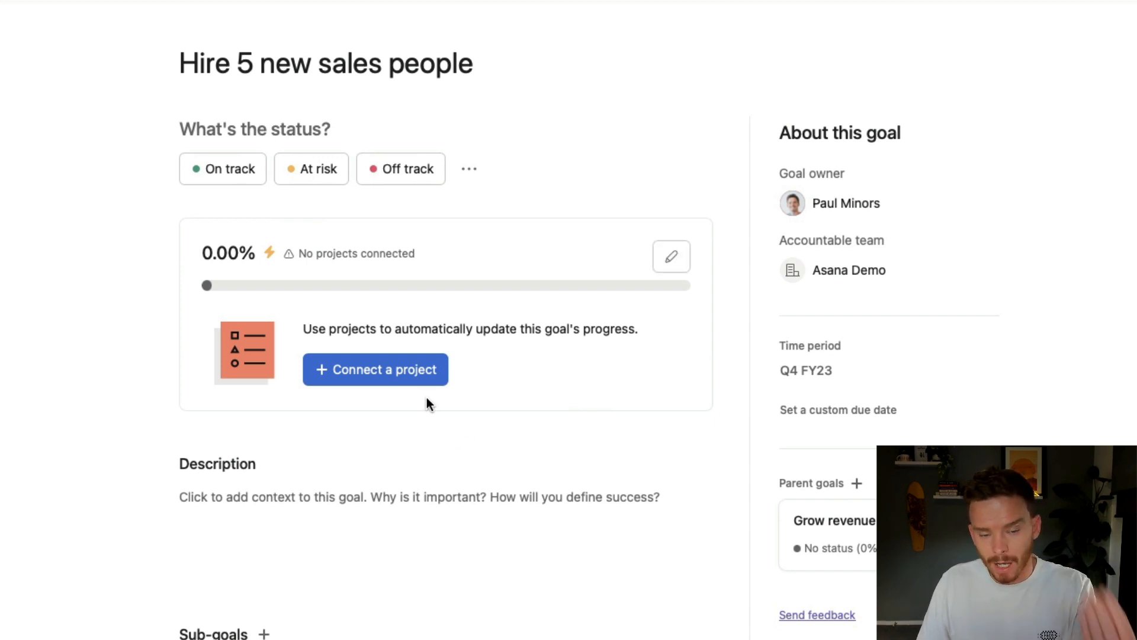
pyautogui.moveTo(375, 369)
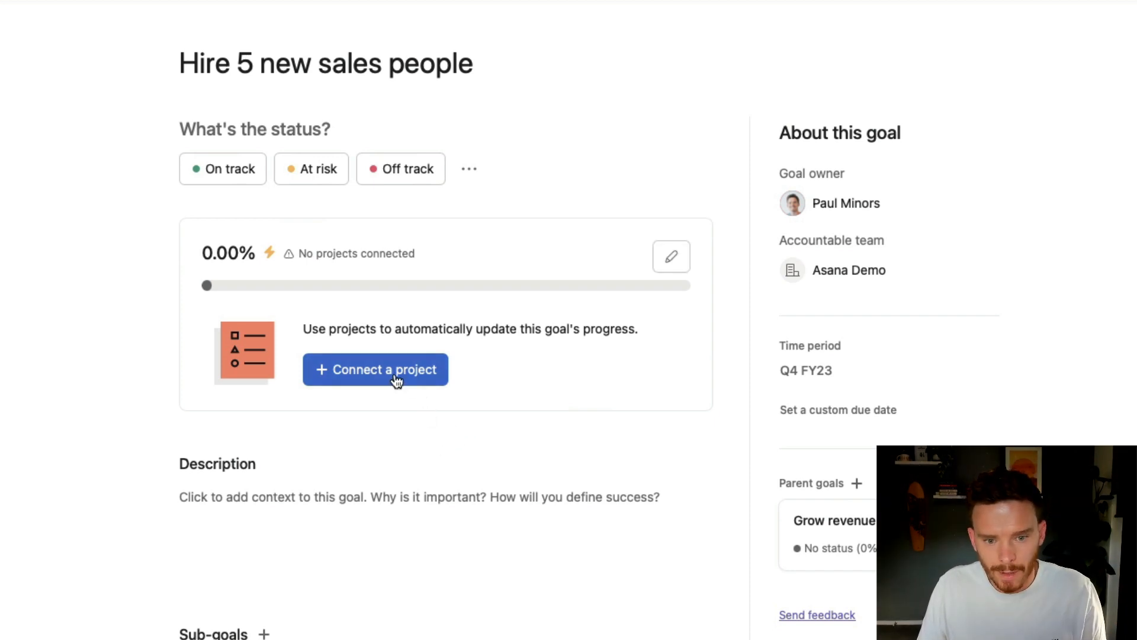
# Step: Connect the Sales Recruiting project to the hiring goal and open its task list
pyautogui.click(375, 369)
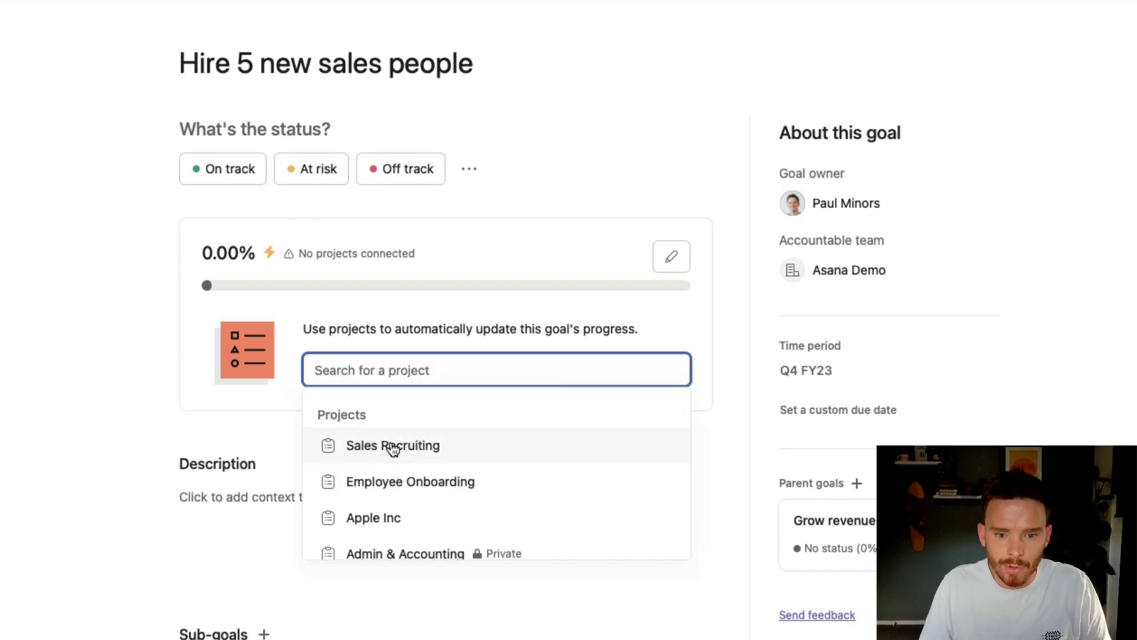
pyautogui.click(392, 445)
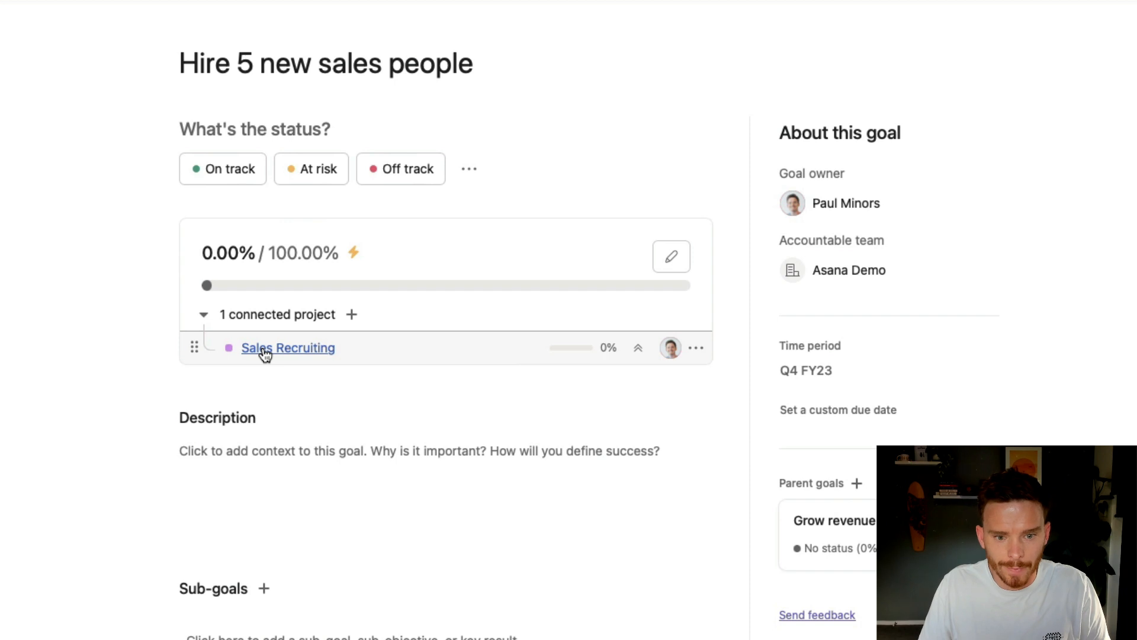
pyautogui.click(288, 348)
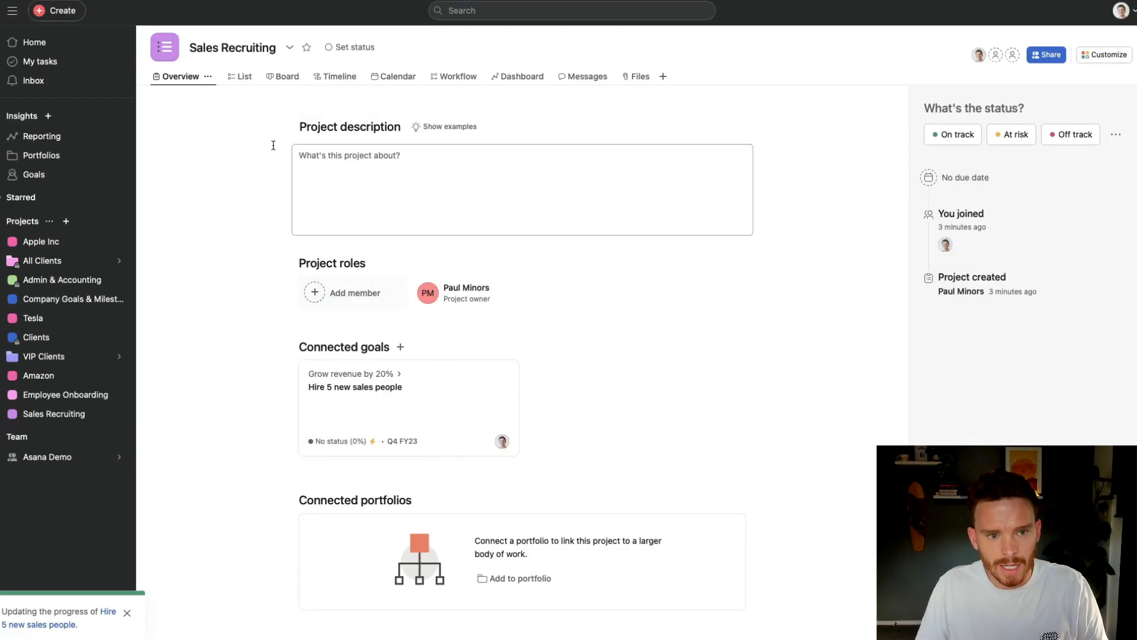
pyautogui.click(233, 77)
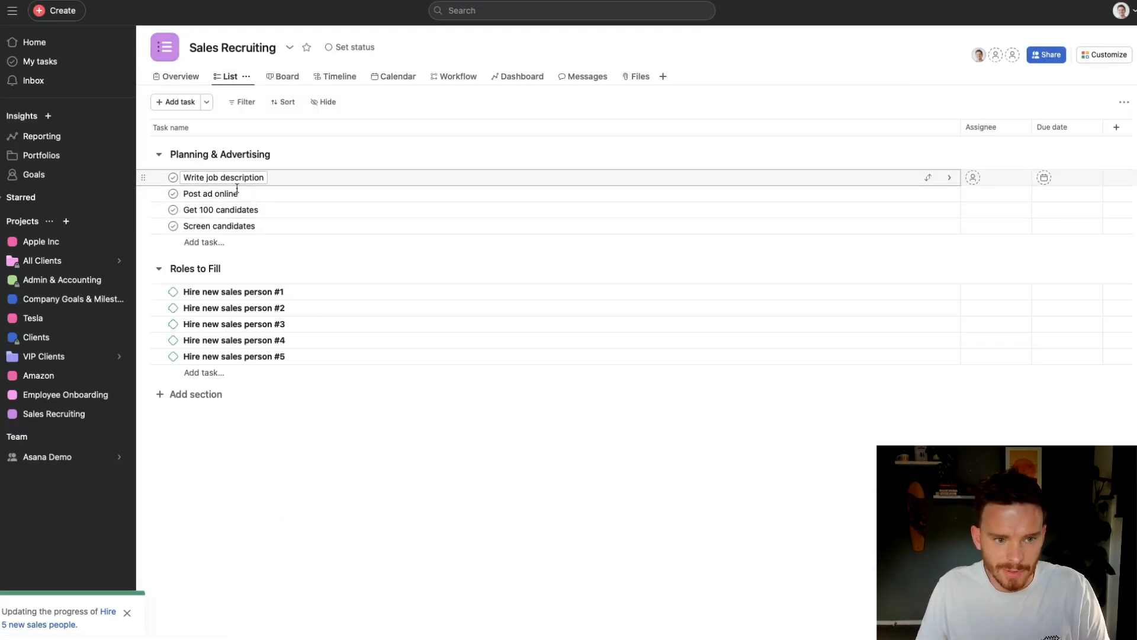
pyautogui.moveTo(362, 323)
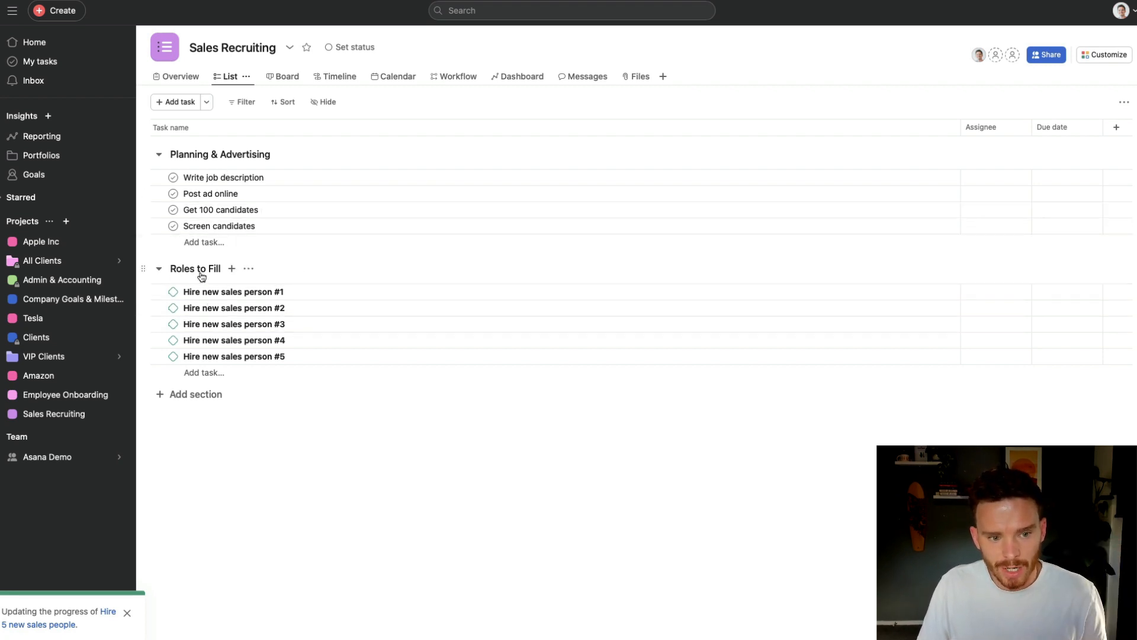
pyautogui.moveTo(294, 361)
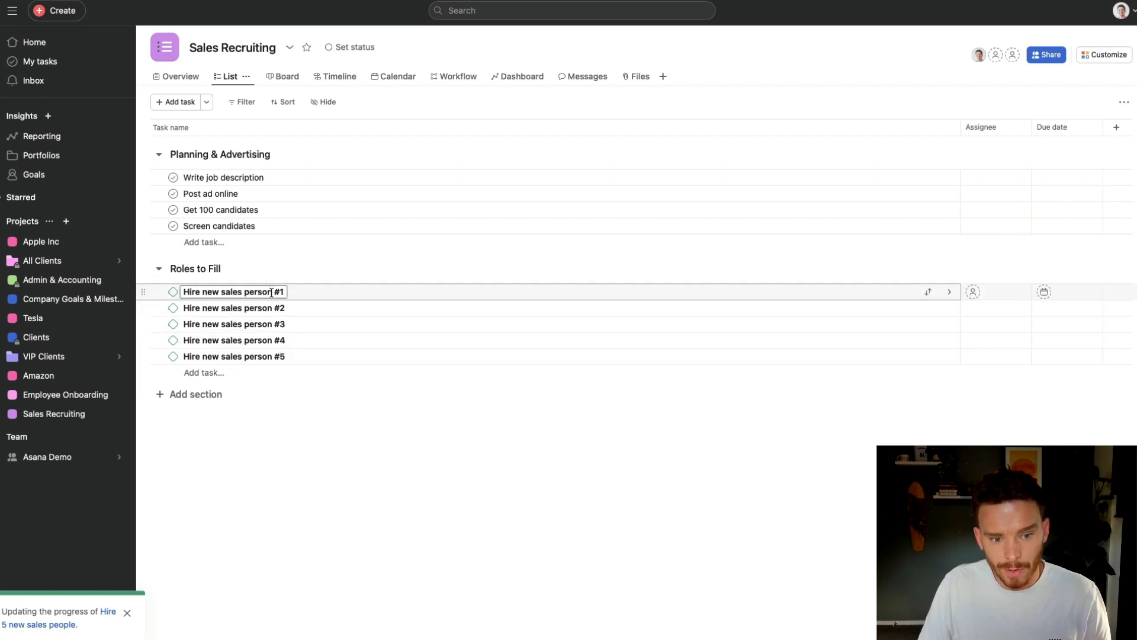
pyautogui.click(234, 356)
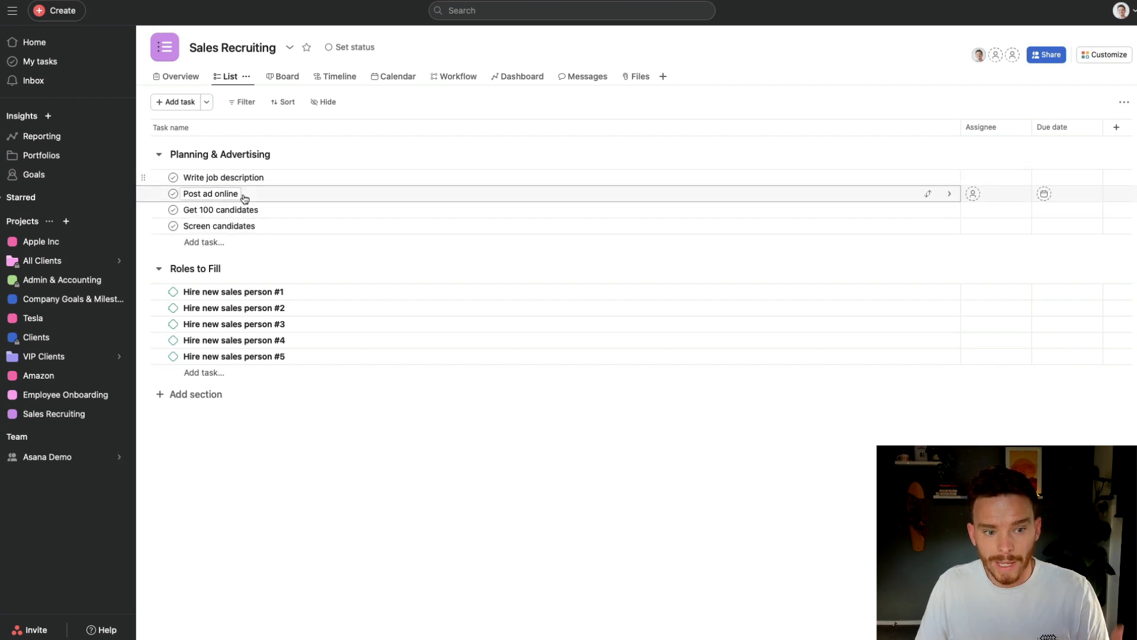
pyautogui.moveTo(242, 261)
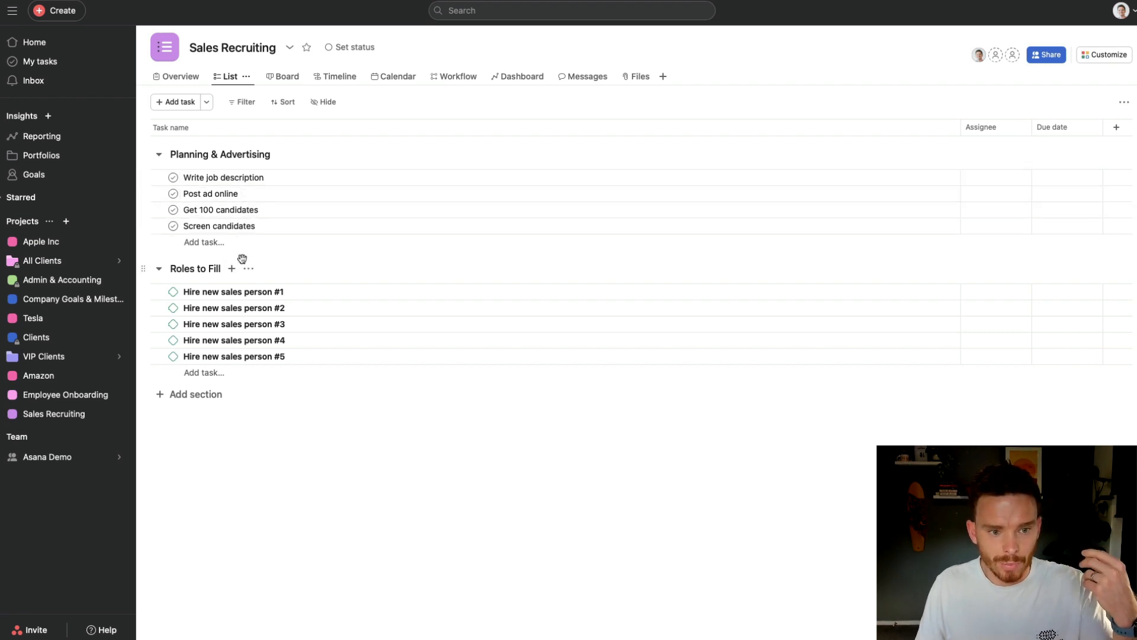
pyautogui.moveTo(305, 329)
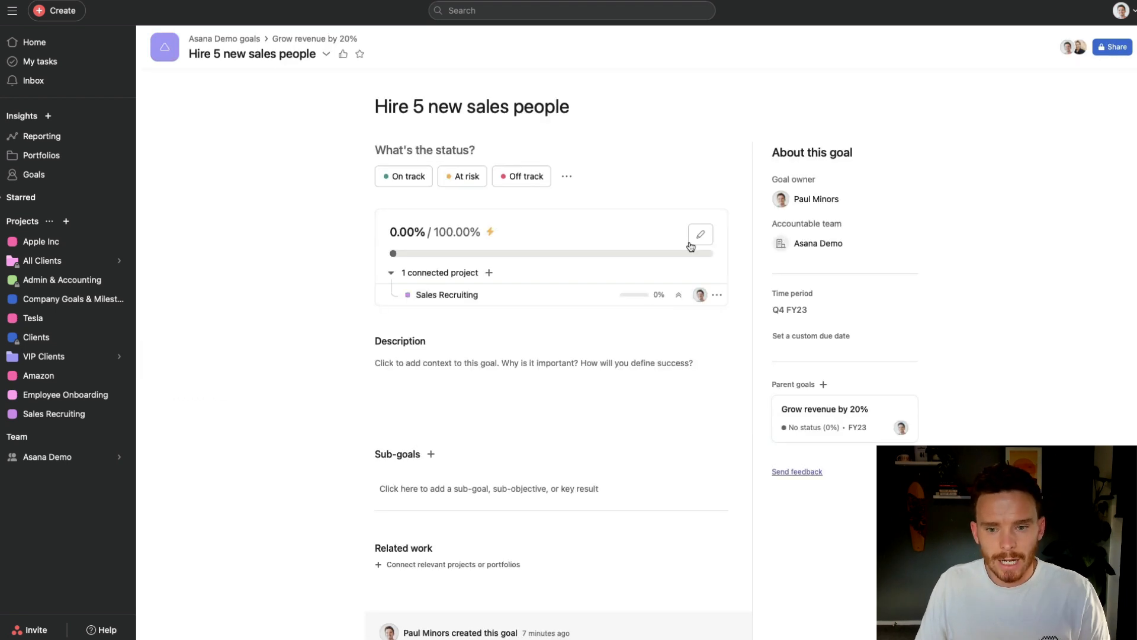
# Step: Open Sales Recruiting and mark Hire new sales person #1 and #2 complete
pyautogui.click(699, 235)
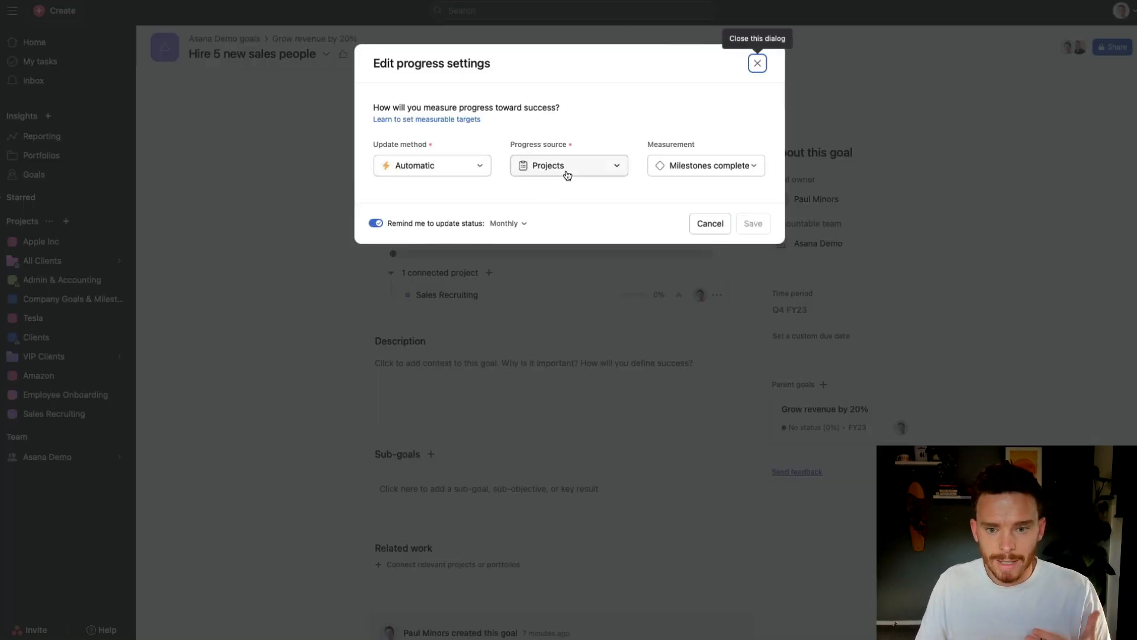
pyautogui.click(756, 63)
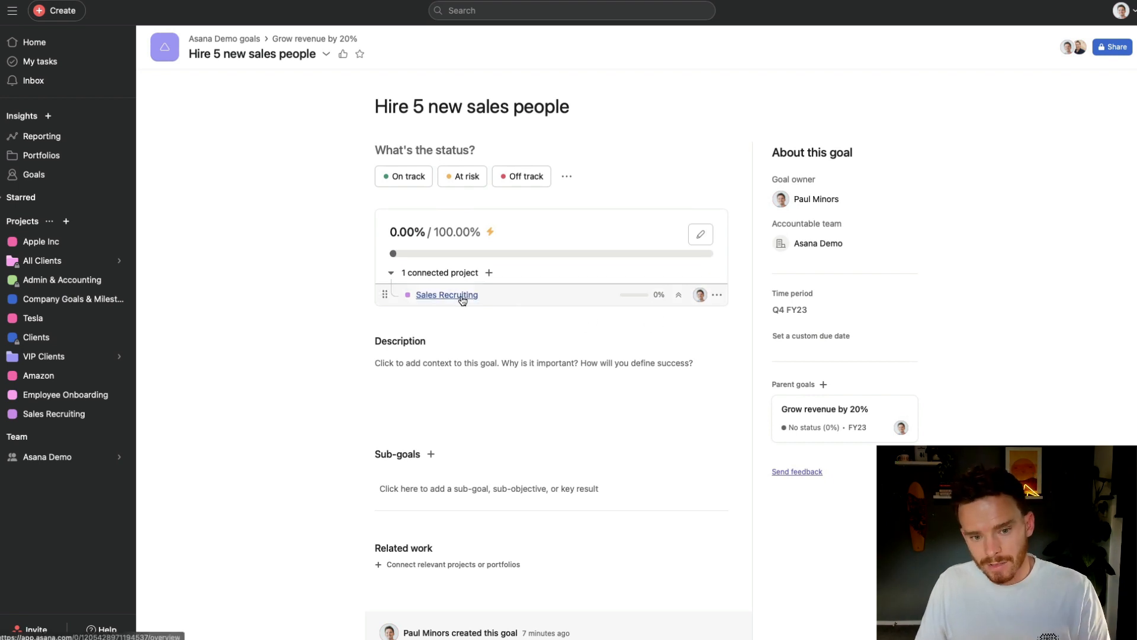
pyautogui.moveTo(438, 303)
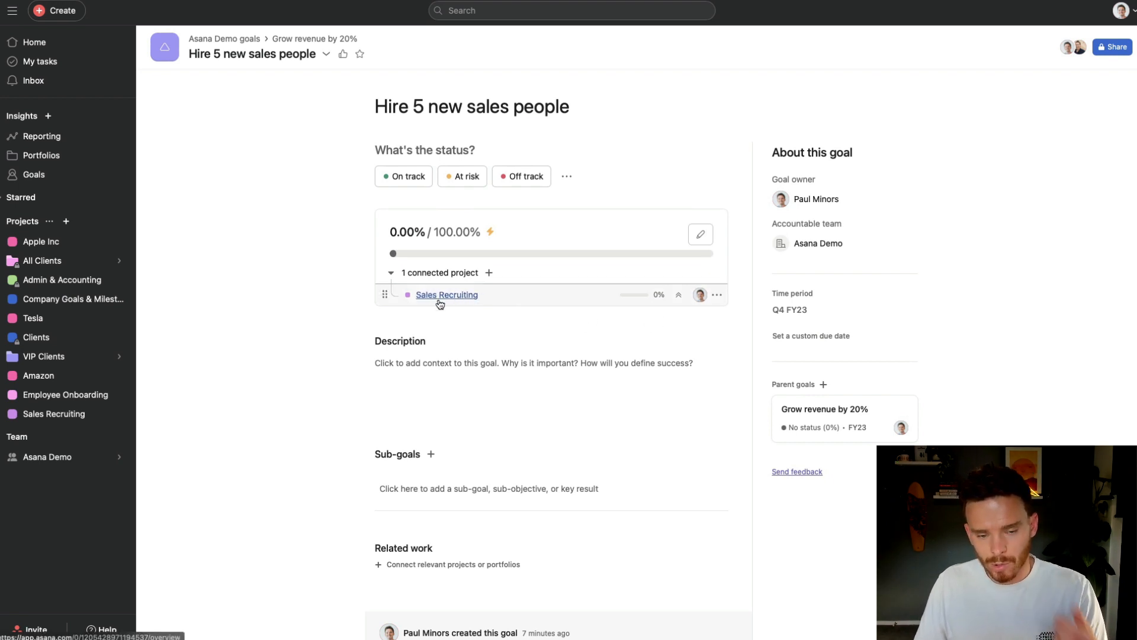
pyautogui.click(489, 272)
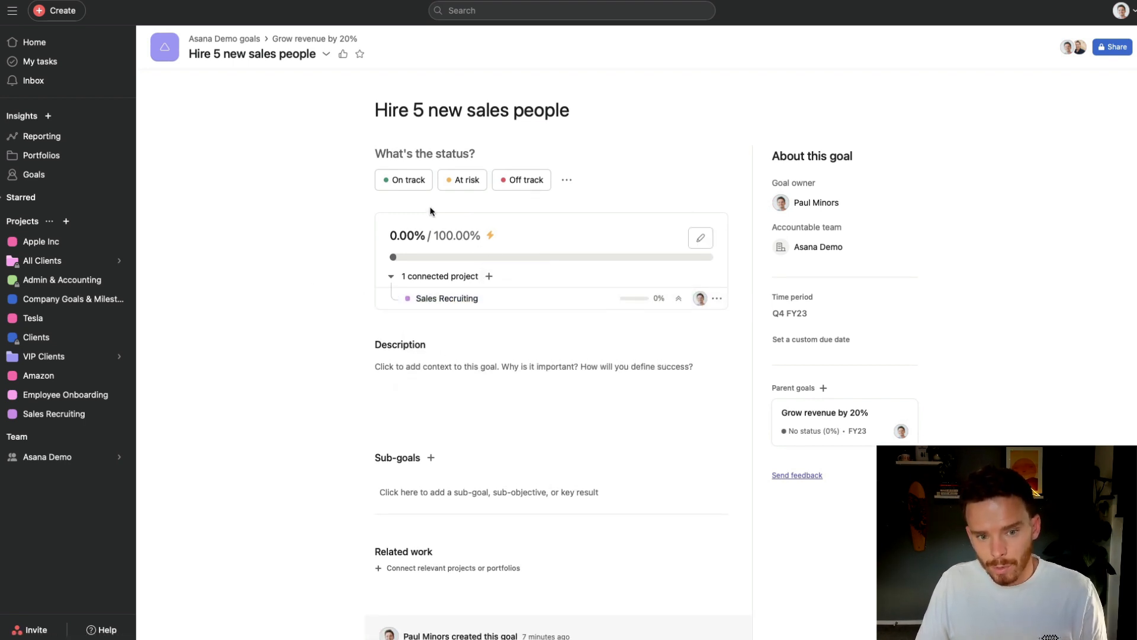
pyautogui.moveTo(446, 298)
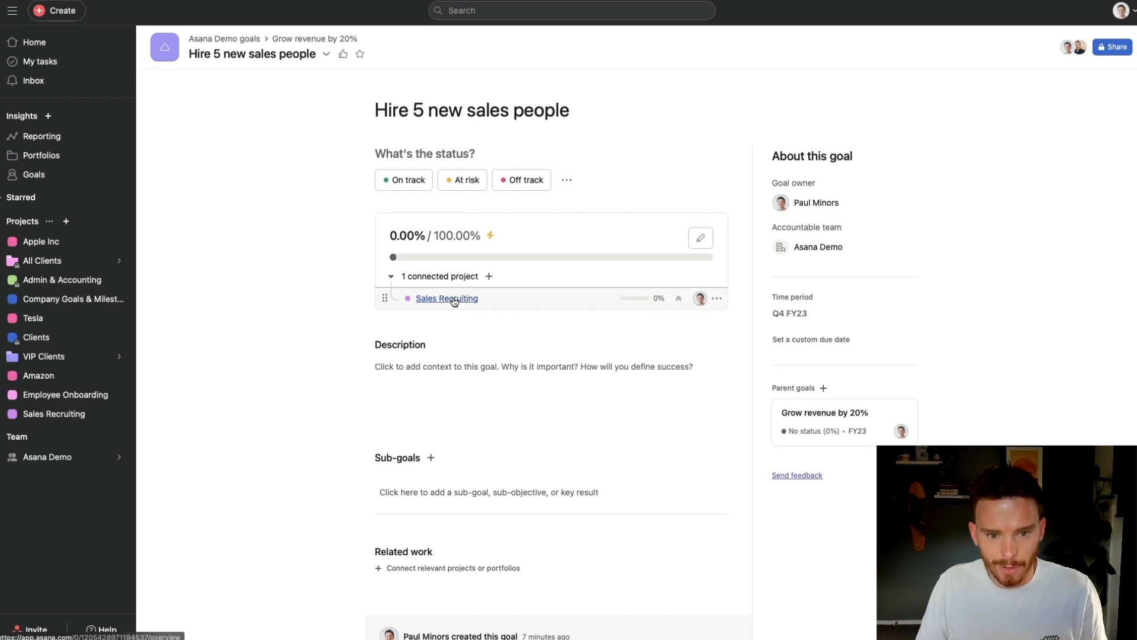
pyautogui.click(447, 298)
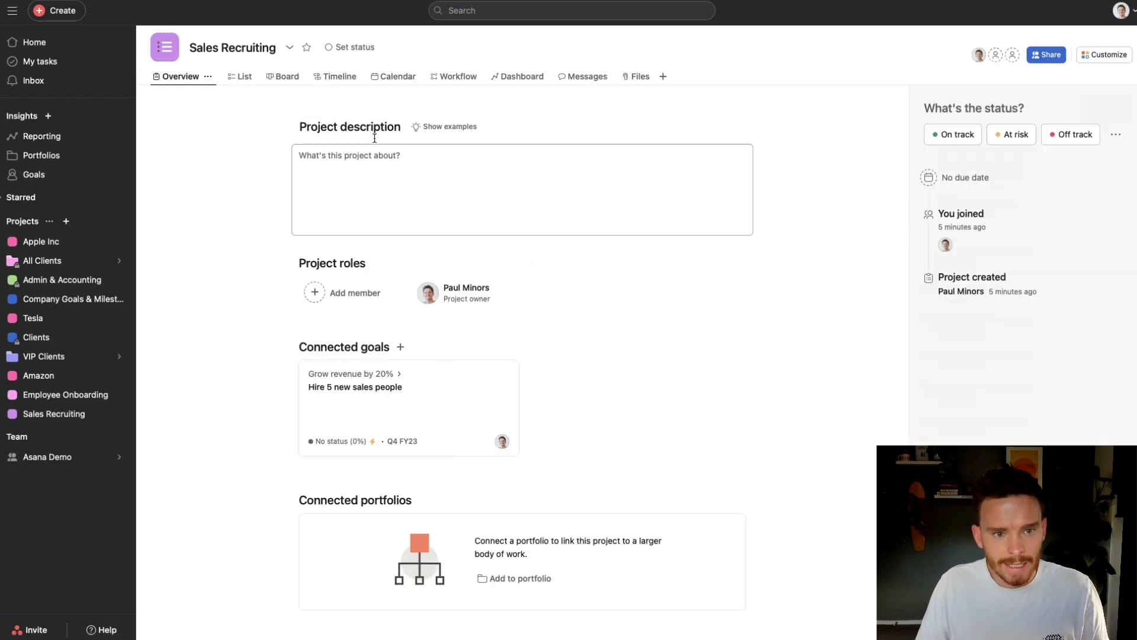
pyautogui.click(229, 76)
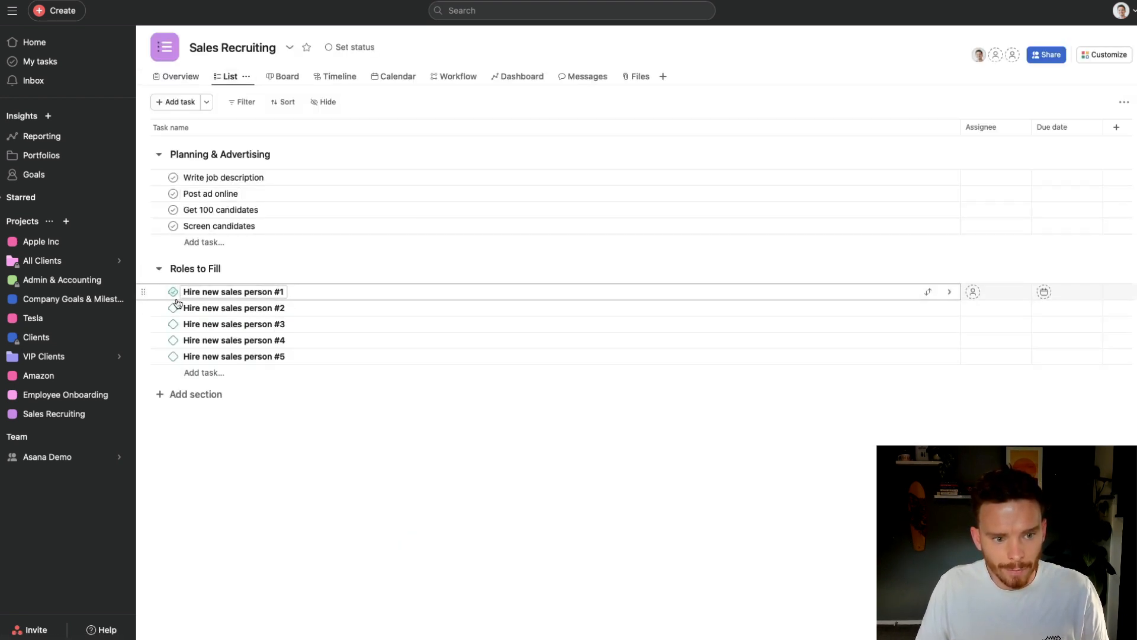
pyautogui.click(172, 291)
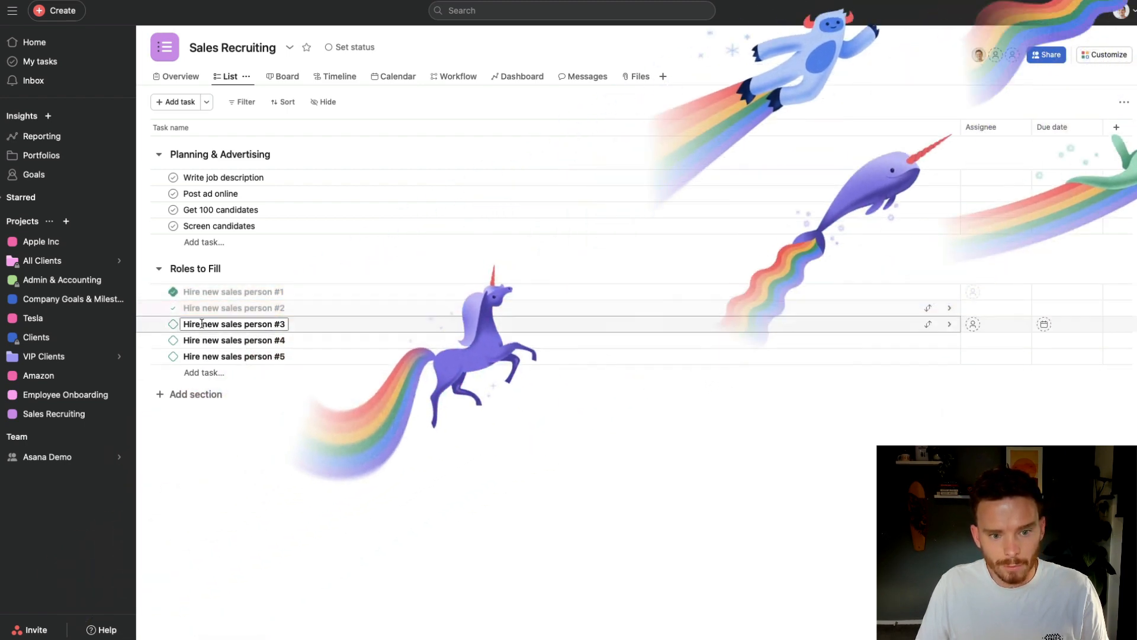
pyautogui.click(173, 308)
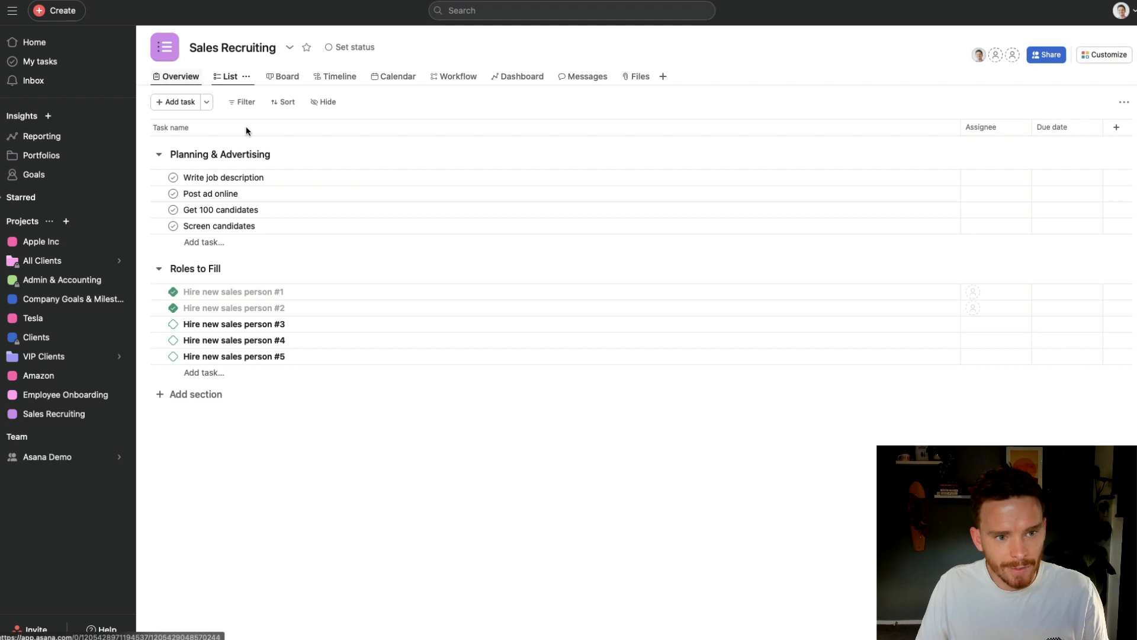
# Step: Confirm the hiring goal shows 40% and open the parent Grow revenue by 20% goal
pyautogui.click(180, 76)
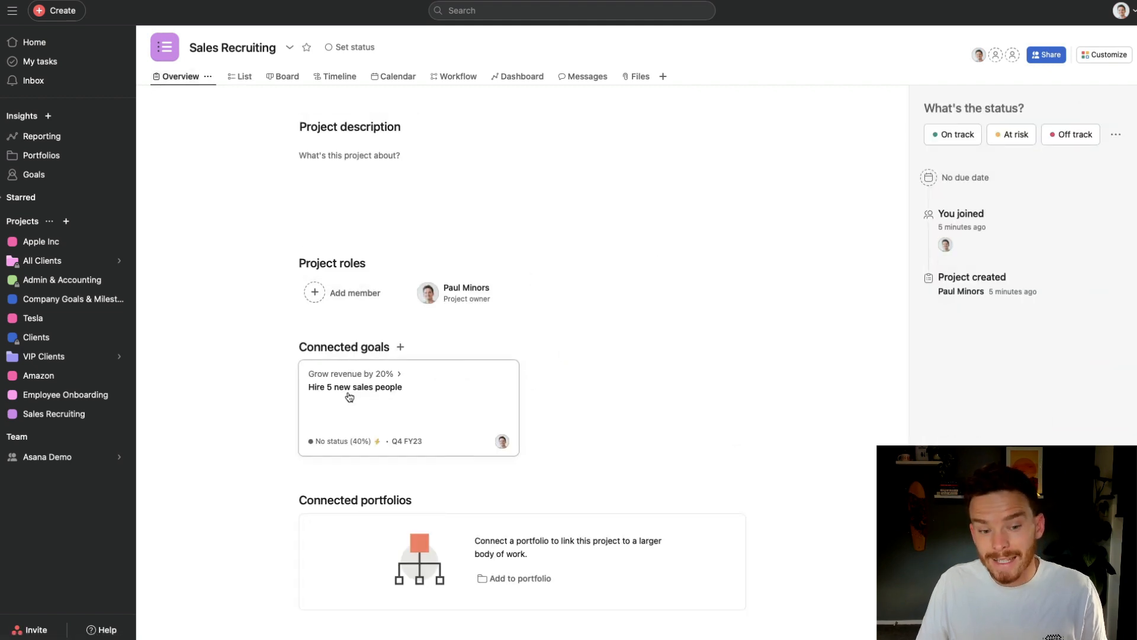
pyautogui.moveTo(307, 310)
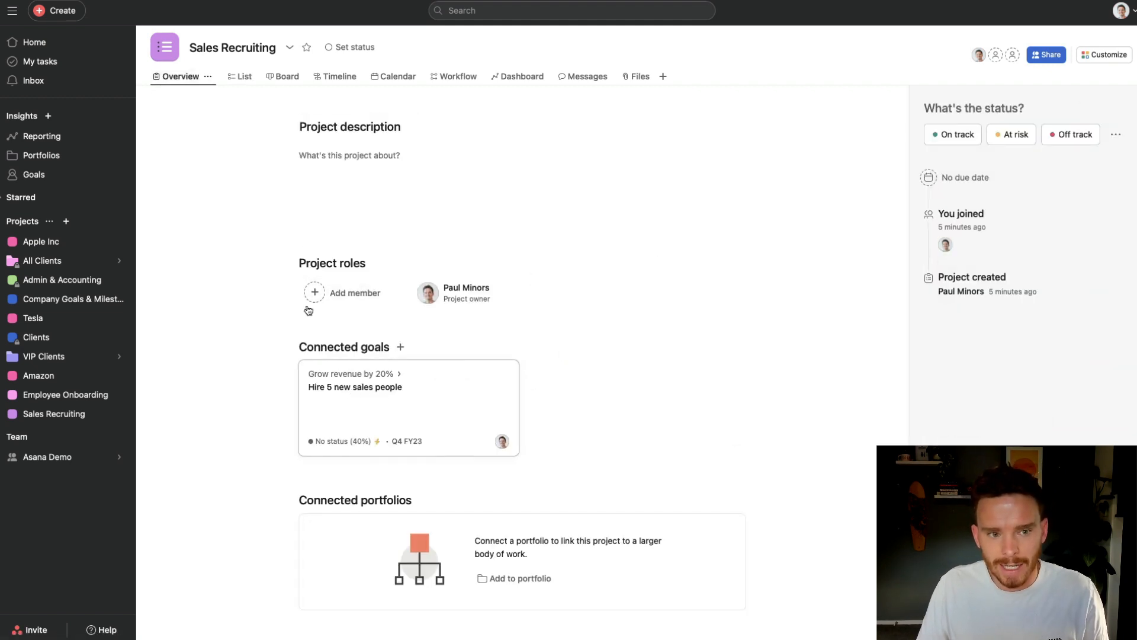
pyautogui.click(355, 387)
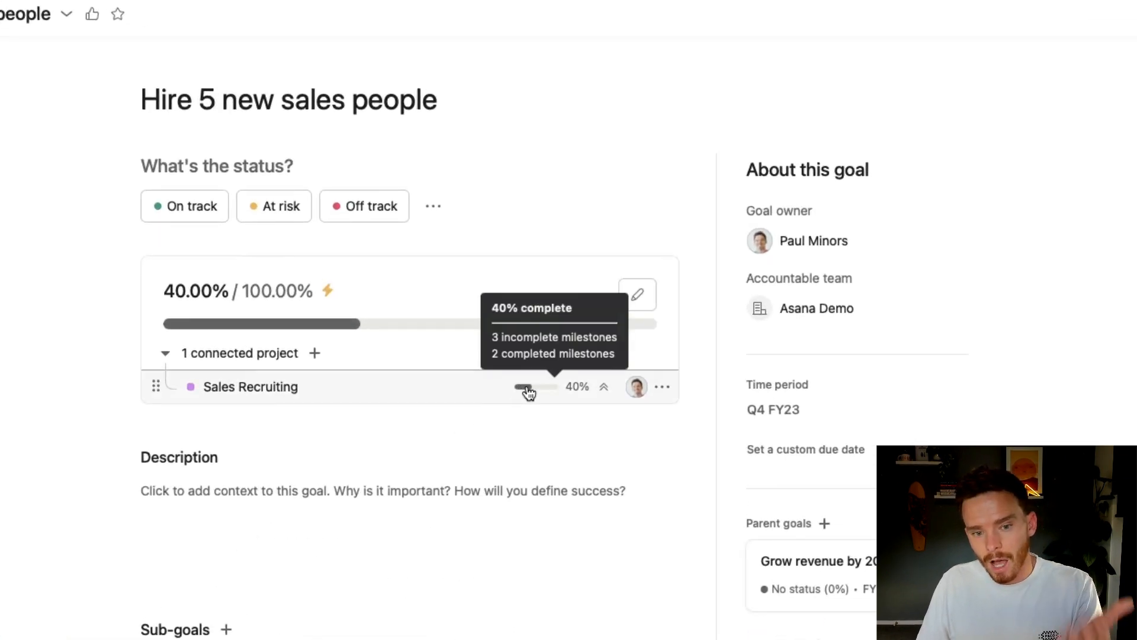
pyautogui.moveTo(532, 403)
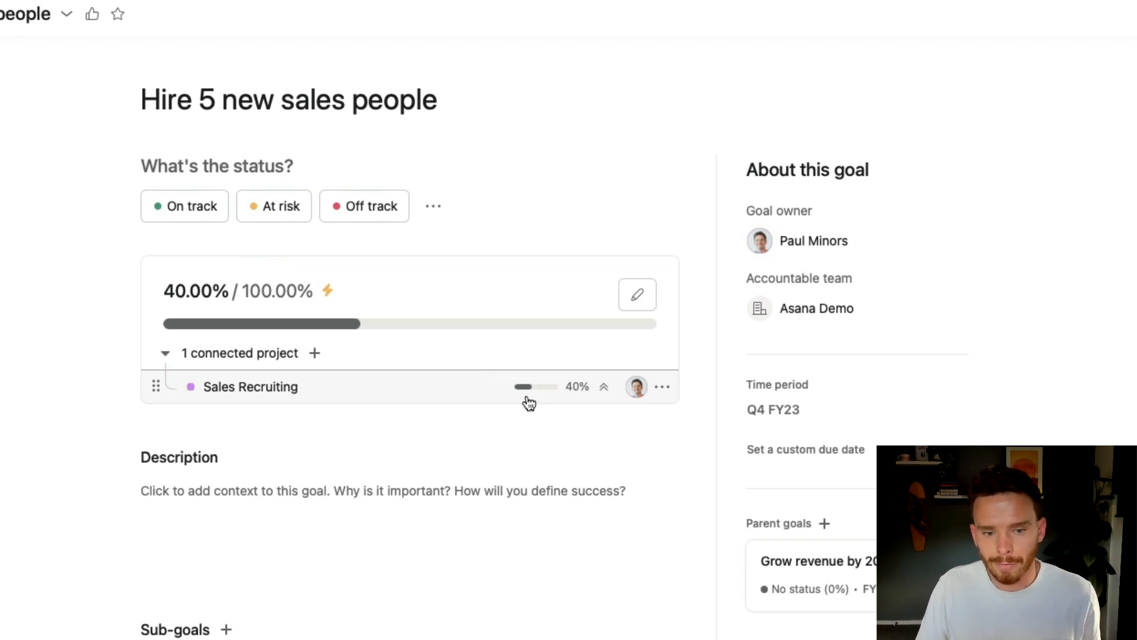
pyautogui.moveTo(821, 537)
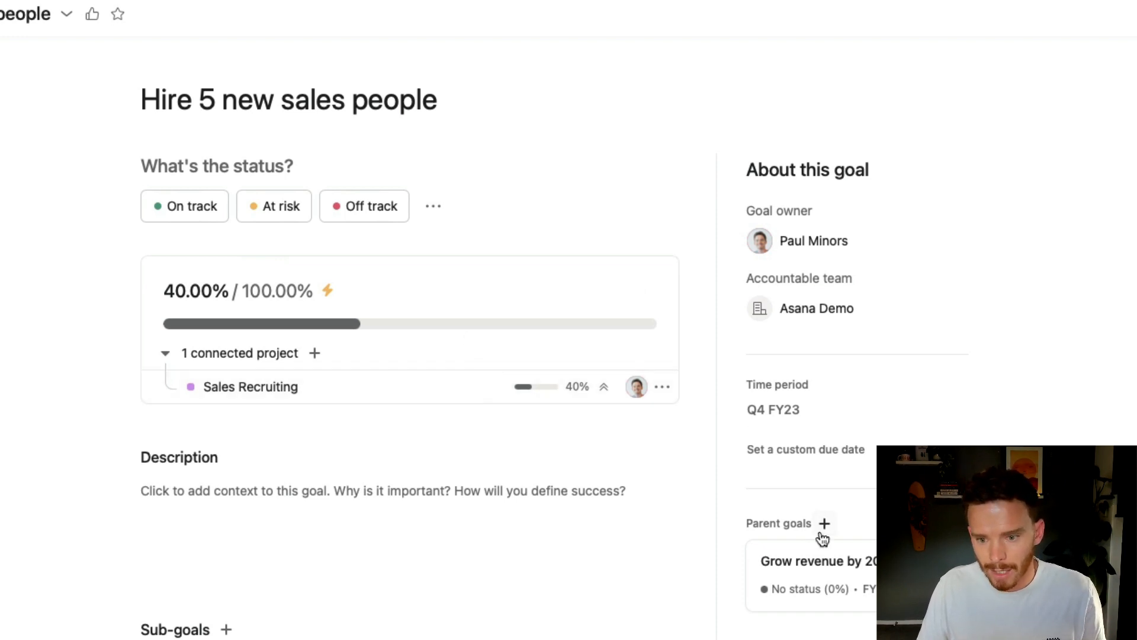
pyautogui.click(819, 561)
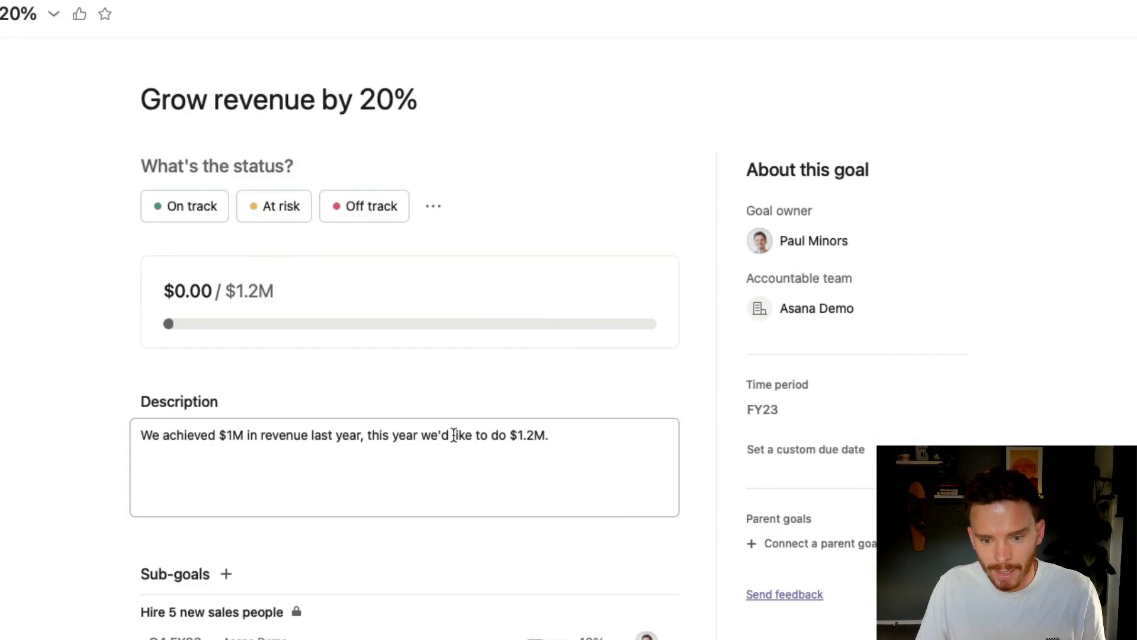
pyautogui.scroll(-3)
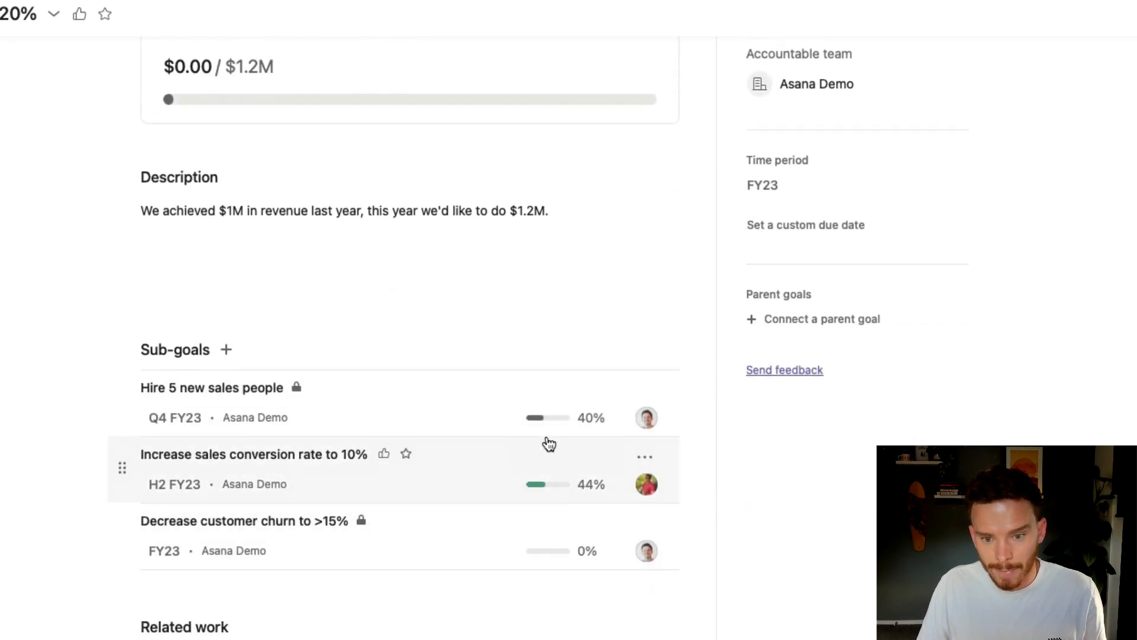
pyautogui.moveTo(544, 417)
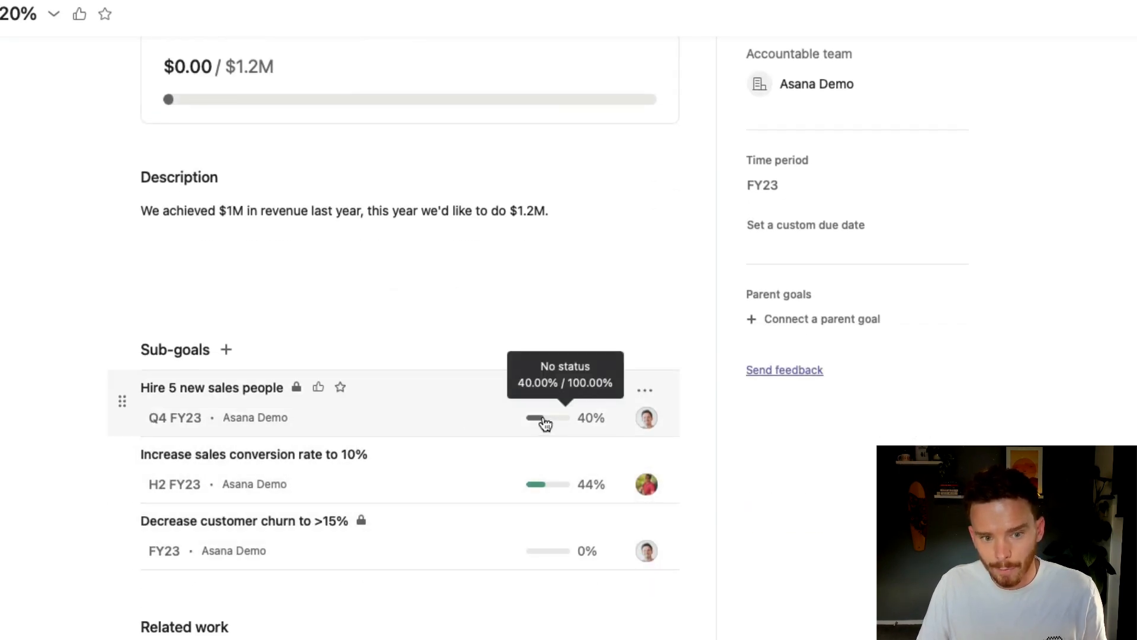
pyautogui.moveTo(535, 478)
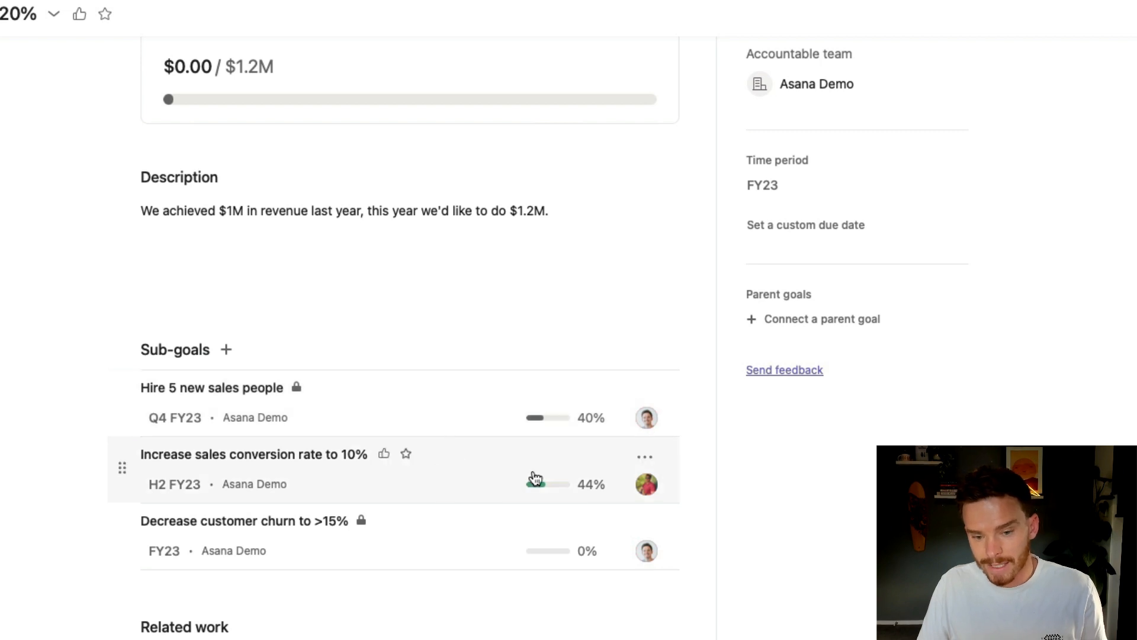
pyautogui.moveTo(537, 484)
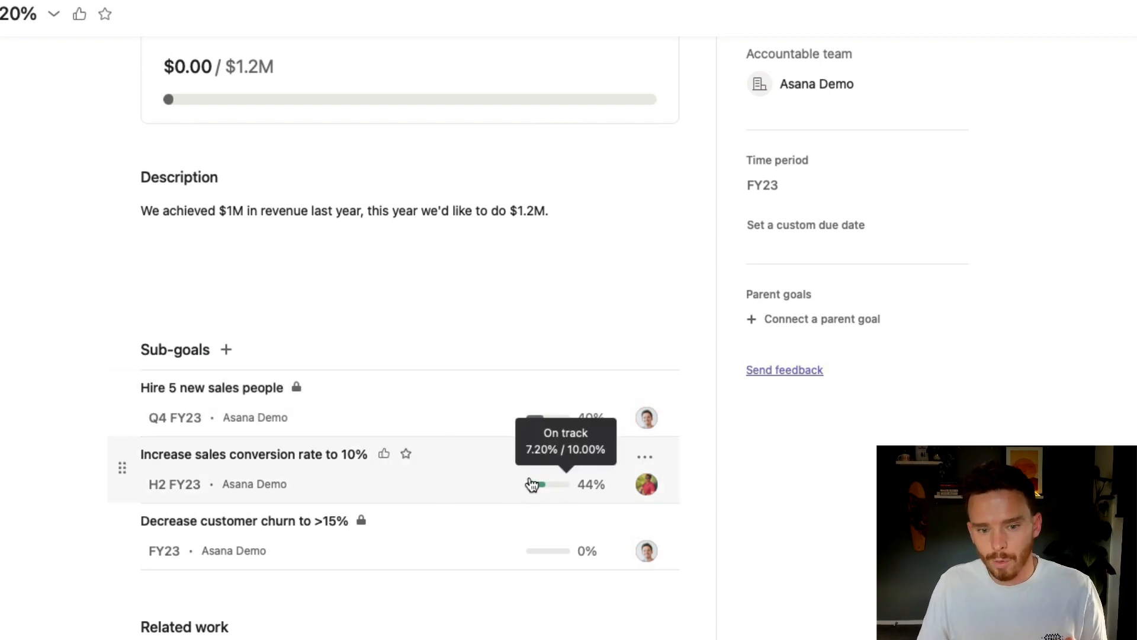
pyautogui.scroll(3)
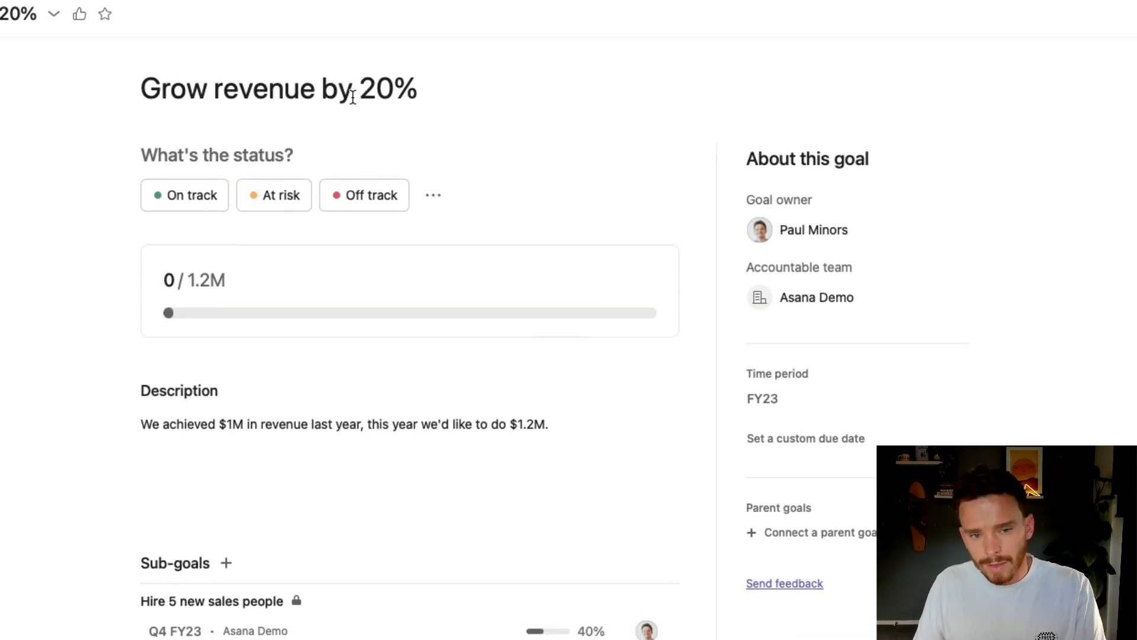
pyautogui.moveTo(528, 302)
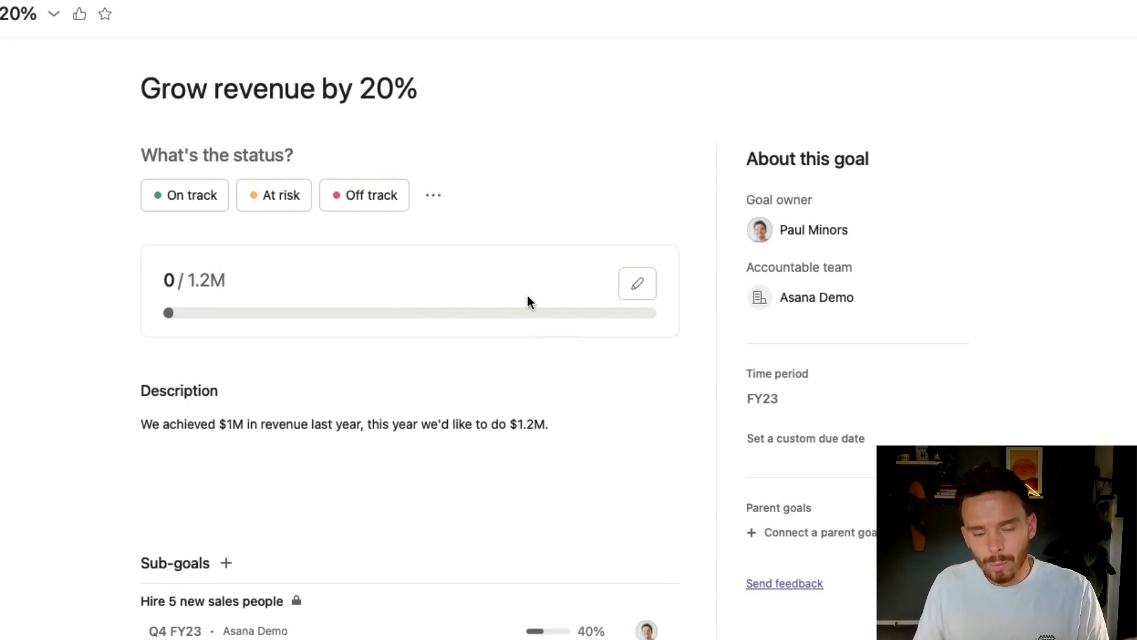
pyautogui.moveTo(667, 304)
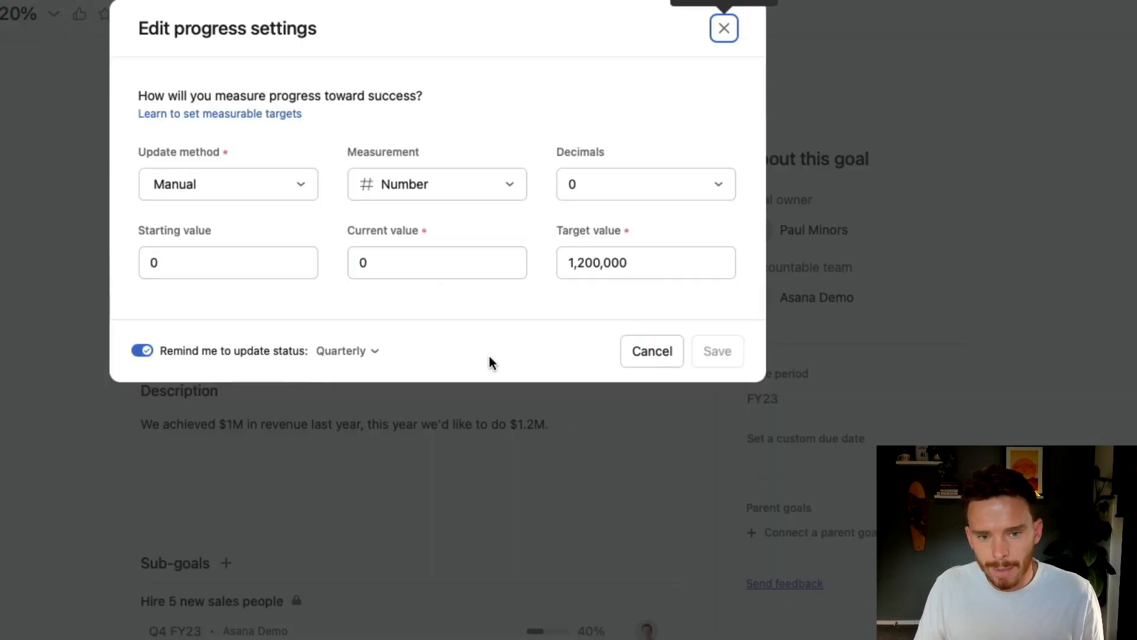
# Step: Make Grow revenue by 20% roll up automatically from sub-goals as a percent, showing 28%
pyautogui.click(227, 183)
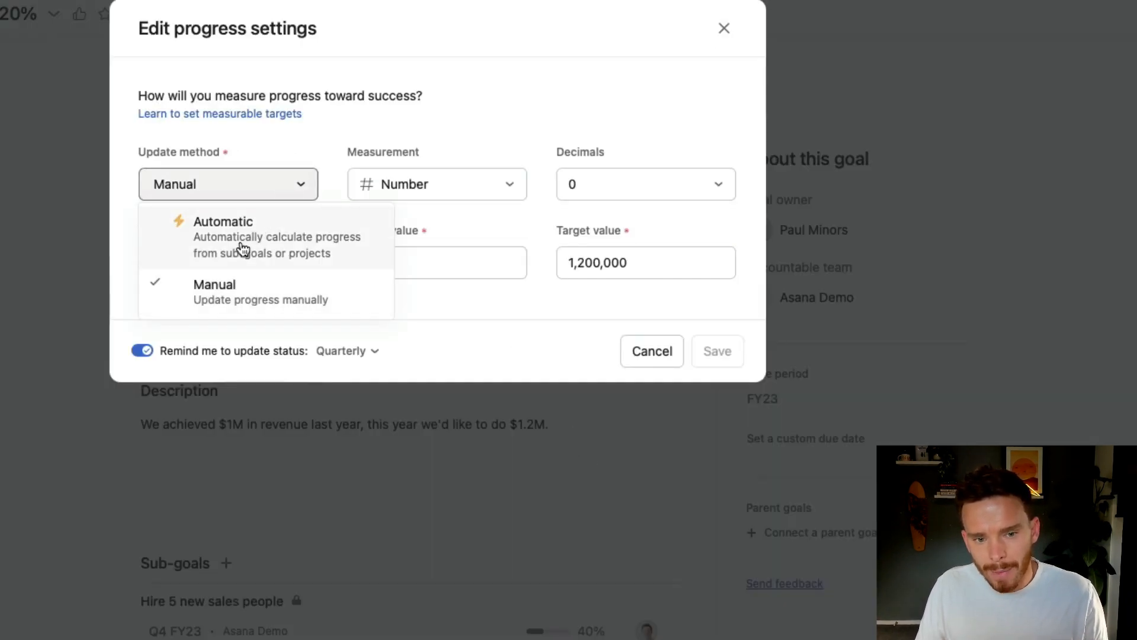
pyautogui.click(223, 235)
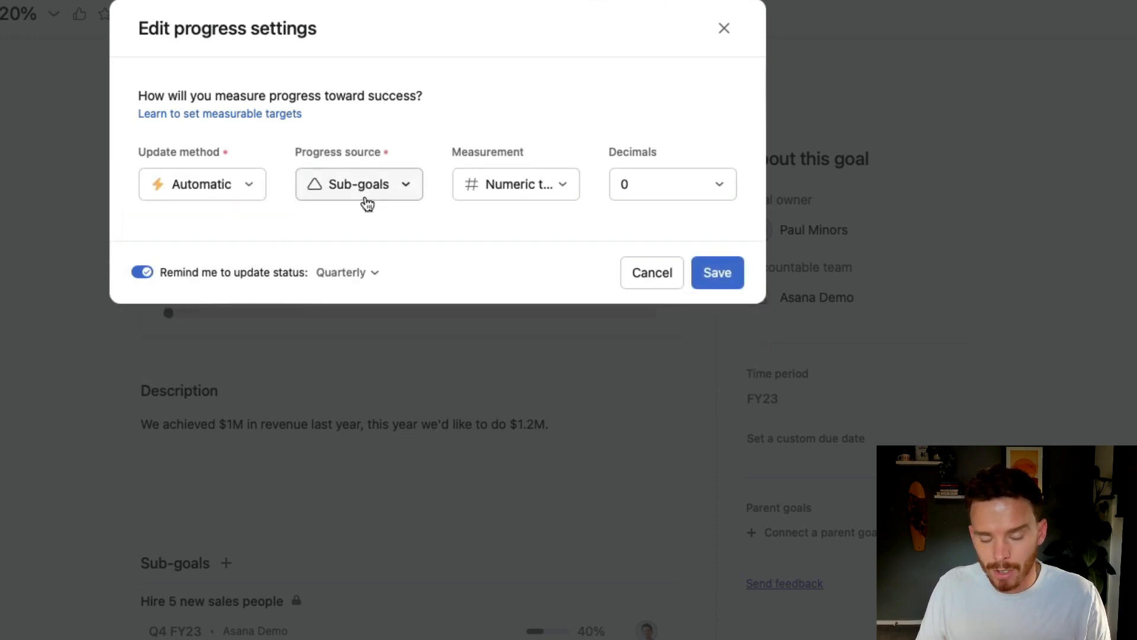
pyautogui.moveTo(341, 190)
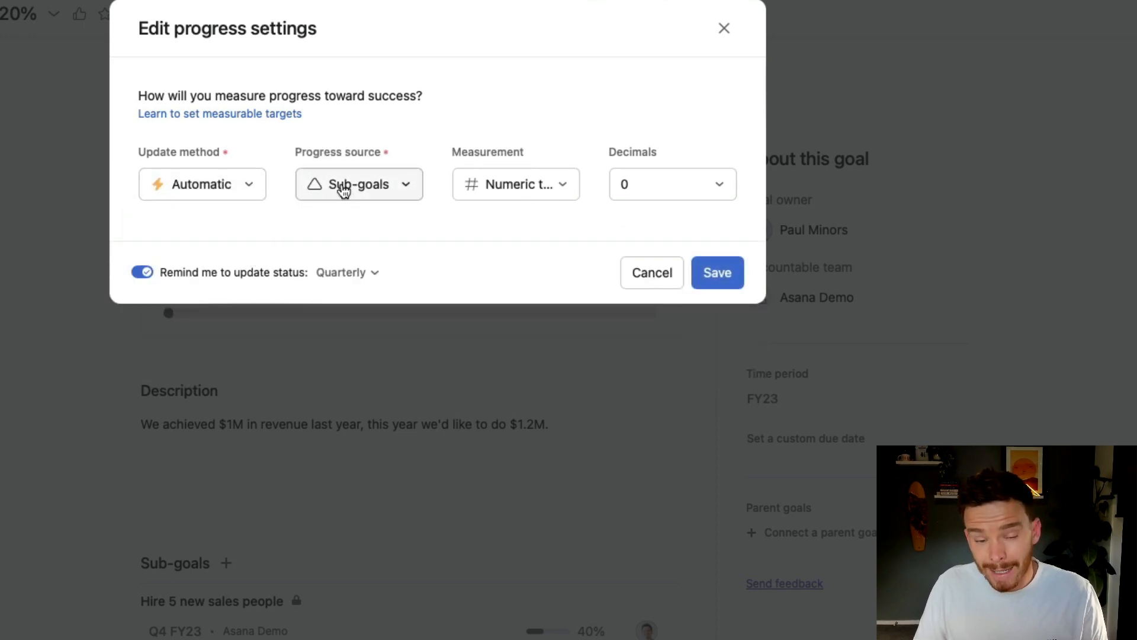
pyautogui.moveTo(390, 239)
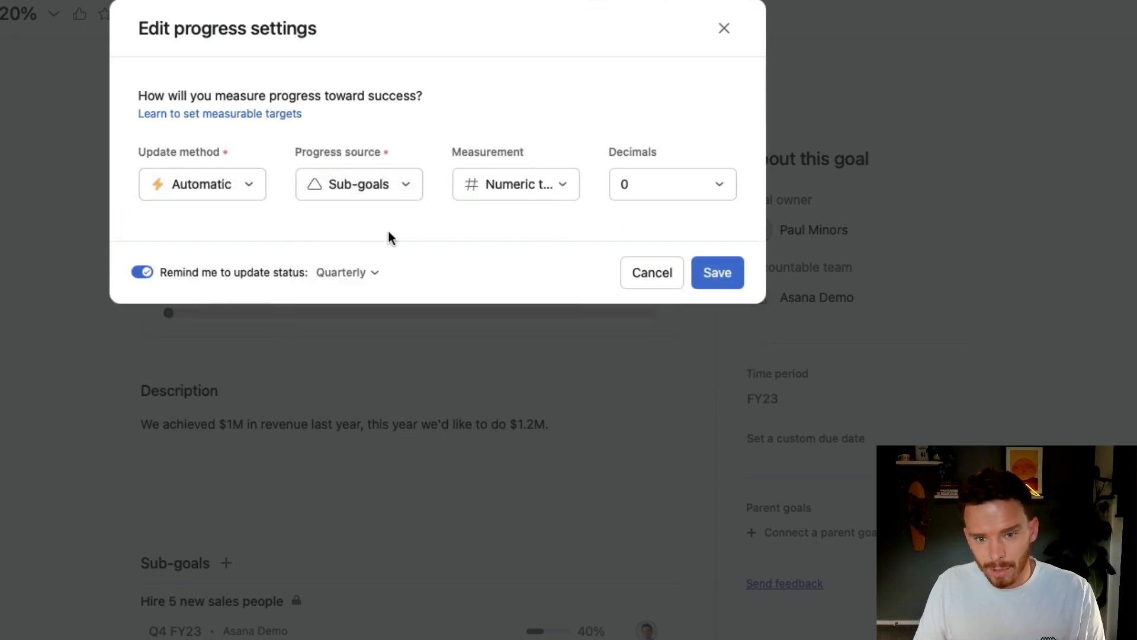
pyautogui.click(516, 183)
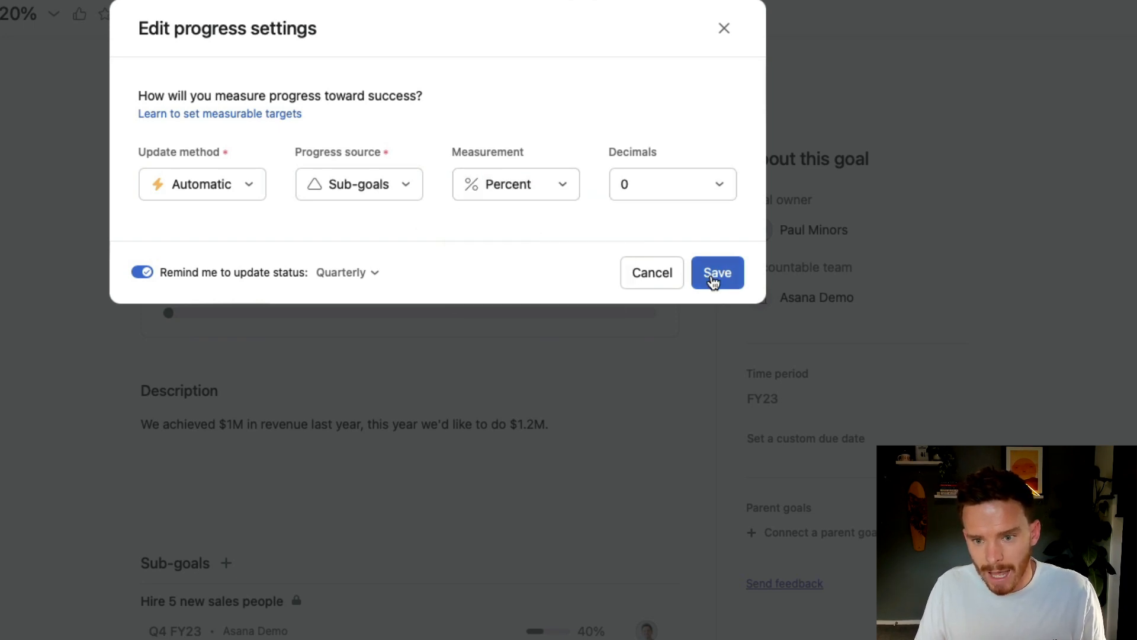
pyautogui.click(717, 272)
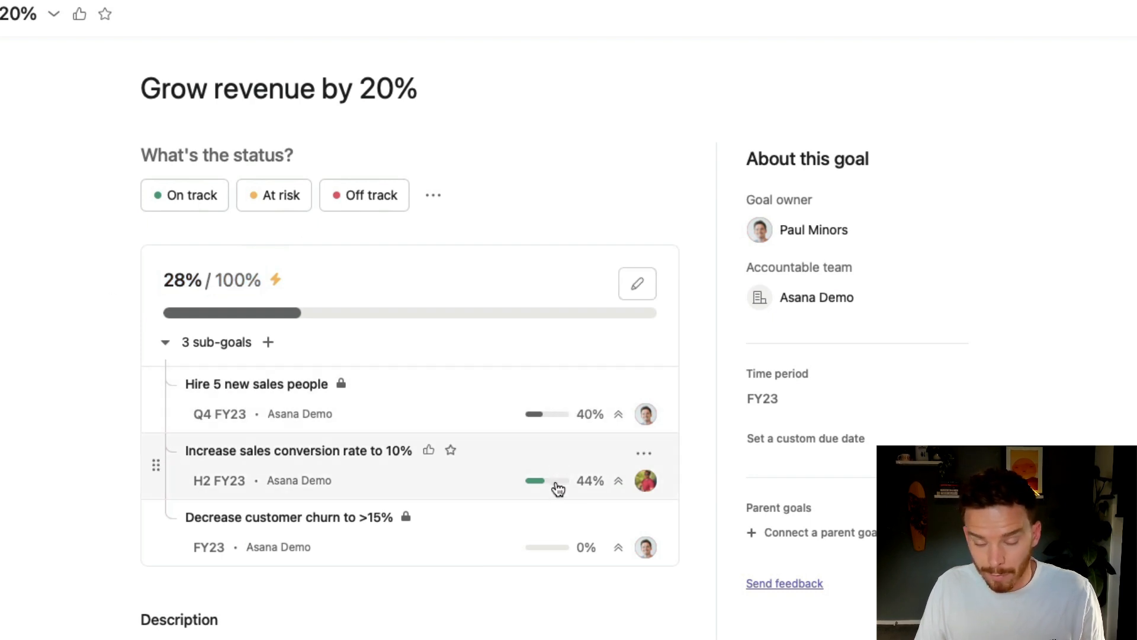
pyautogui.moveTo(576, 453)
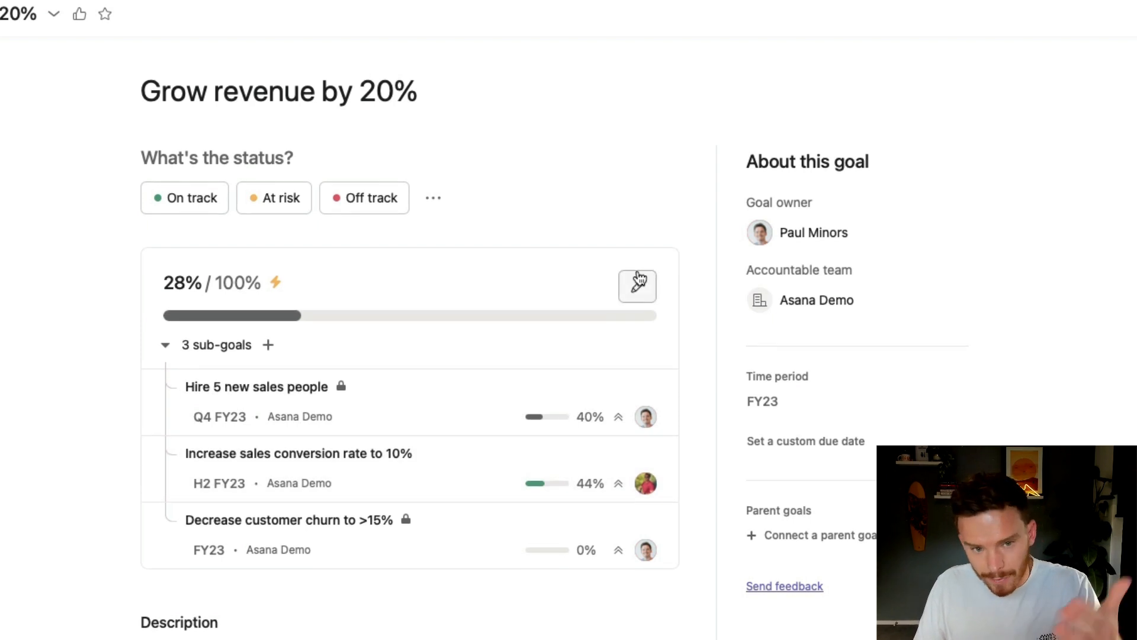
# Step: Track 'Grow revenue by 20%' manually in $ USD toward a 1,200,000 target, then return to Goals
pyautogui.click(636, 284)
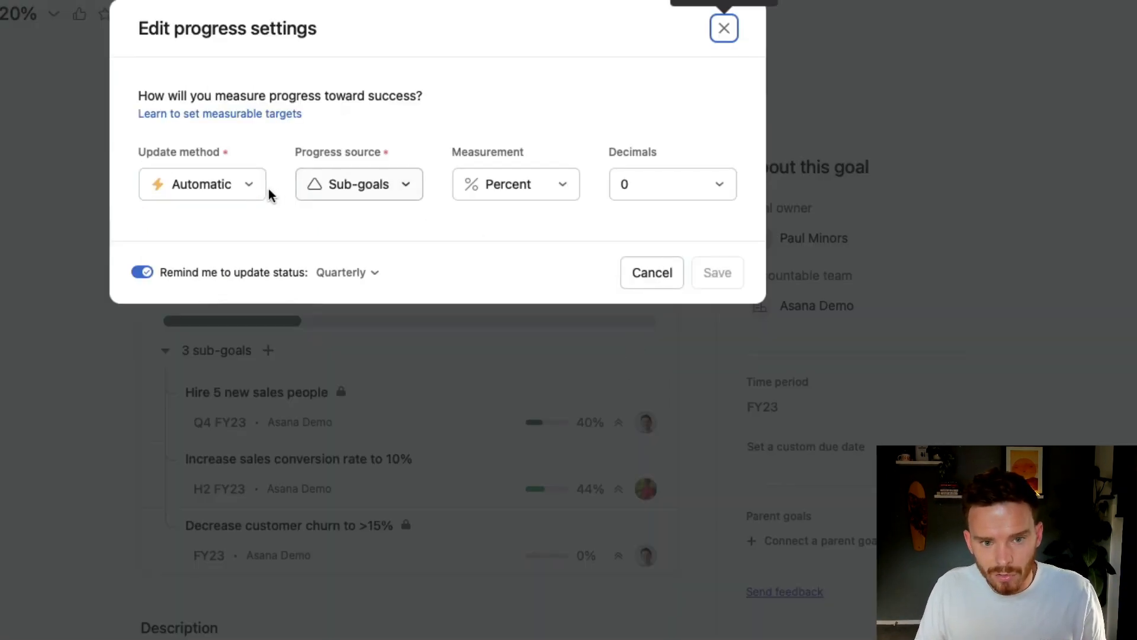
pyautogui.click(201, 184)
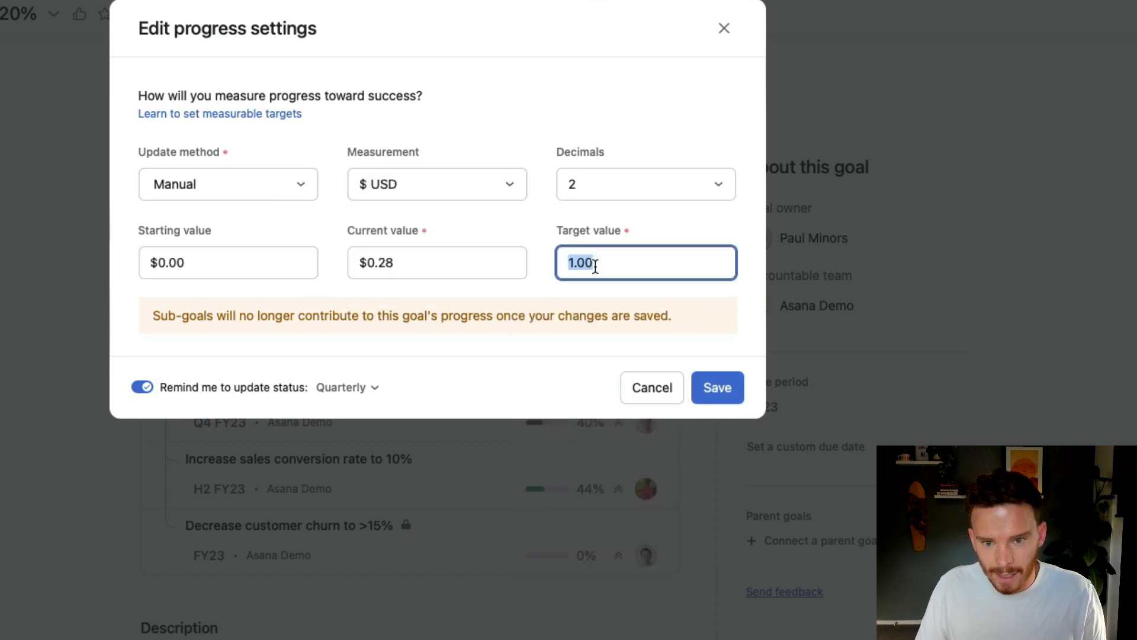
pyautogui.write('1200000')
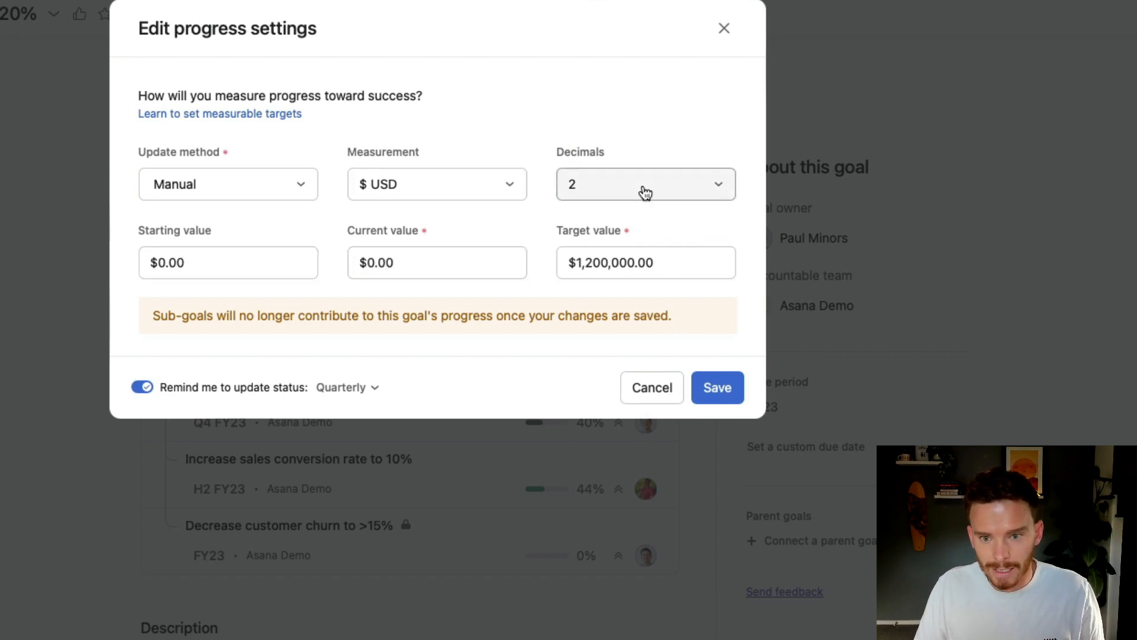
pyautogui.click(717, 388)
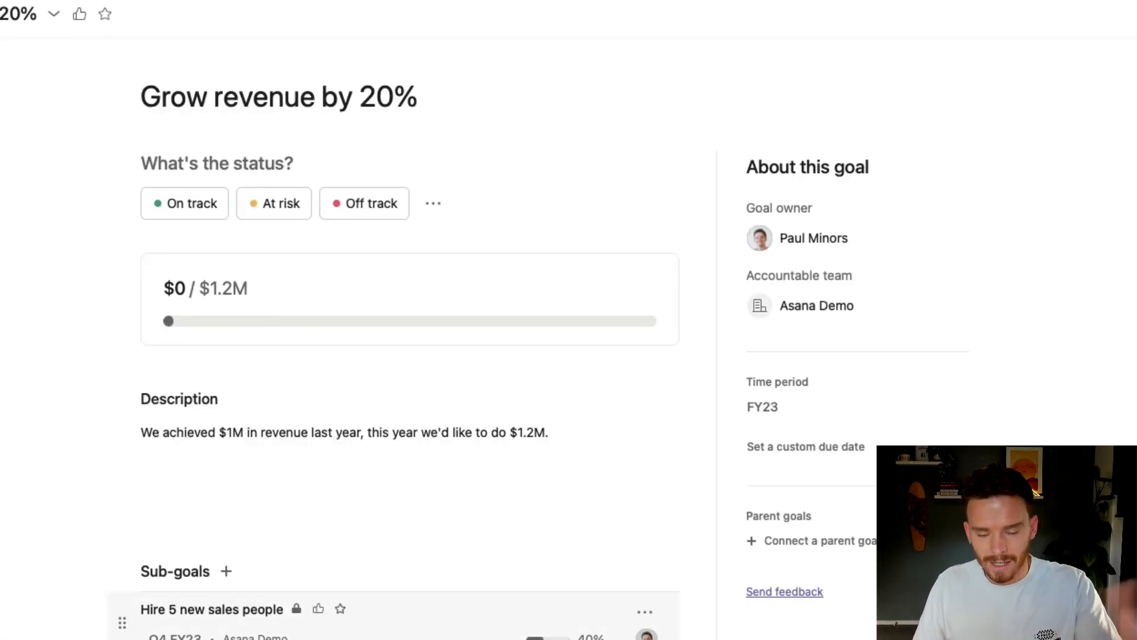
pyautogui.click(345, 432)
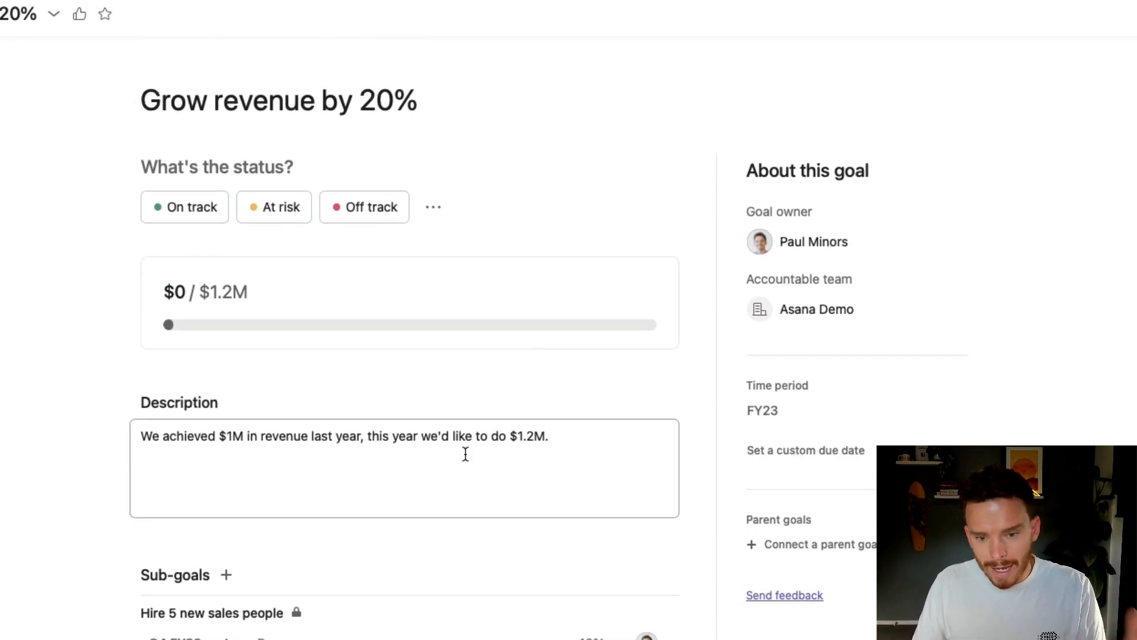
pyautogui.click(591, 524)
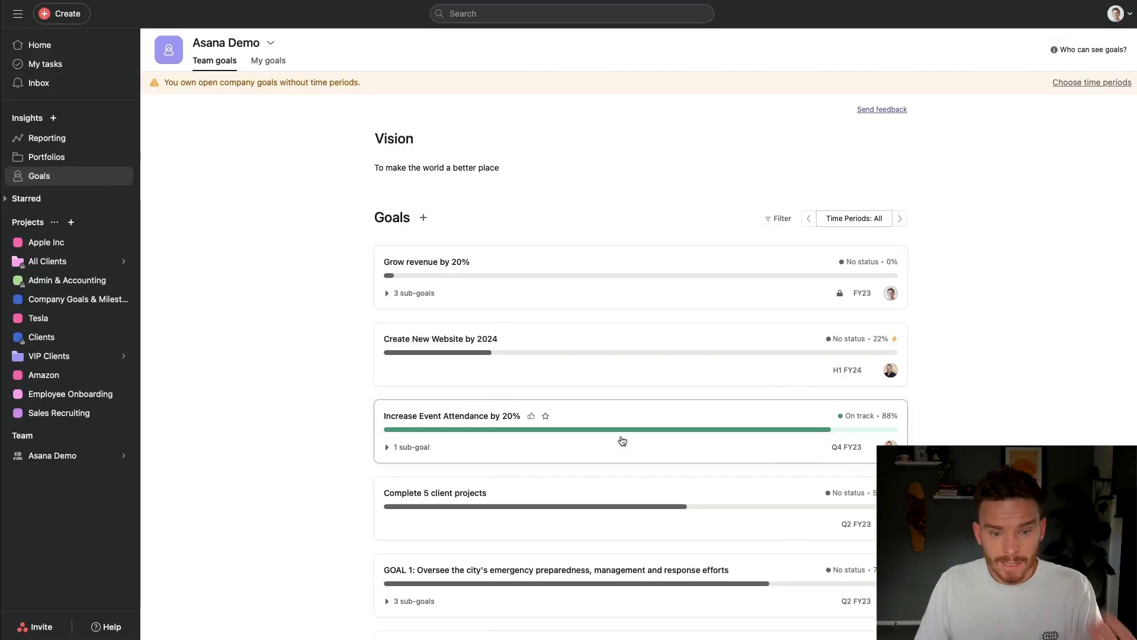
pyautogui.moveTo(433, 278)
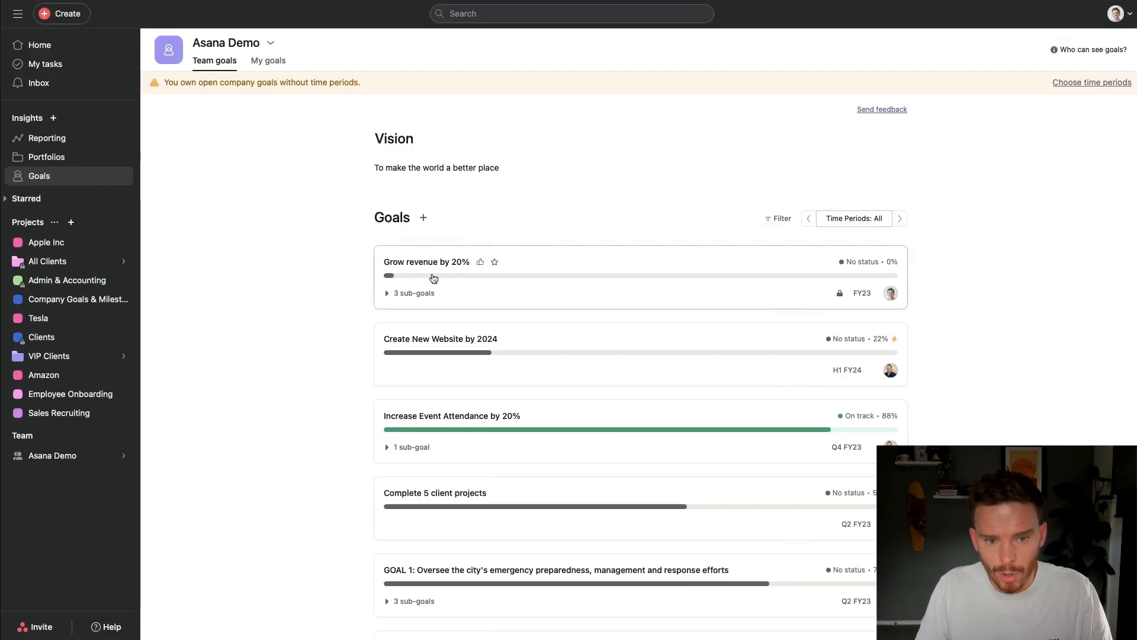
# Step: Expand the revenue goal's three sub-goals and open the Filter's Status options
pyautogui.click(388, 294)
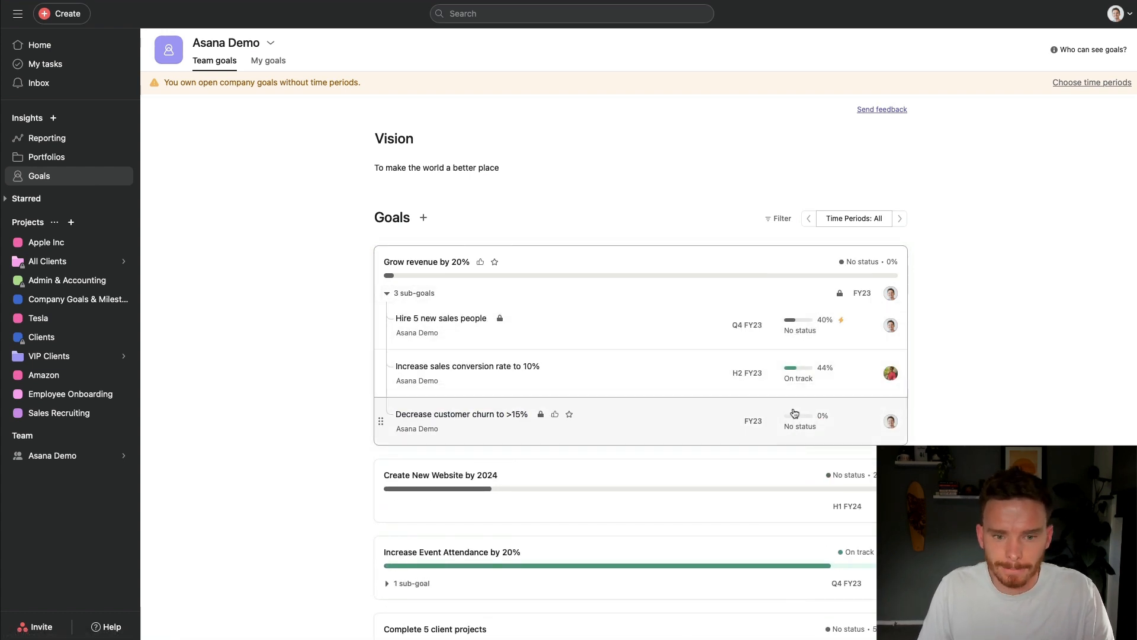
pyautogui.click(781, 219)
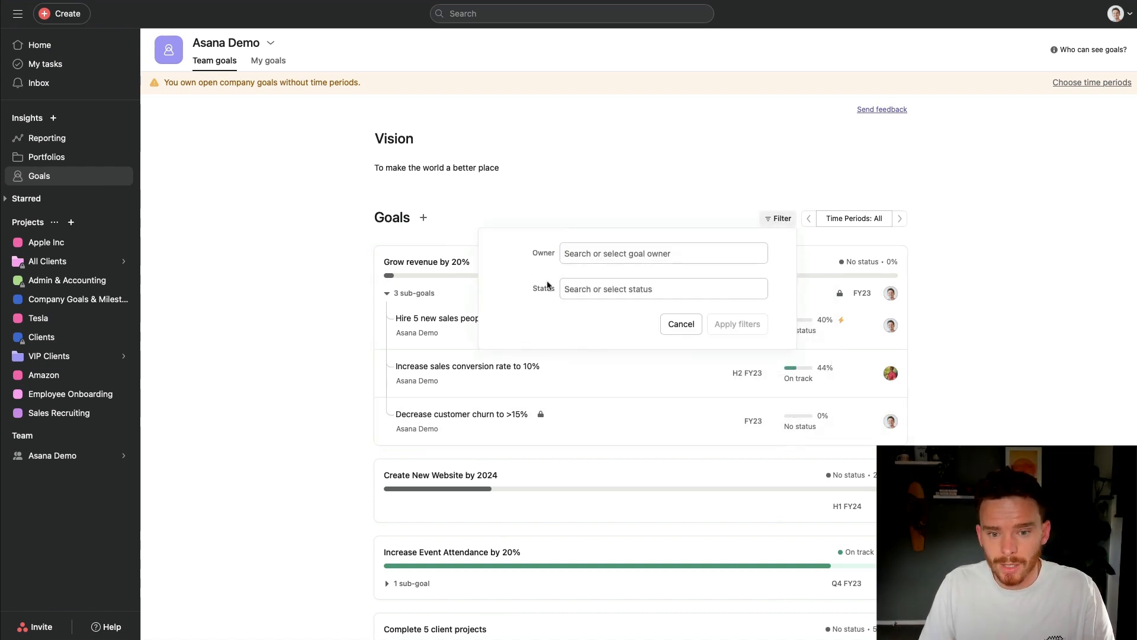
pyautogui.click(661, 288)
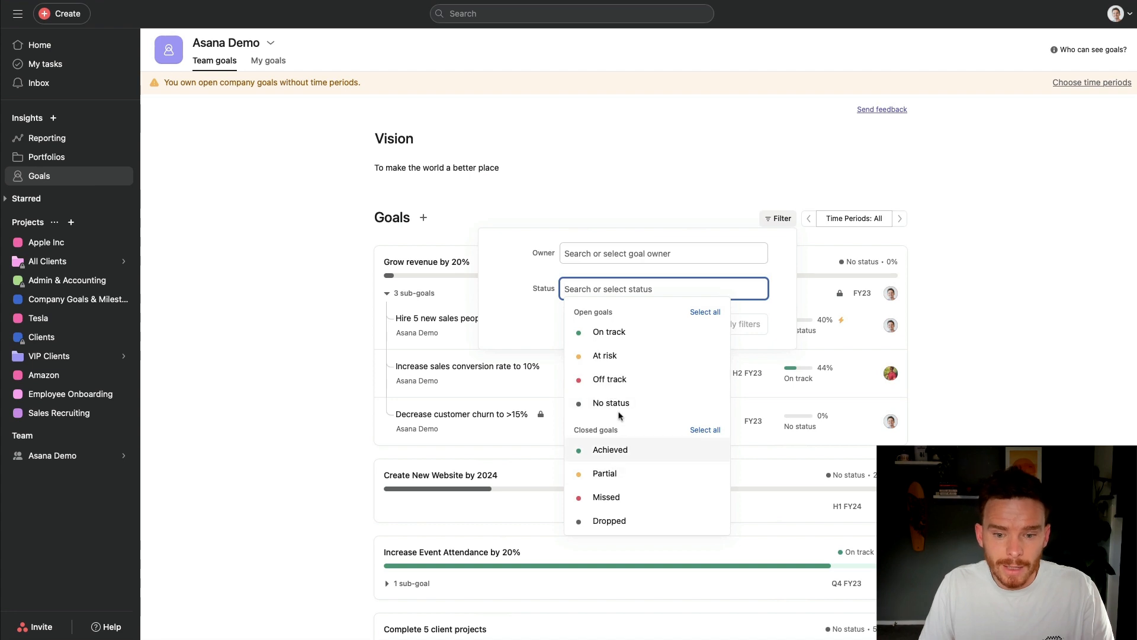
pyautogui.moveTo(620, 382)
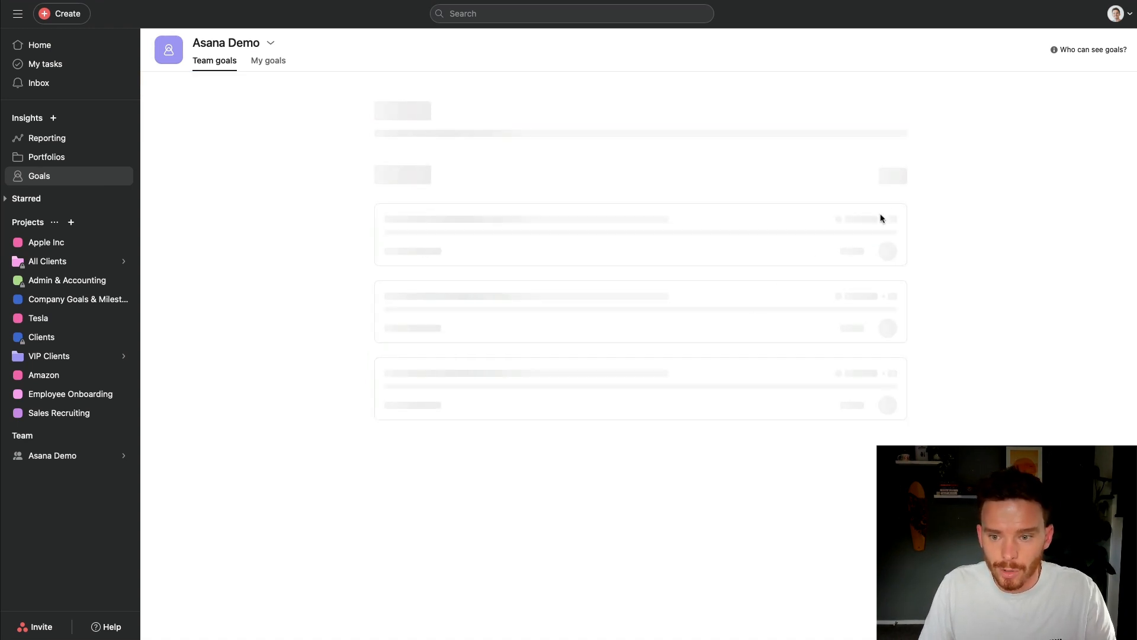
# Step: Filter the team goals list to the H2 FY23 time period
pyautogui.click(853, 220)
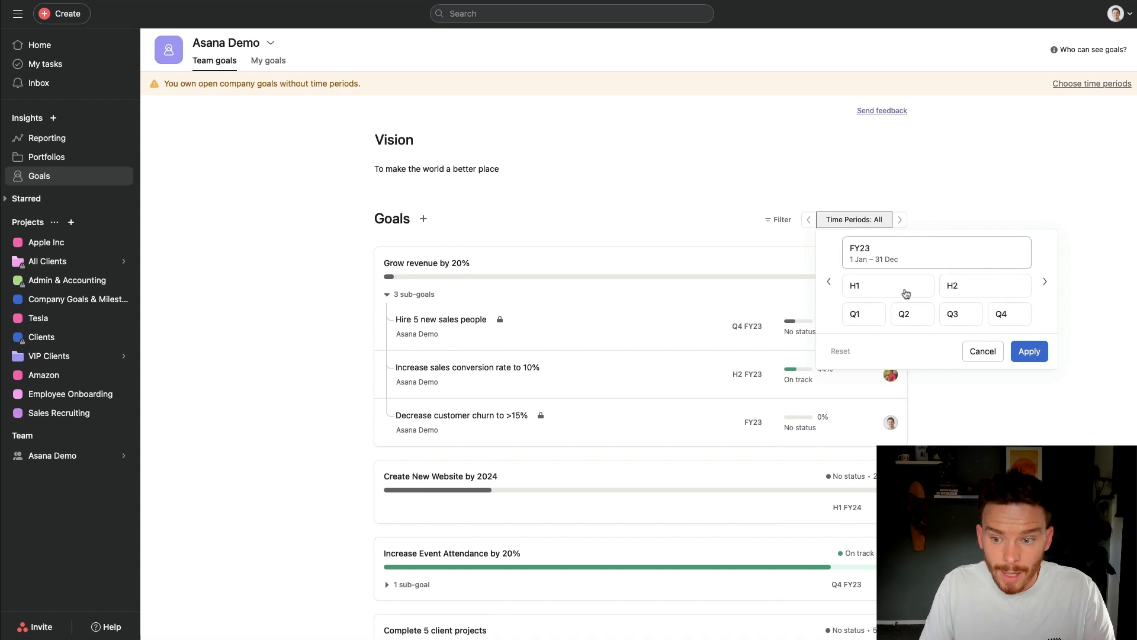
pyautogui.click(985, 285)
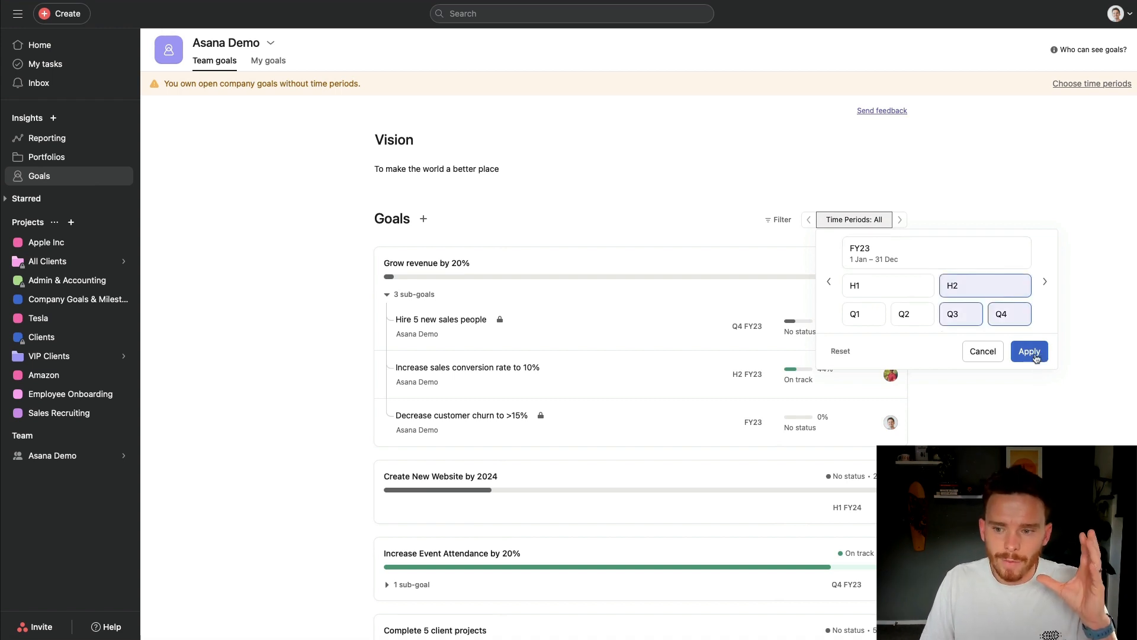
pyautogui.click(1028, 351)
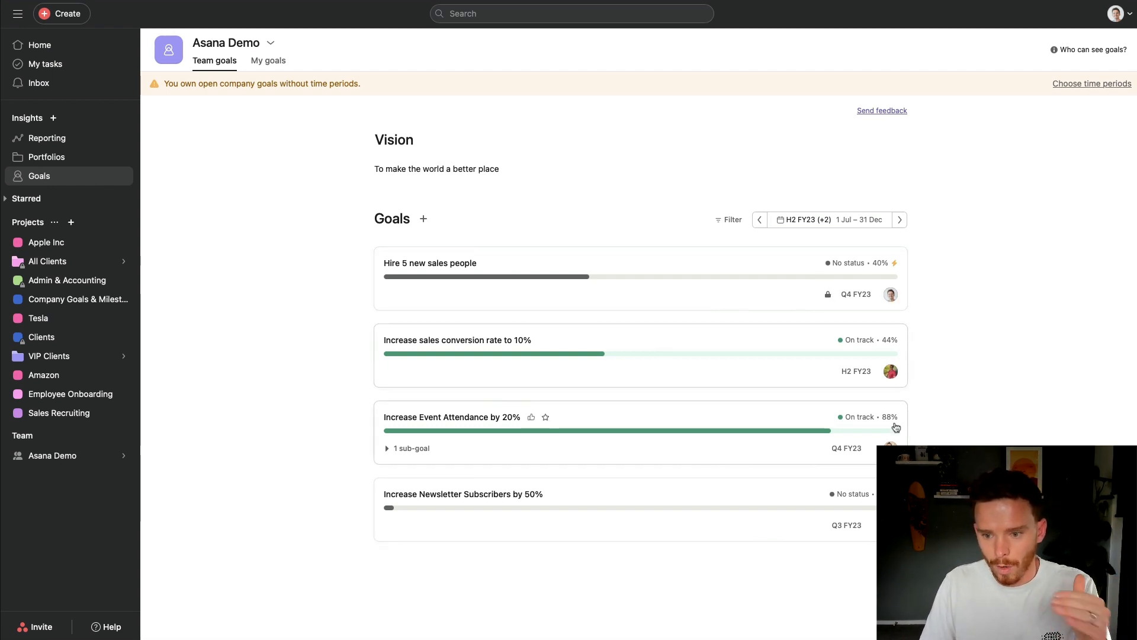
pyautogui.moveTo(965, 331)
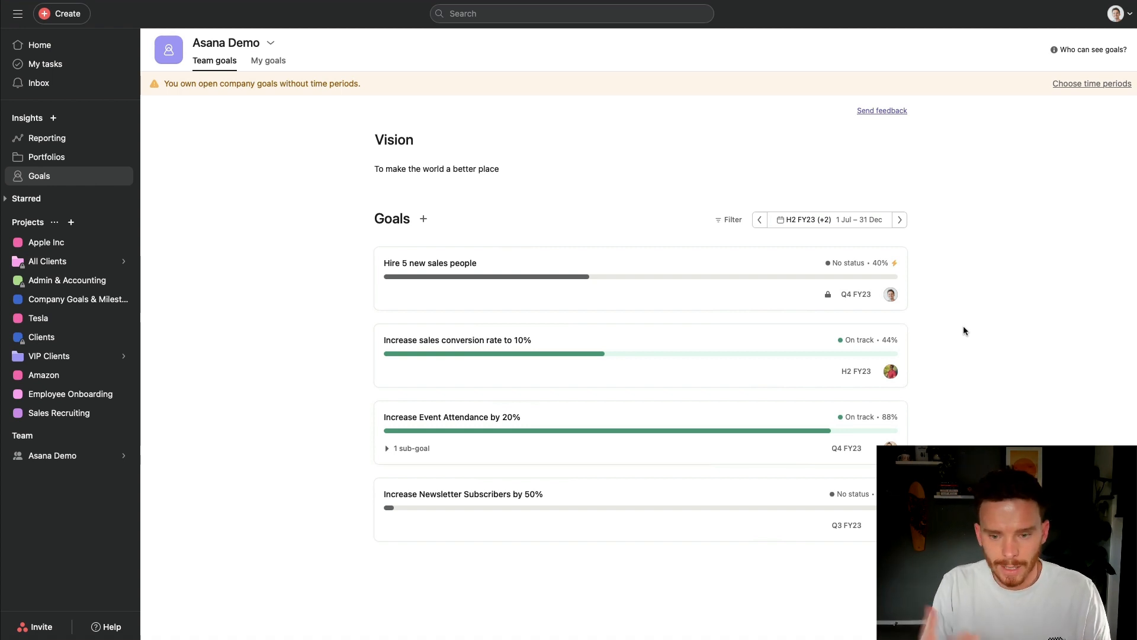
pyautogui.moveTo(925, 323)
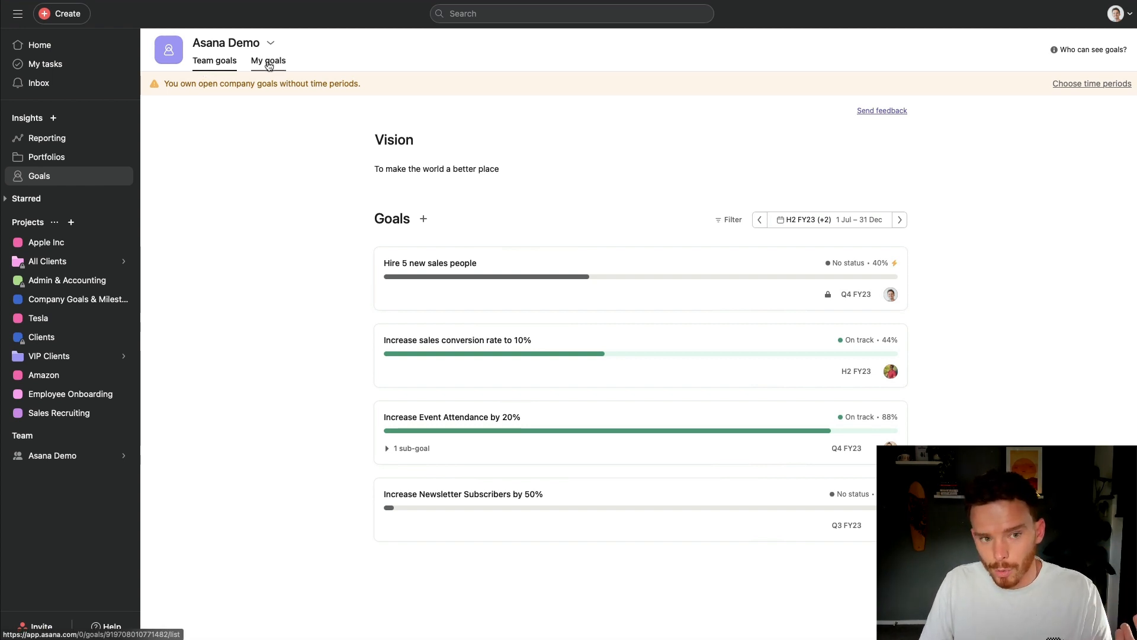
# Step: Glance at My goals, then reset the Team goals time period filter
pyautogui.click(268, 61)
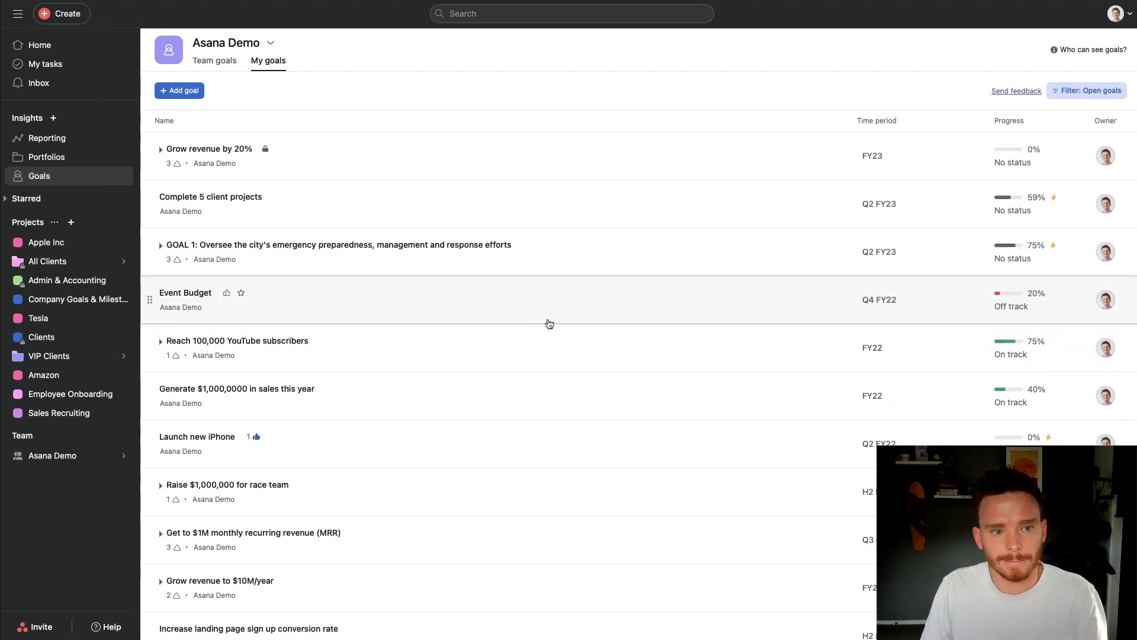
pyautogui.click(214, 60)
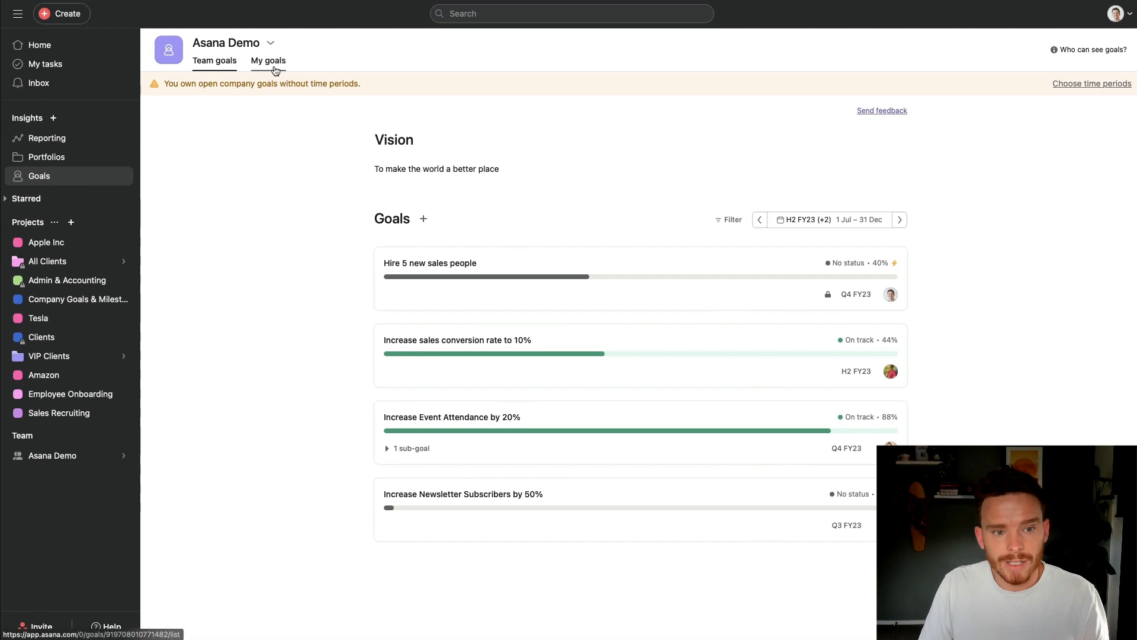
pyautogui.click(828, 219)
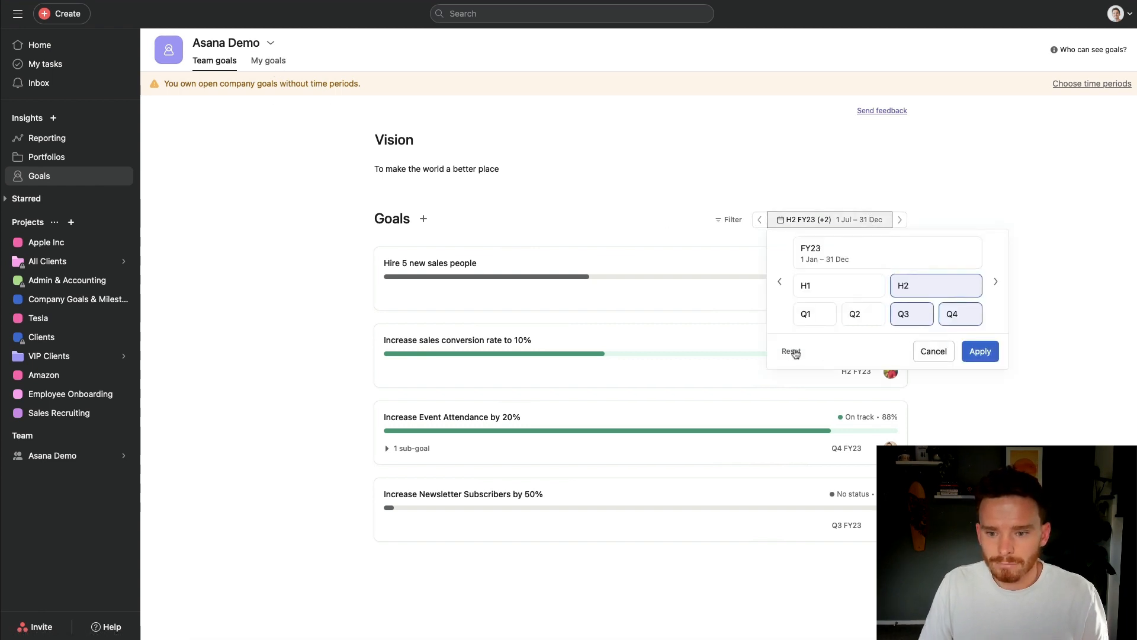
pyautogui.click(789, 351)
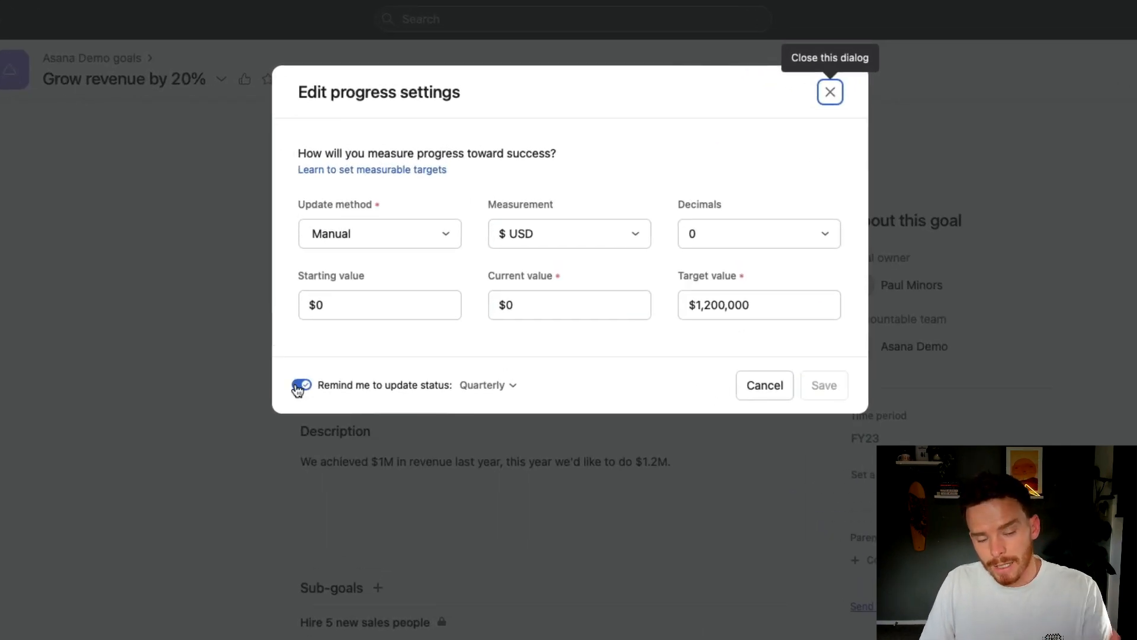
pyautogui.click(488, 385)
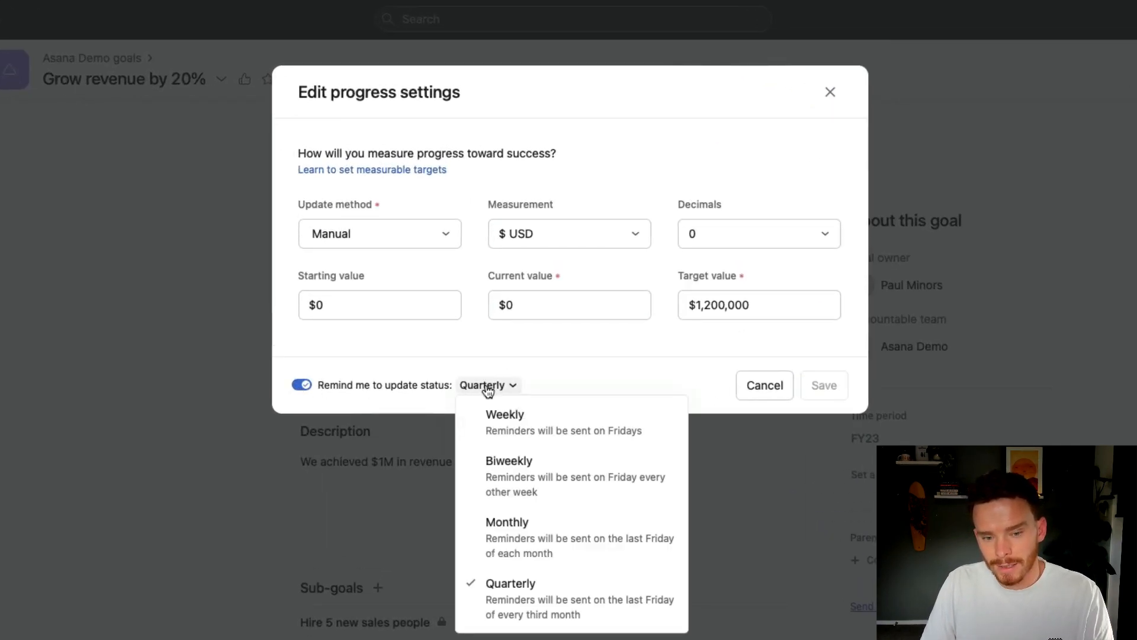
pyautogui.moveTo(580, 501)
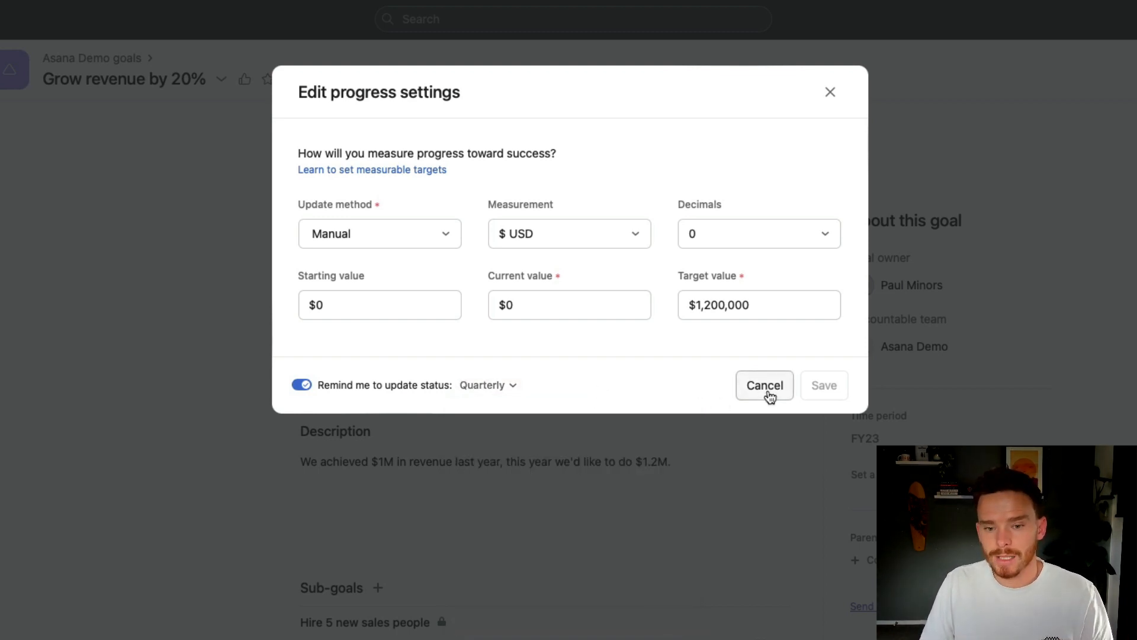
pyautogui.click(763, 385)
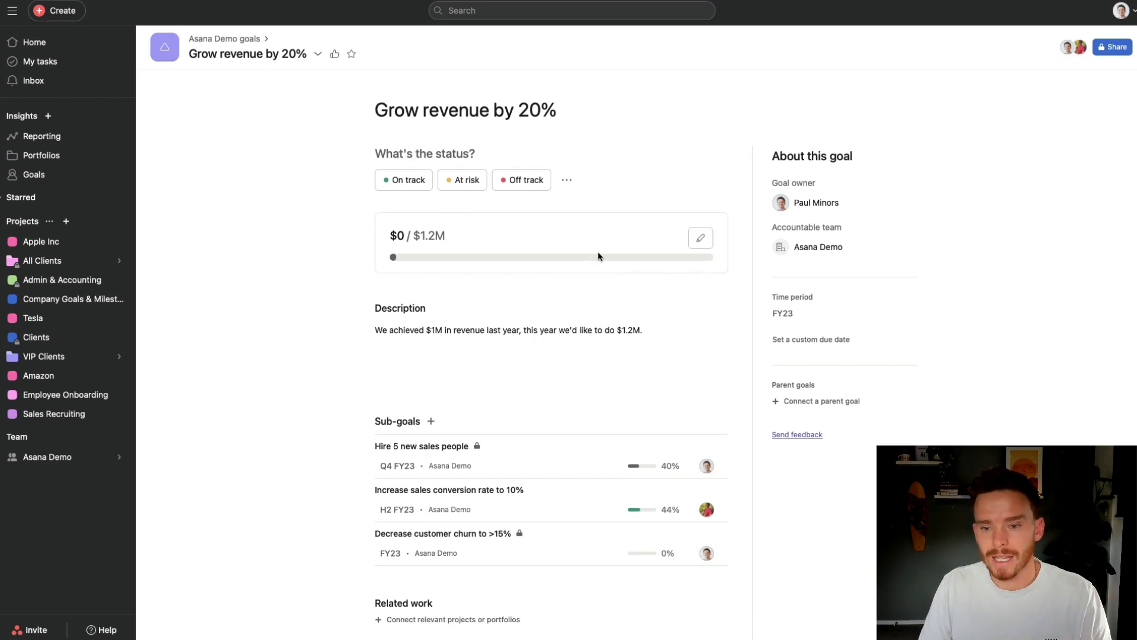
pyautogui.click(33, 174)
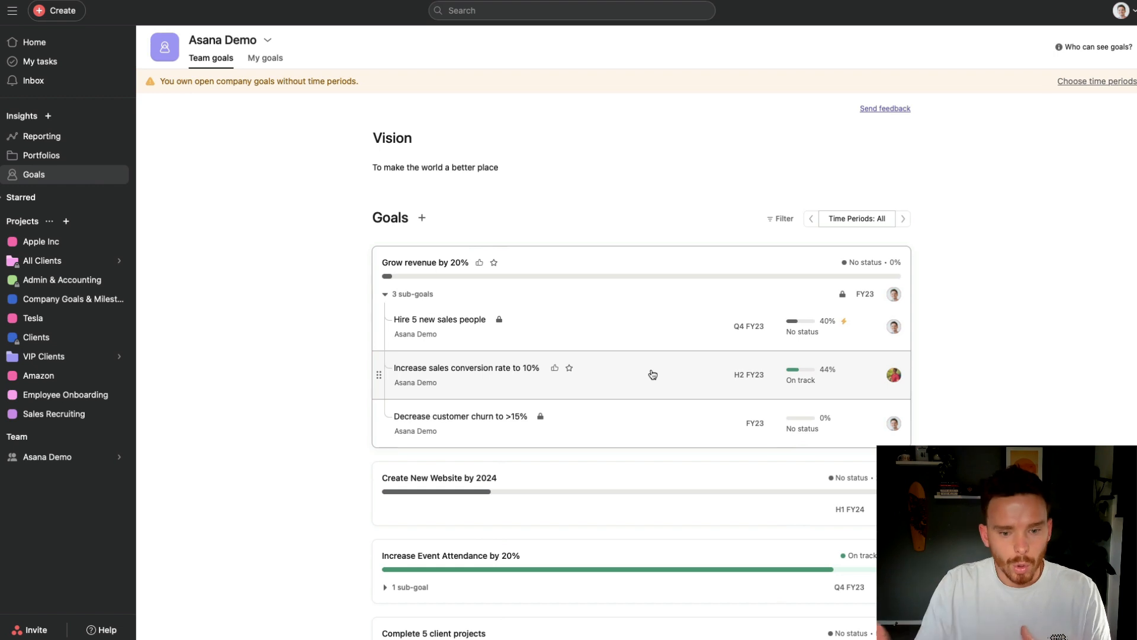
pyautogui.moveTo(642, 362)
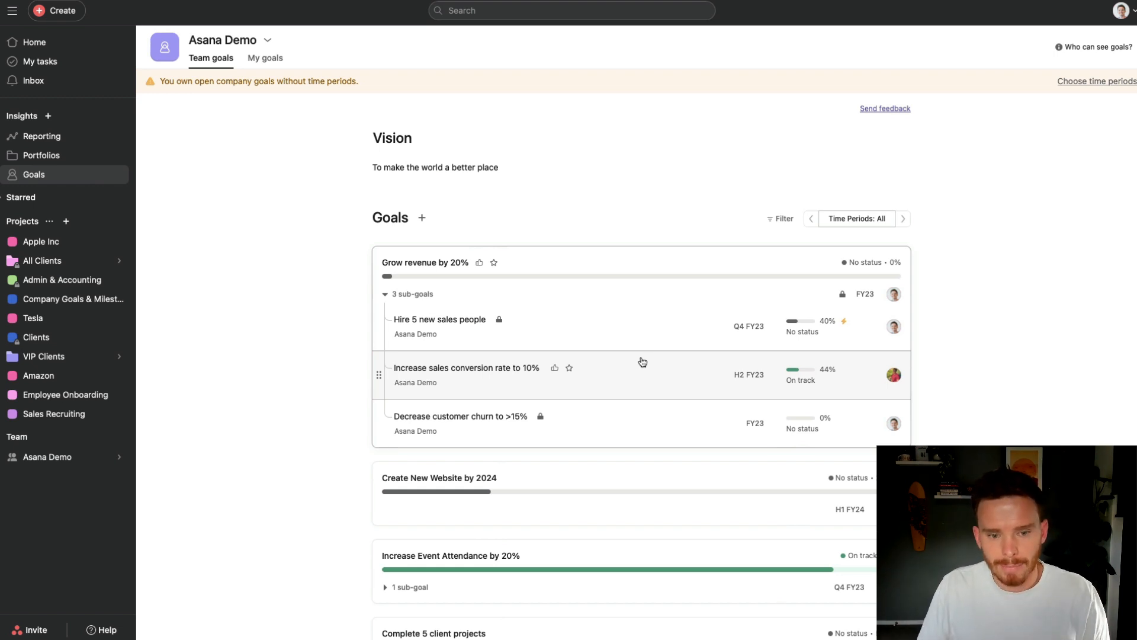